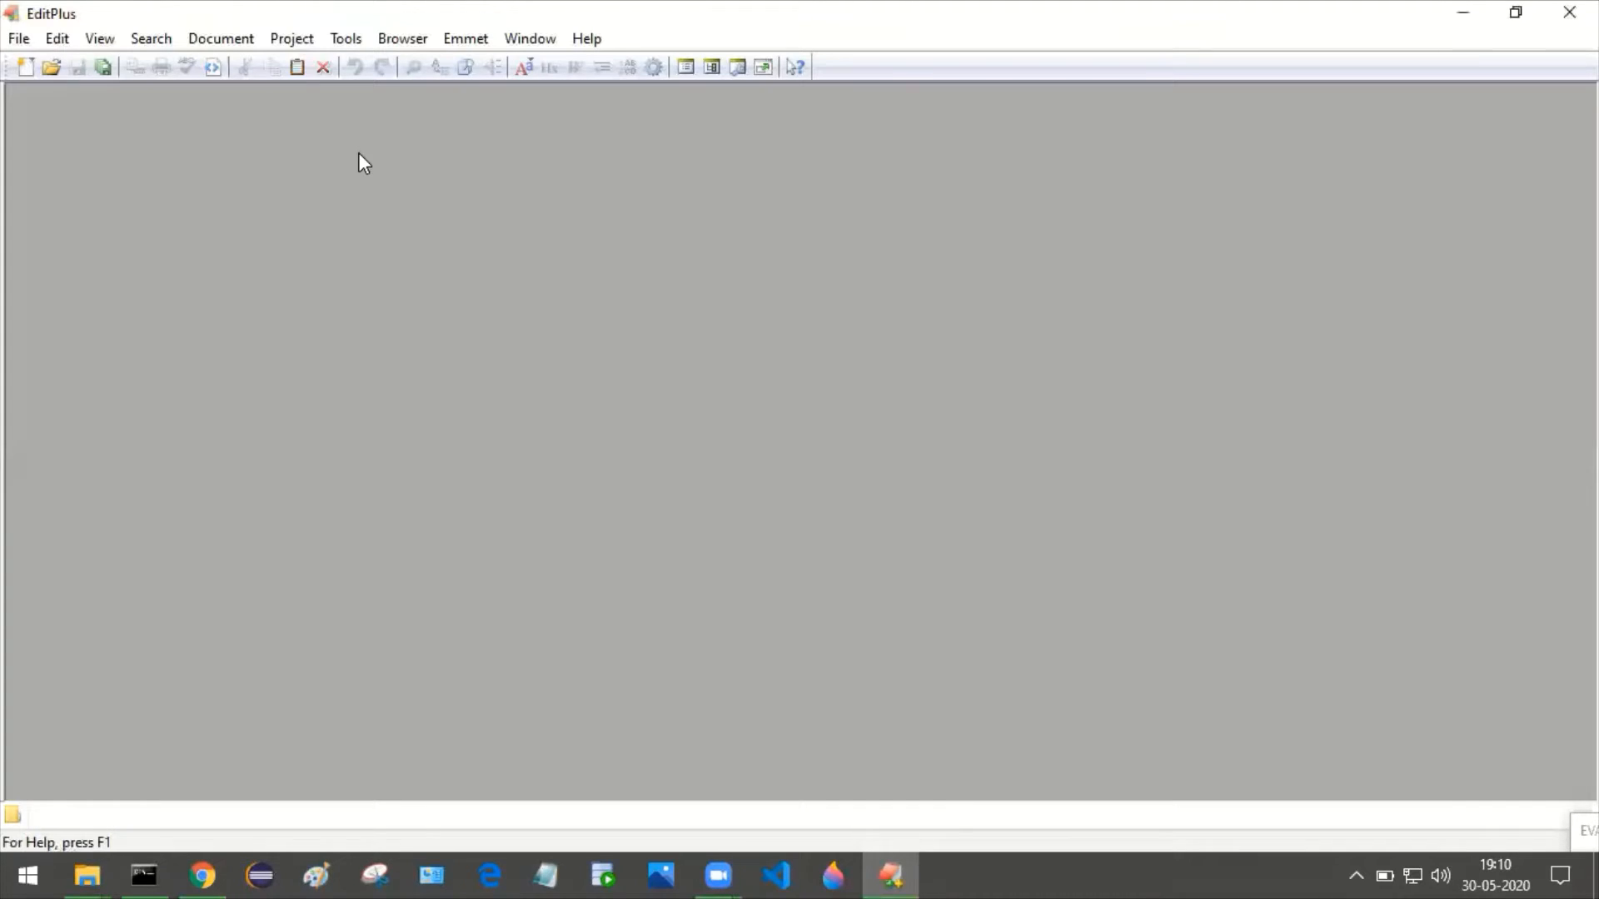
Create a new Java file from the template with the class named E
click(17, 37)
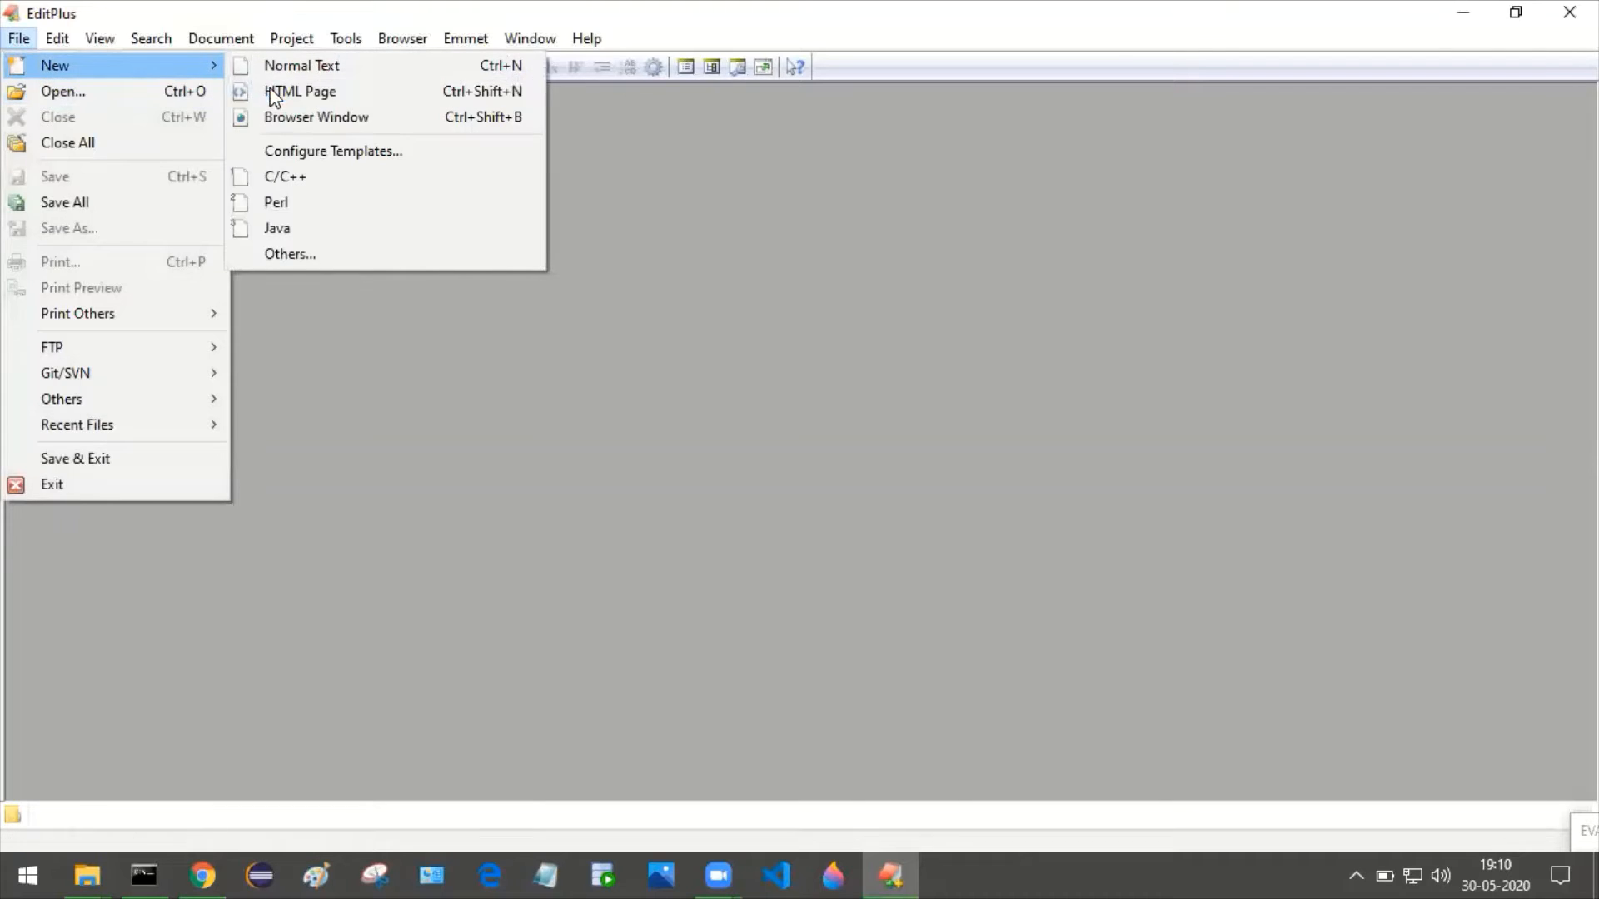
click(276, 227)
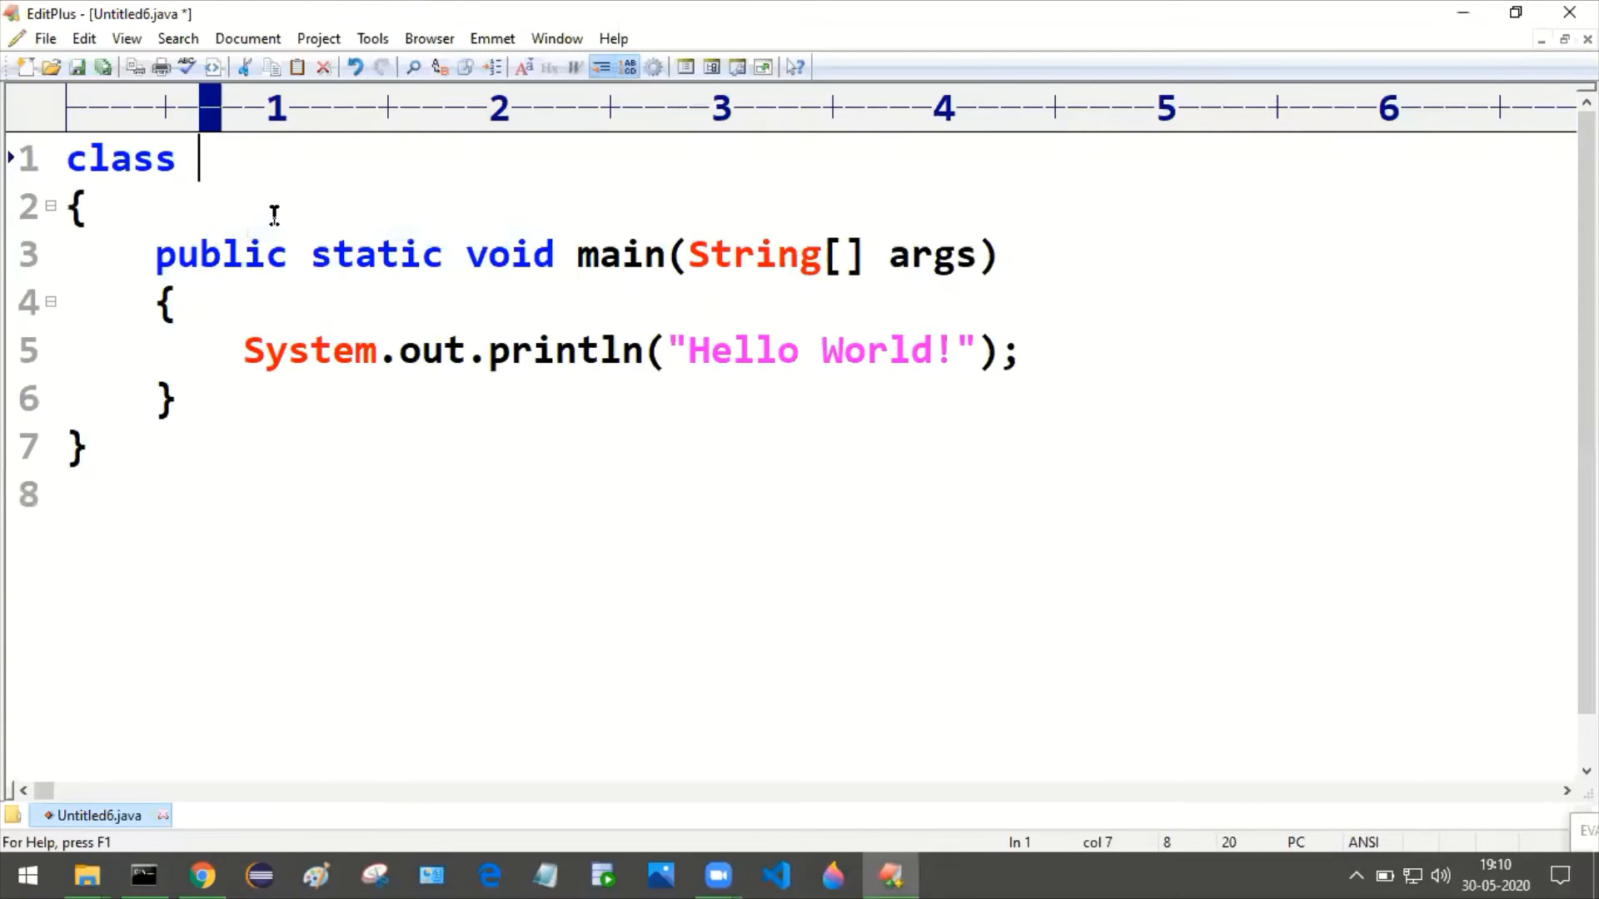
text(E)
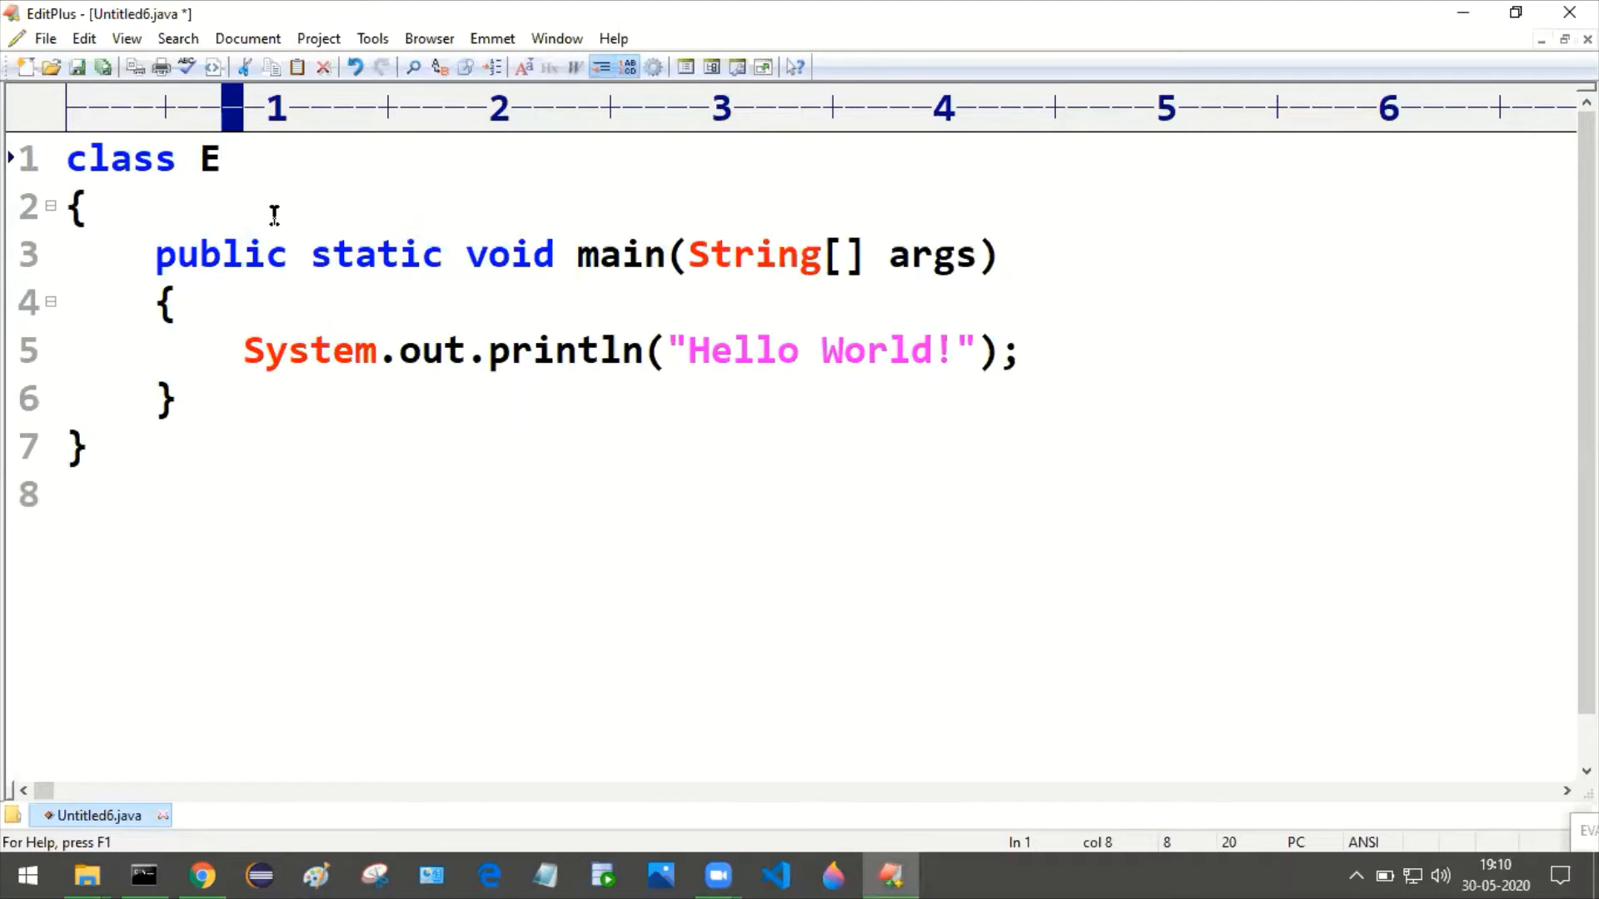
Add 'int i = 10;' before the print line and print i instead of the greeting
click(245, 350)
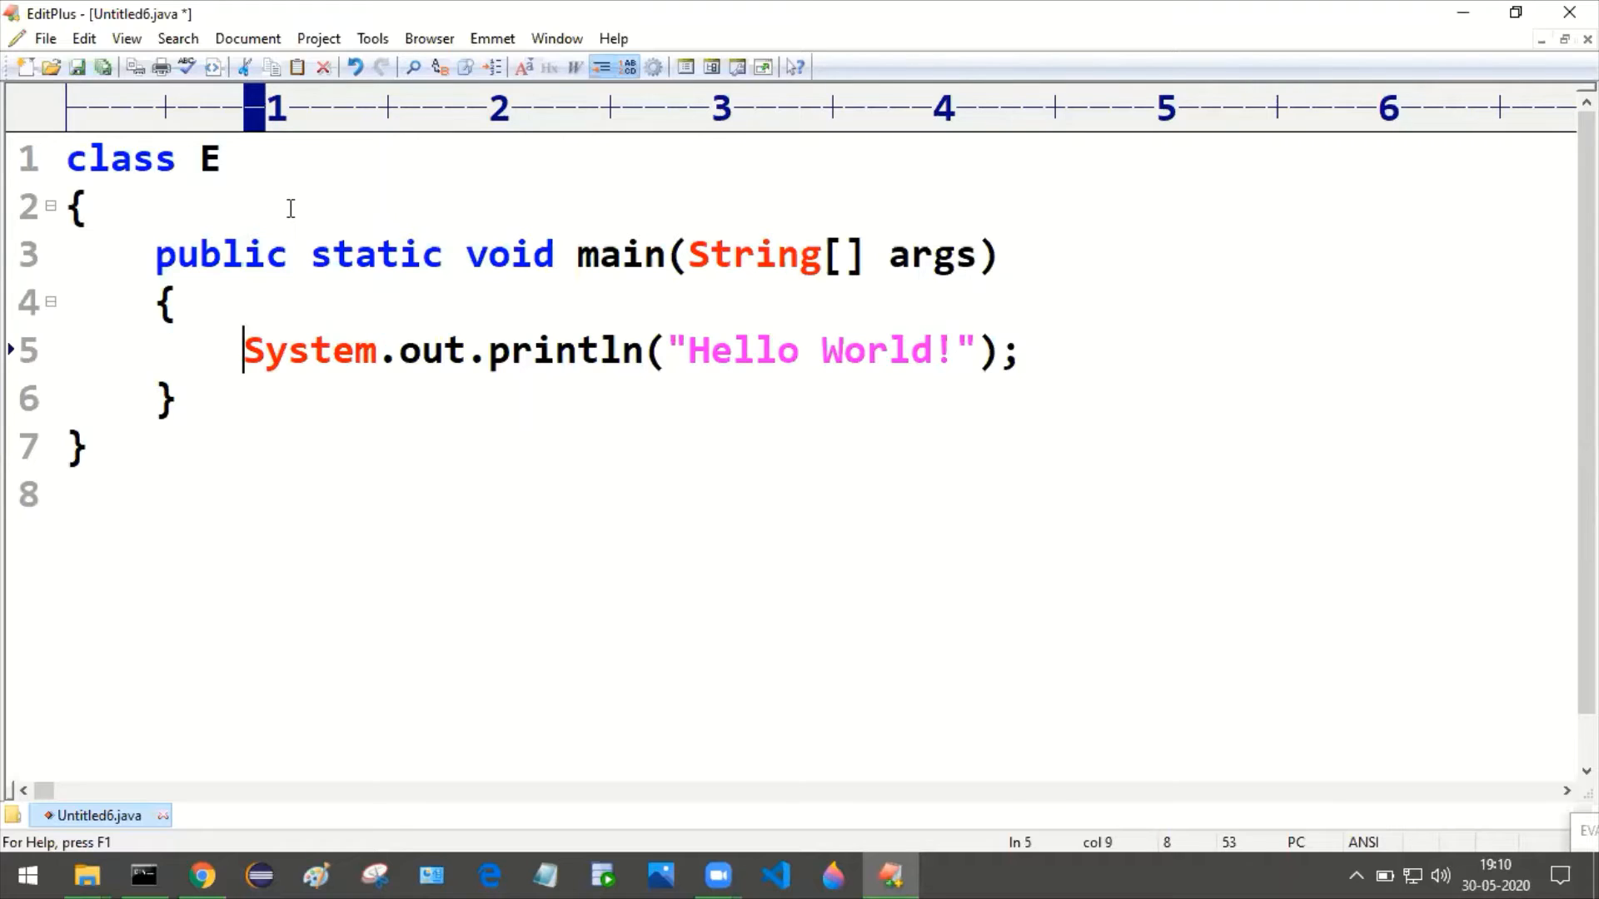
mouse_move(137, 337)
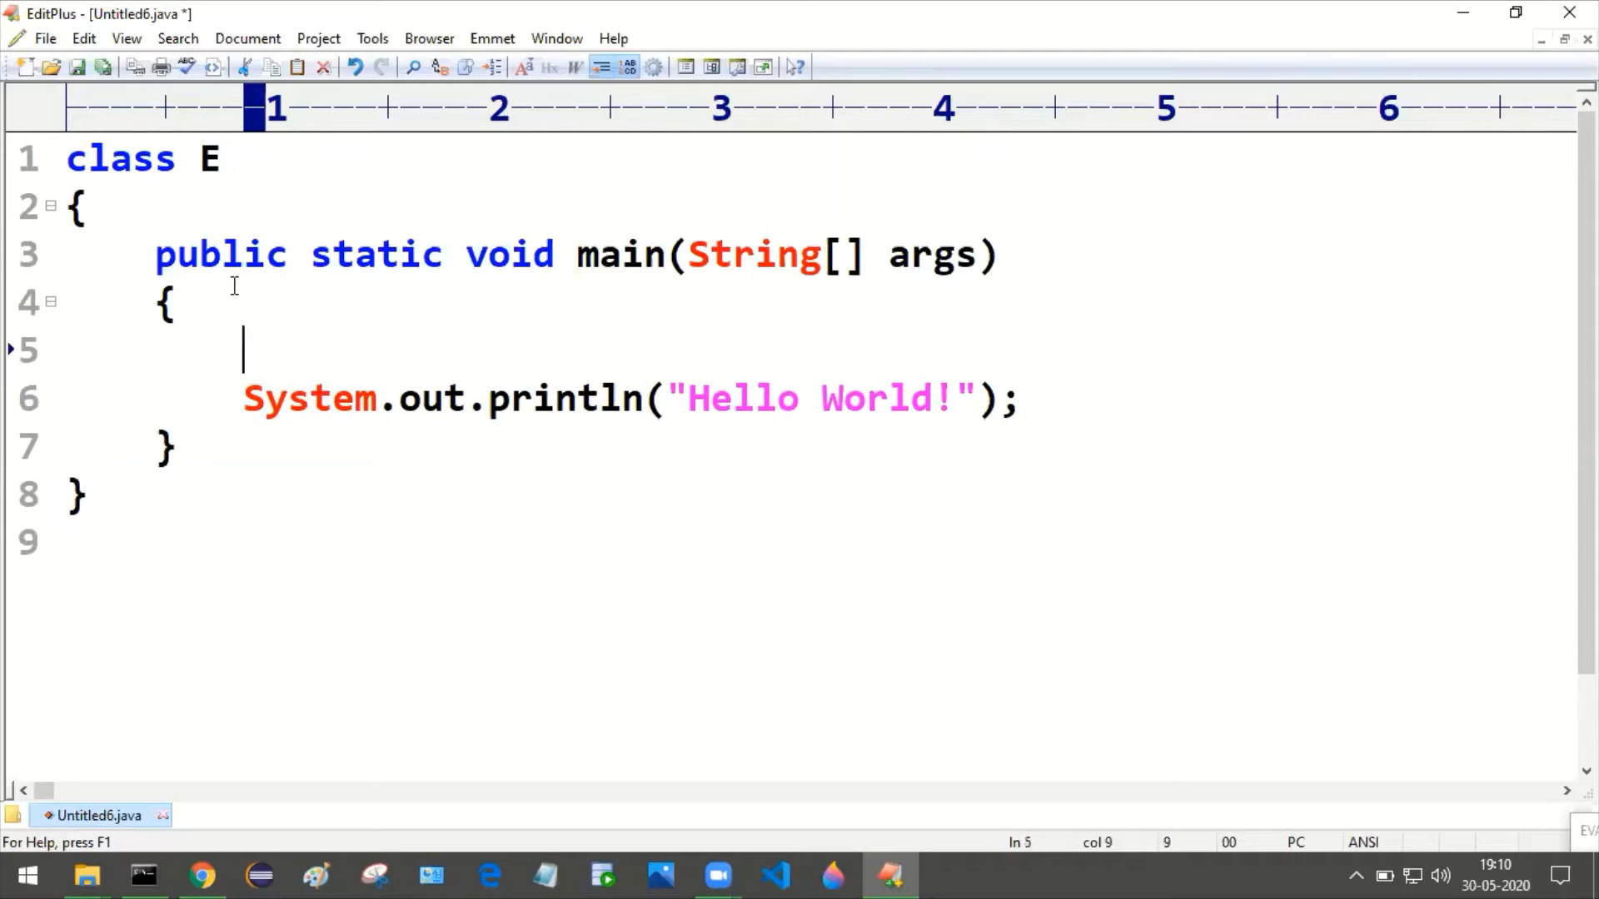
text(int)
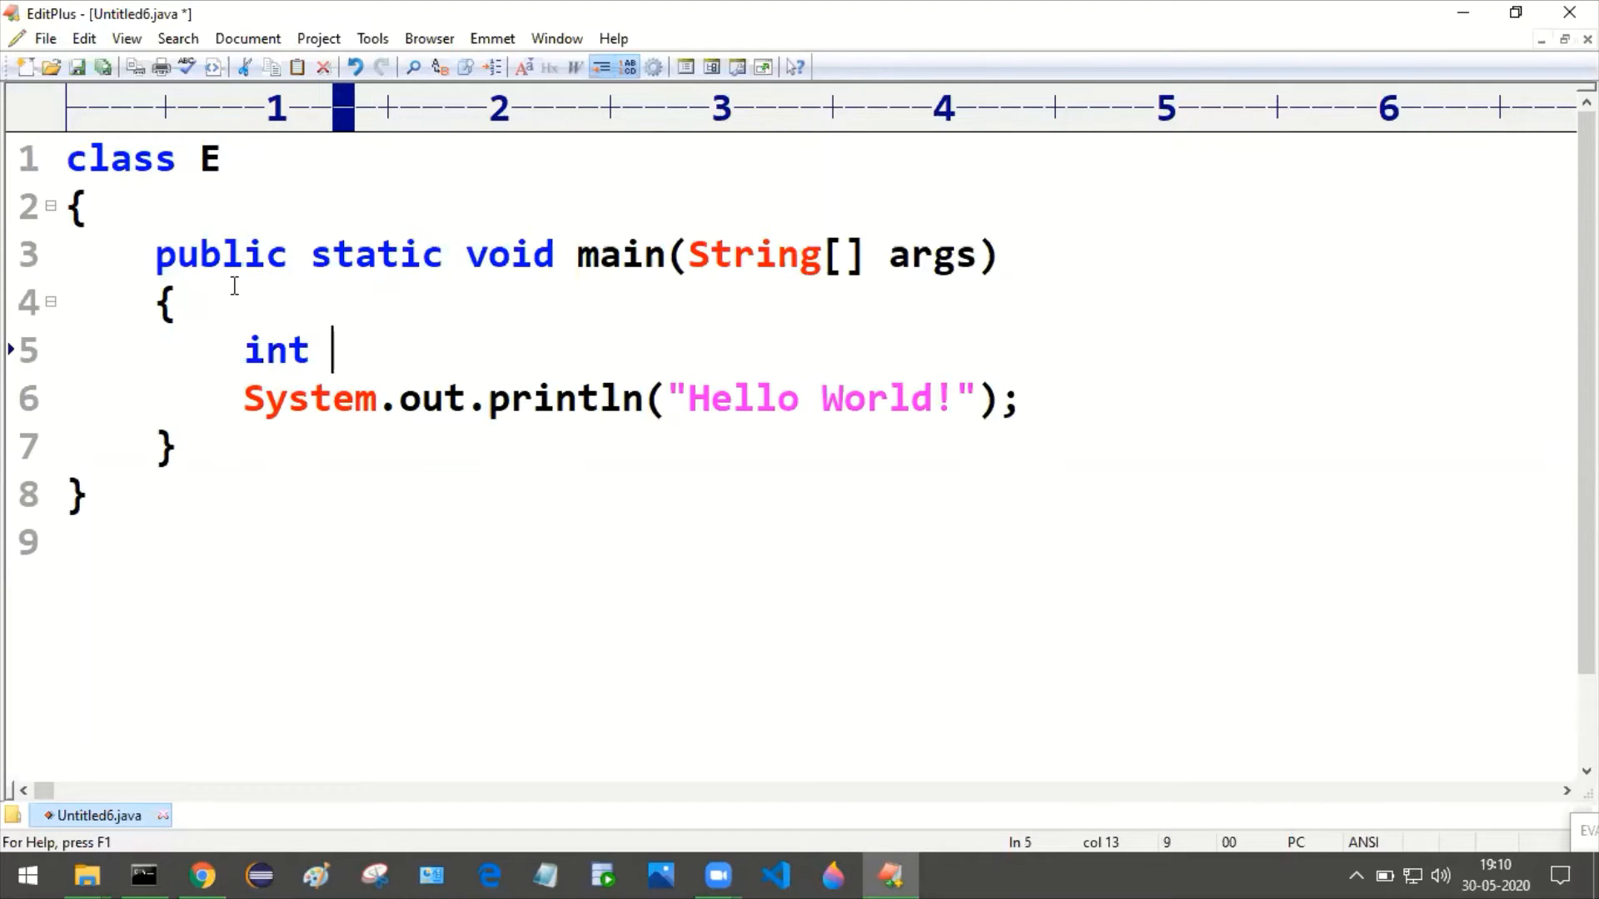
text(i =)
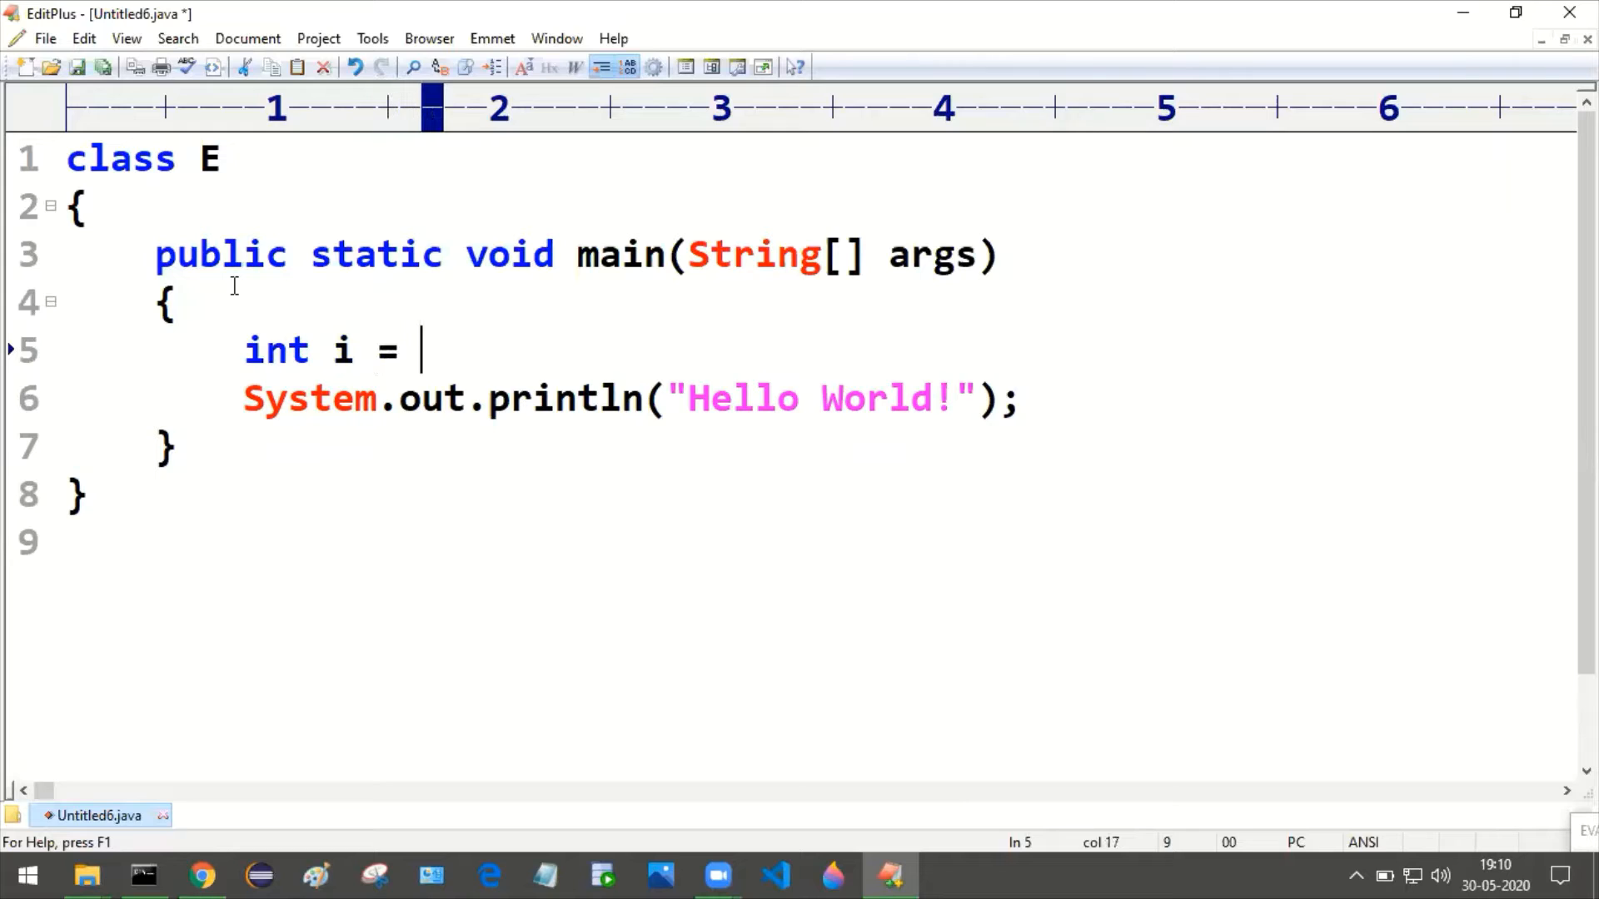
text(10)
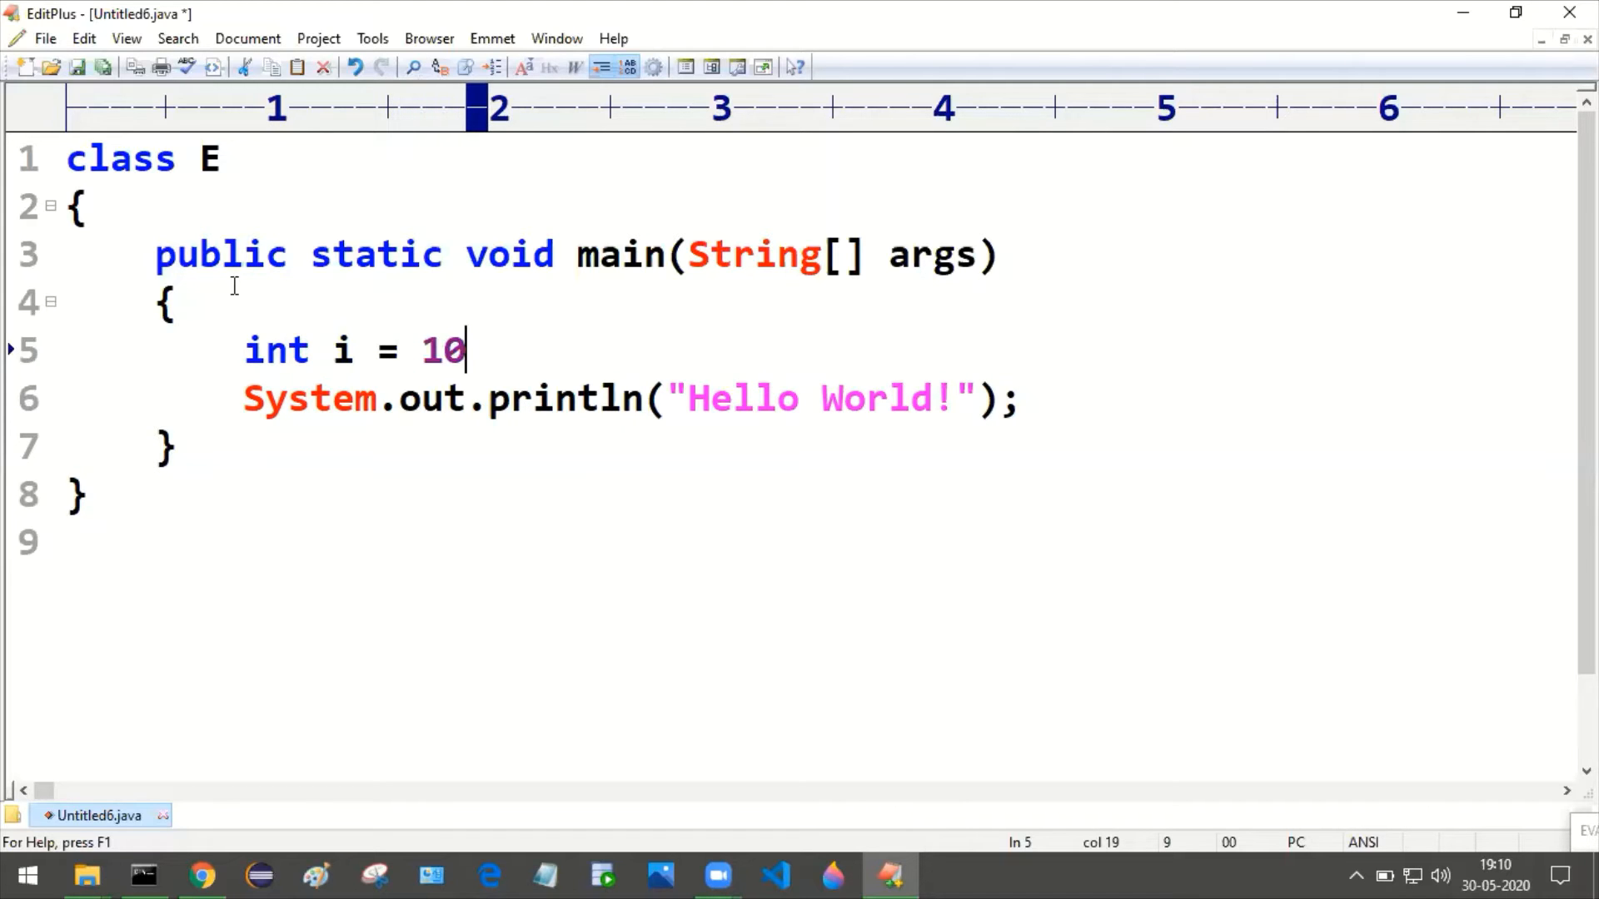
text(;)
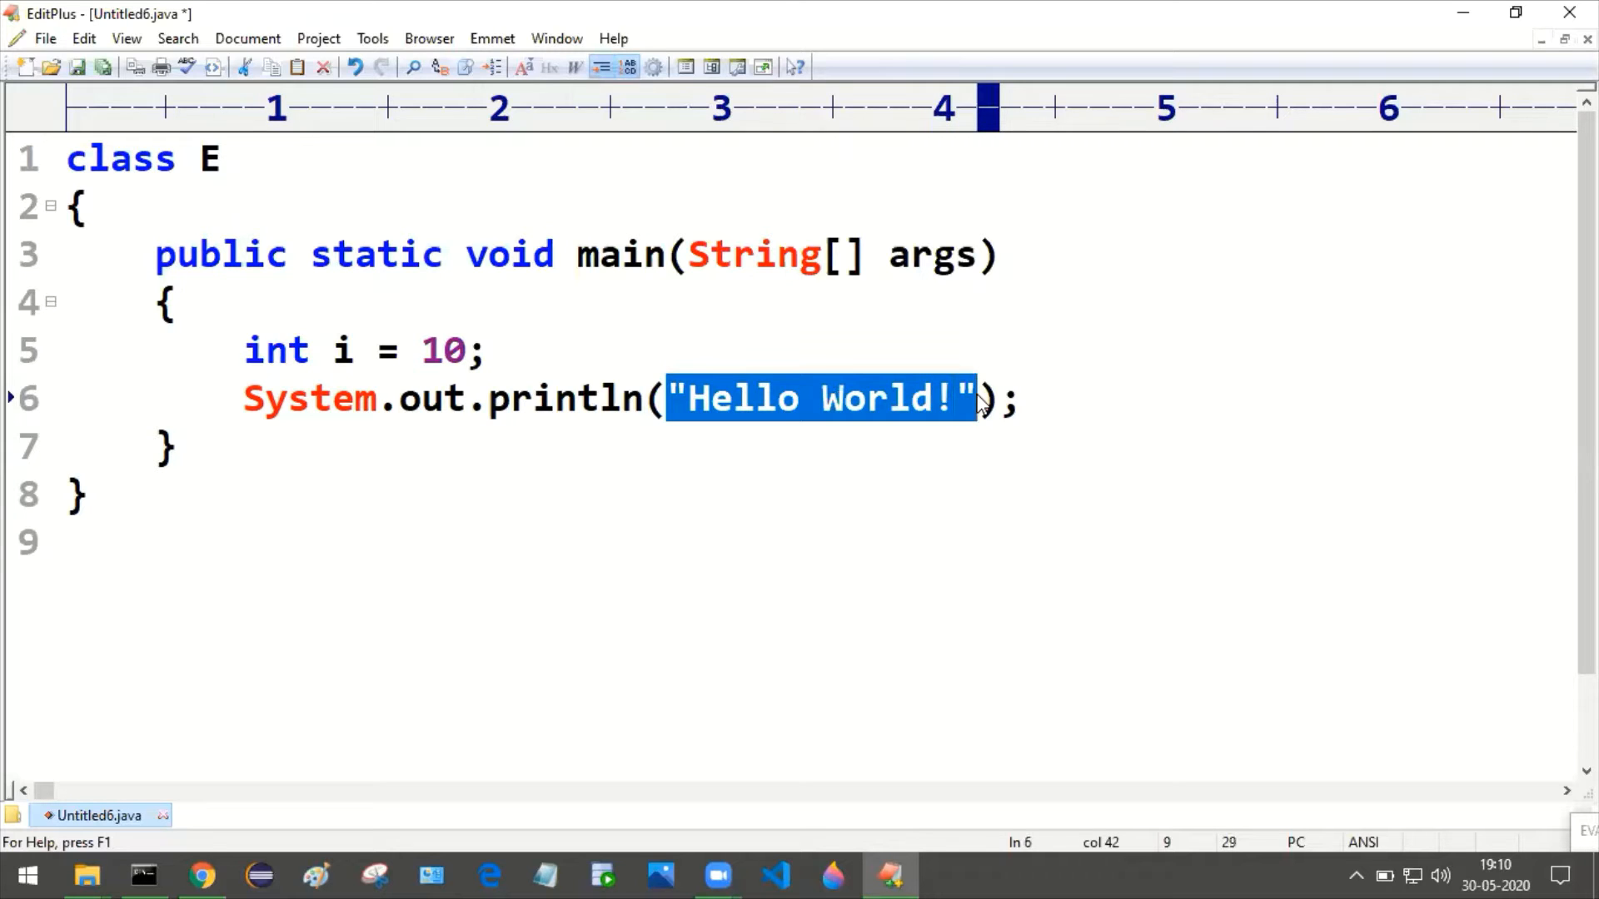
text(i)
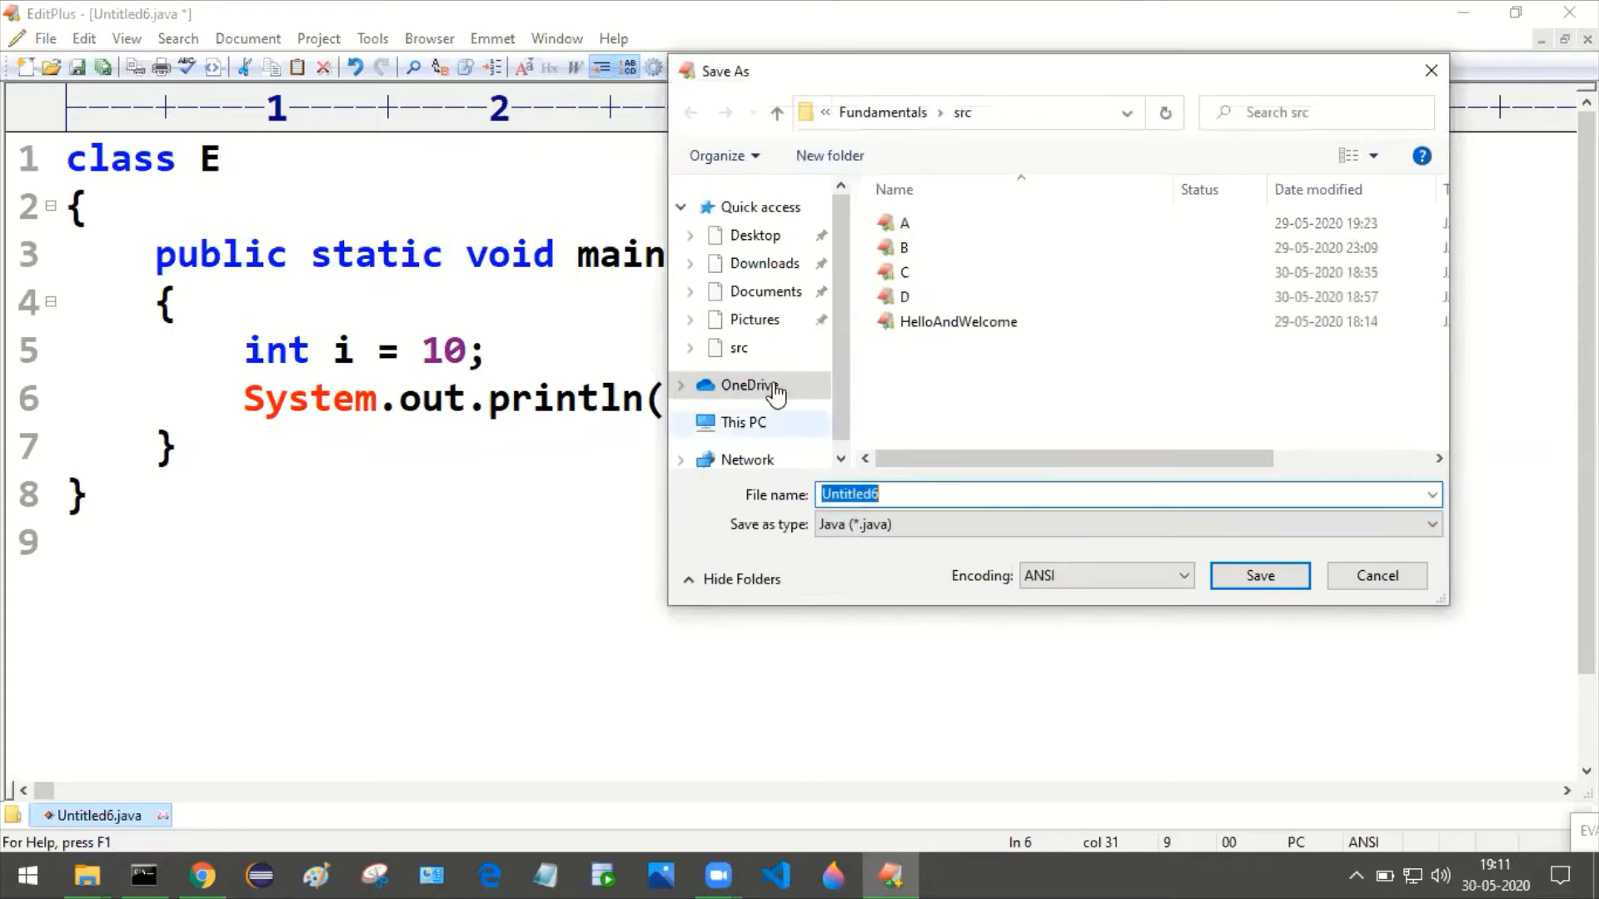
Save the program under the file name E
text(E)
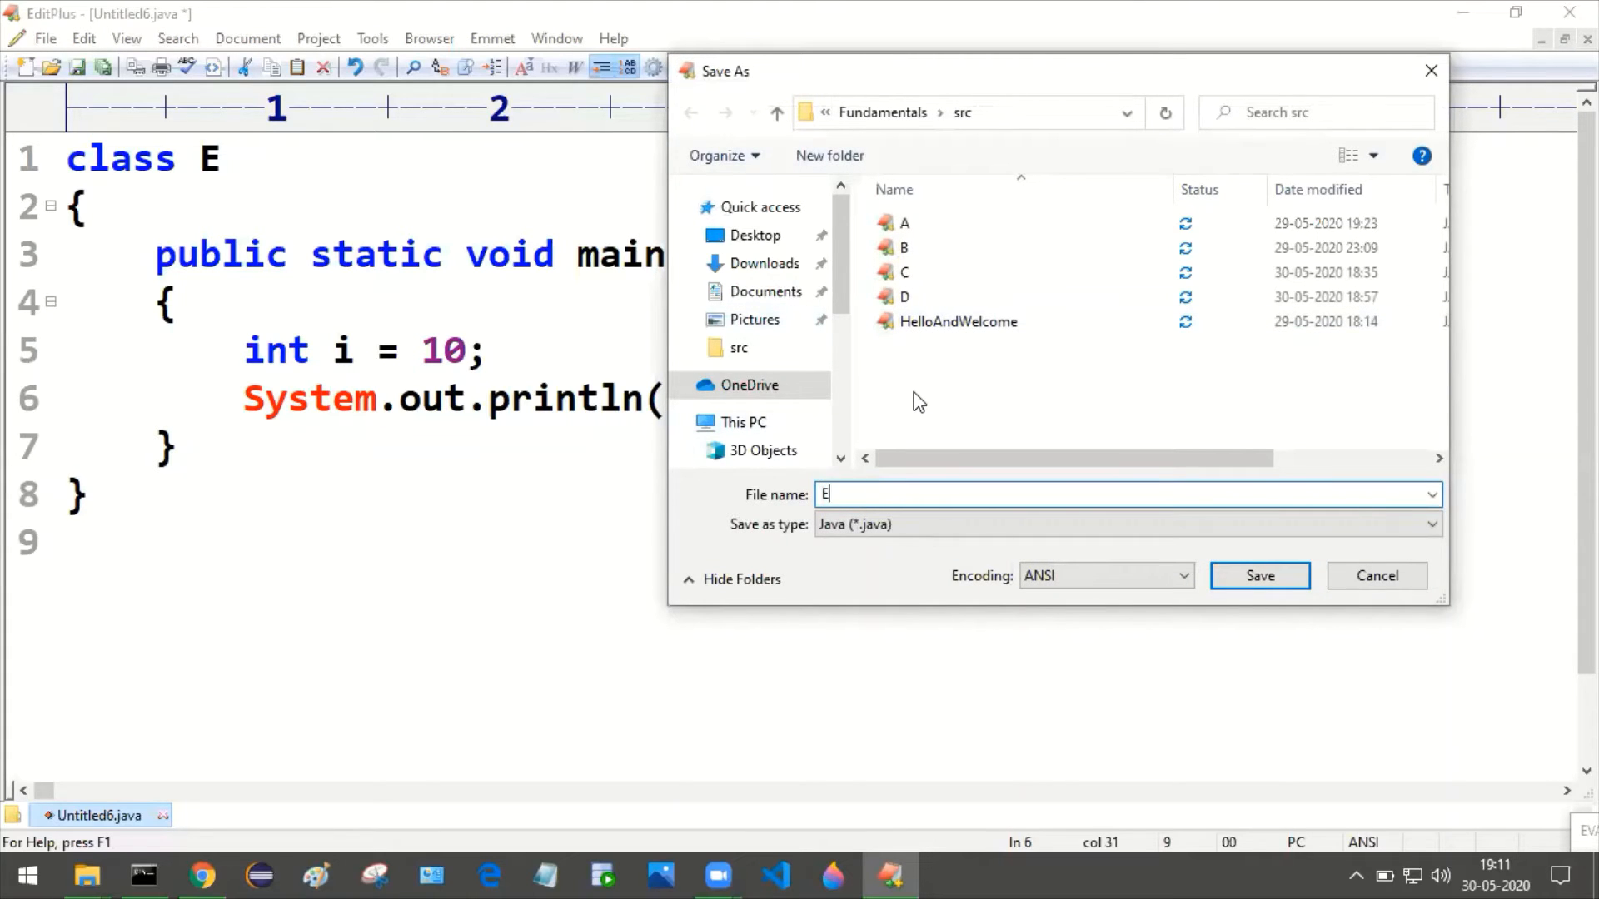
click(1258, 575)
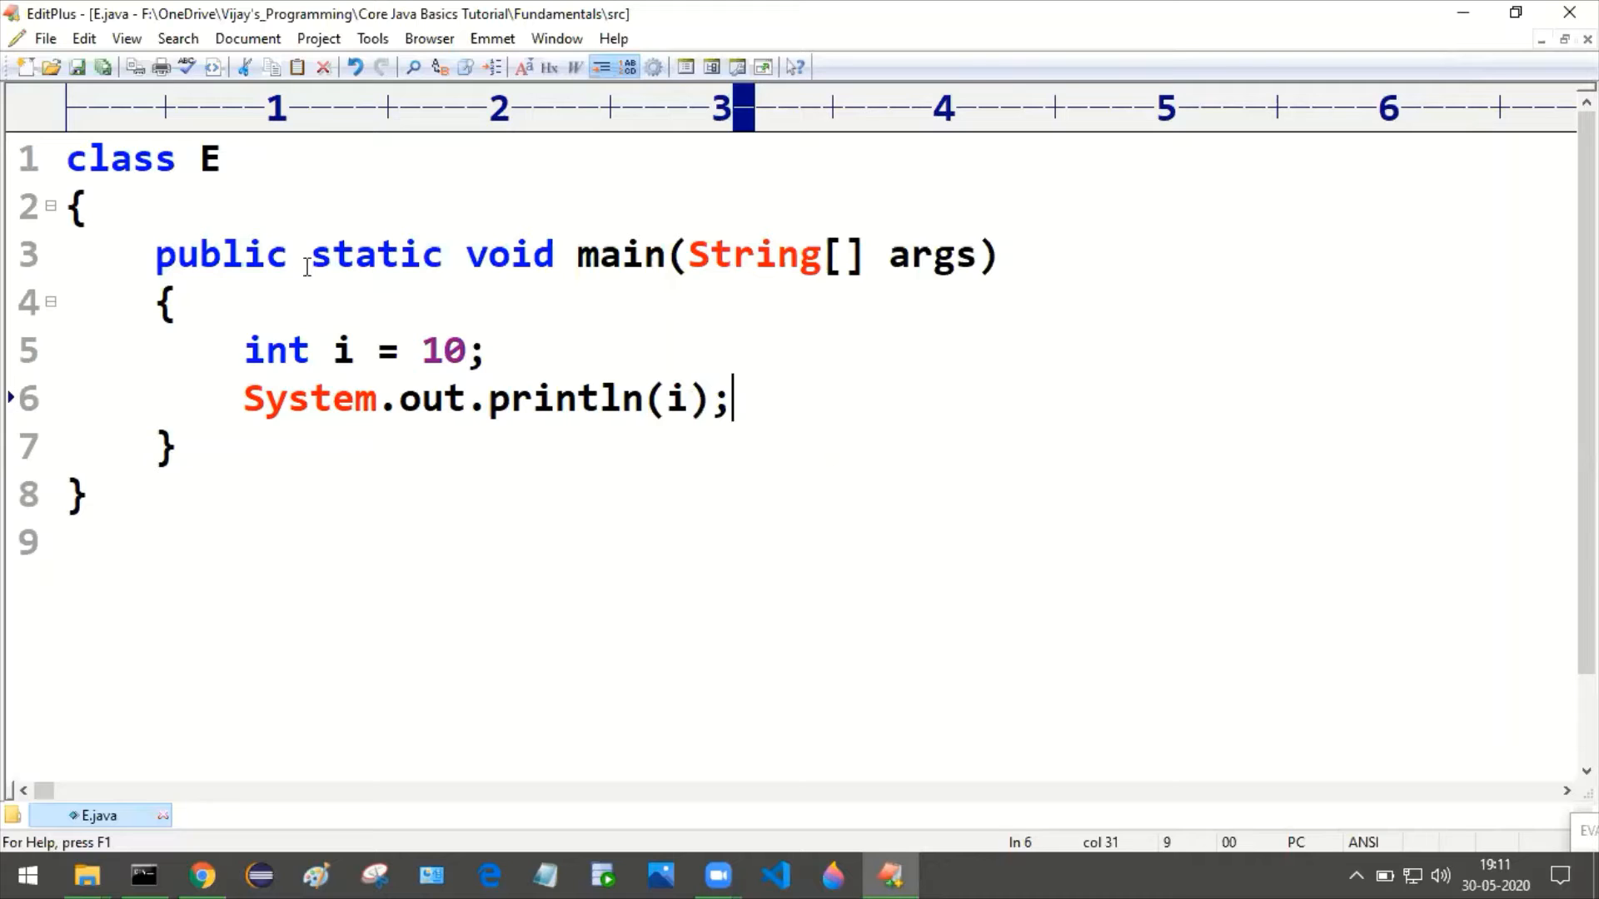
mouse_move(831, 406)
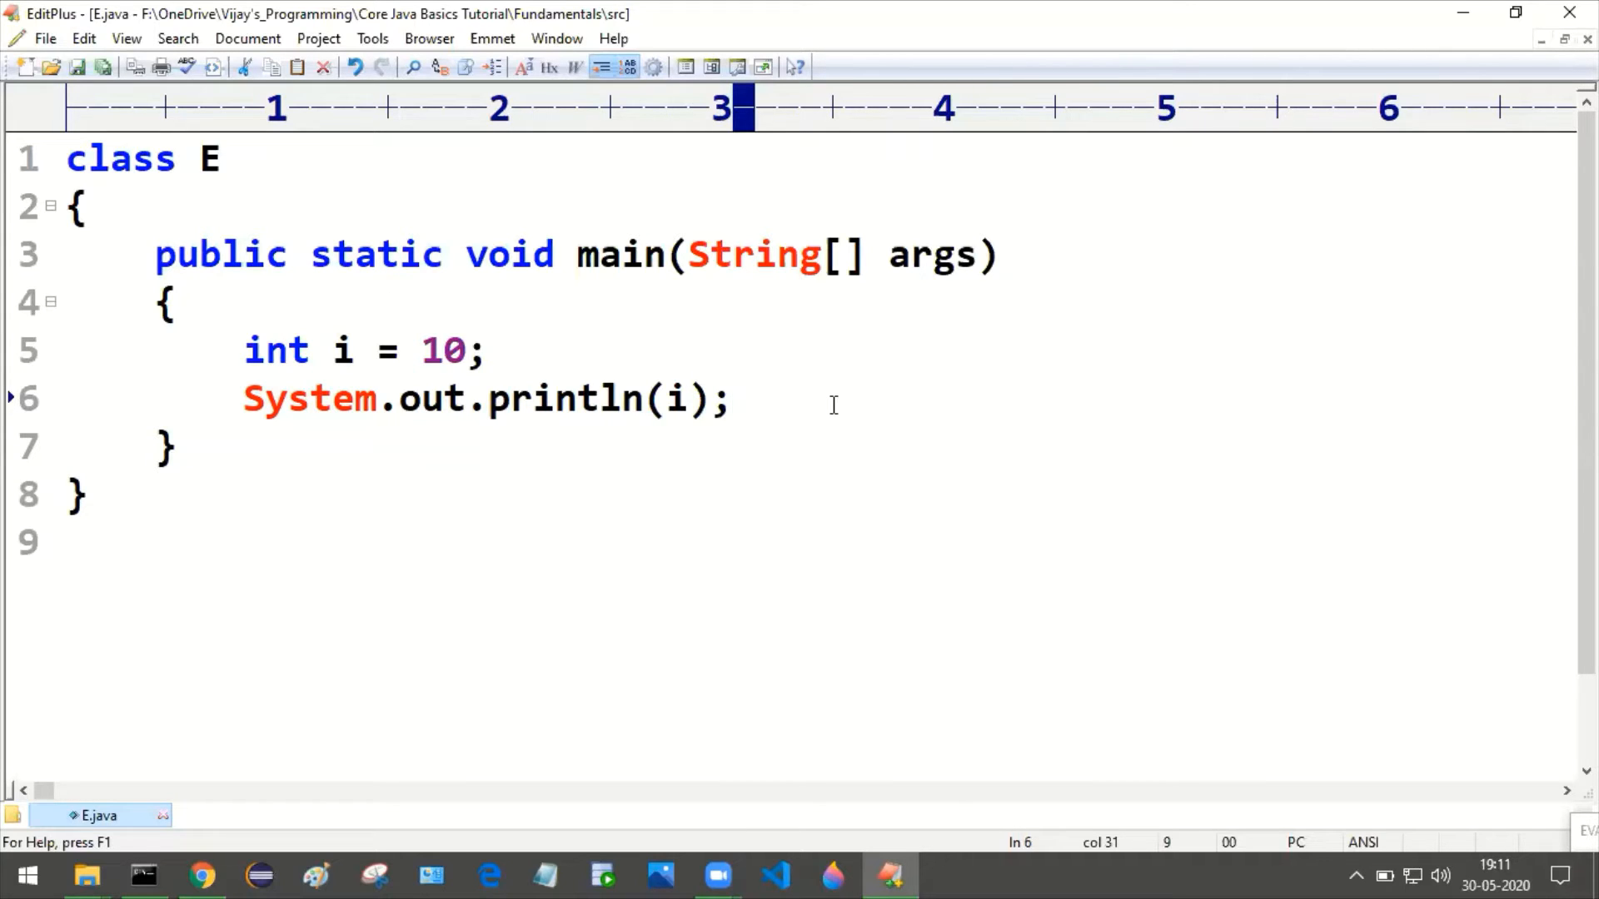
click(730, 398)
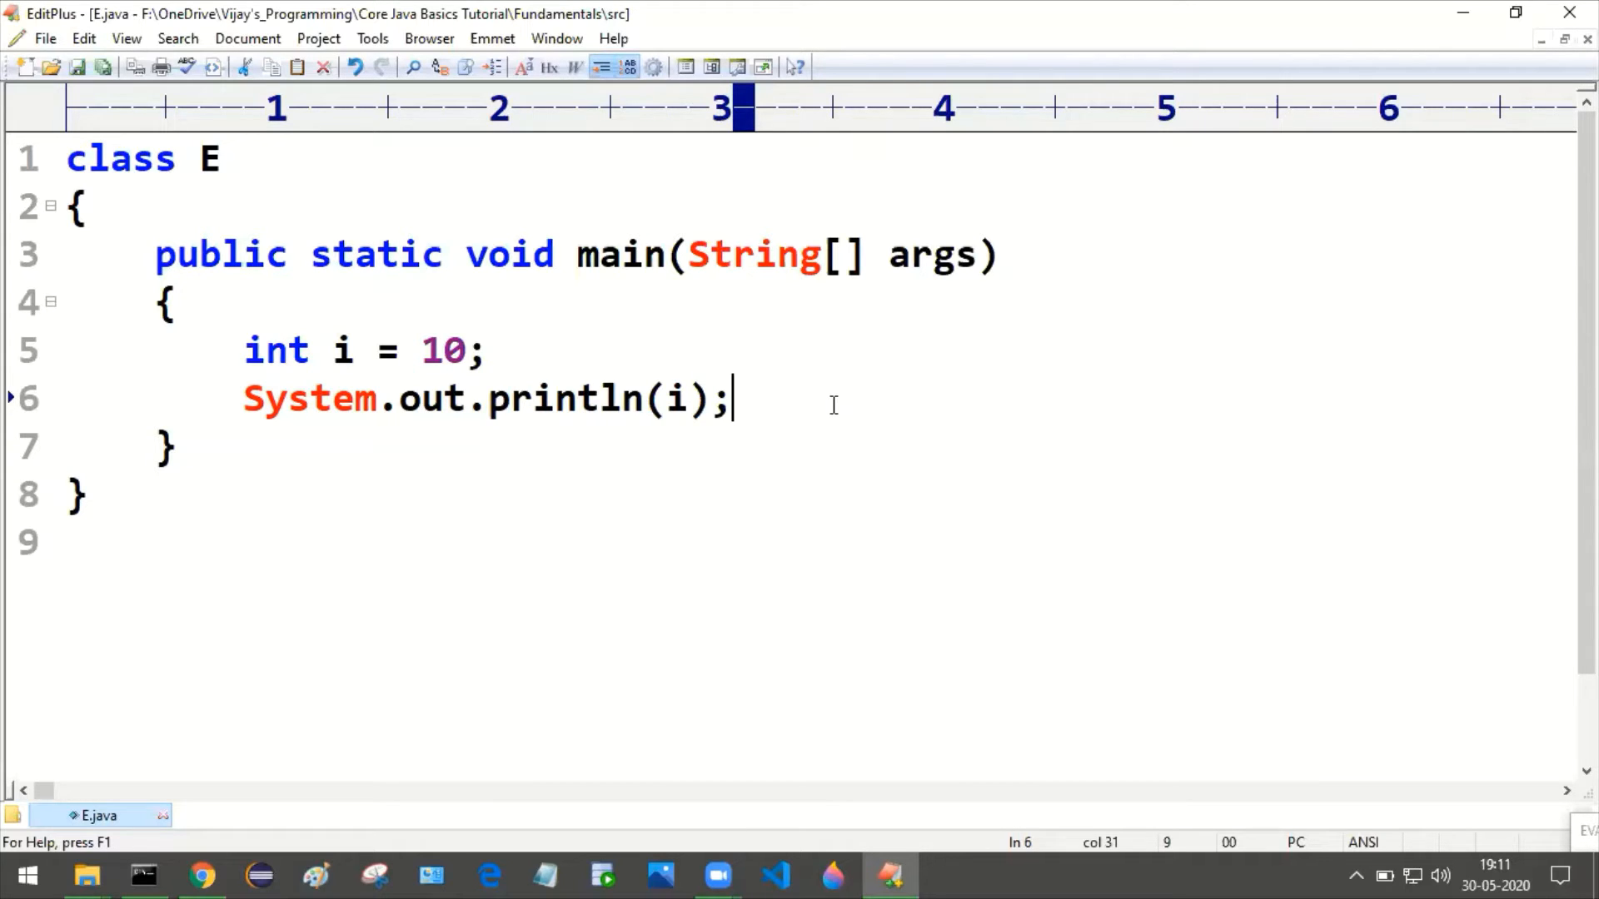
mouse_move(500, 276)
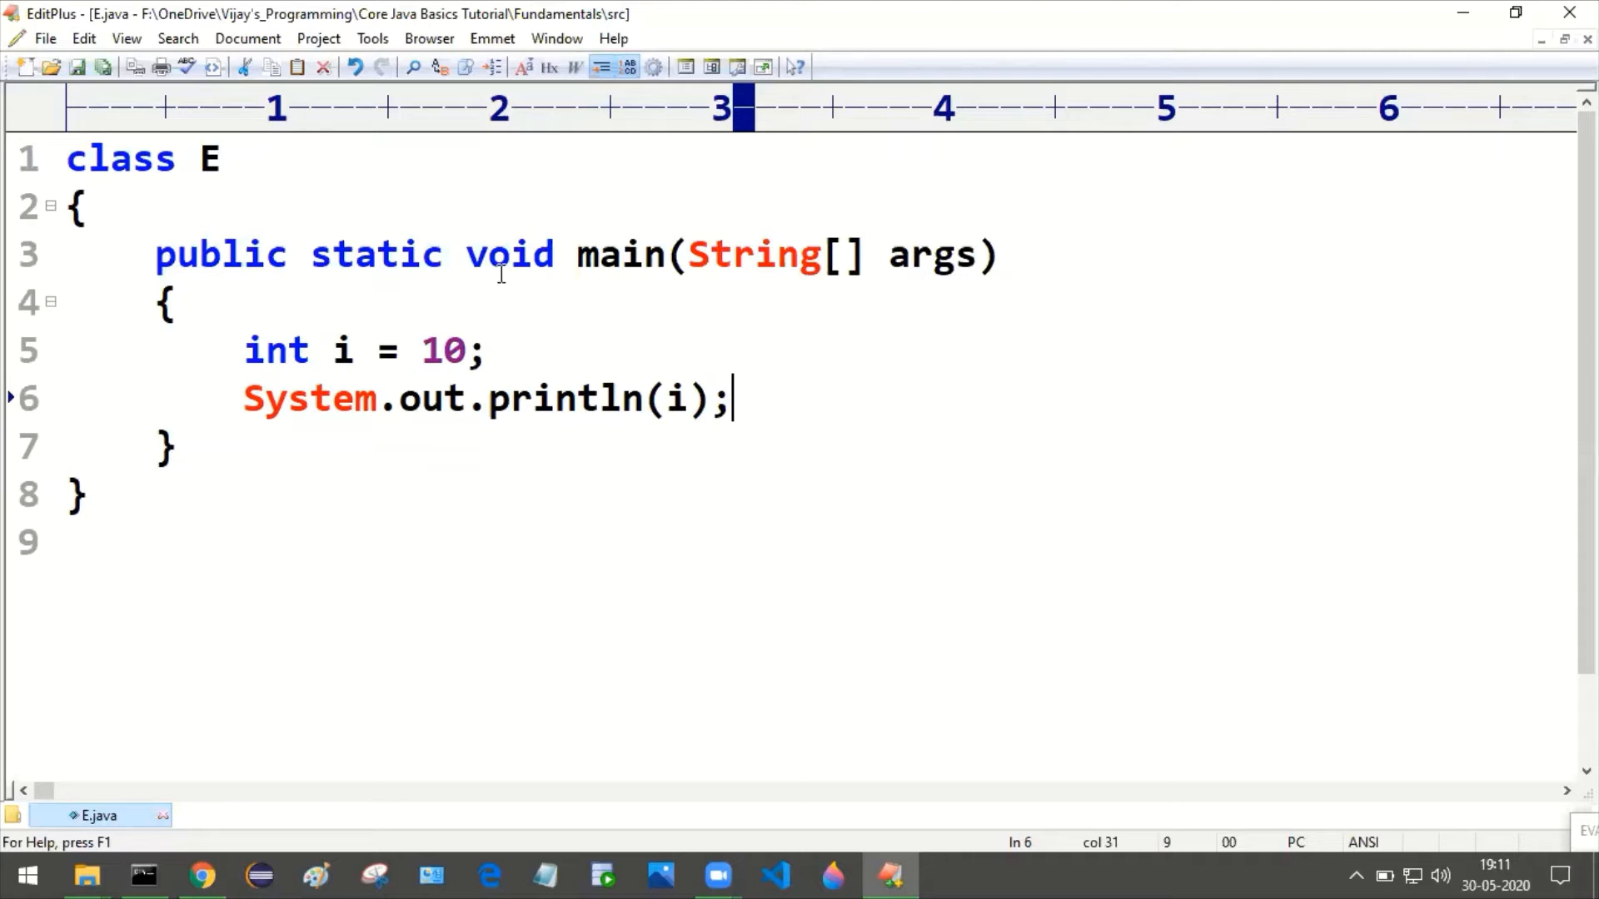
double_click(275, 349)
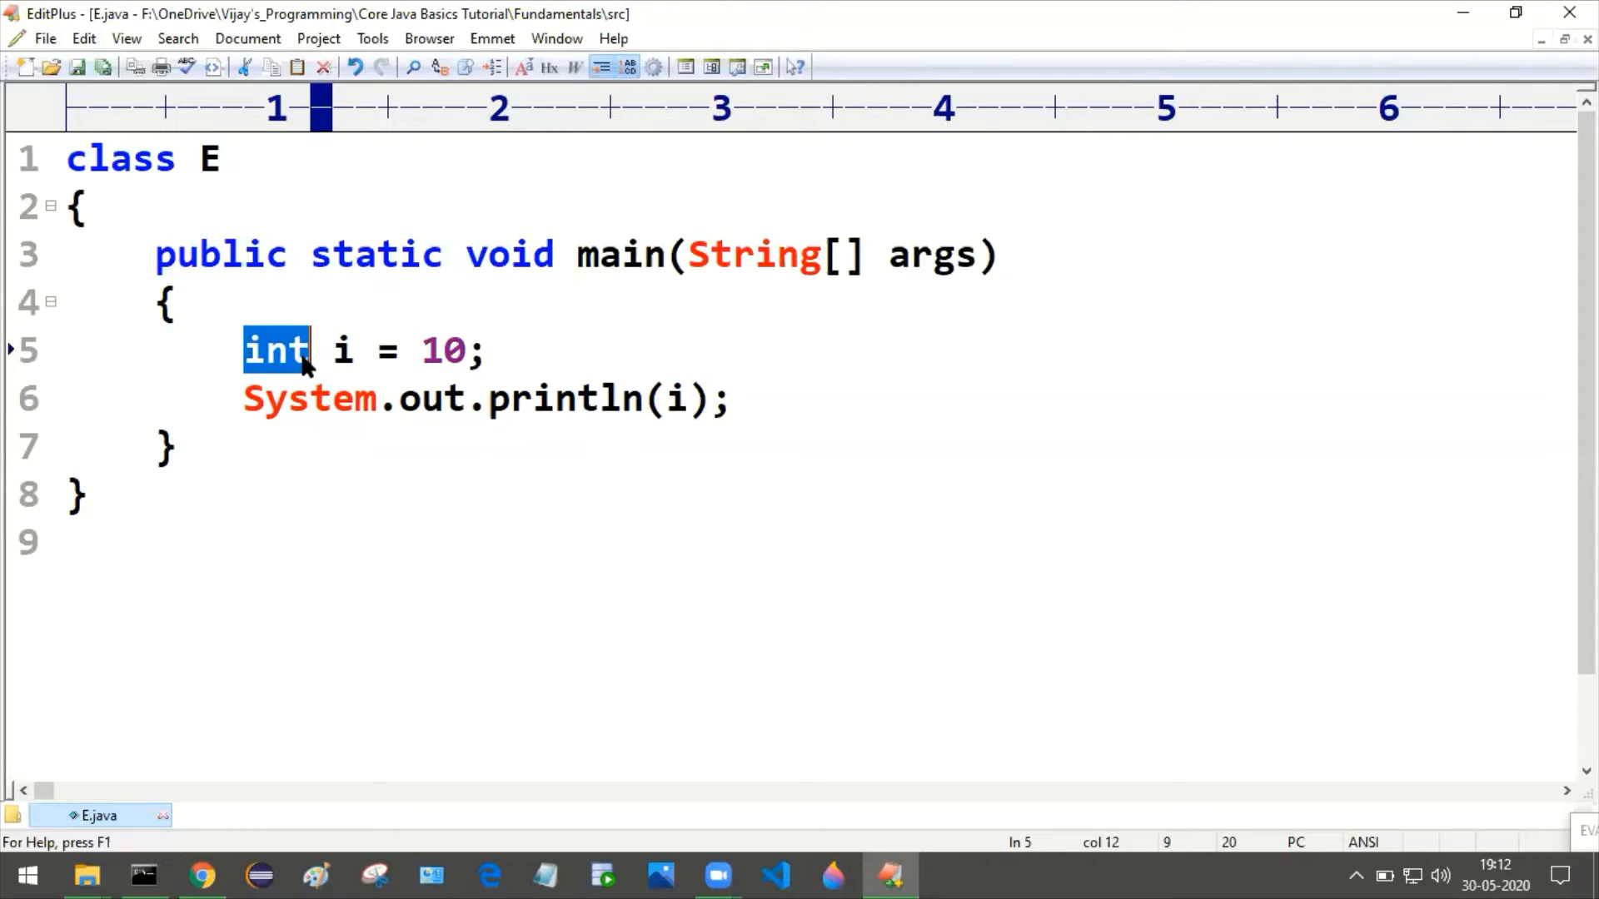
click(244, 350)
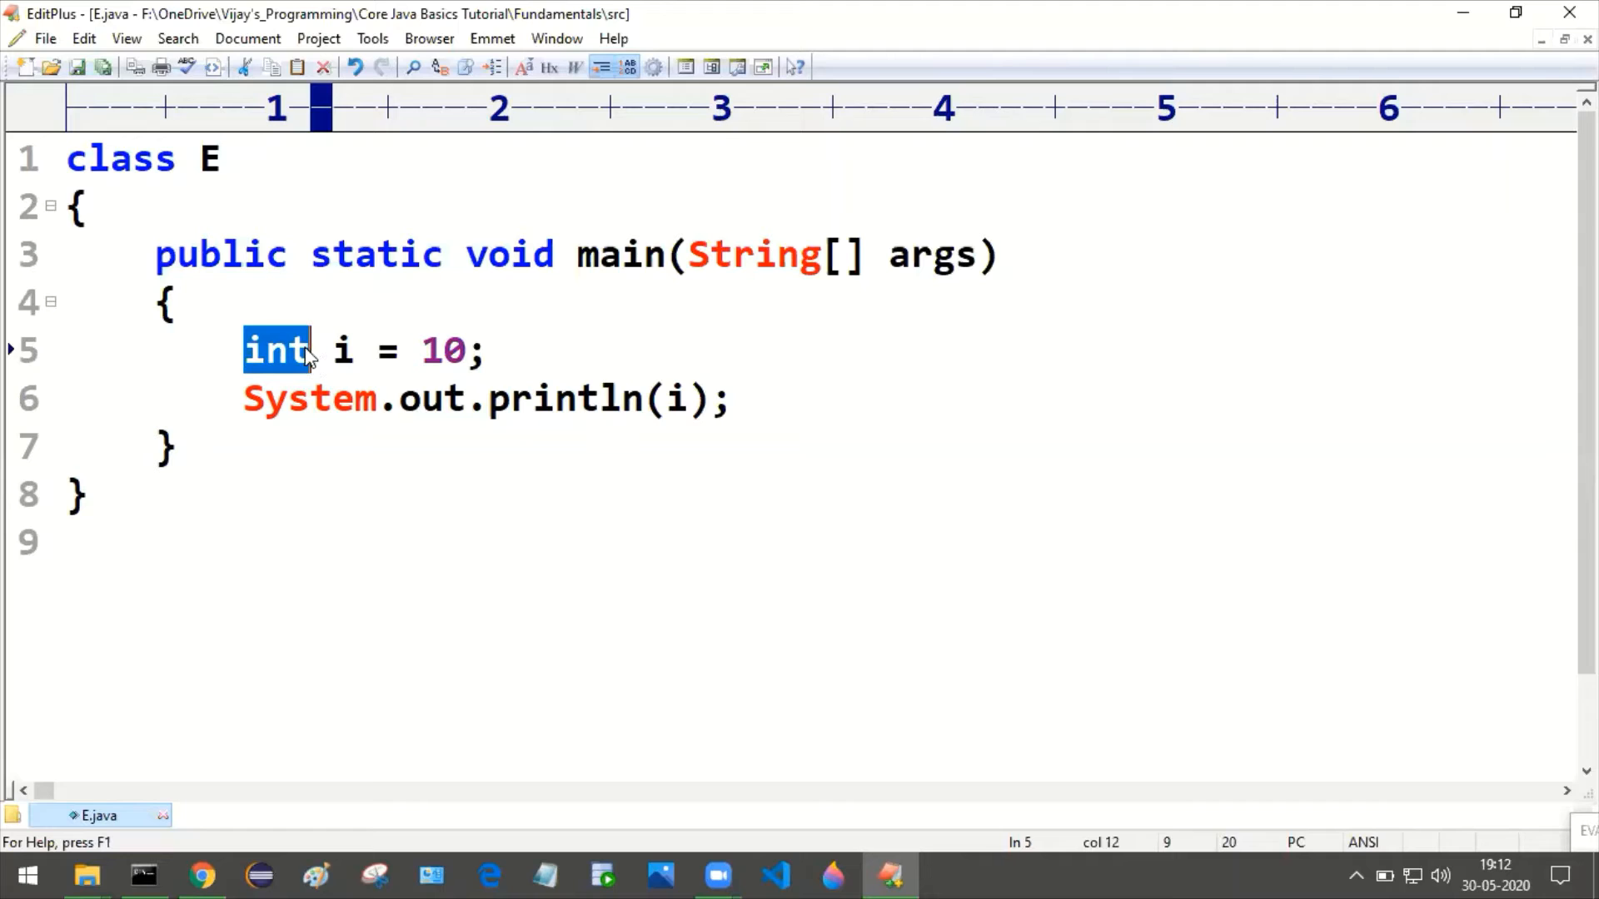
click(306, 350)
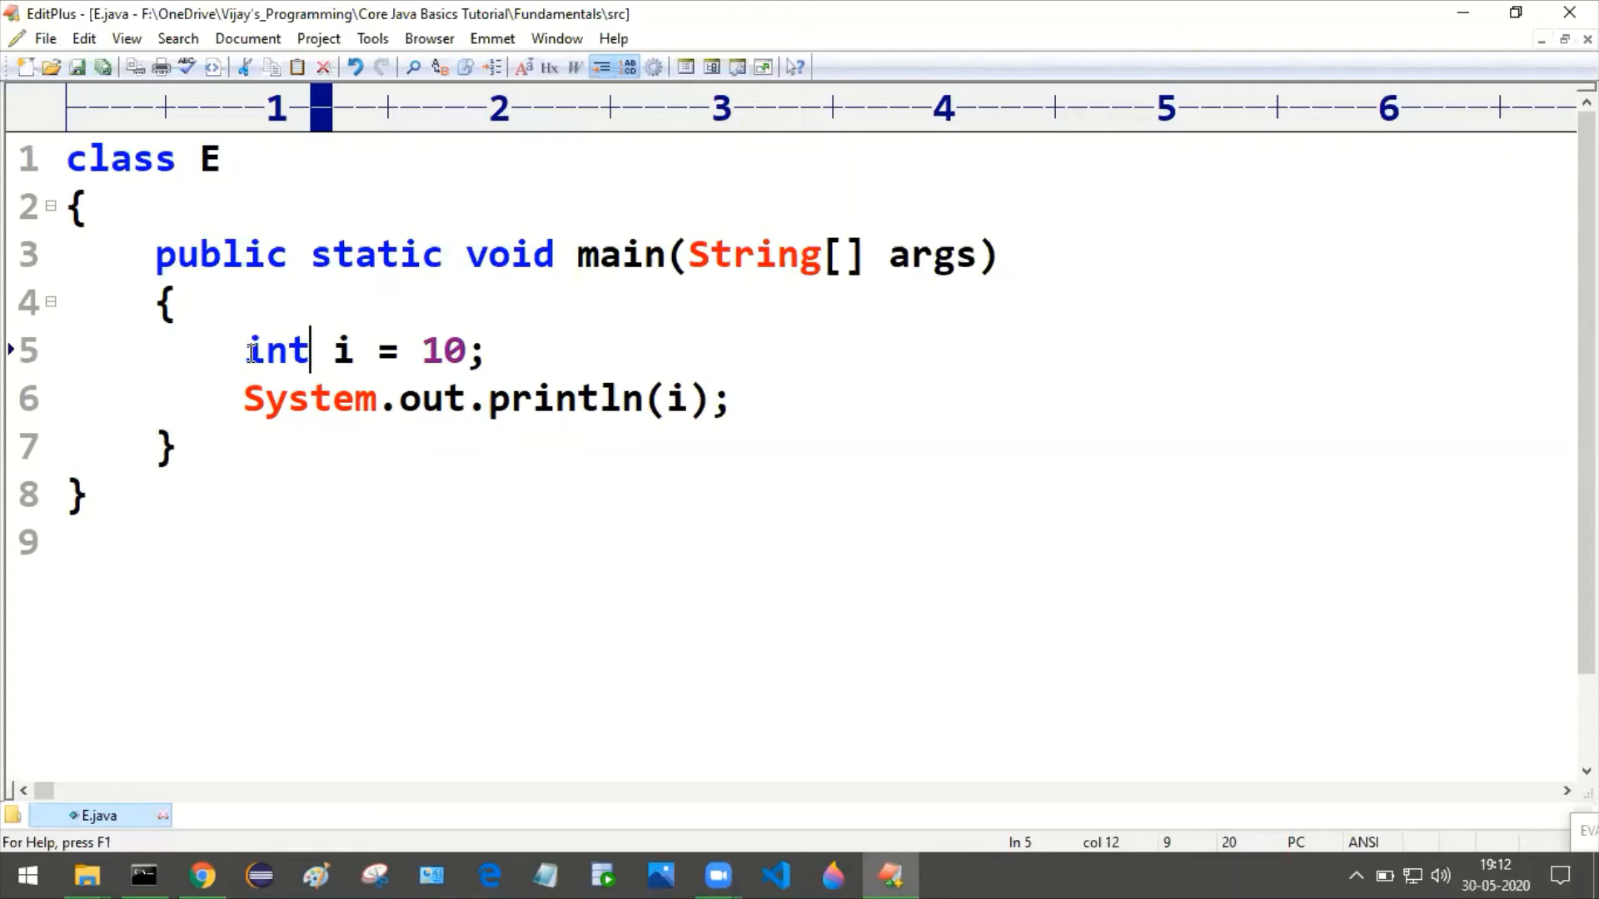
double_click(275, 349)
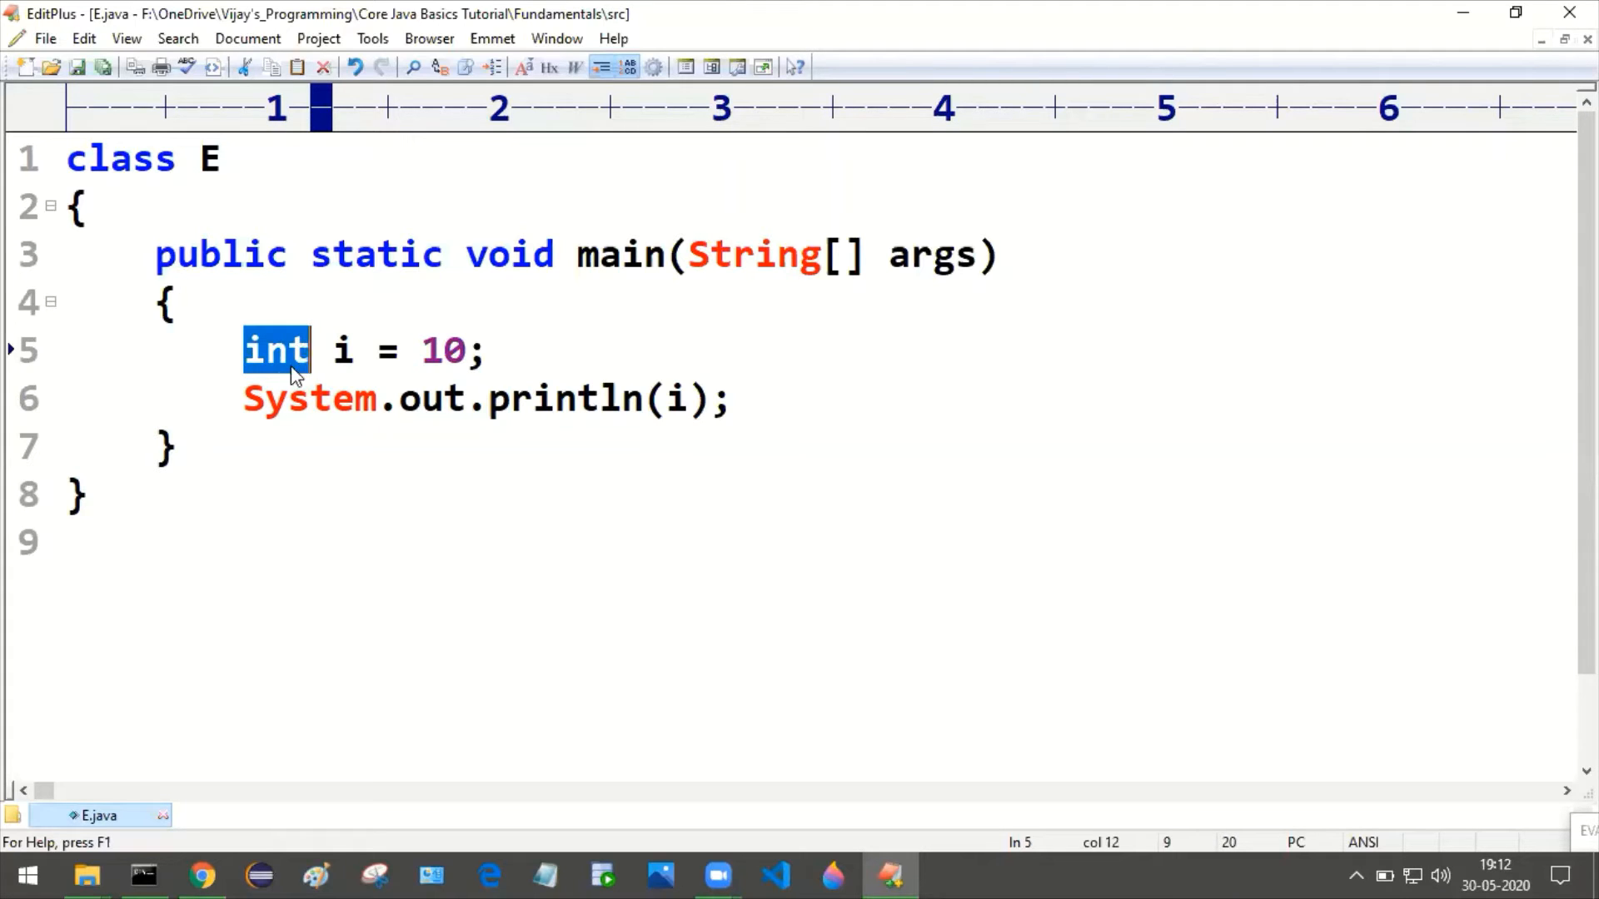
click(248, 349)
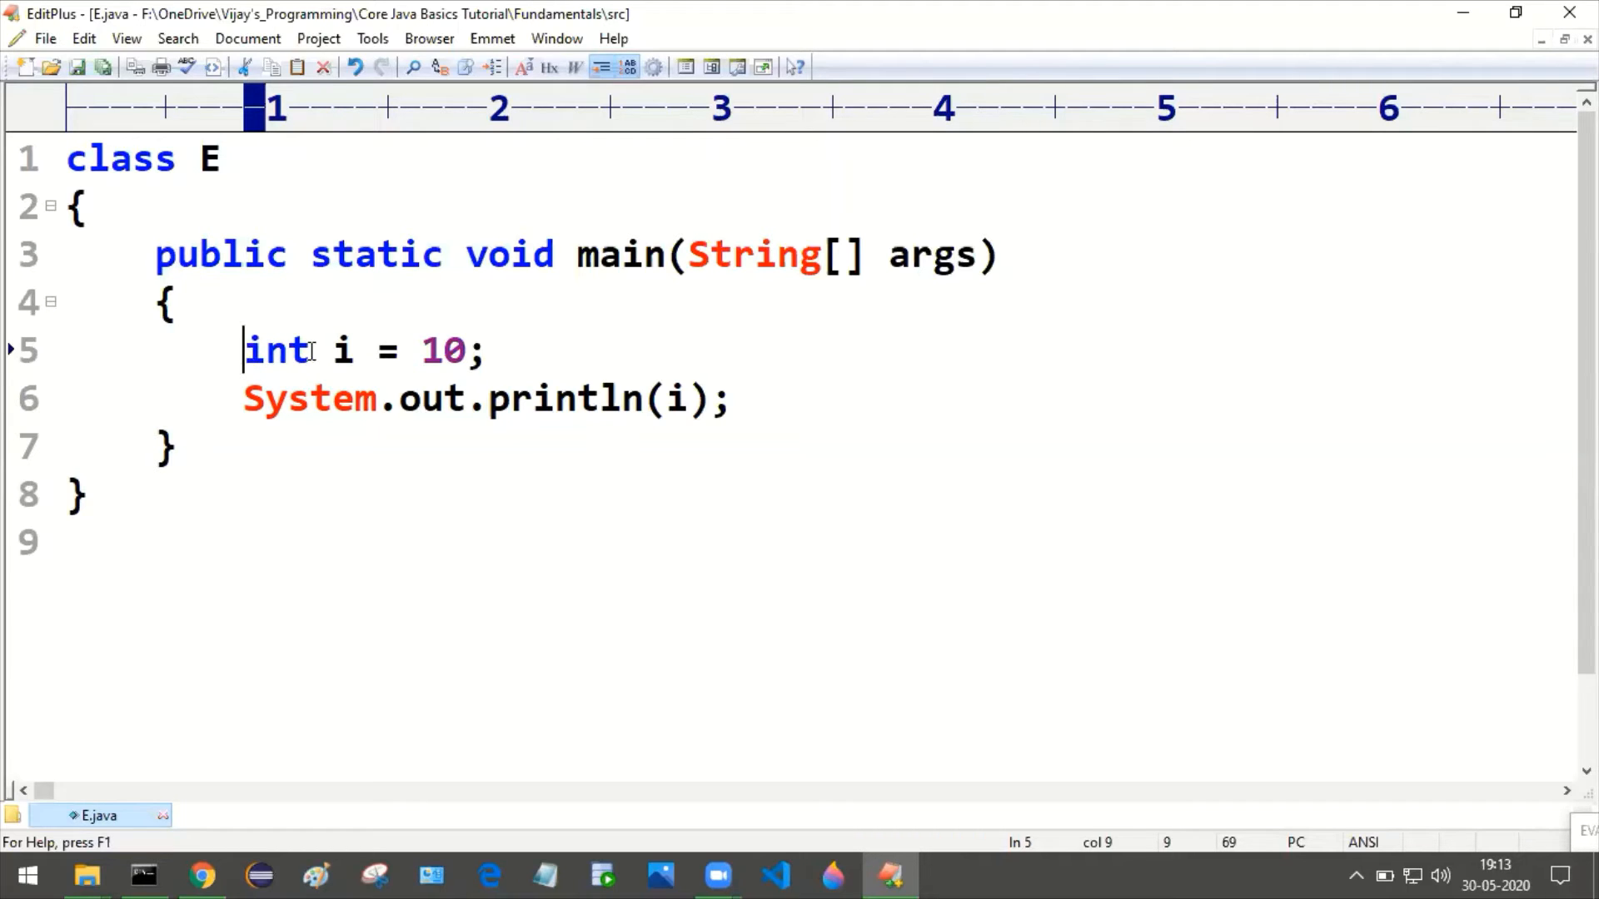
double_click(276, 350)
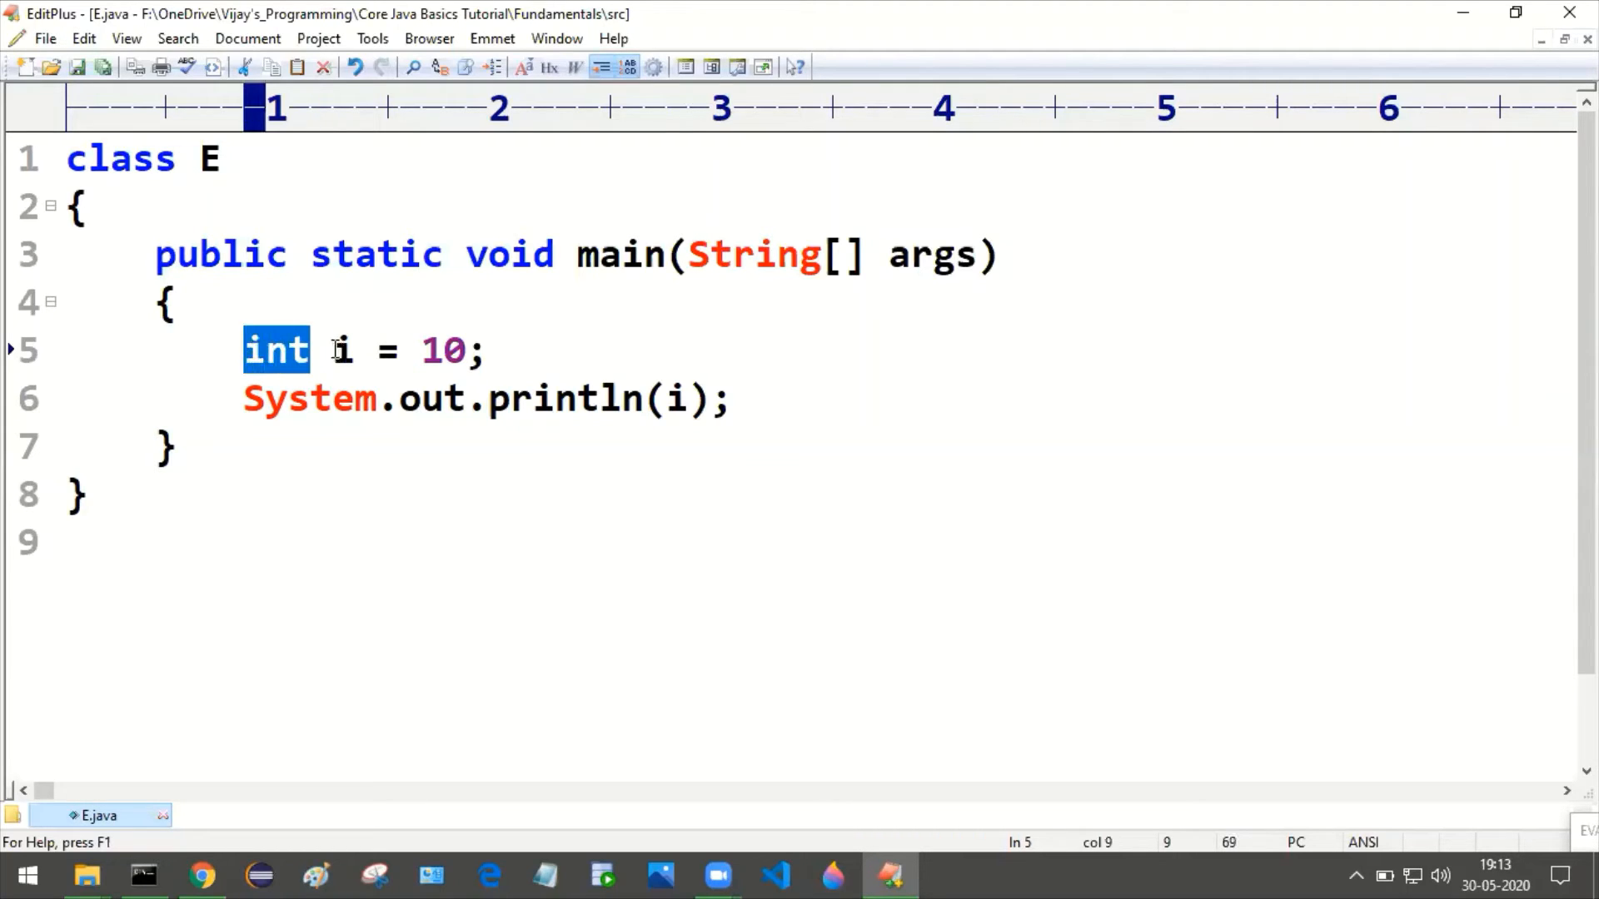
double_click(339, 349)
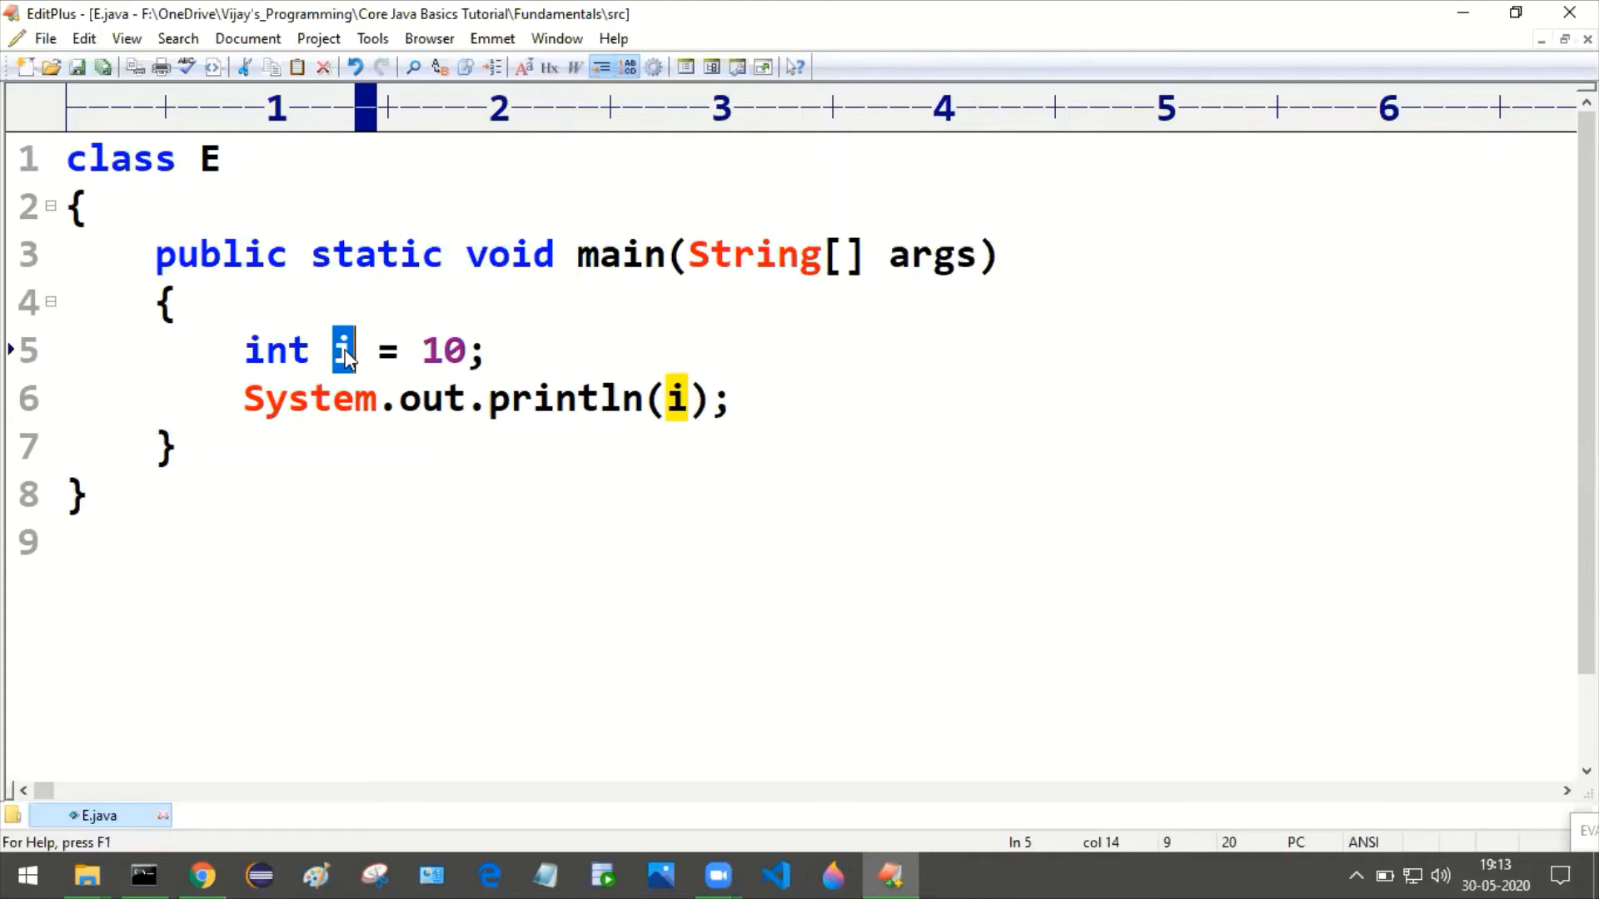
Select the variable i in the int i = 10 declaration on line 5
click(341, 349)
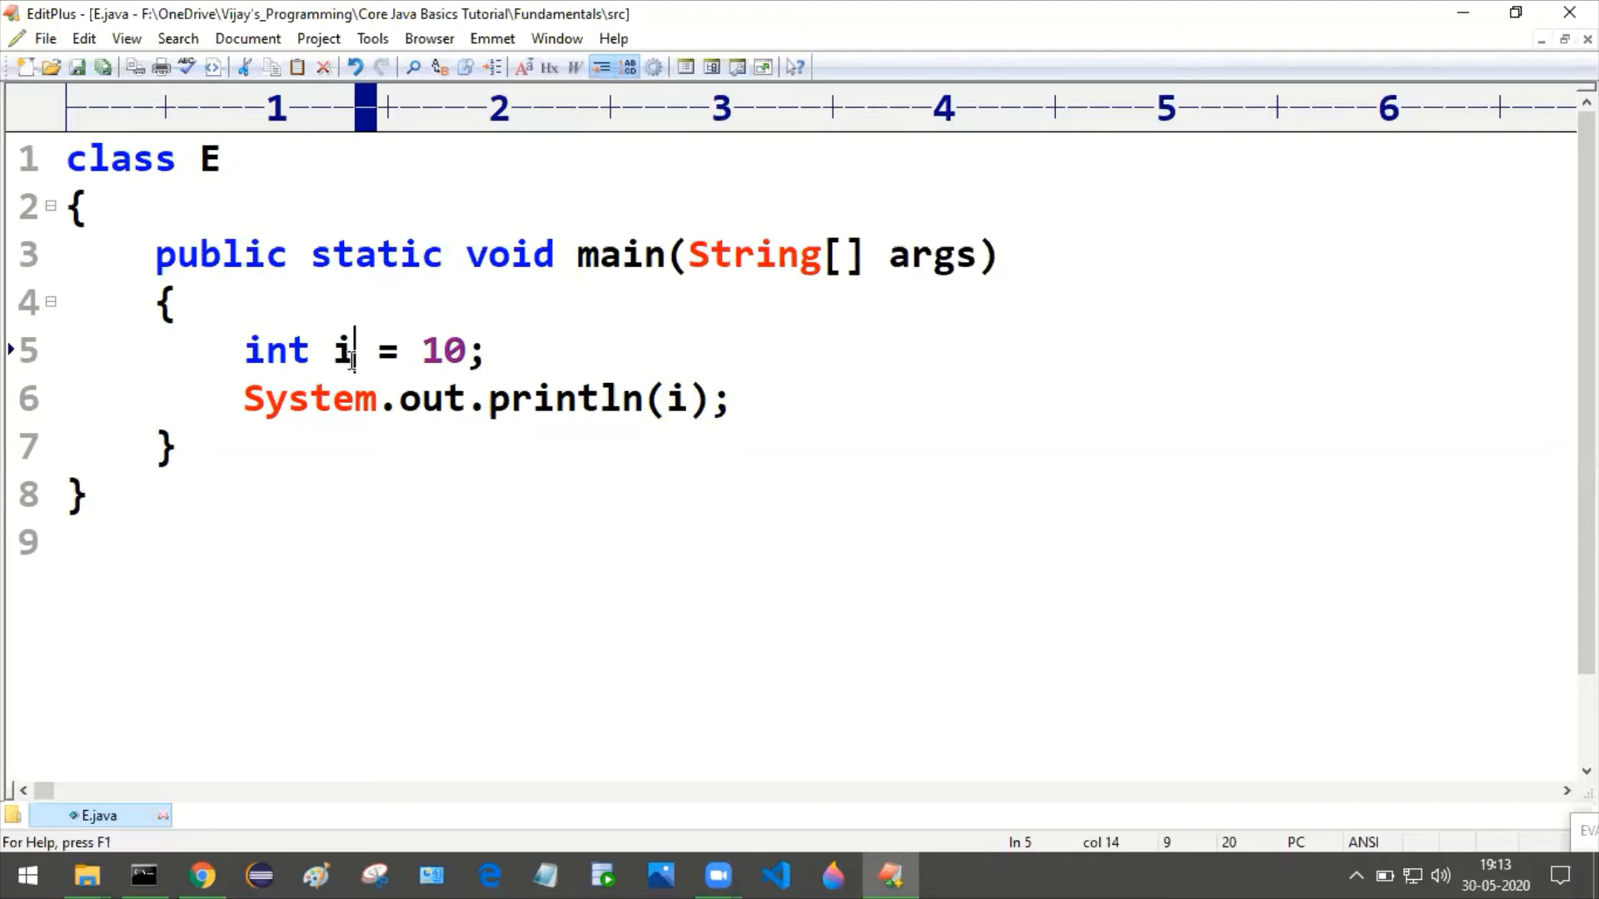
double_click(339, 350)
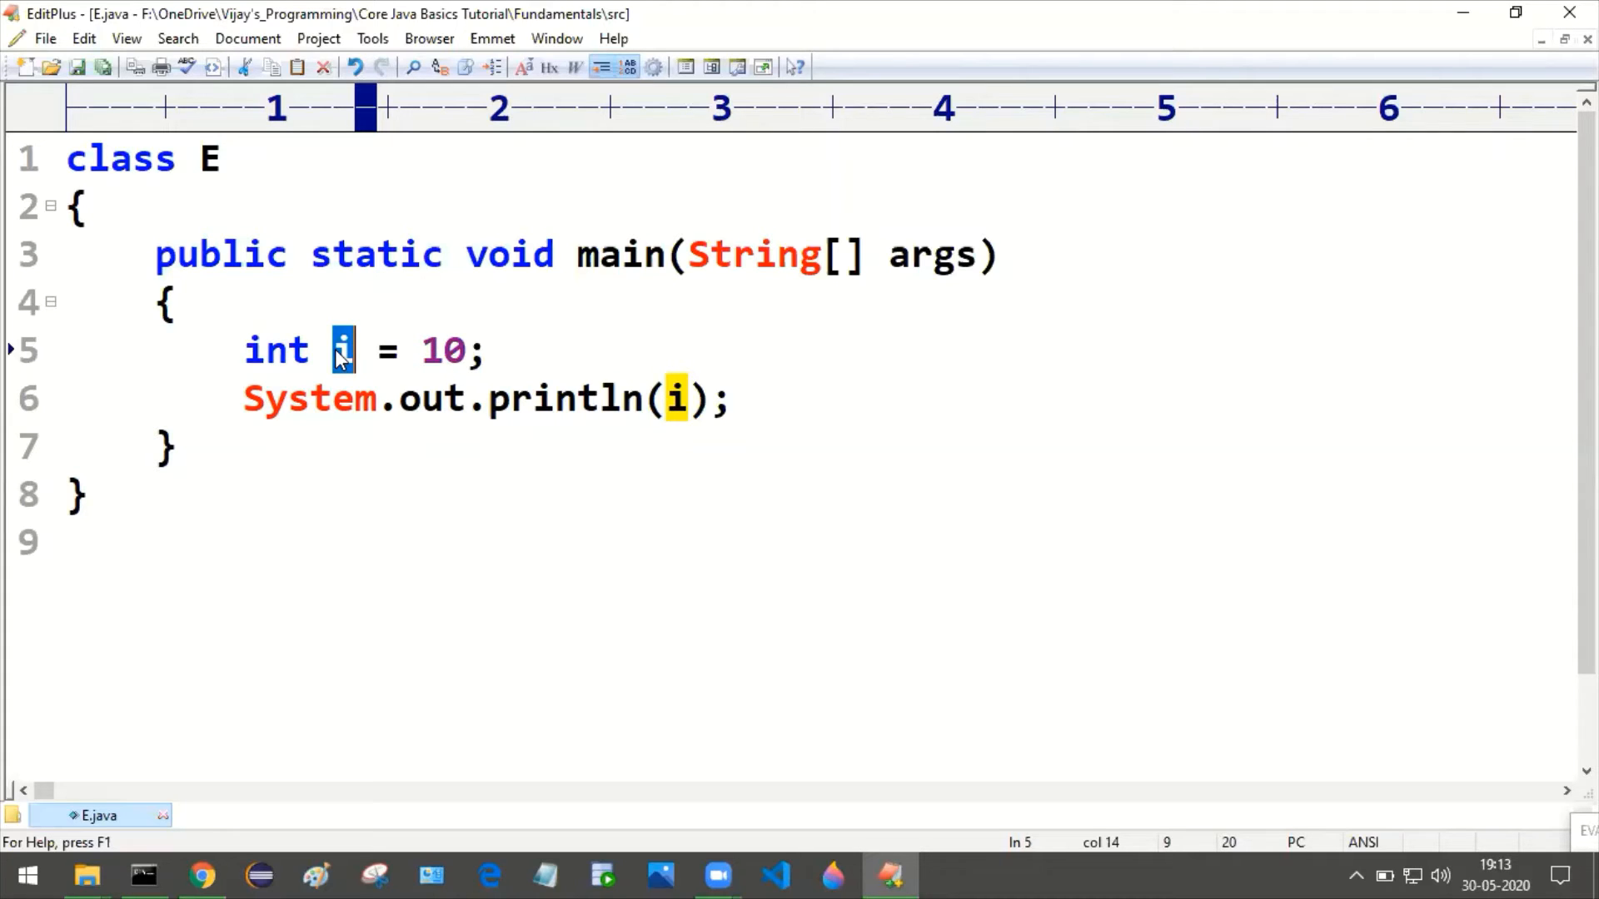
click(428, 350)
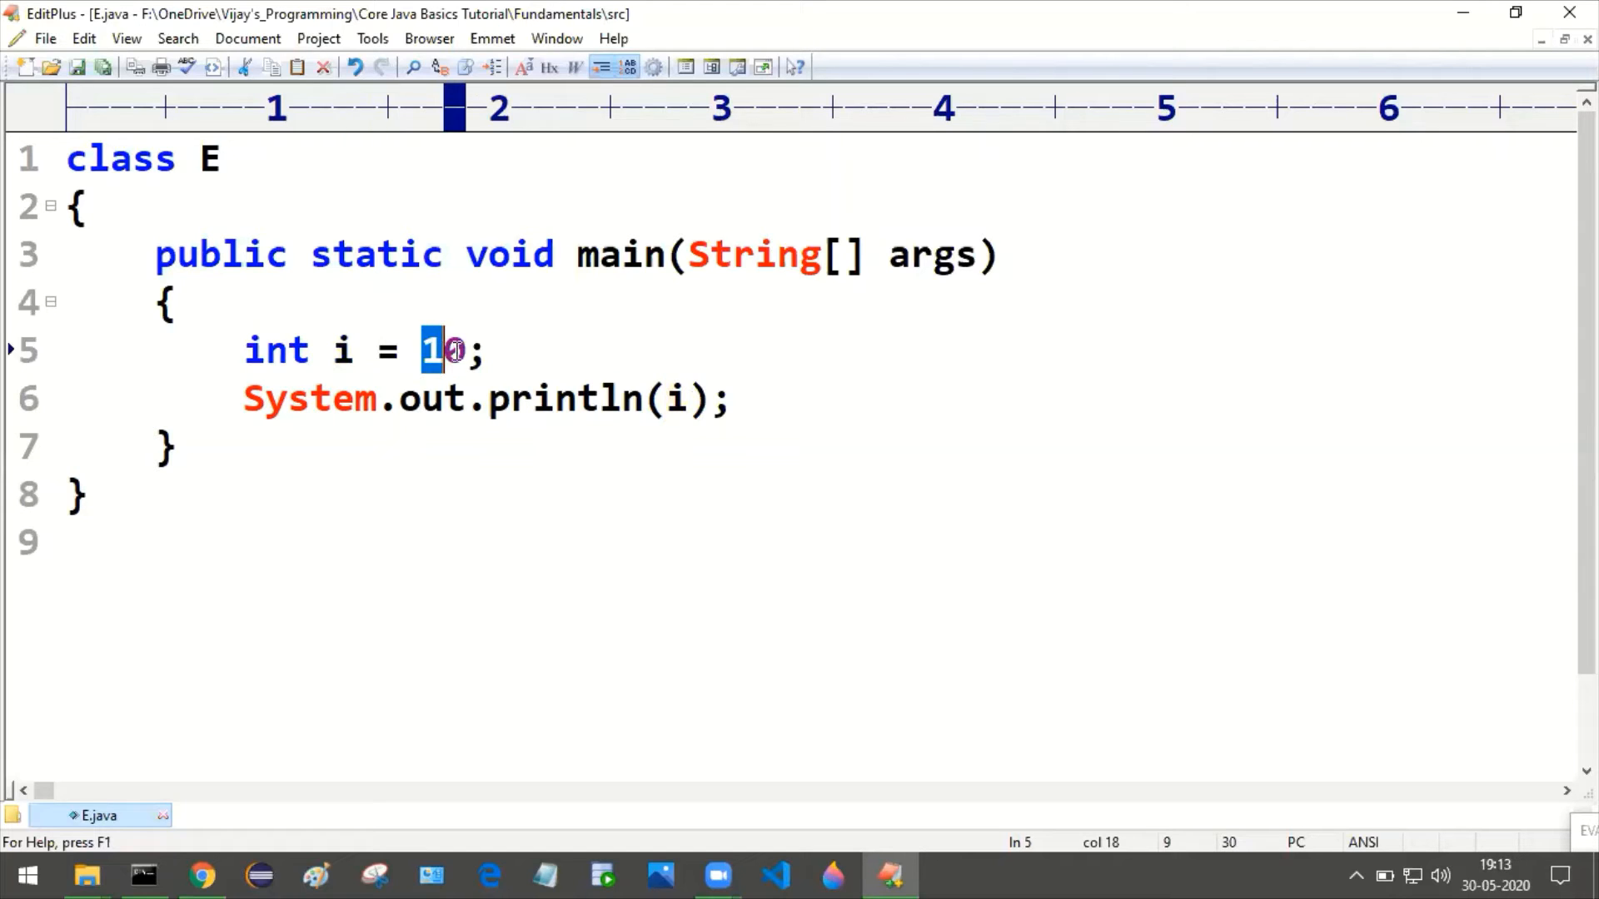
double_click(341, 348)
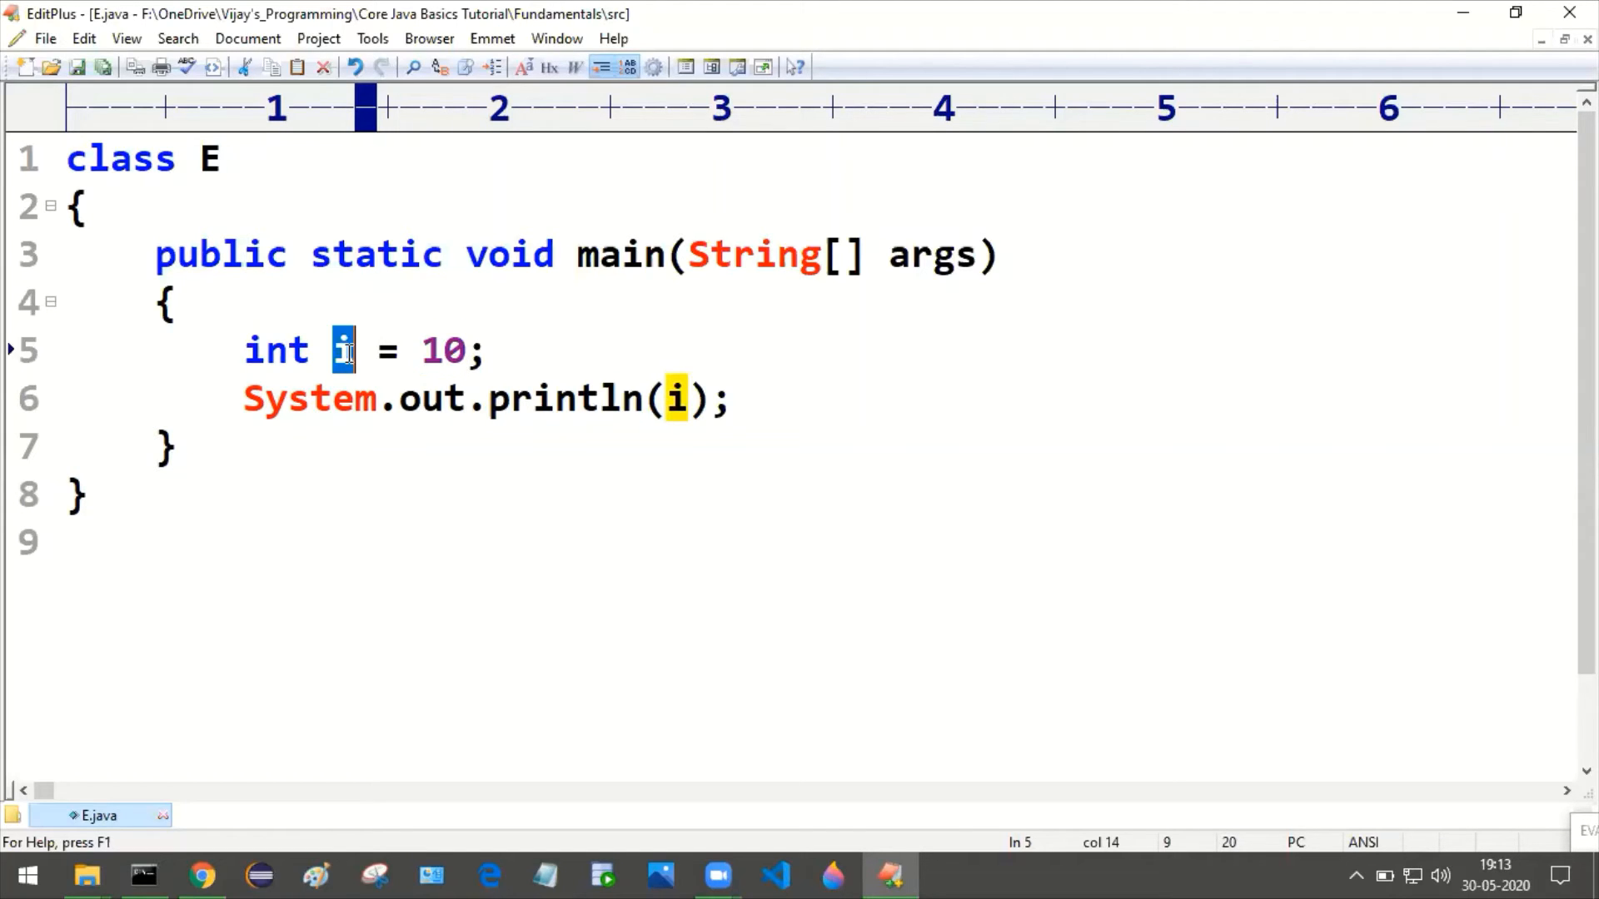
mouse_move(346, 367)
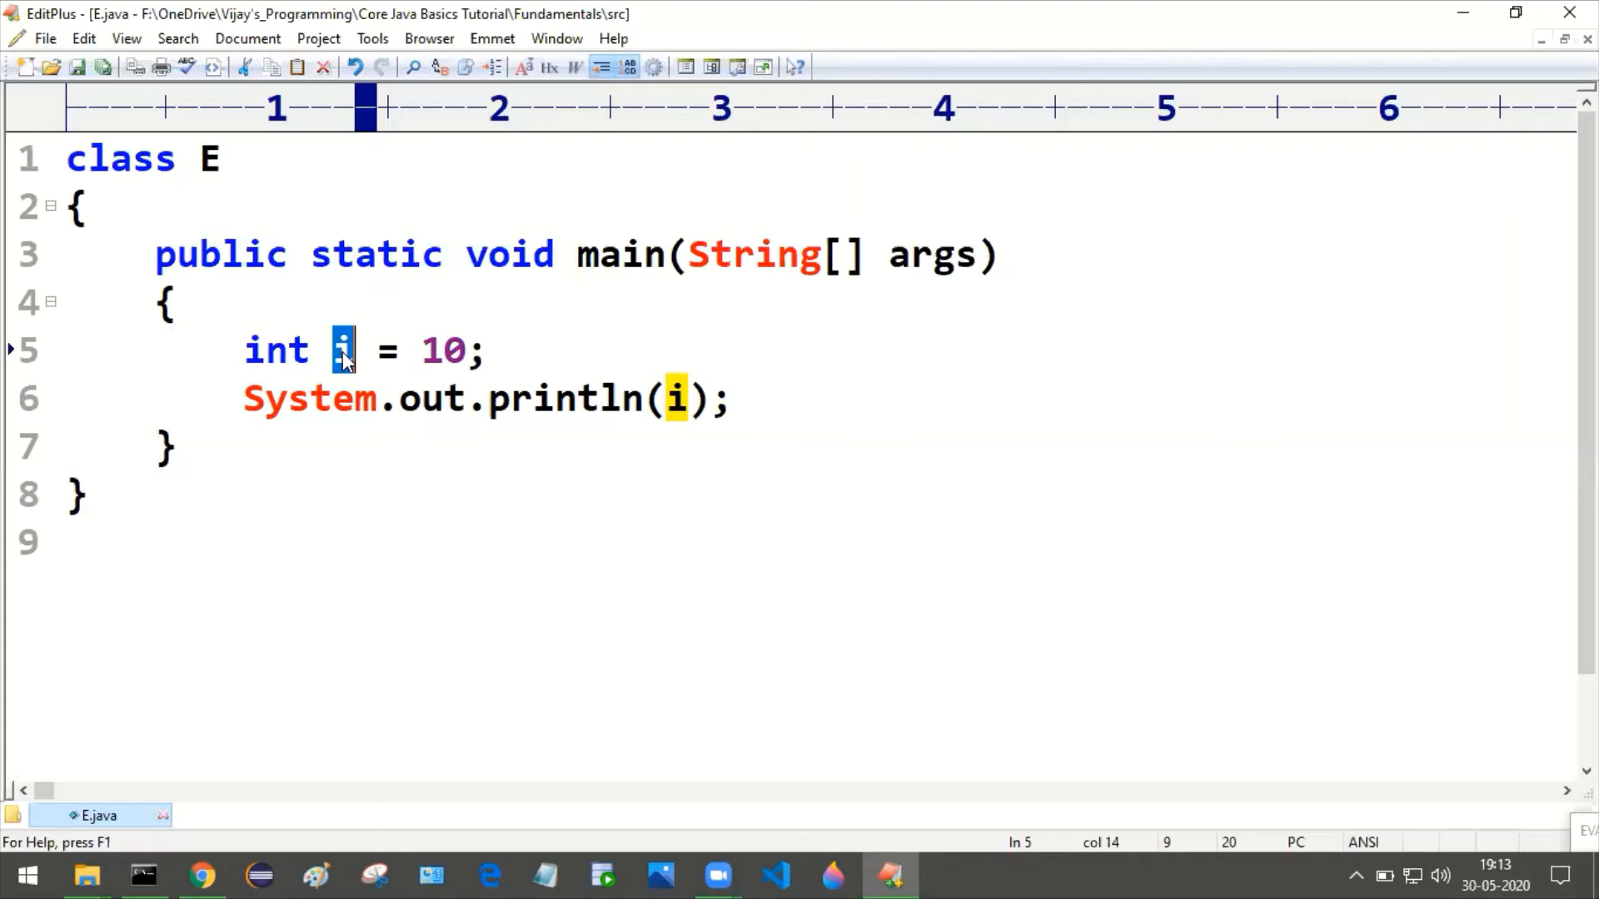
click(346, 350)
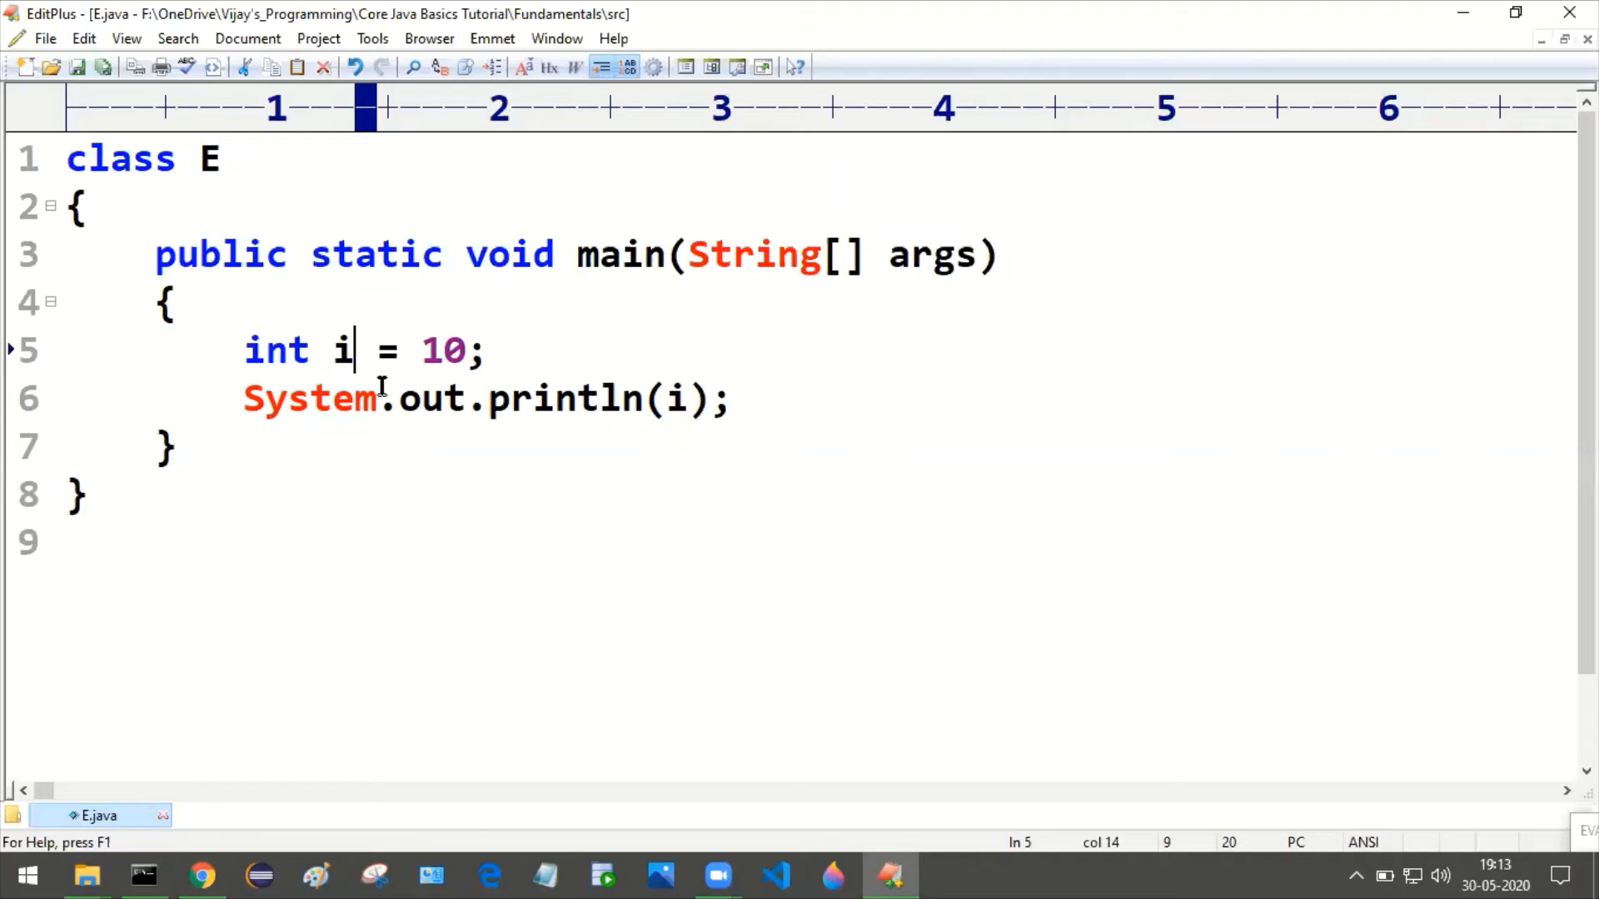
mouse_move(428, 349)
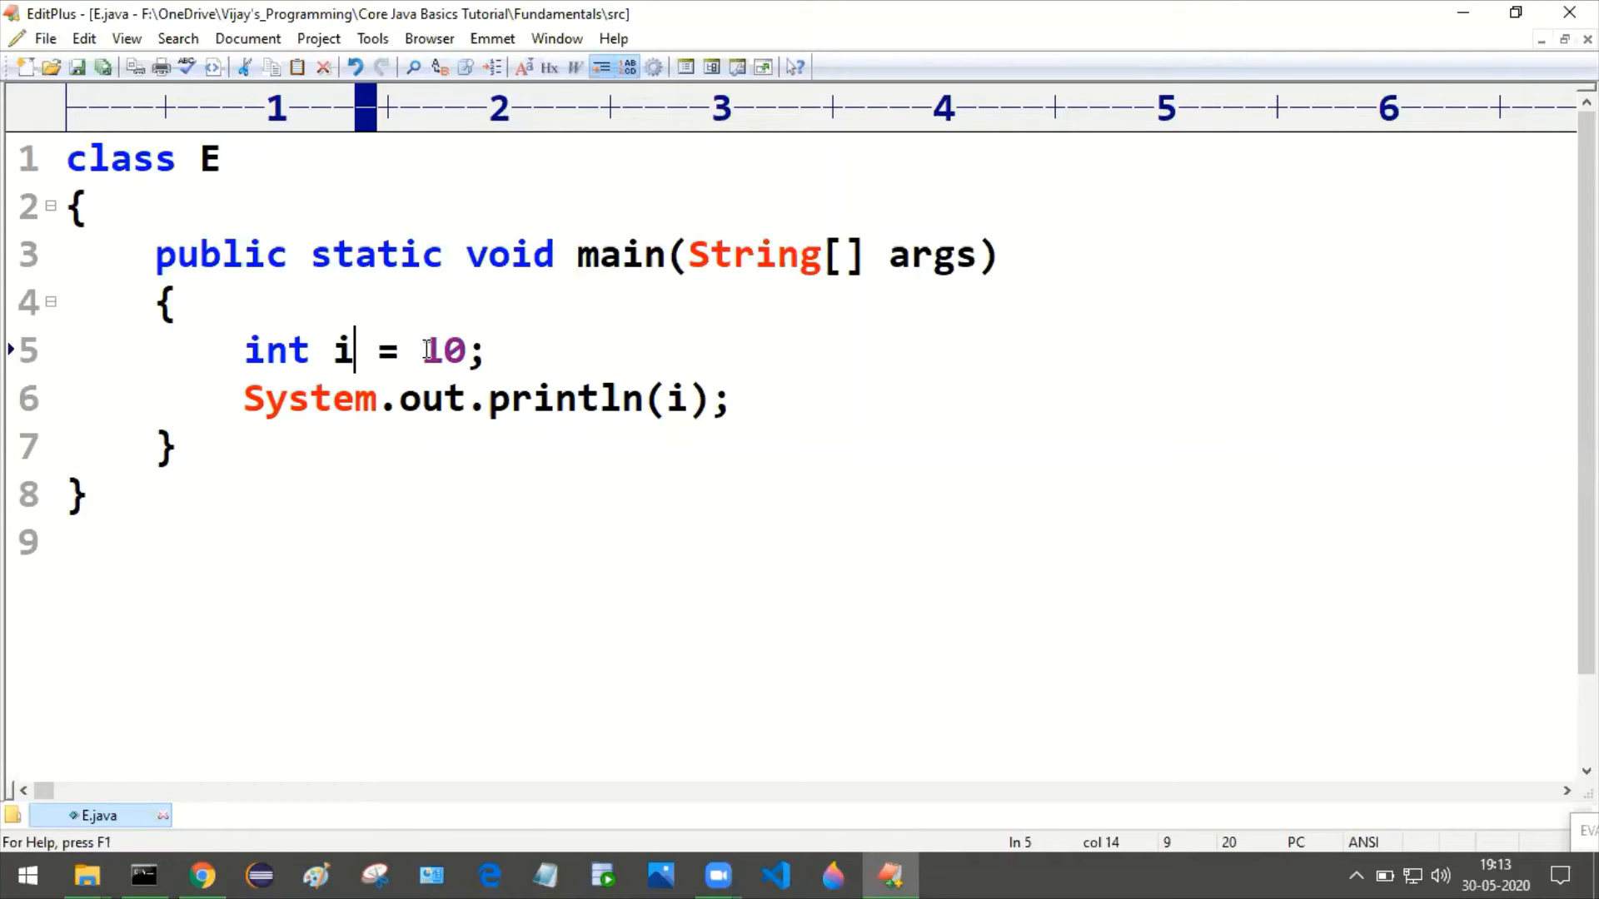
double_click(442, 350)
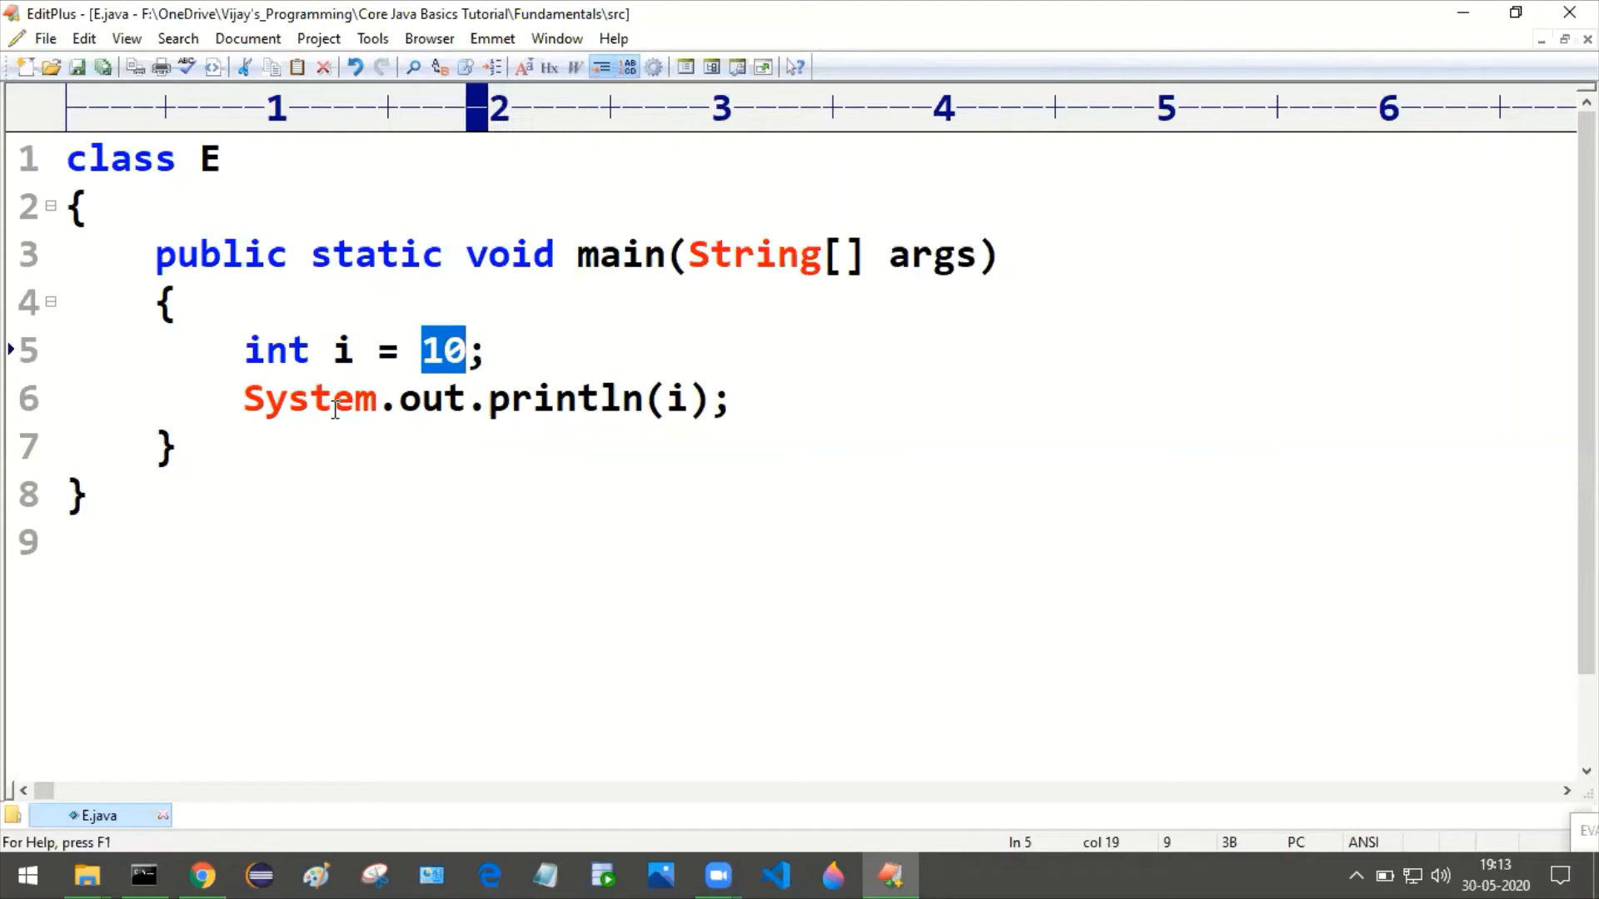
click(465, 349)
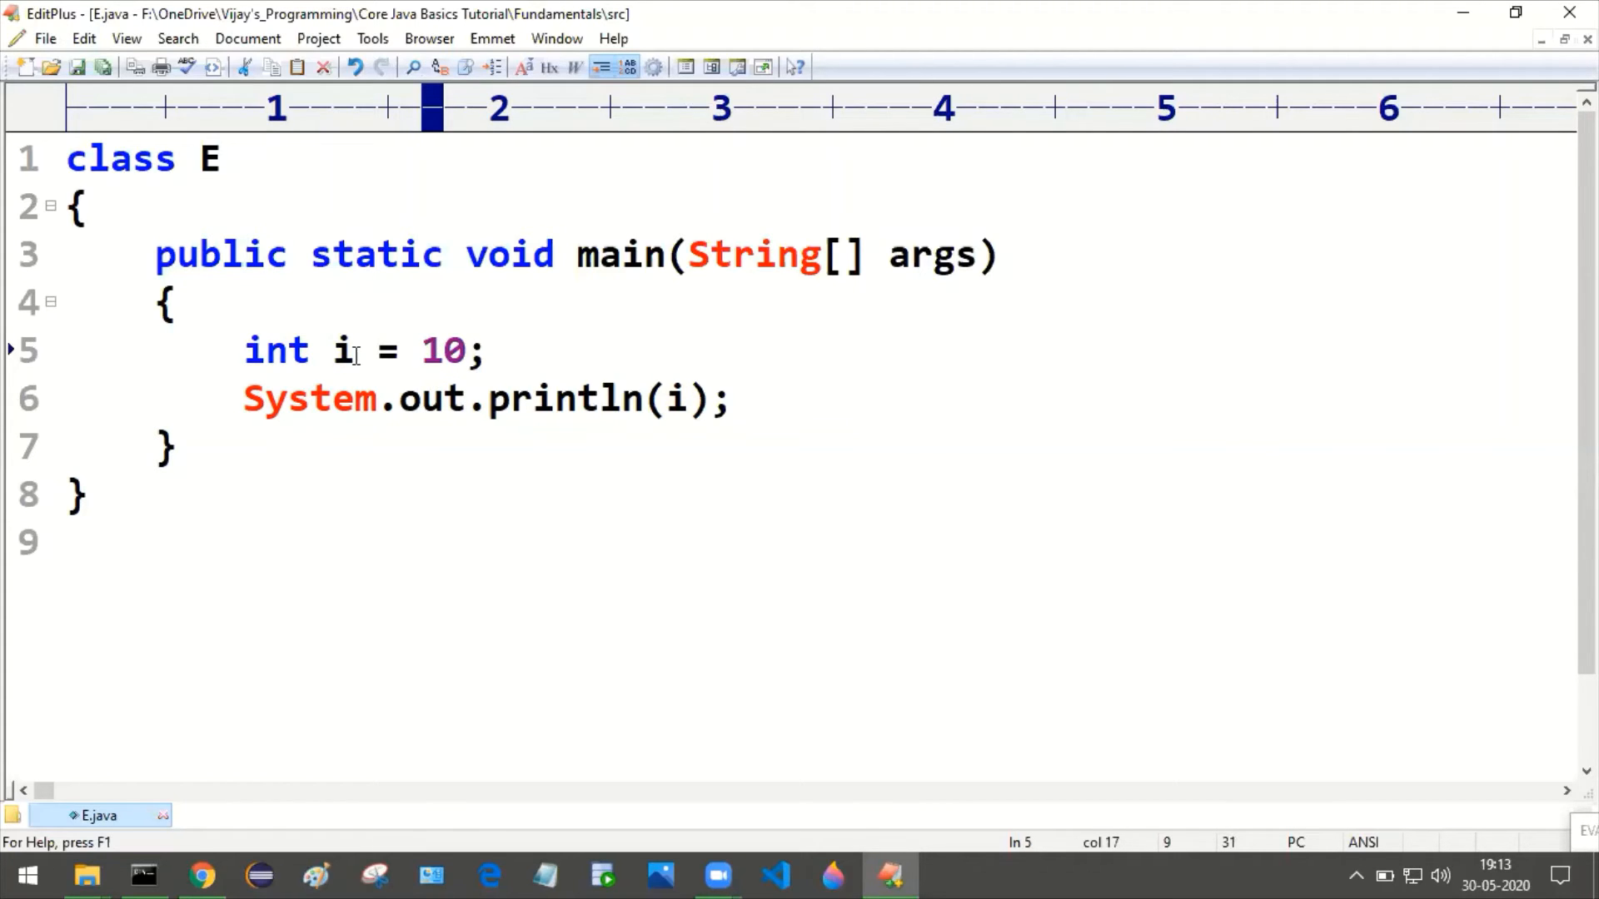
double_click(340, 350)
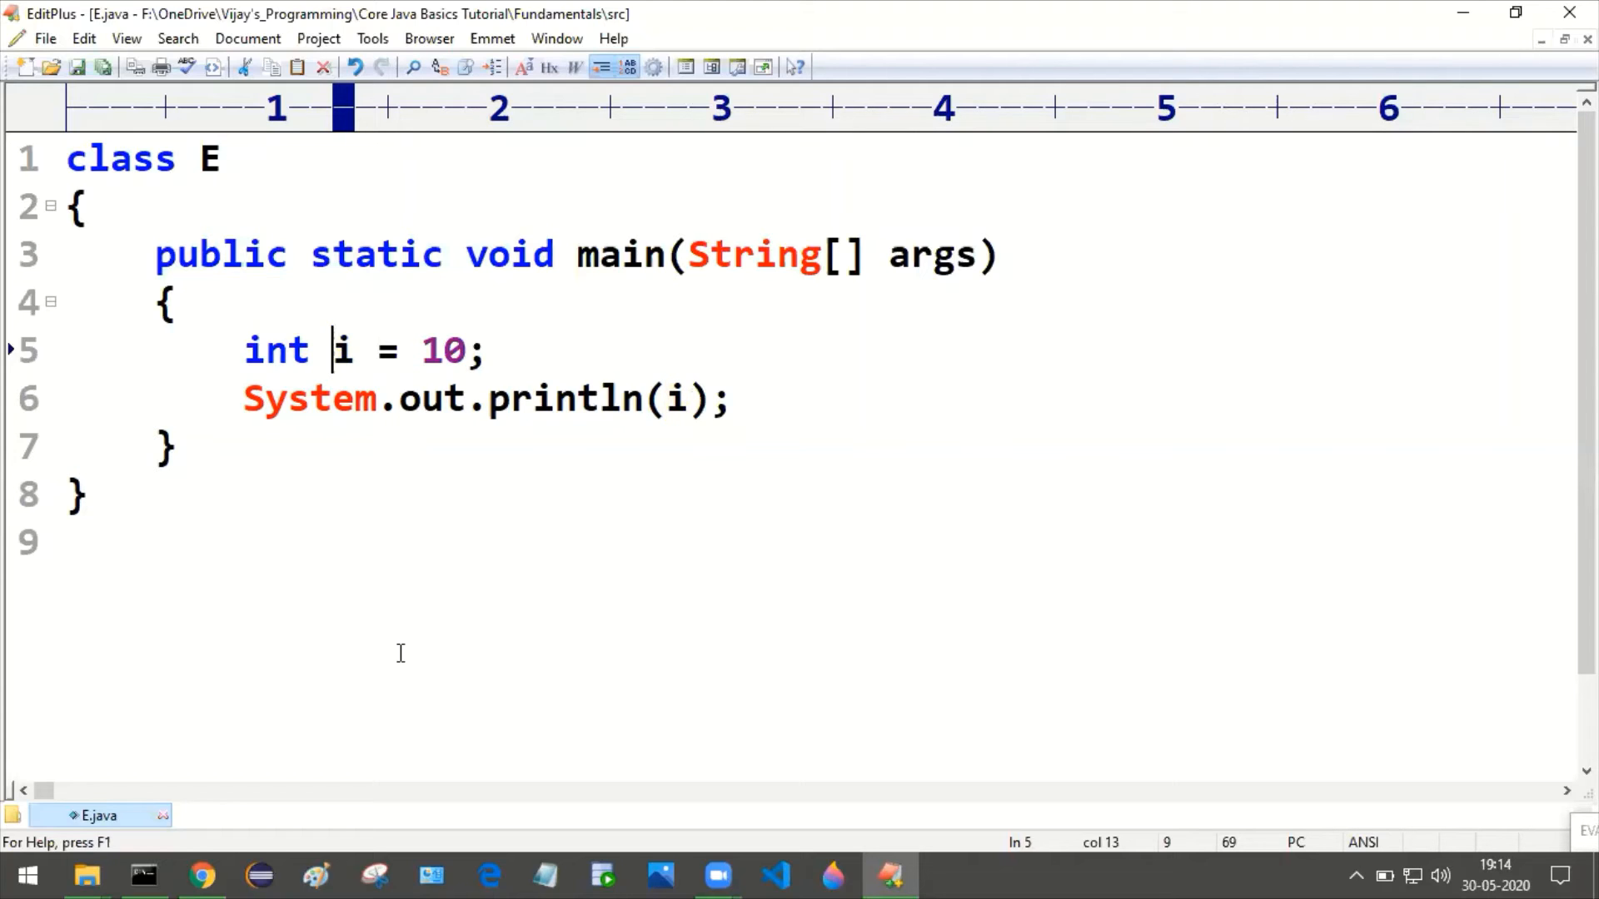
mouse_move(518, 428)
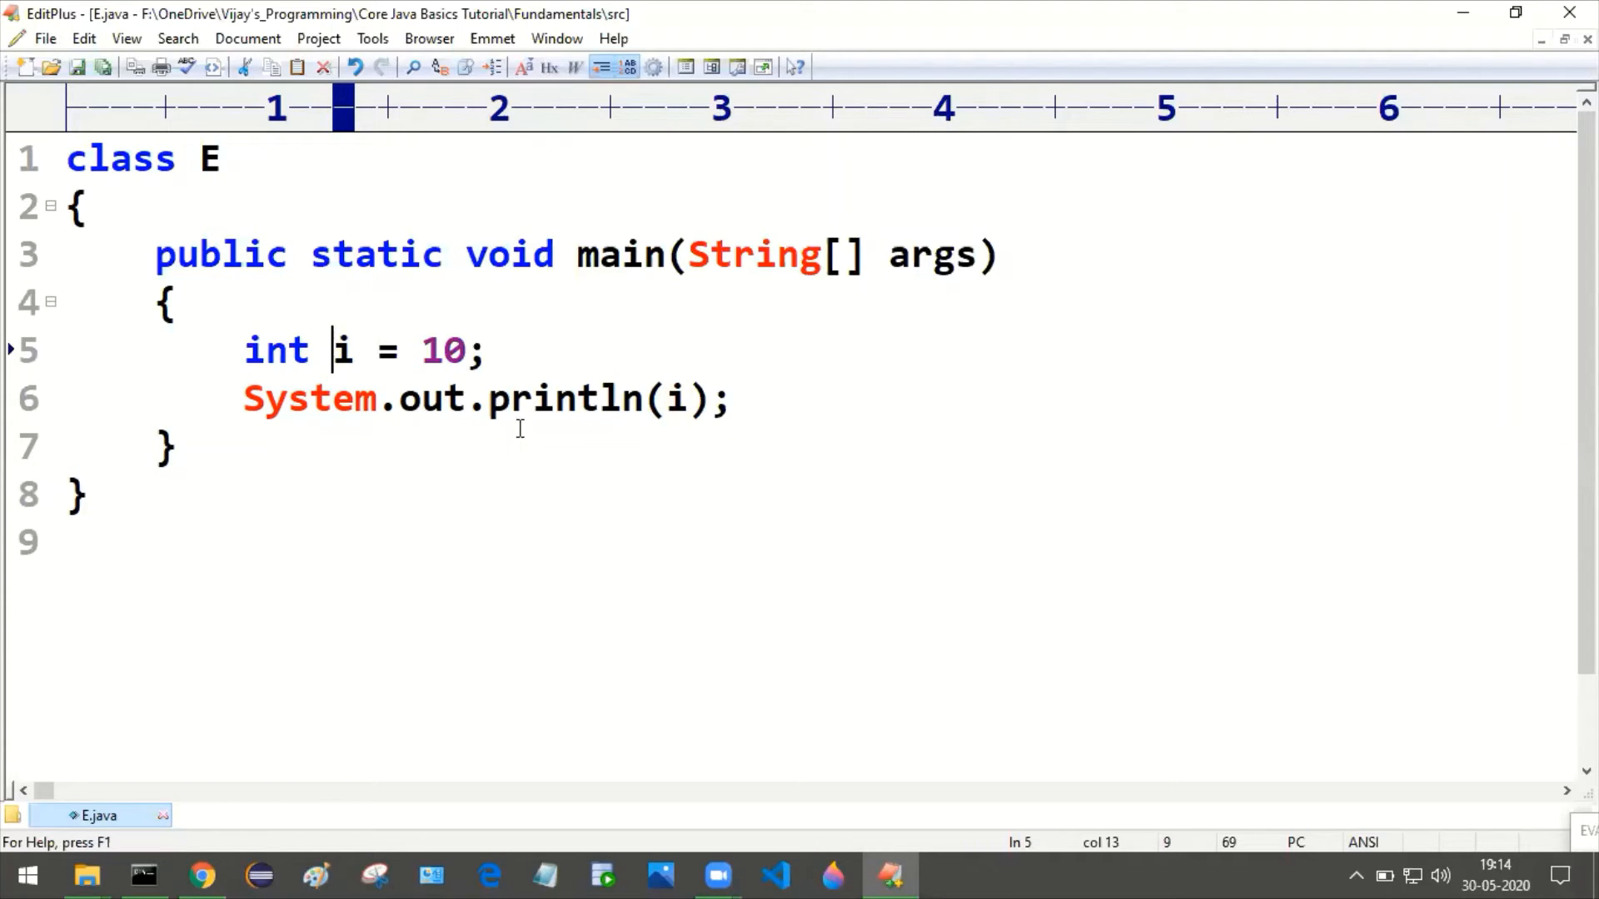
mouse_move(653, 496)
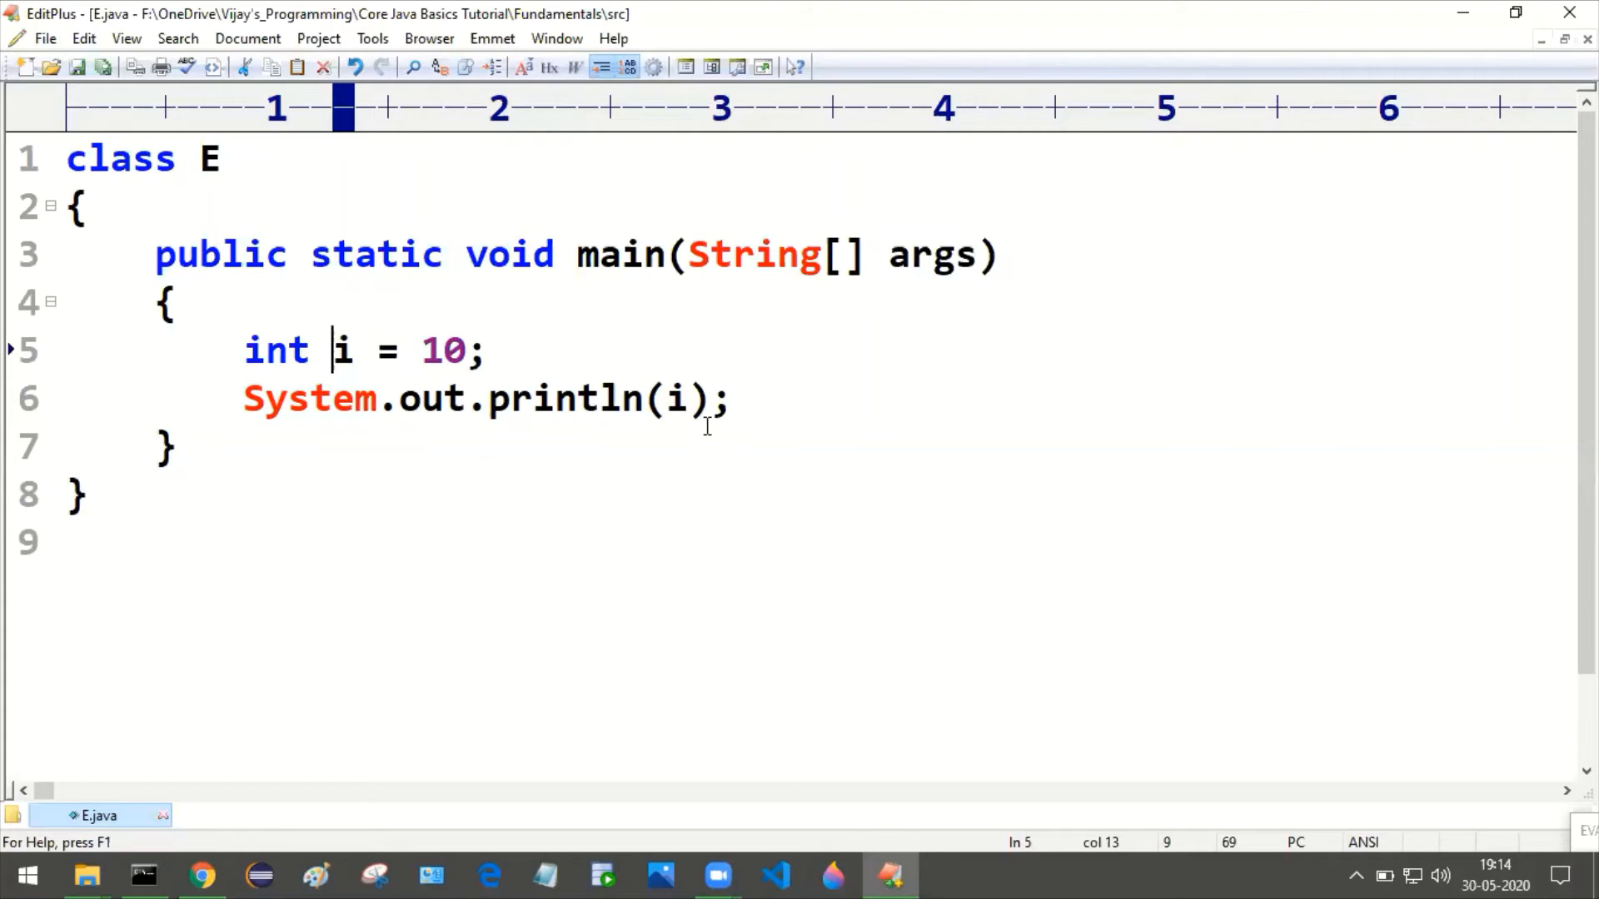
click(669, 398)
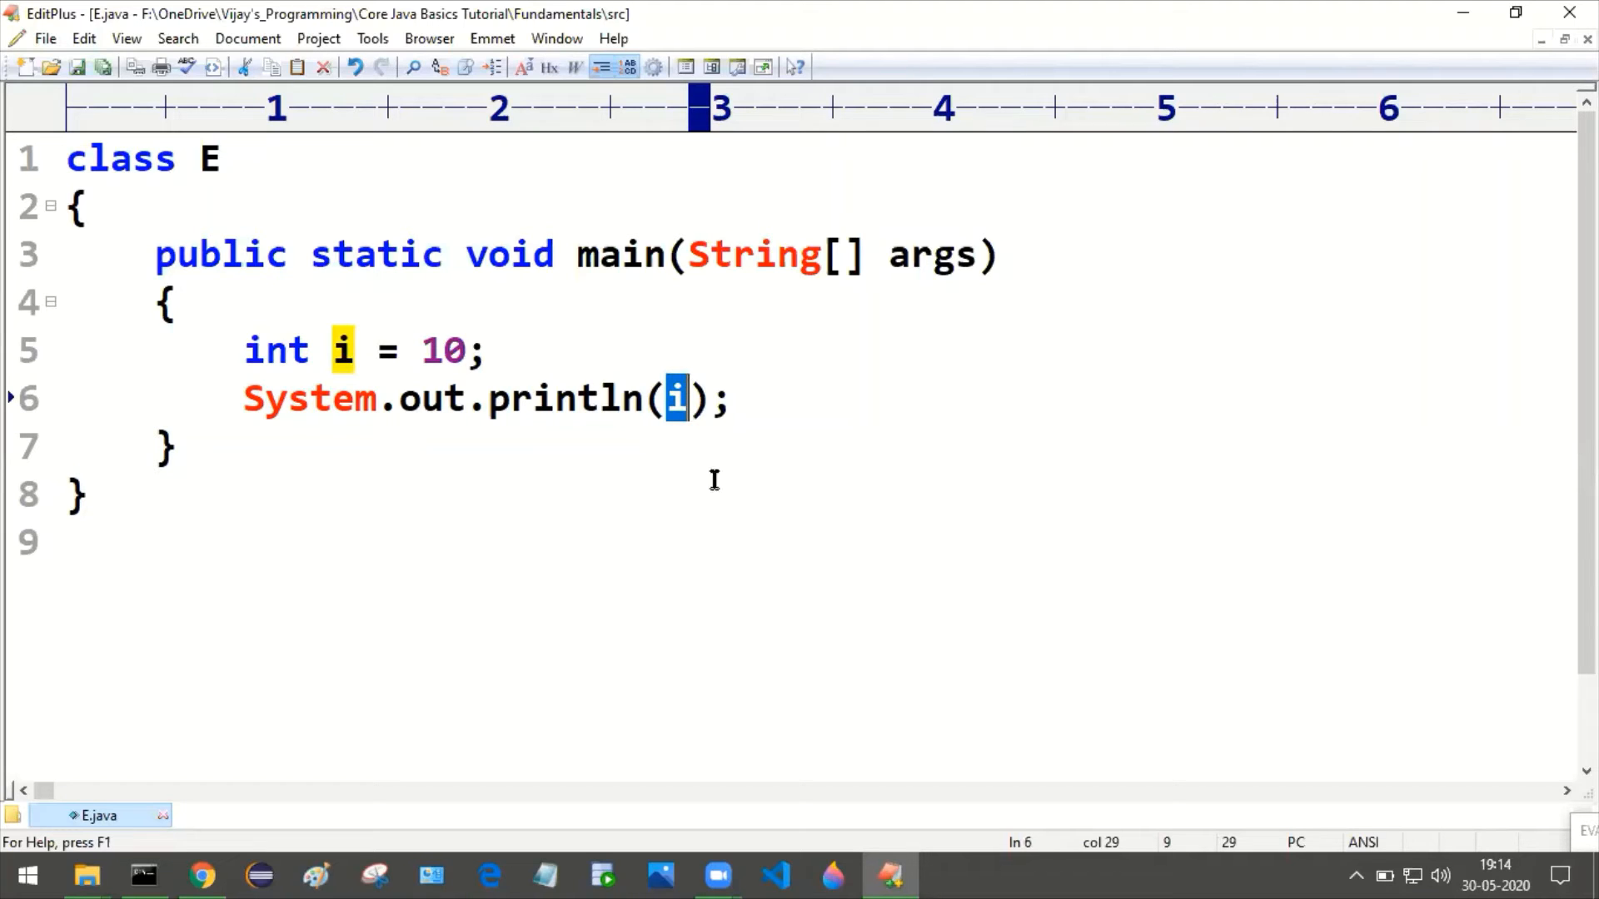
mouse_move(672, 486)
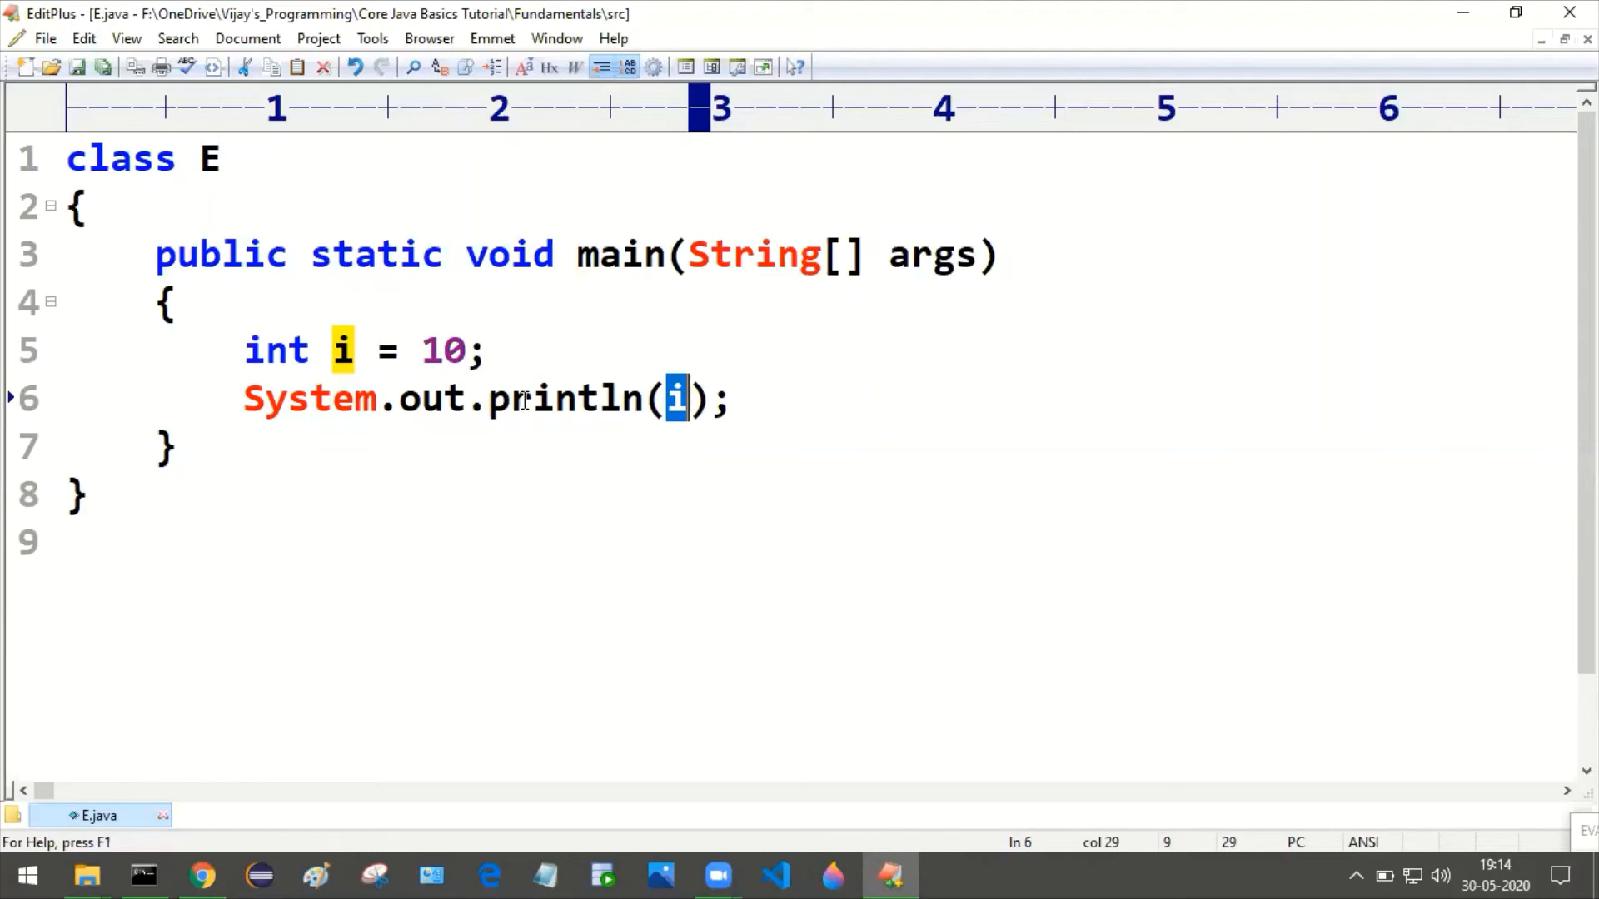
double_click(441, 350)
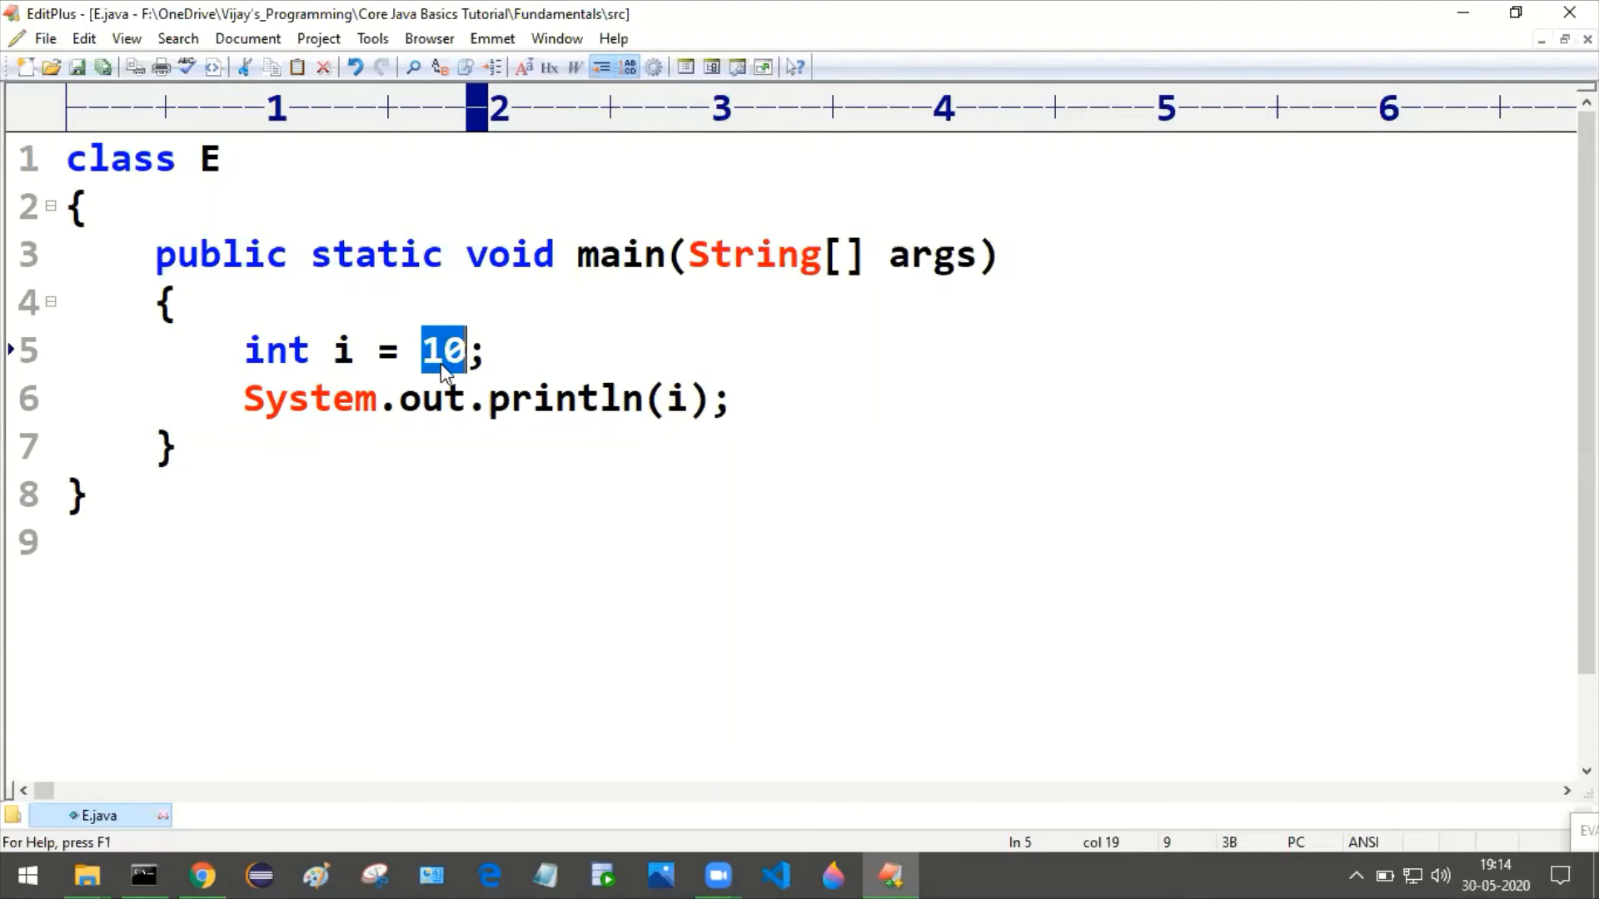
click(688, 398)
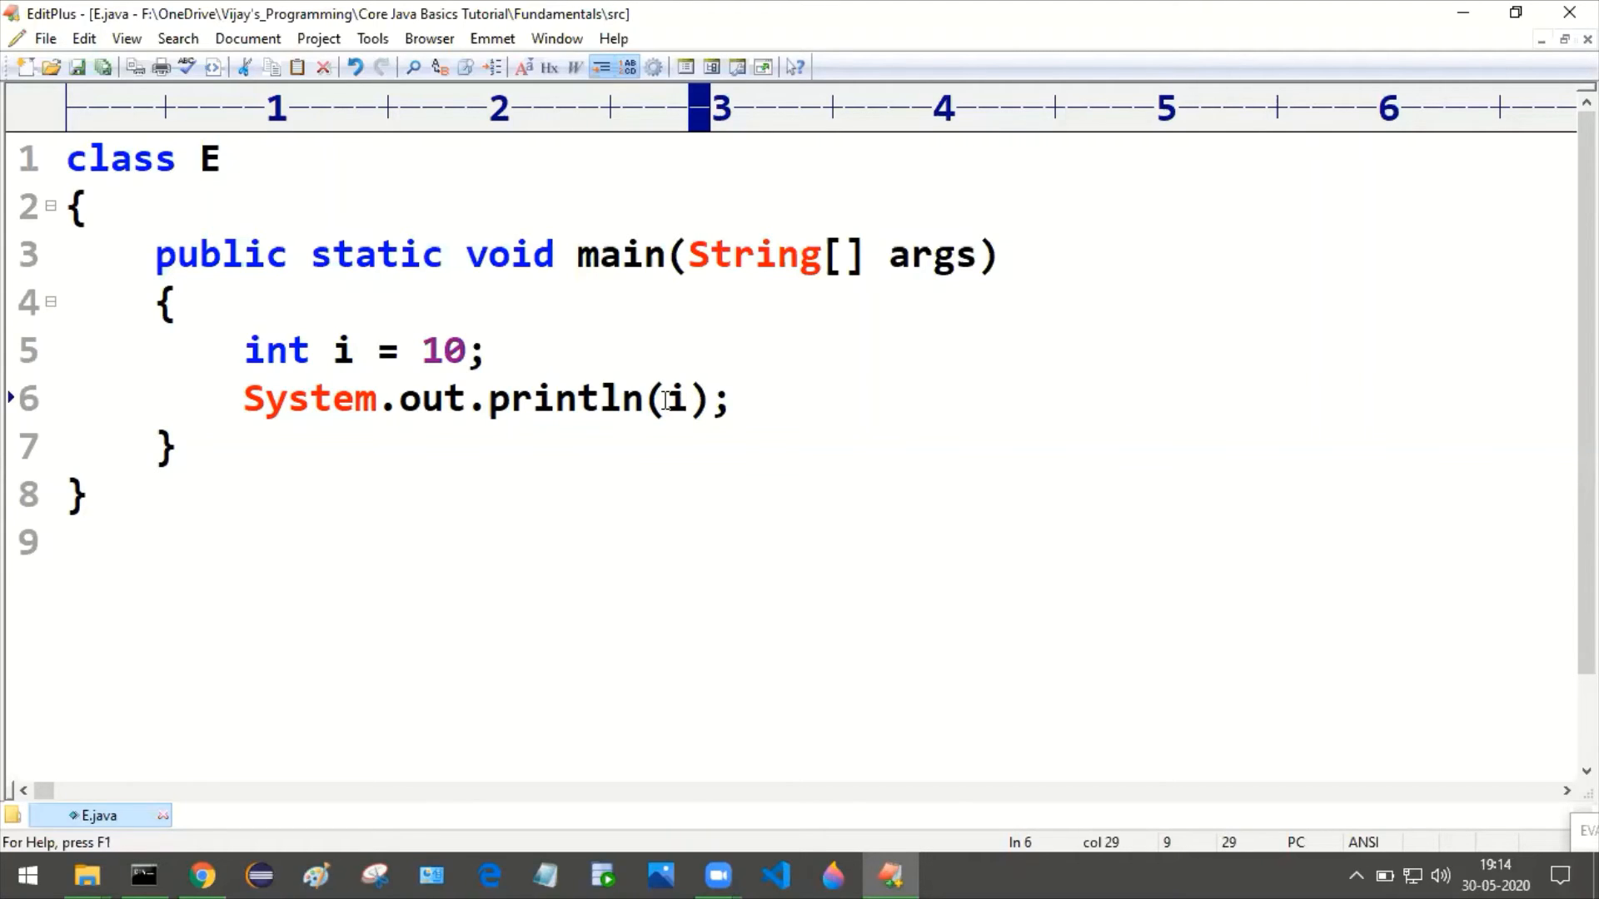
double_click(673, 398)
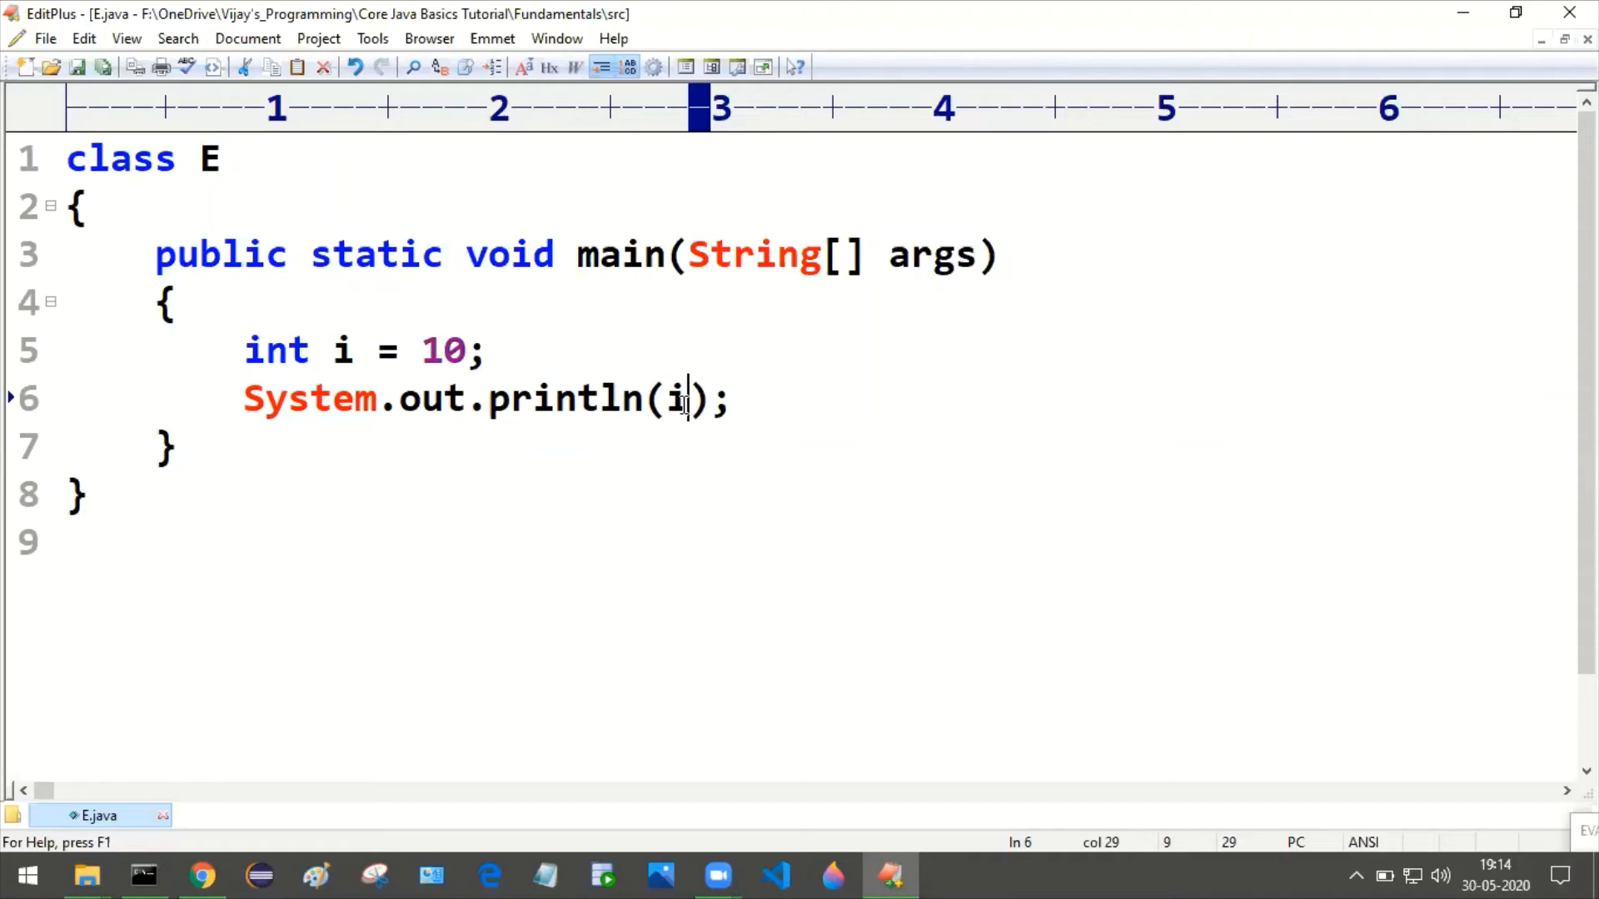
double_click(675, 398)
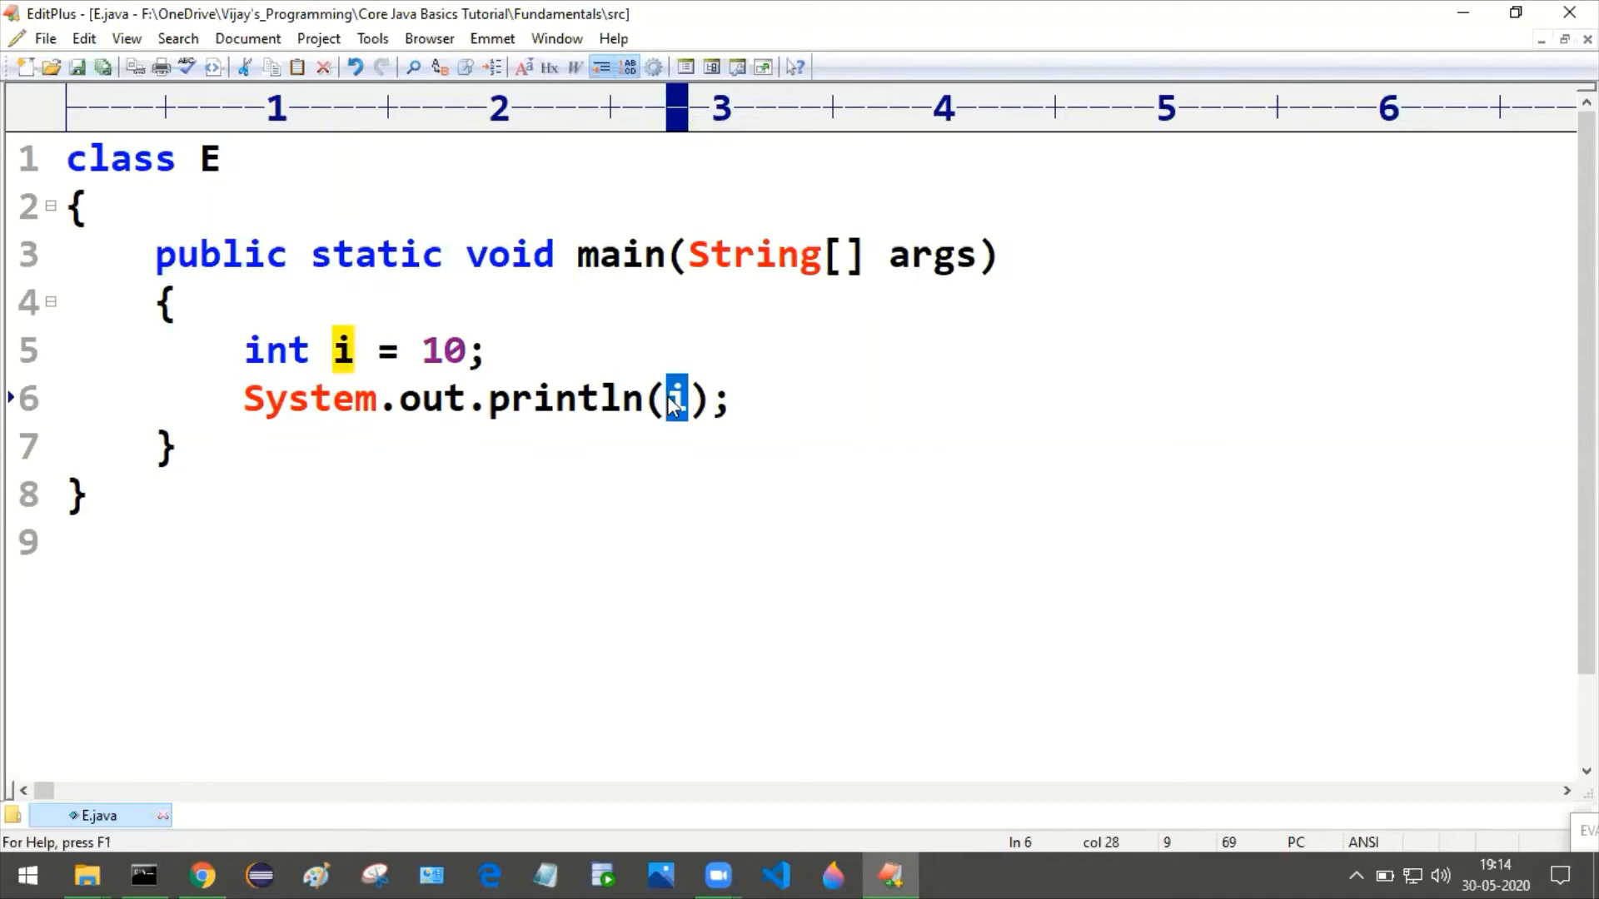
click(734, 398)
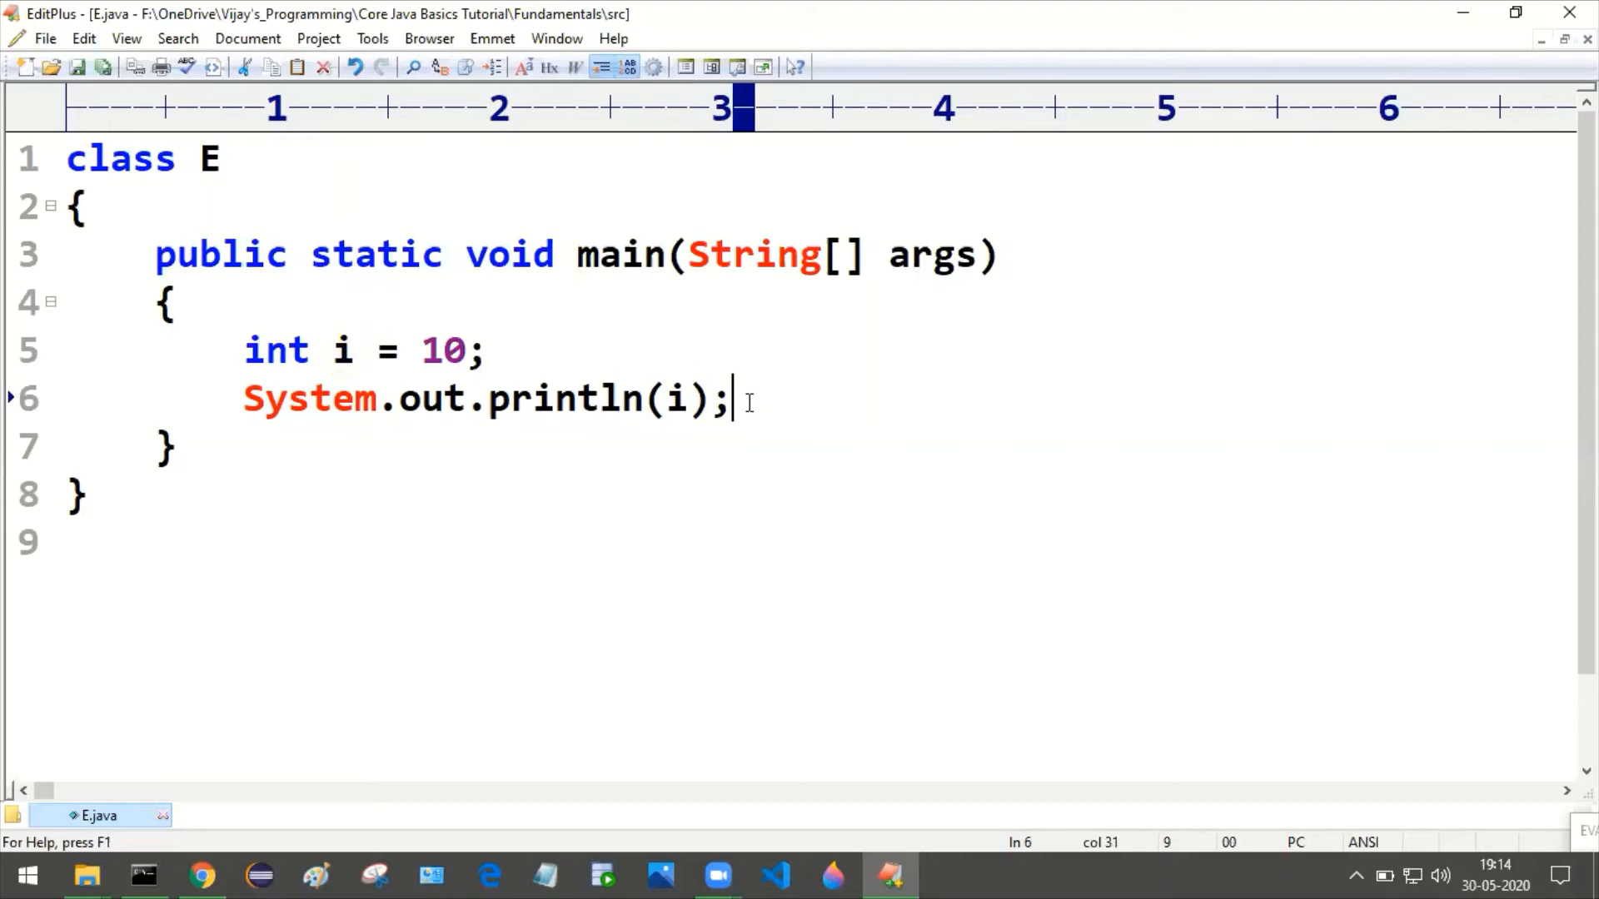
mouse_move(428, 398)
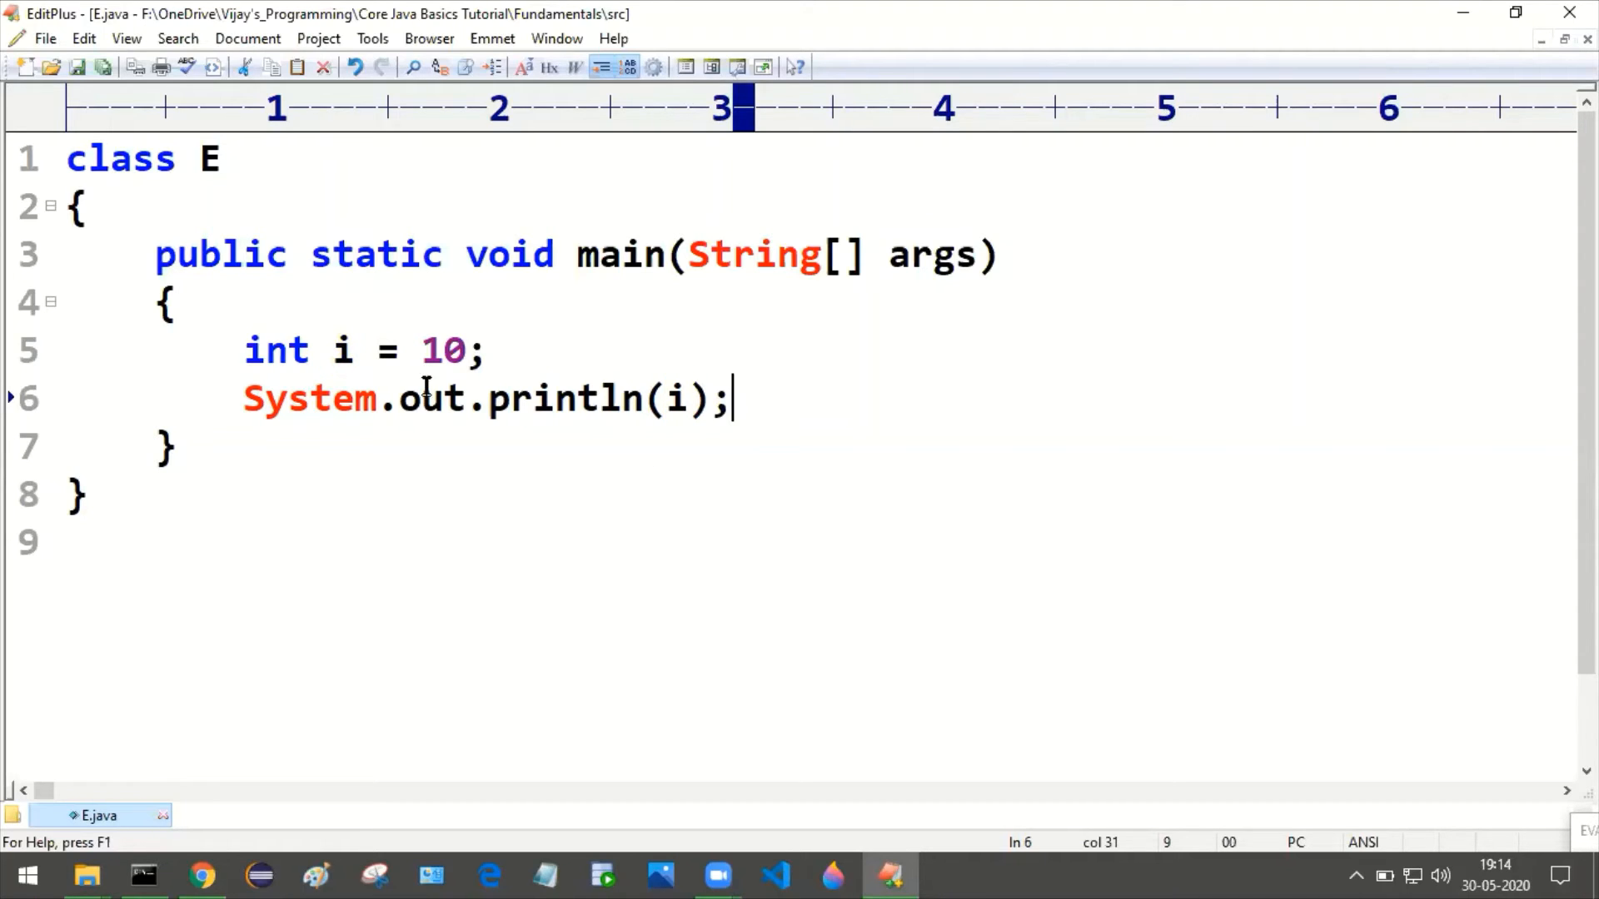
mouse_move(495, 398)
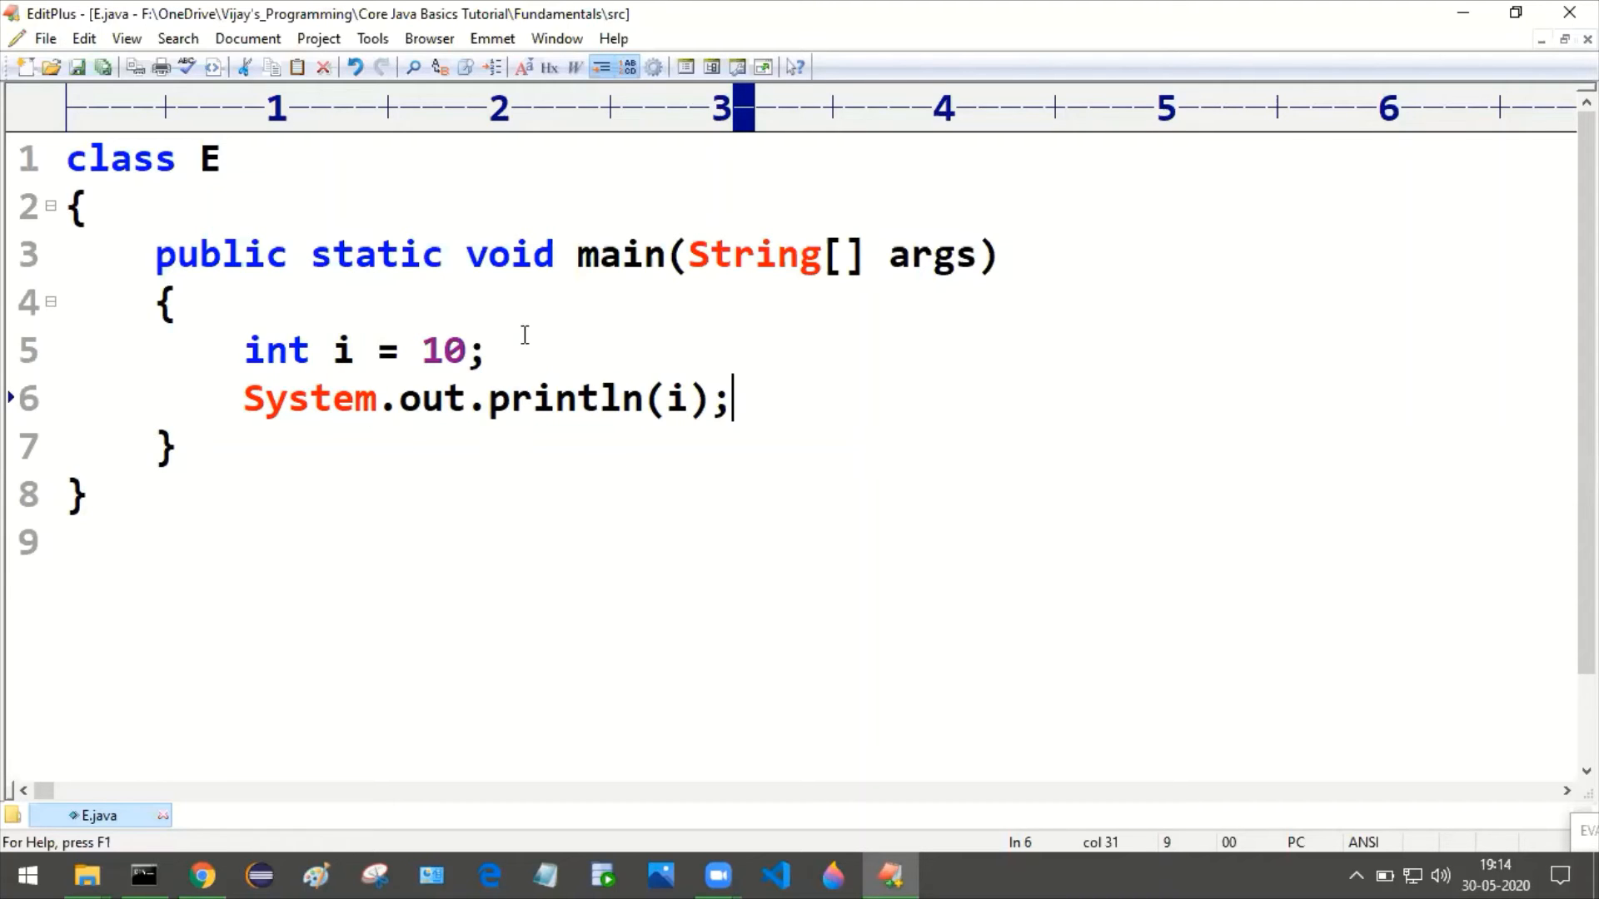
mouse_move(329, 350)
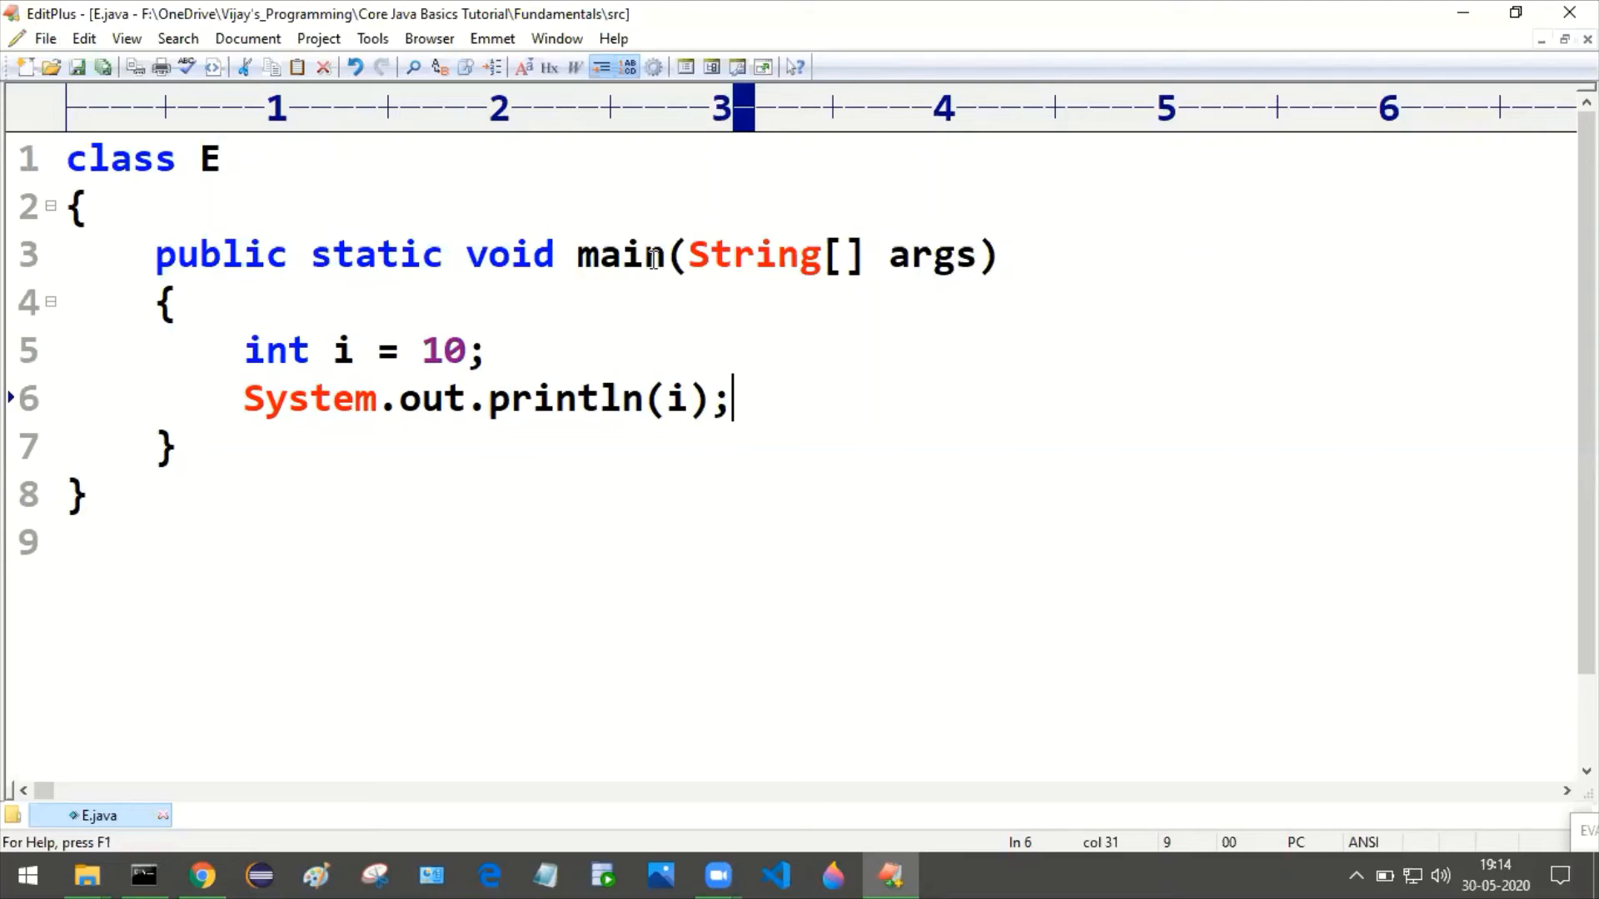
mouse_move(791, 401)
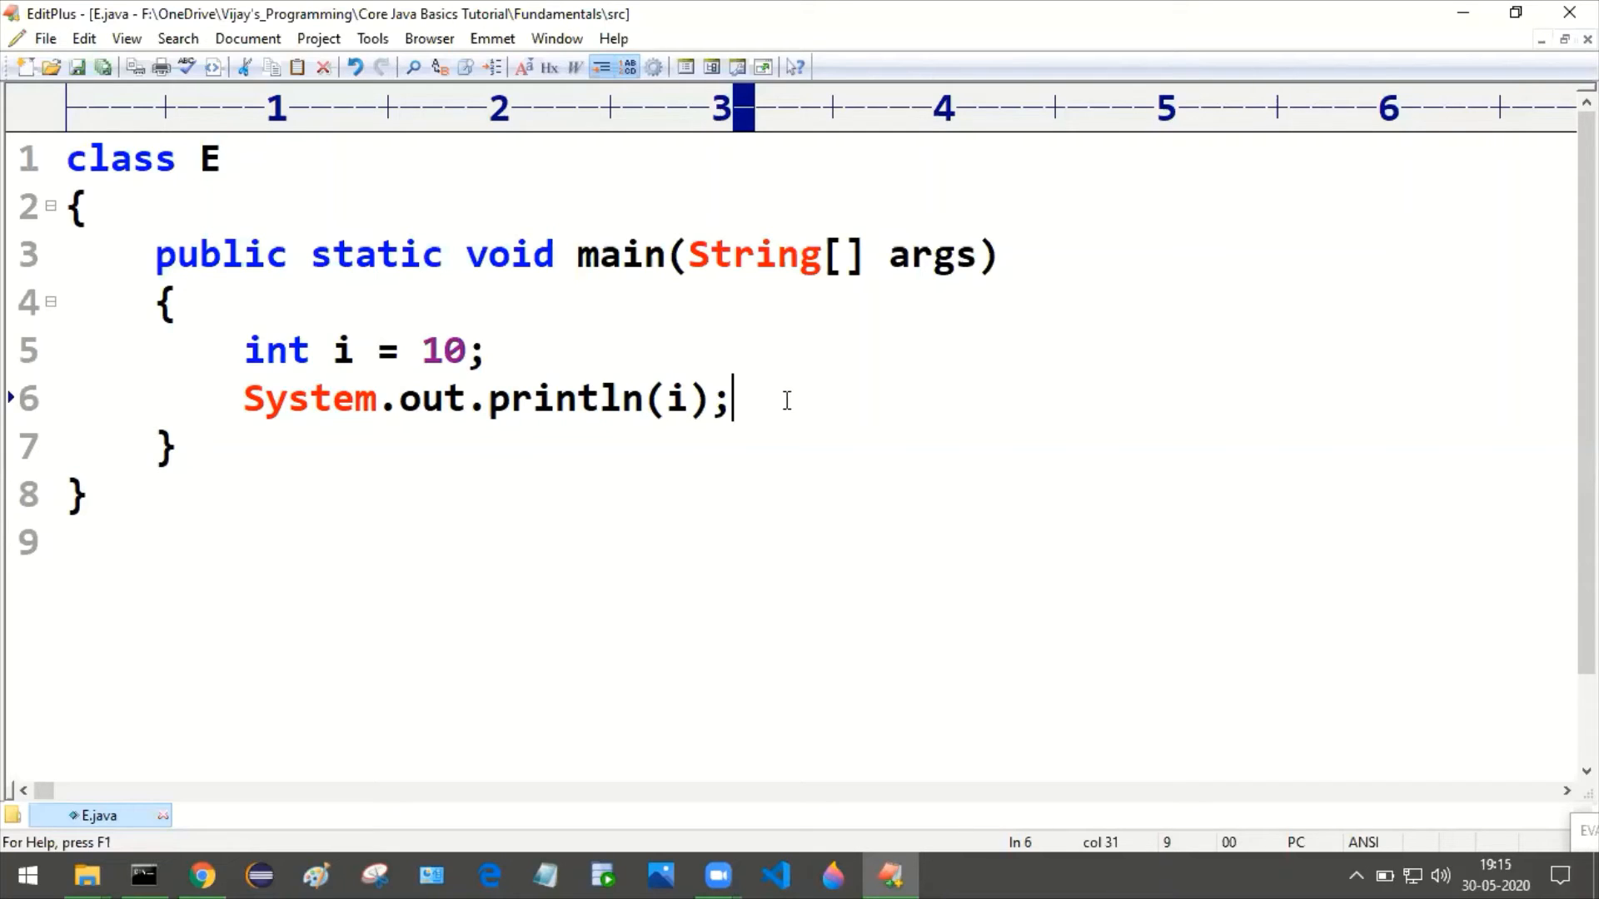
mouse_move(242, 349)
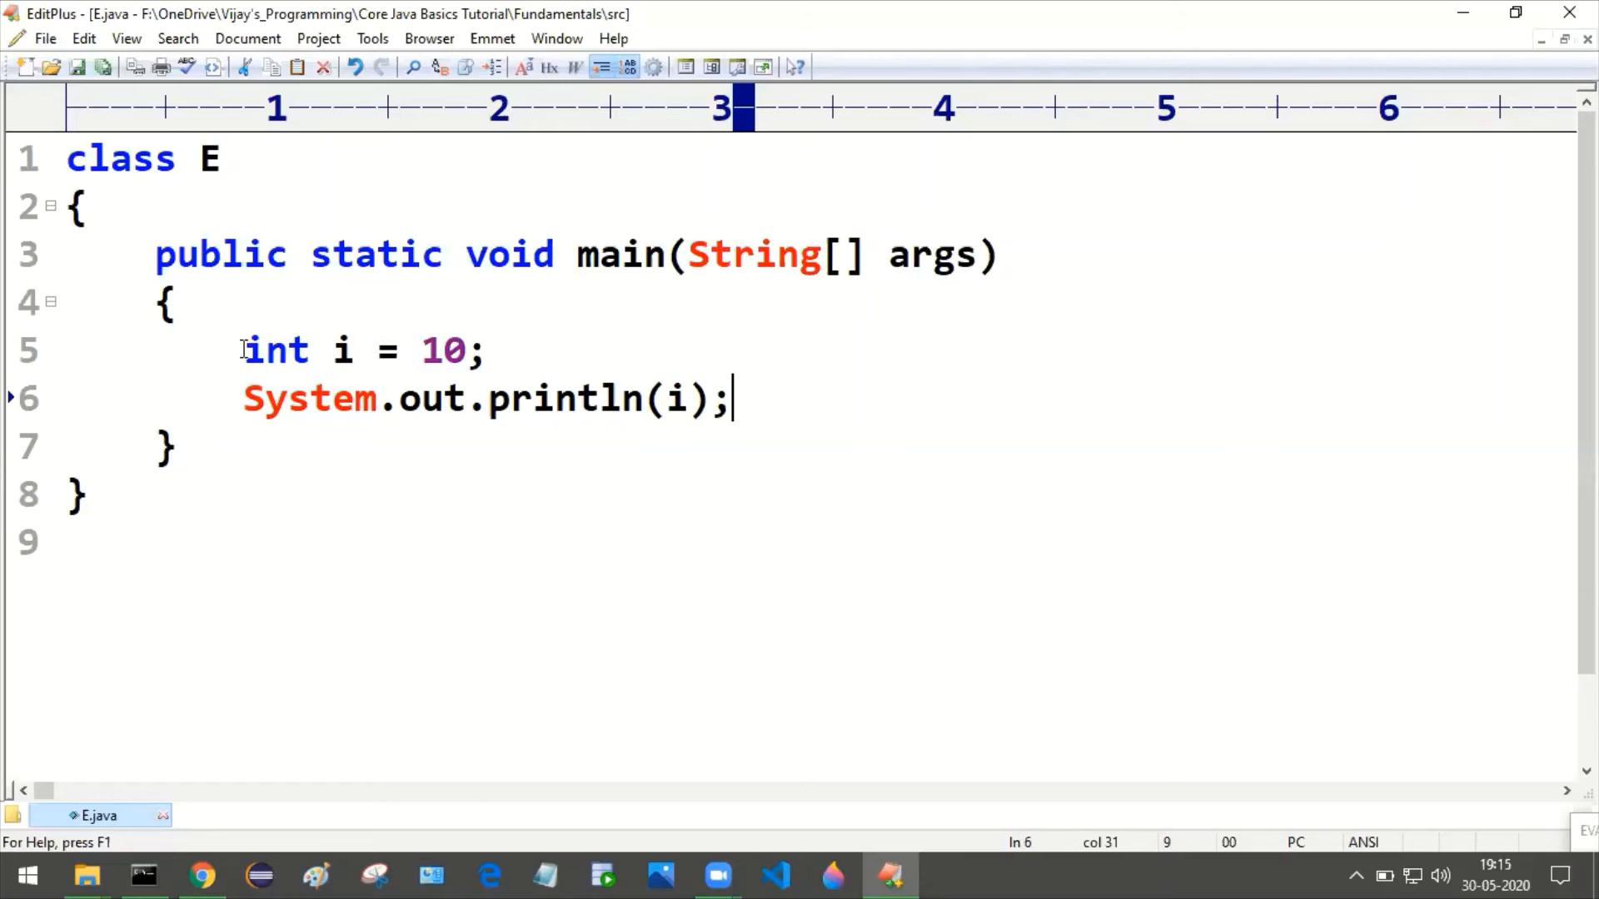
Select the int keyword and variable i on line 5 of E.java
double_click(276, 350)
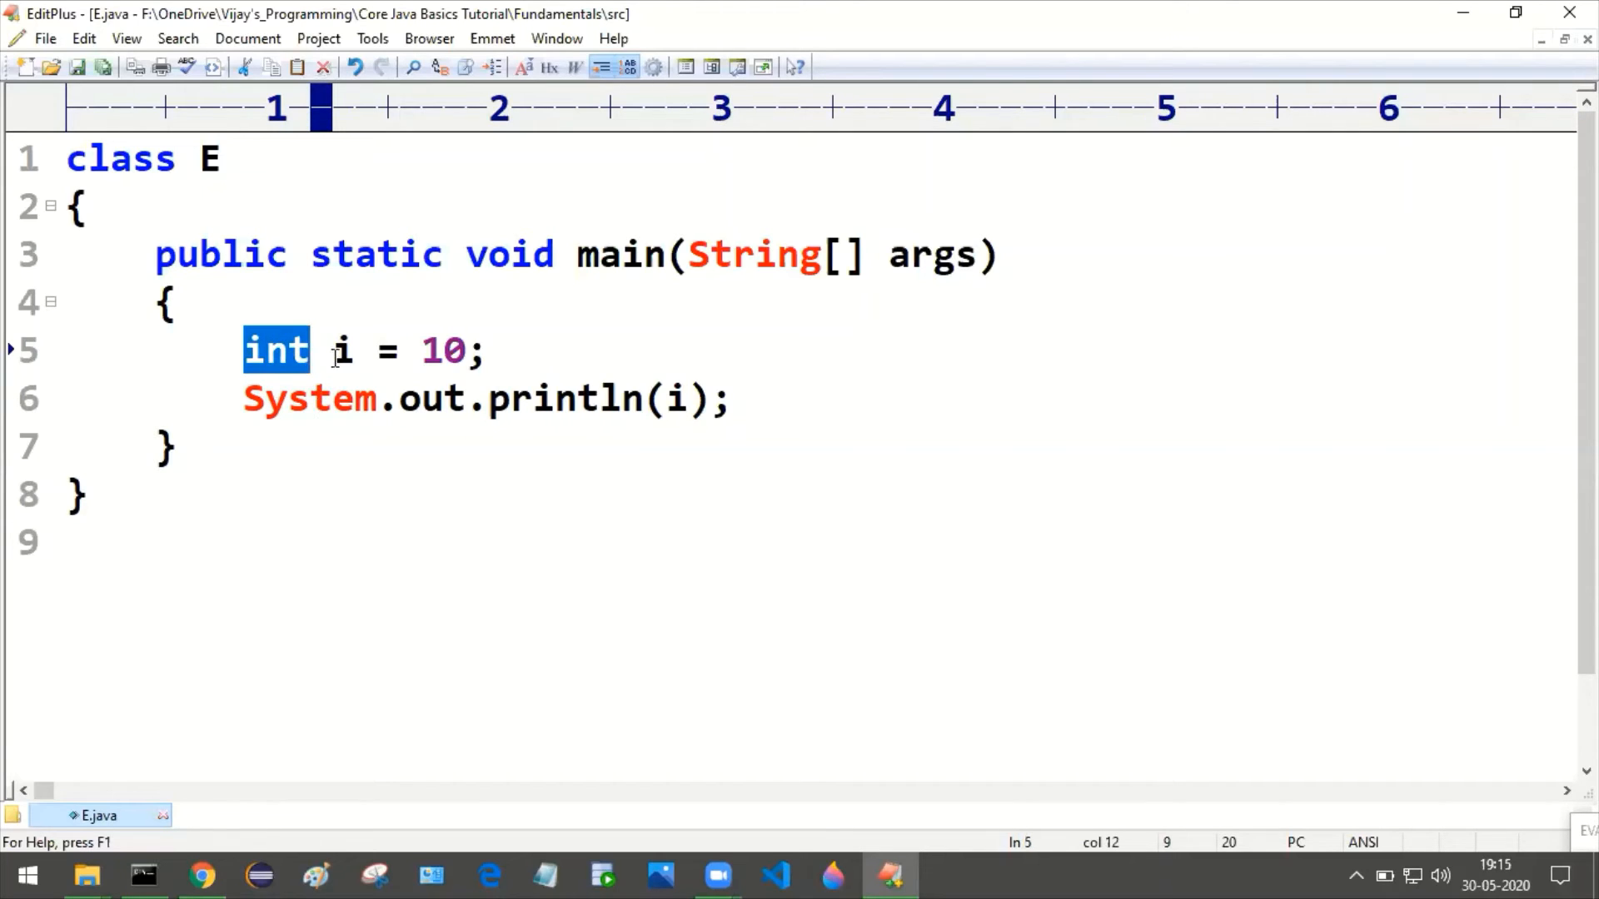
click(355, 349)
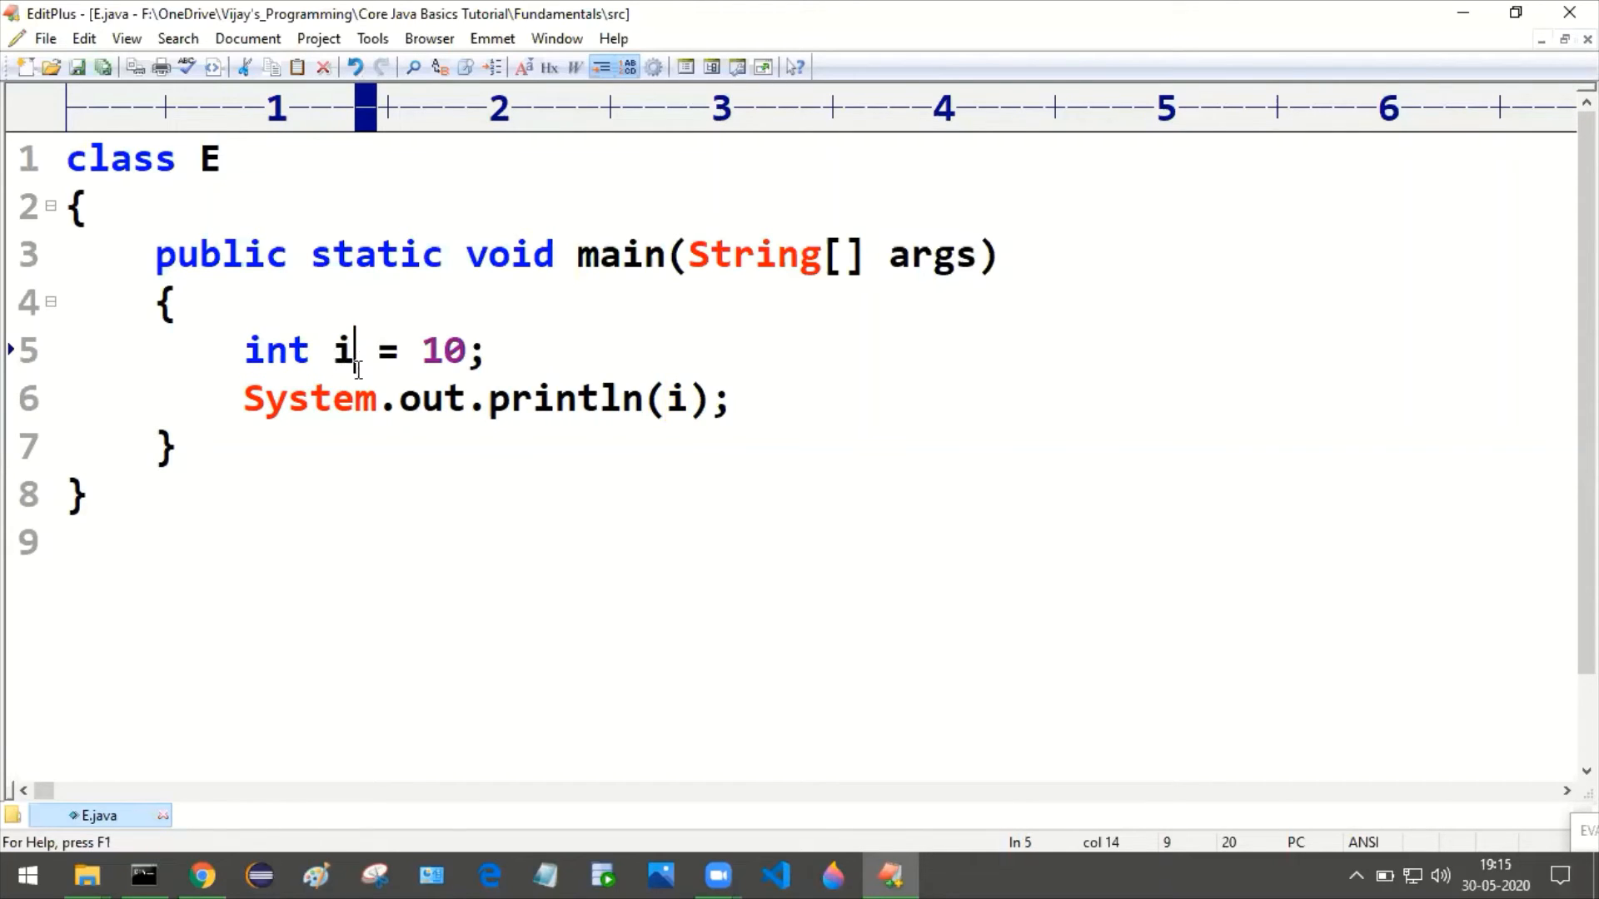
double_click(344, 350)
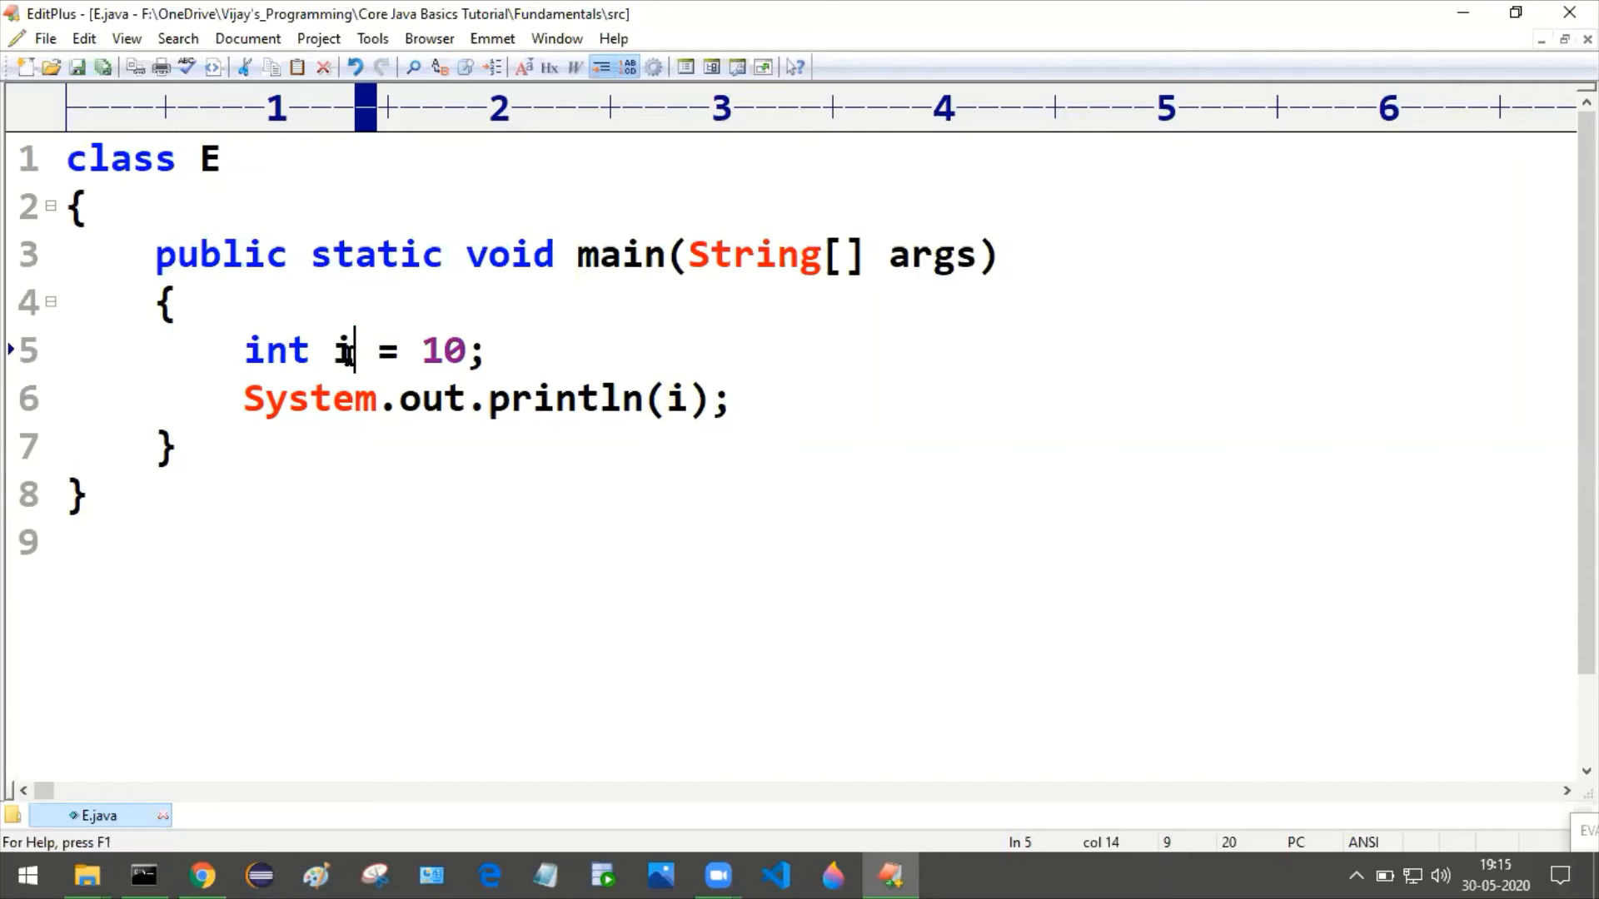
double_click(341, 350)
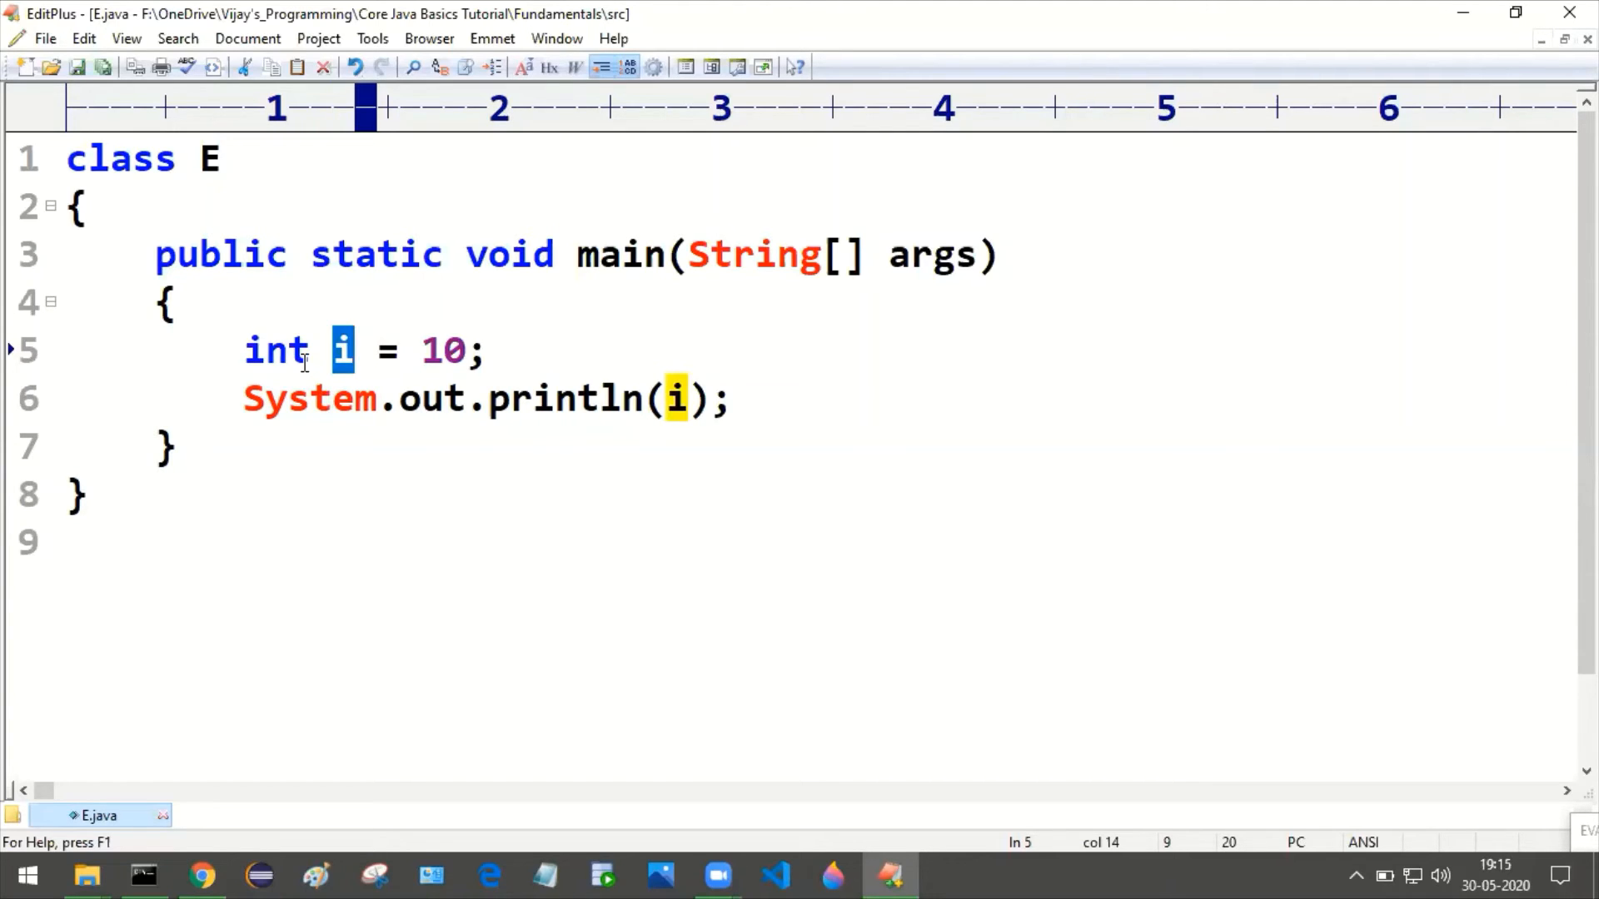
double_click(276, 350)
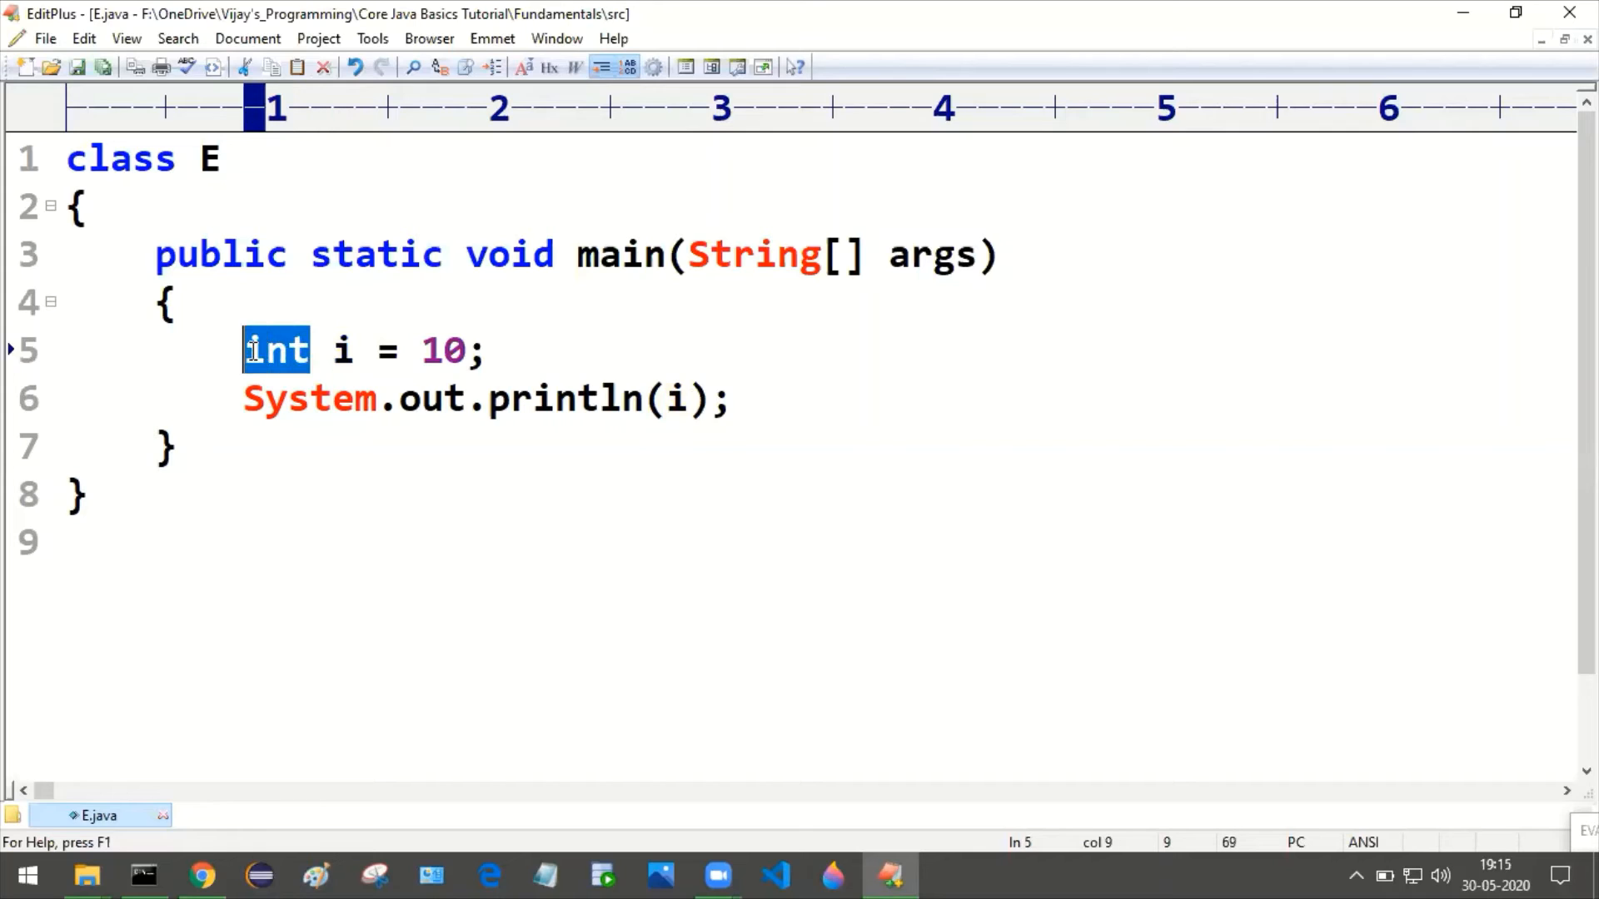
click(333, 350)
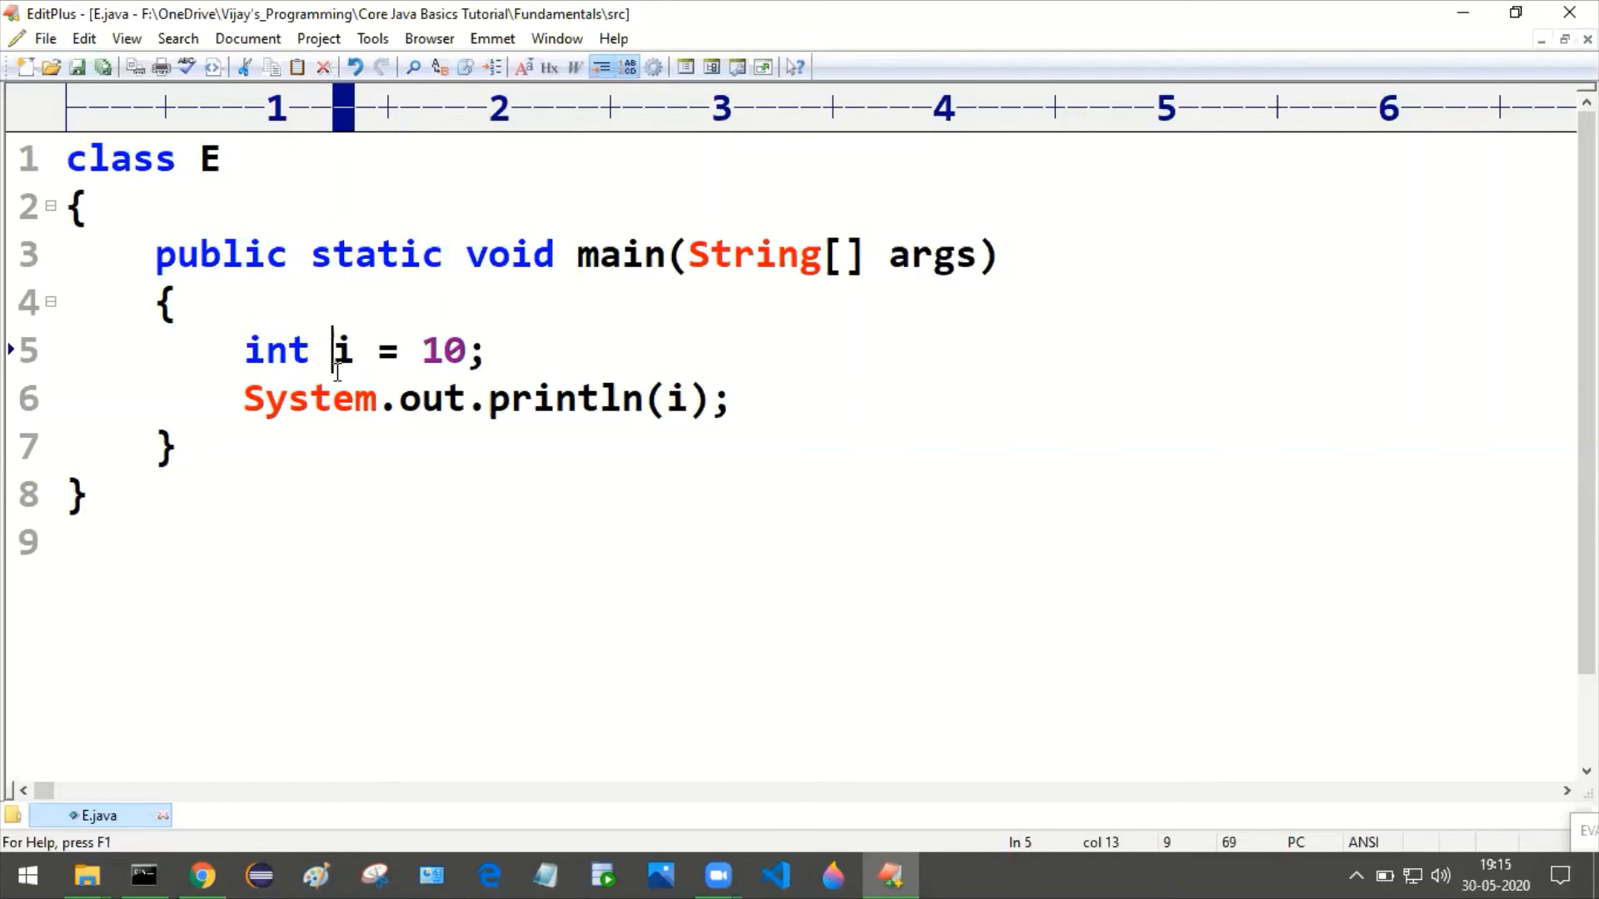
Replace line 5's value with 10, fixing mistyped letters, then select int
double_click(340, 350)
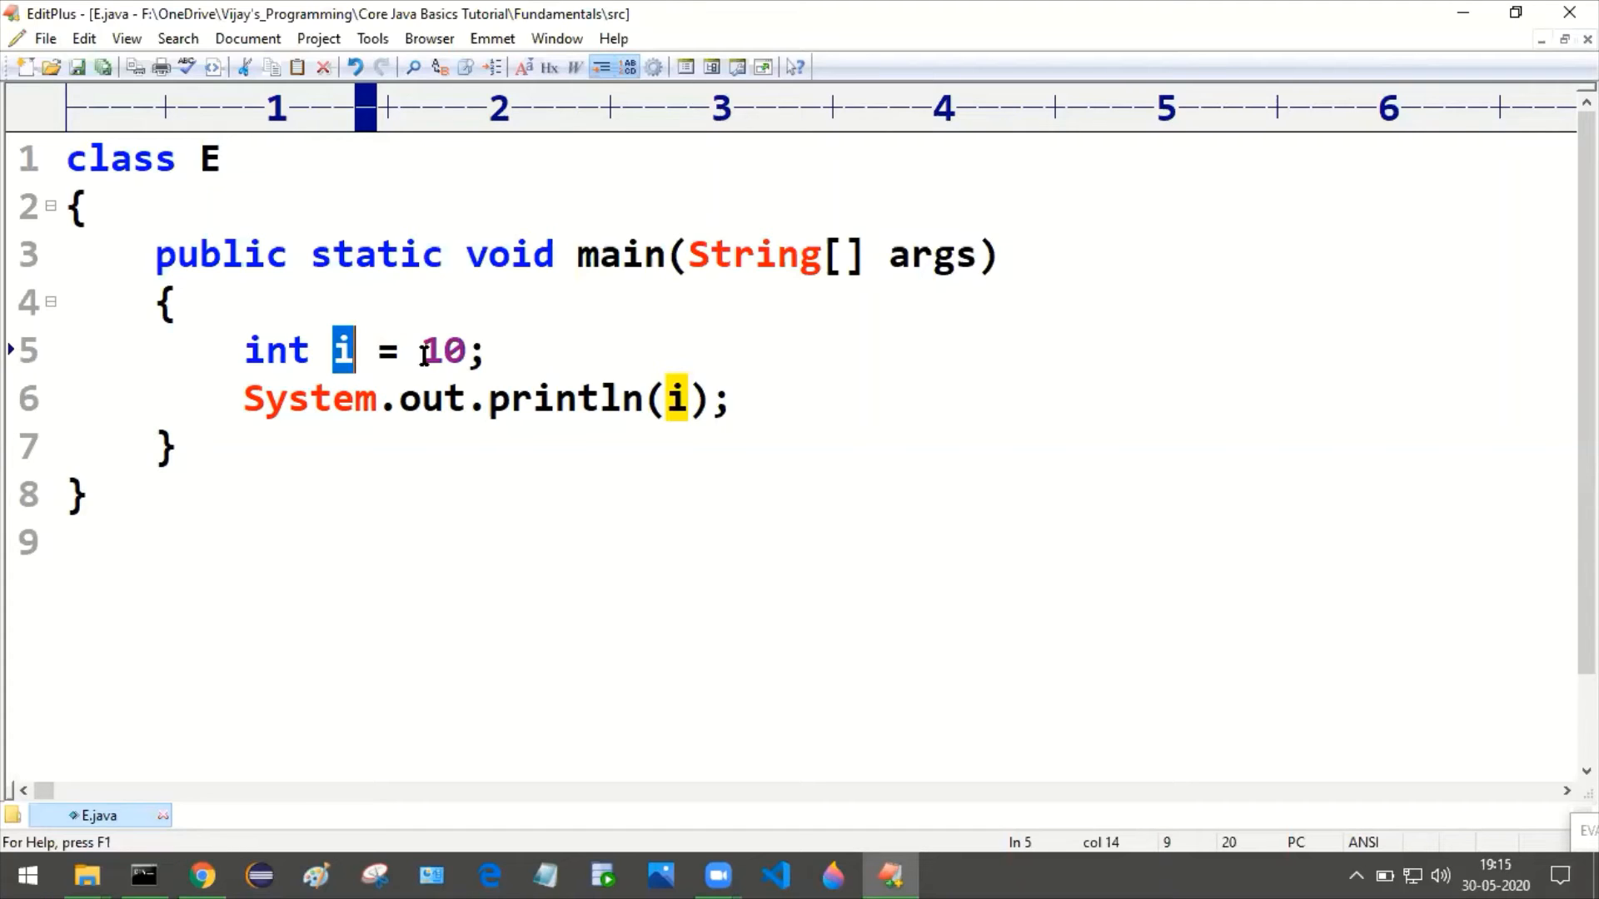
text(rt)
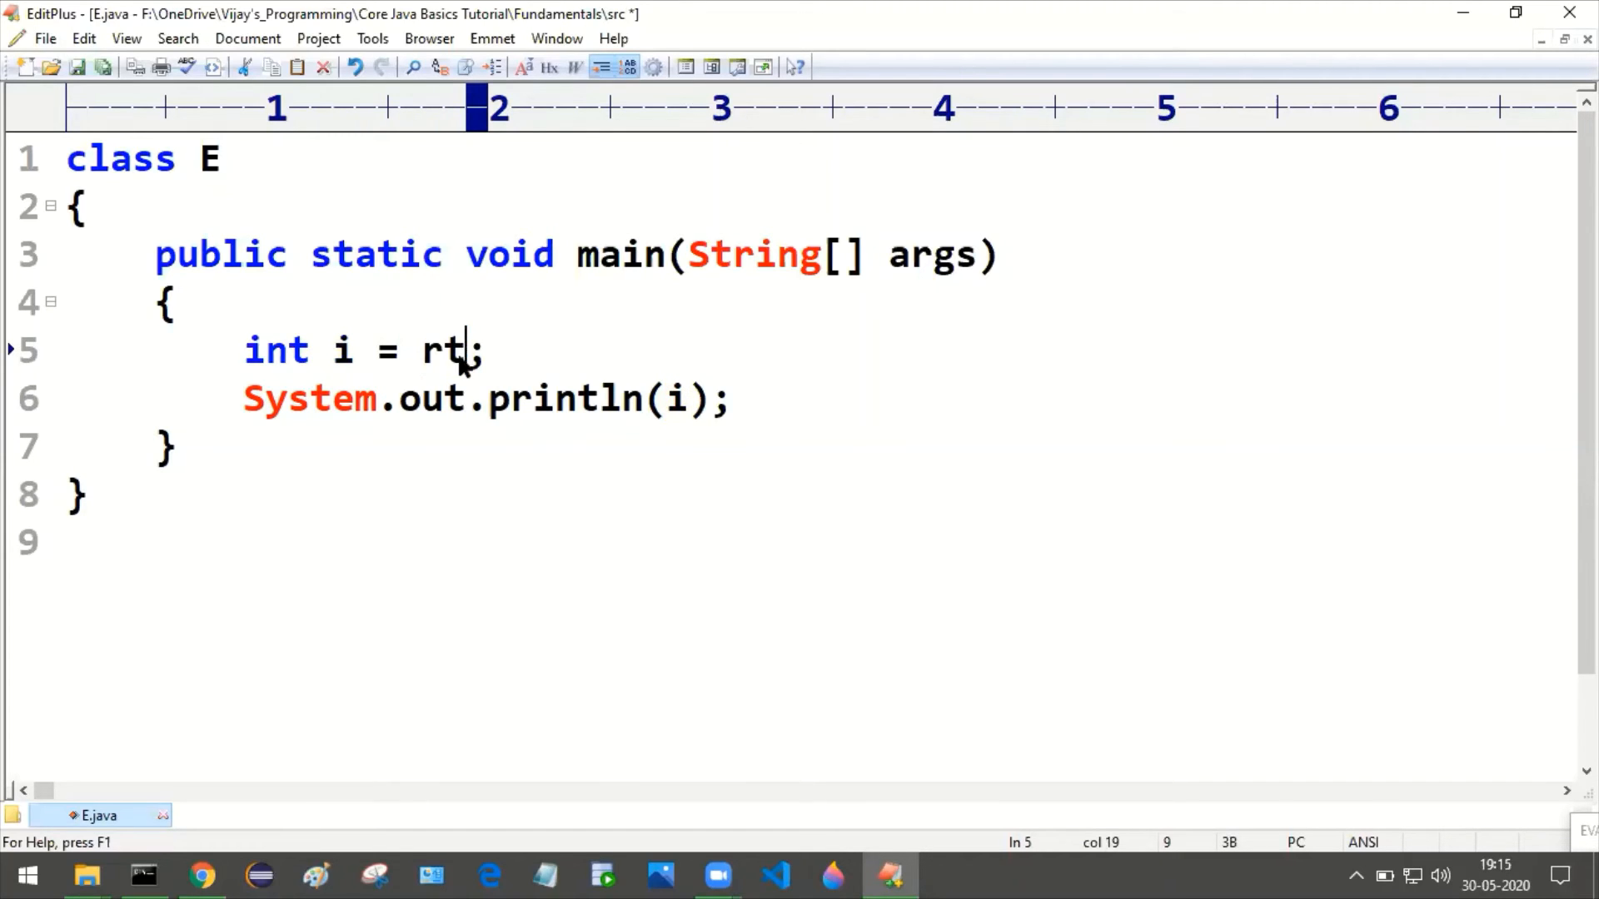
key(BackSpace)
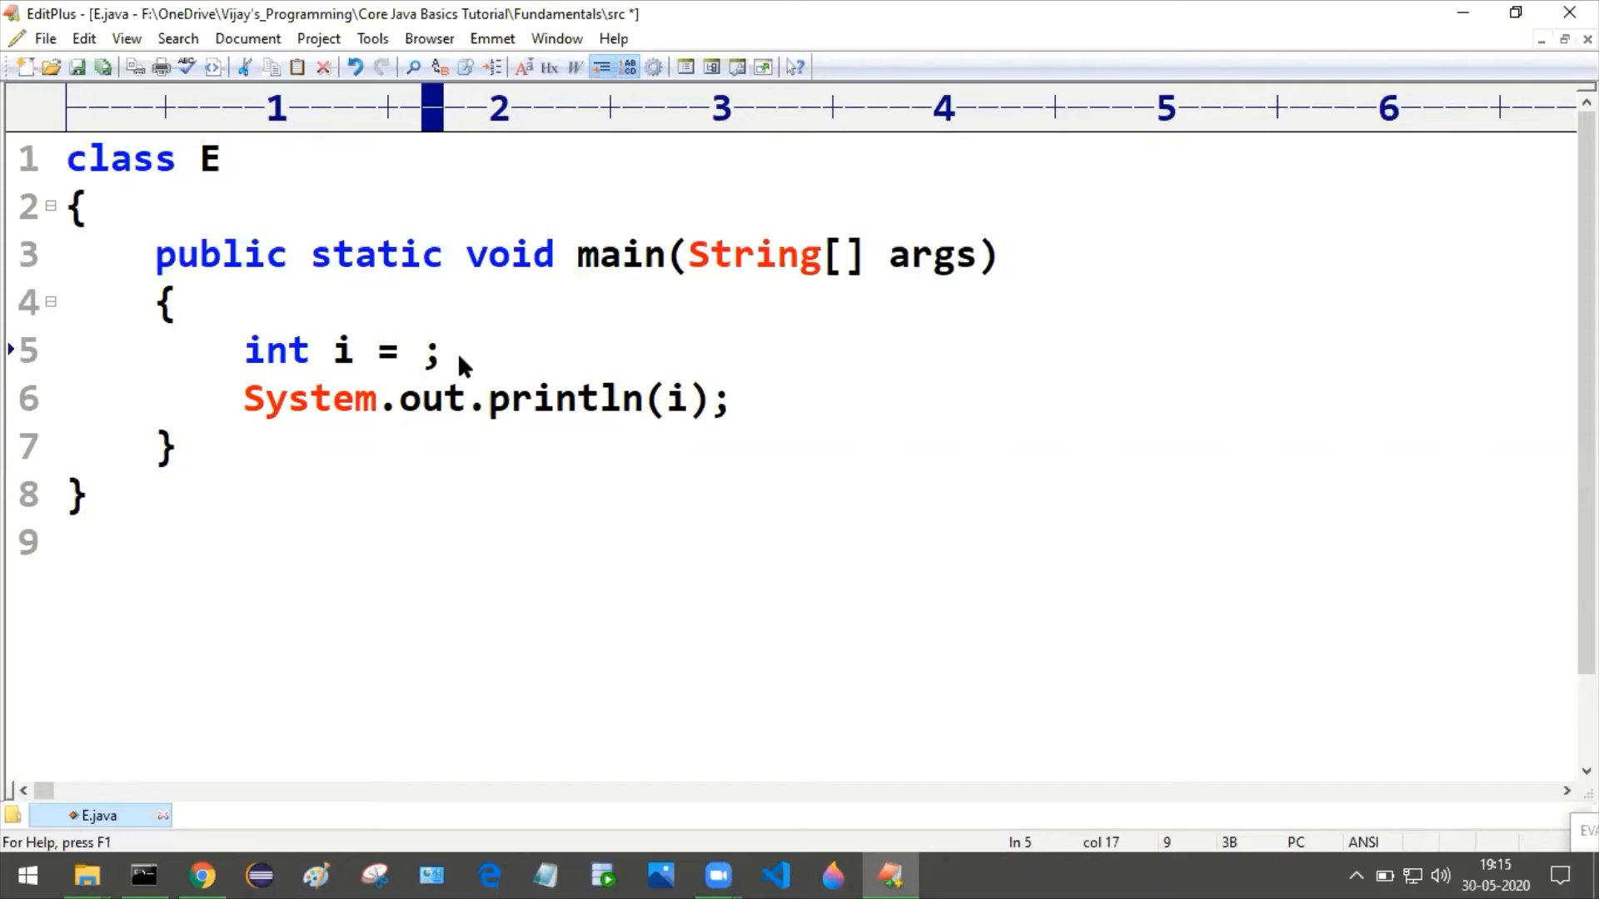
text(tr)
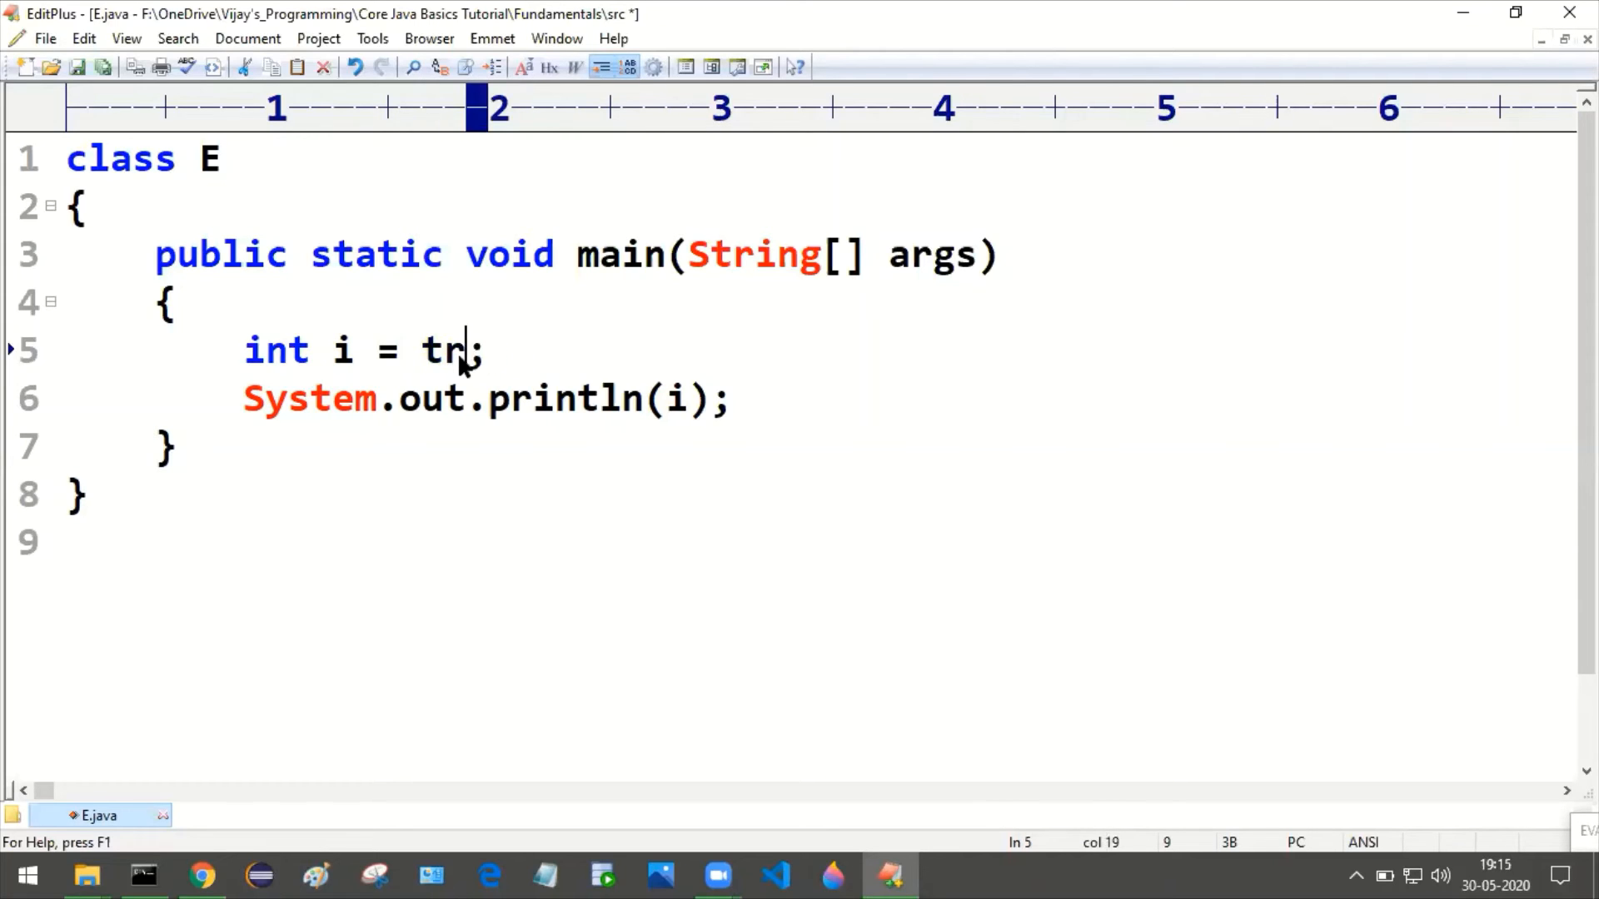
key(Backspace)
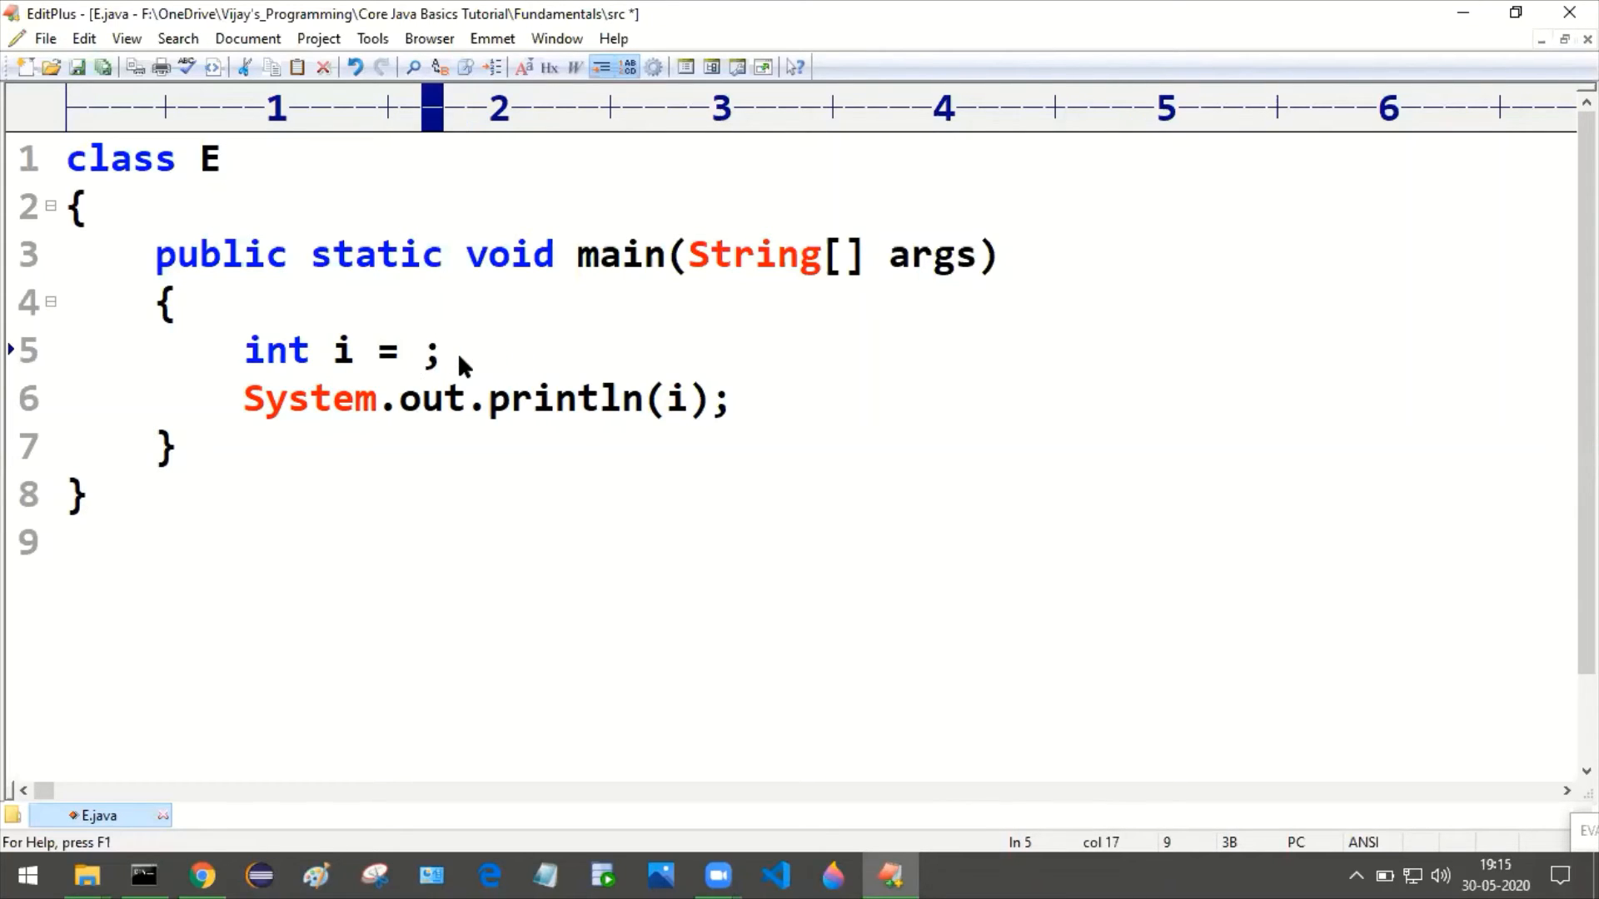
text(1)
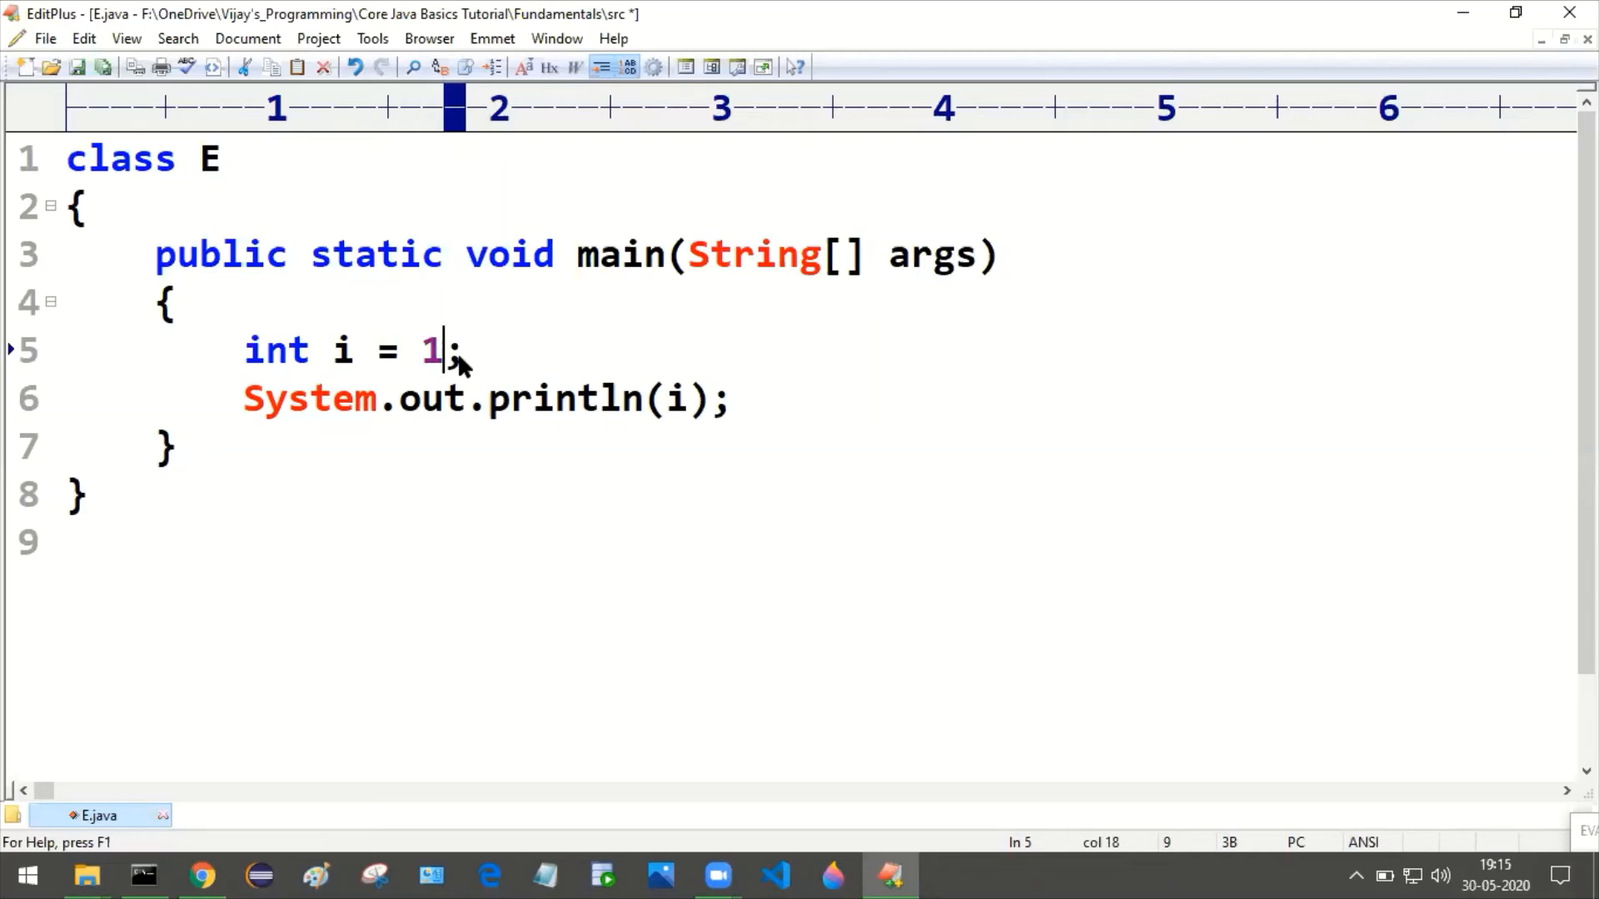
text(0)
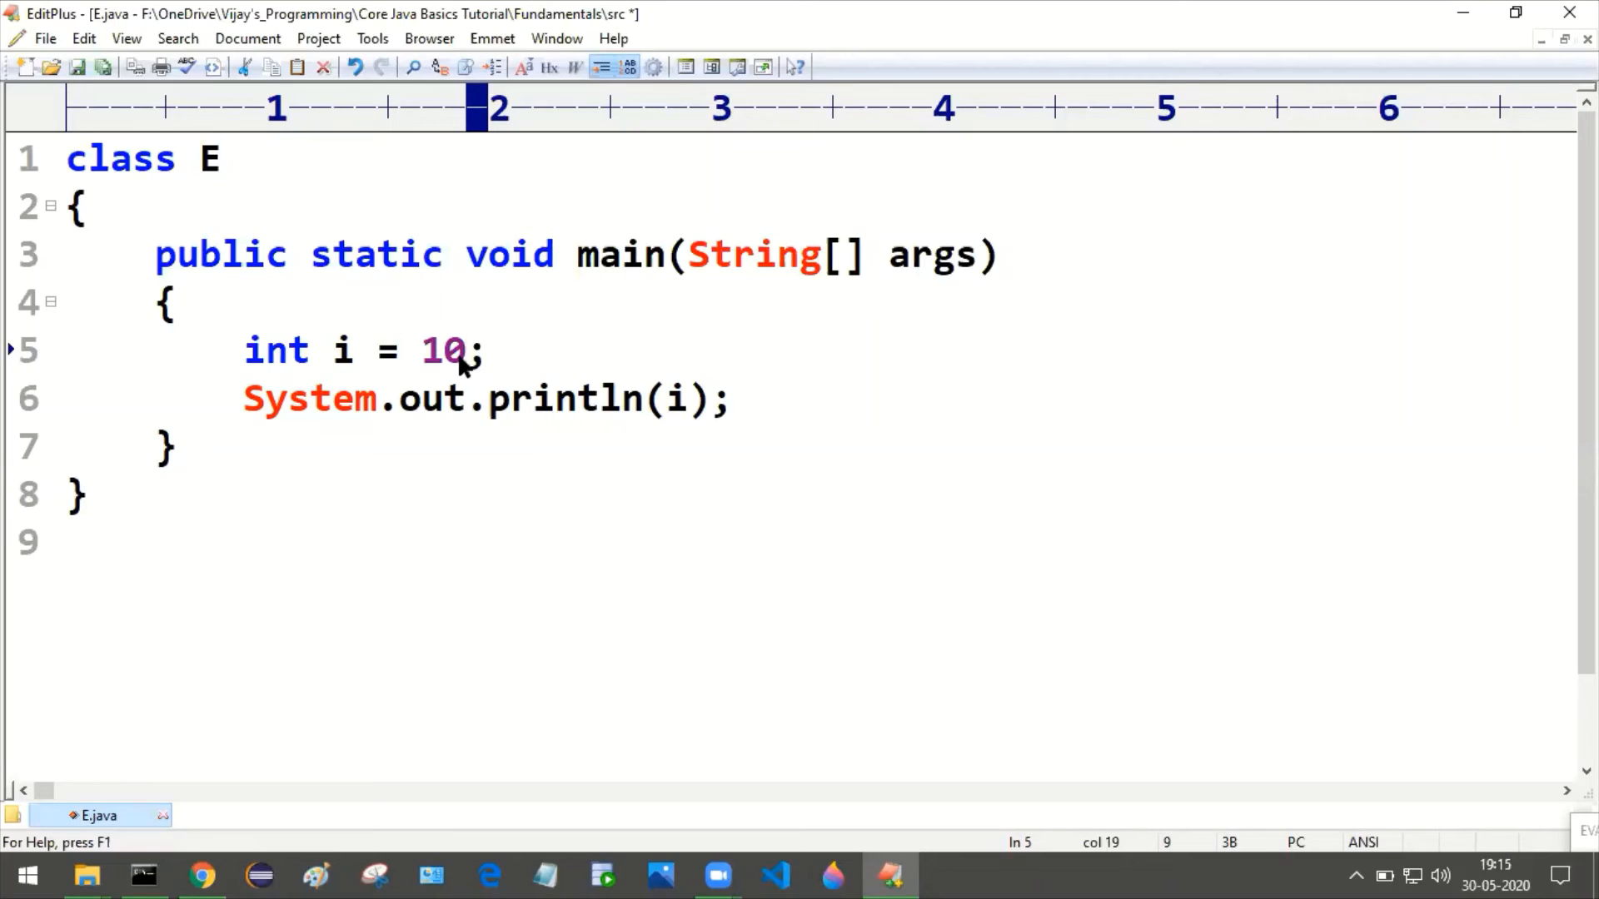
double_click(273, 350)
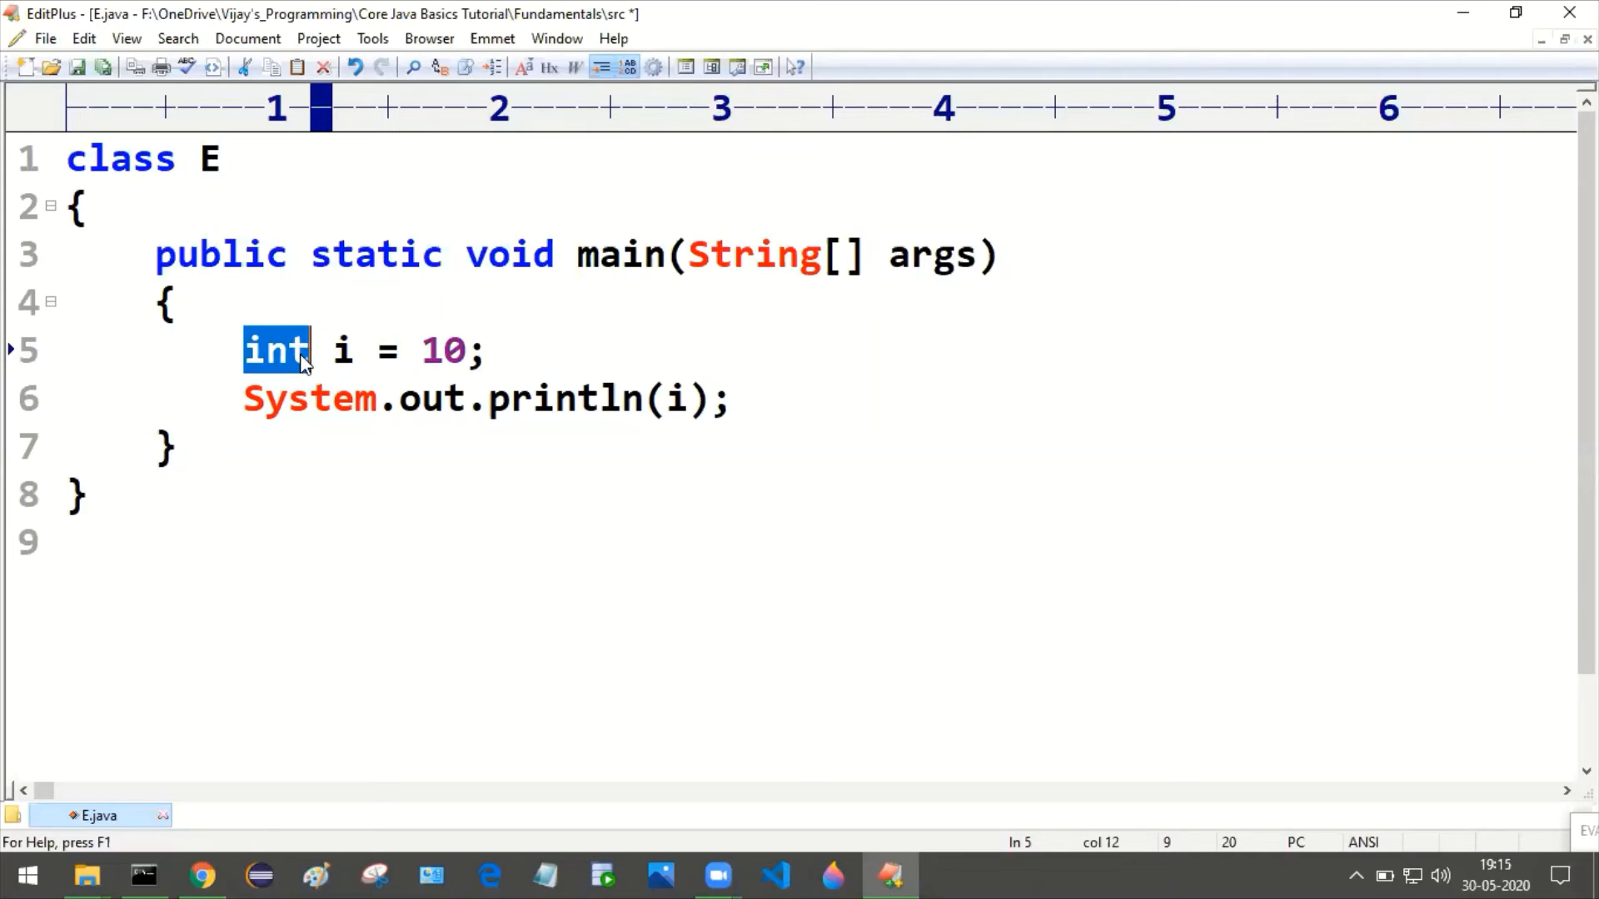
mouse_move(334, 350)
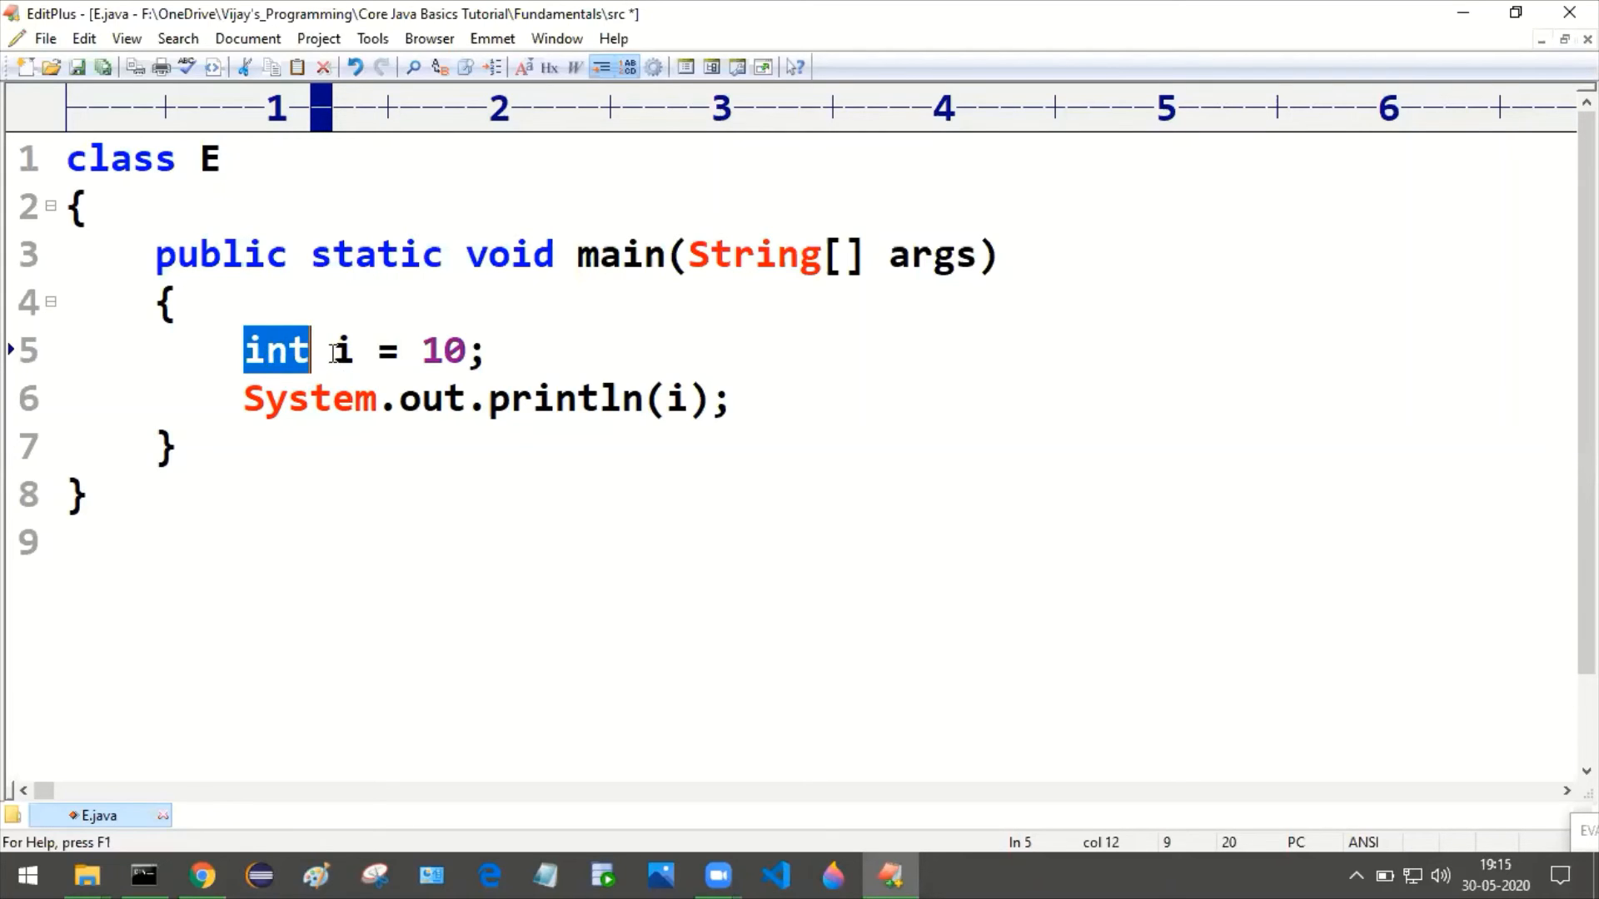
click(385, 350)
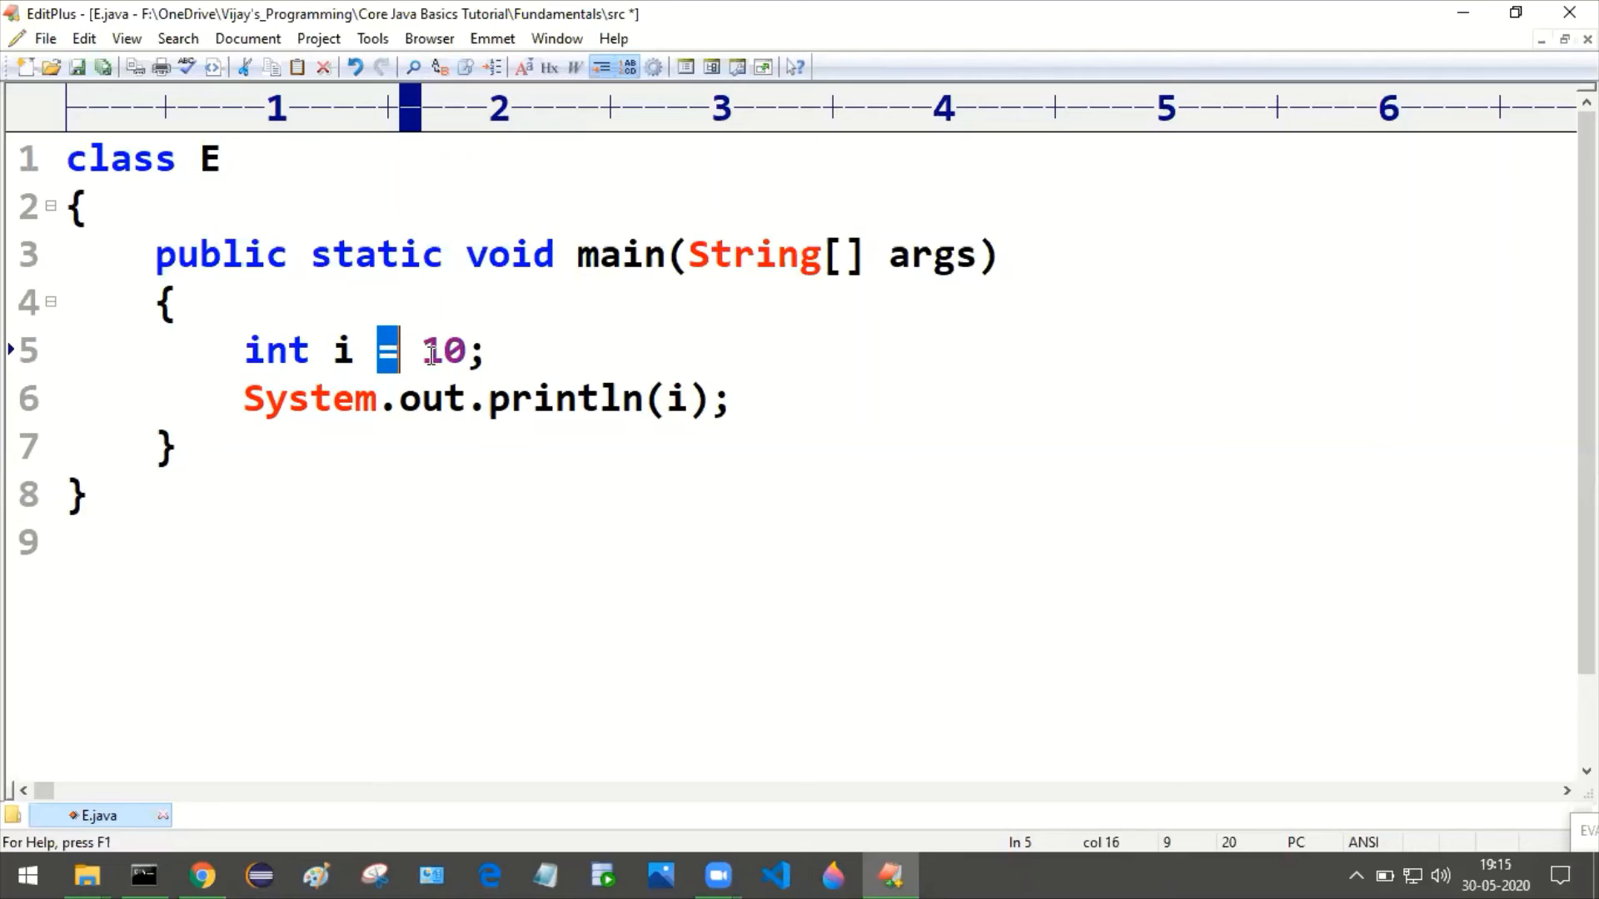
double_click(442, 350)
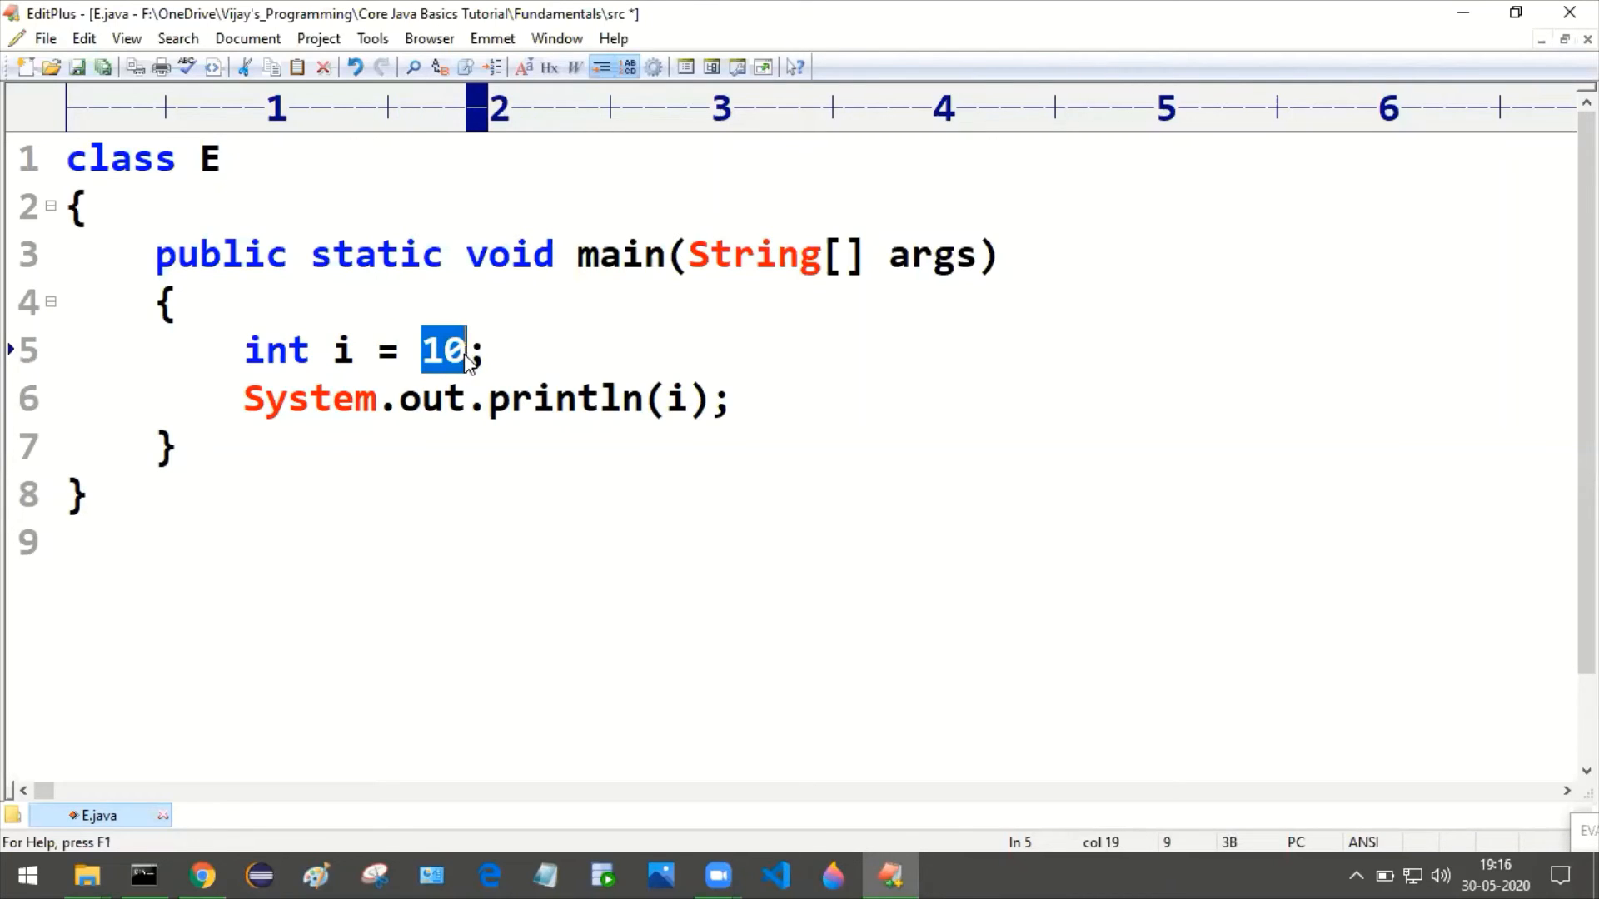
click(363, 451)
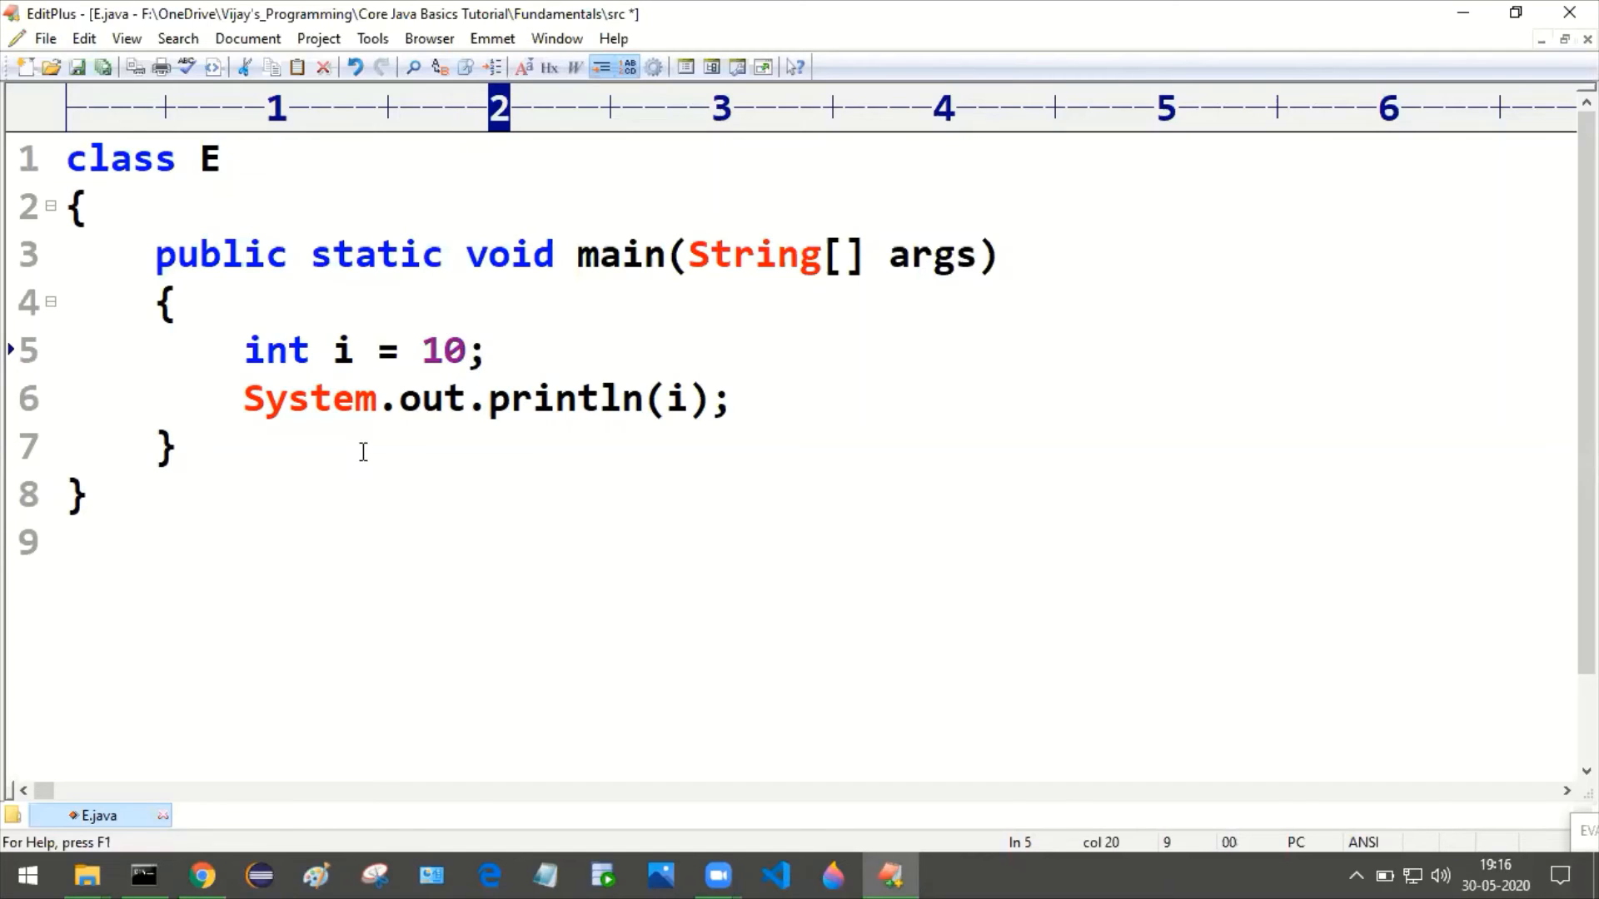
mouse_move(713, 353)
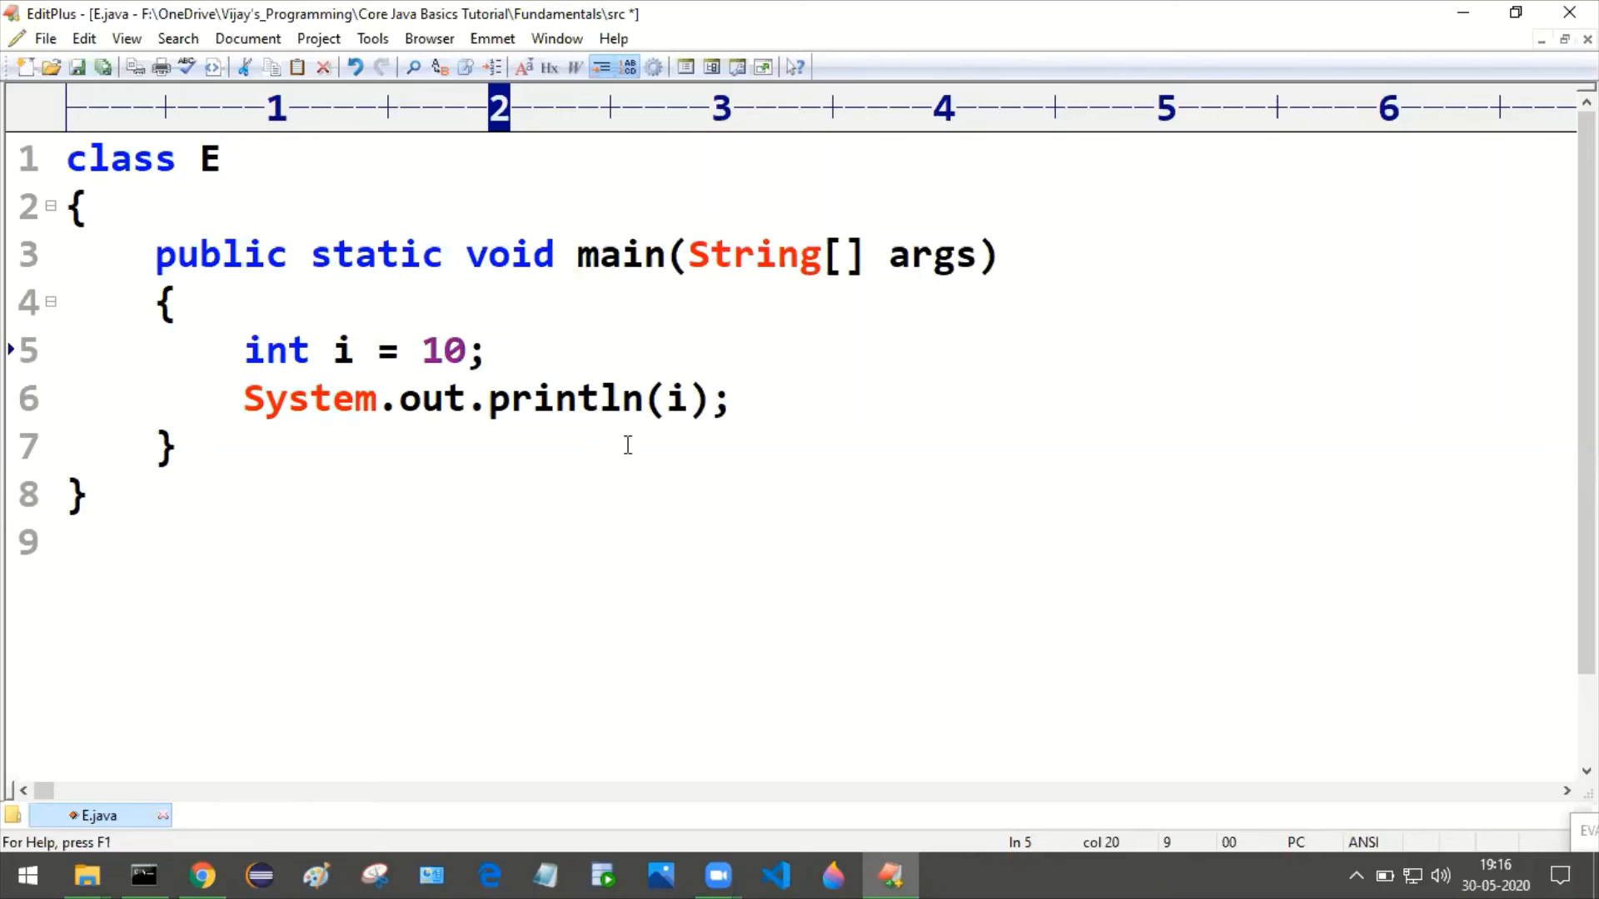
click(668, 398)
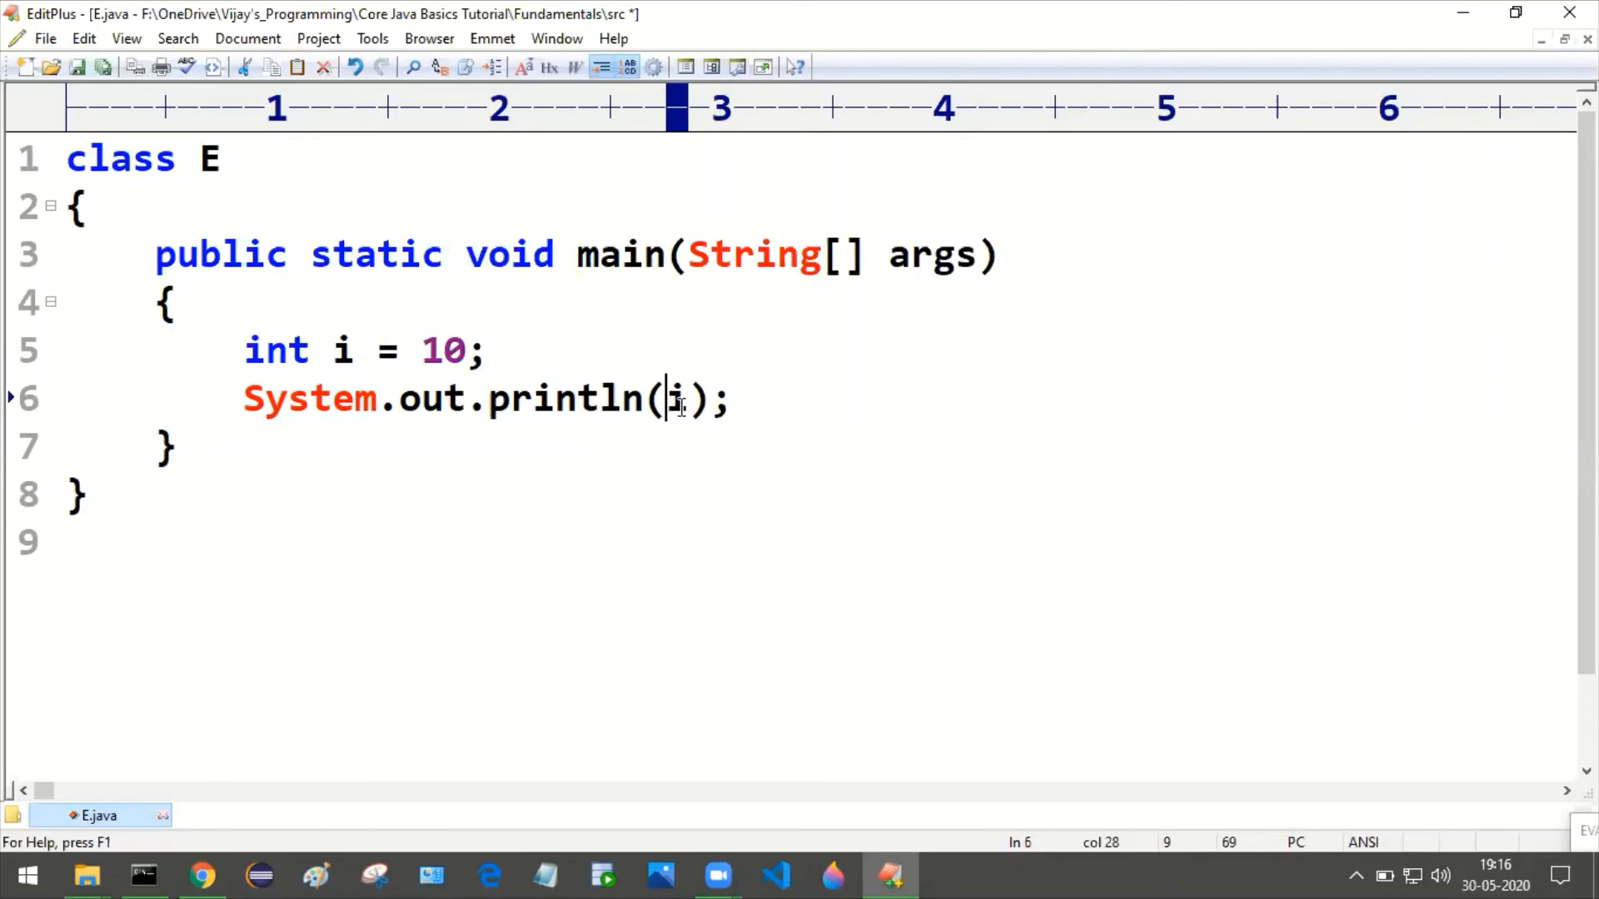
double_click(675, 398)
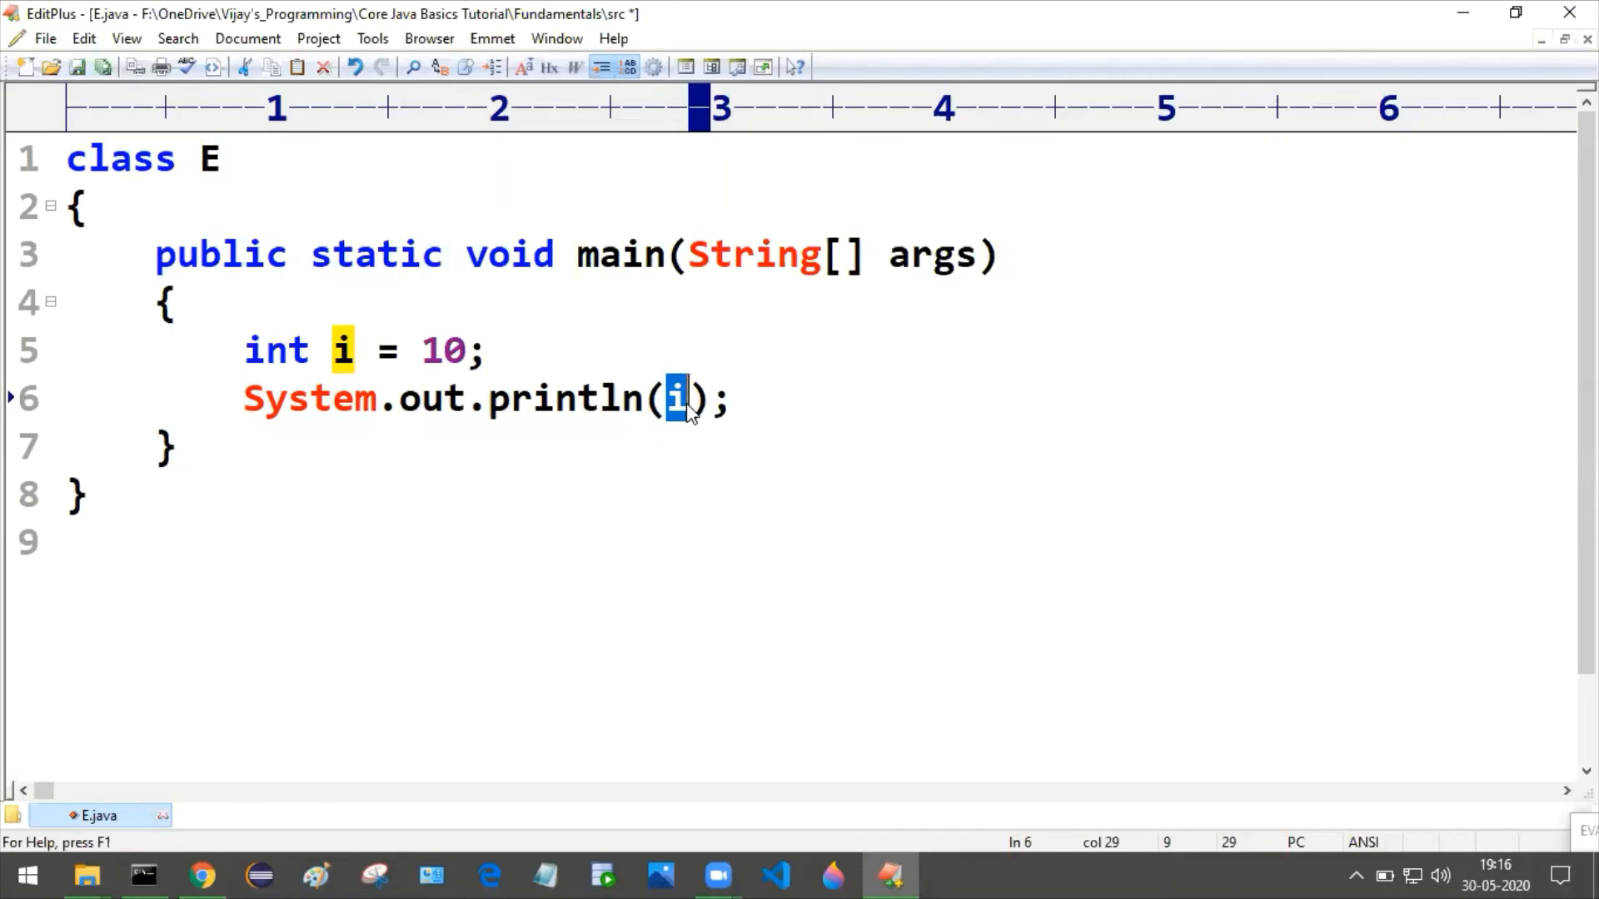
click(678, 398)
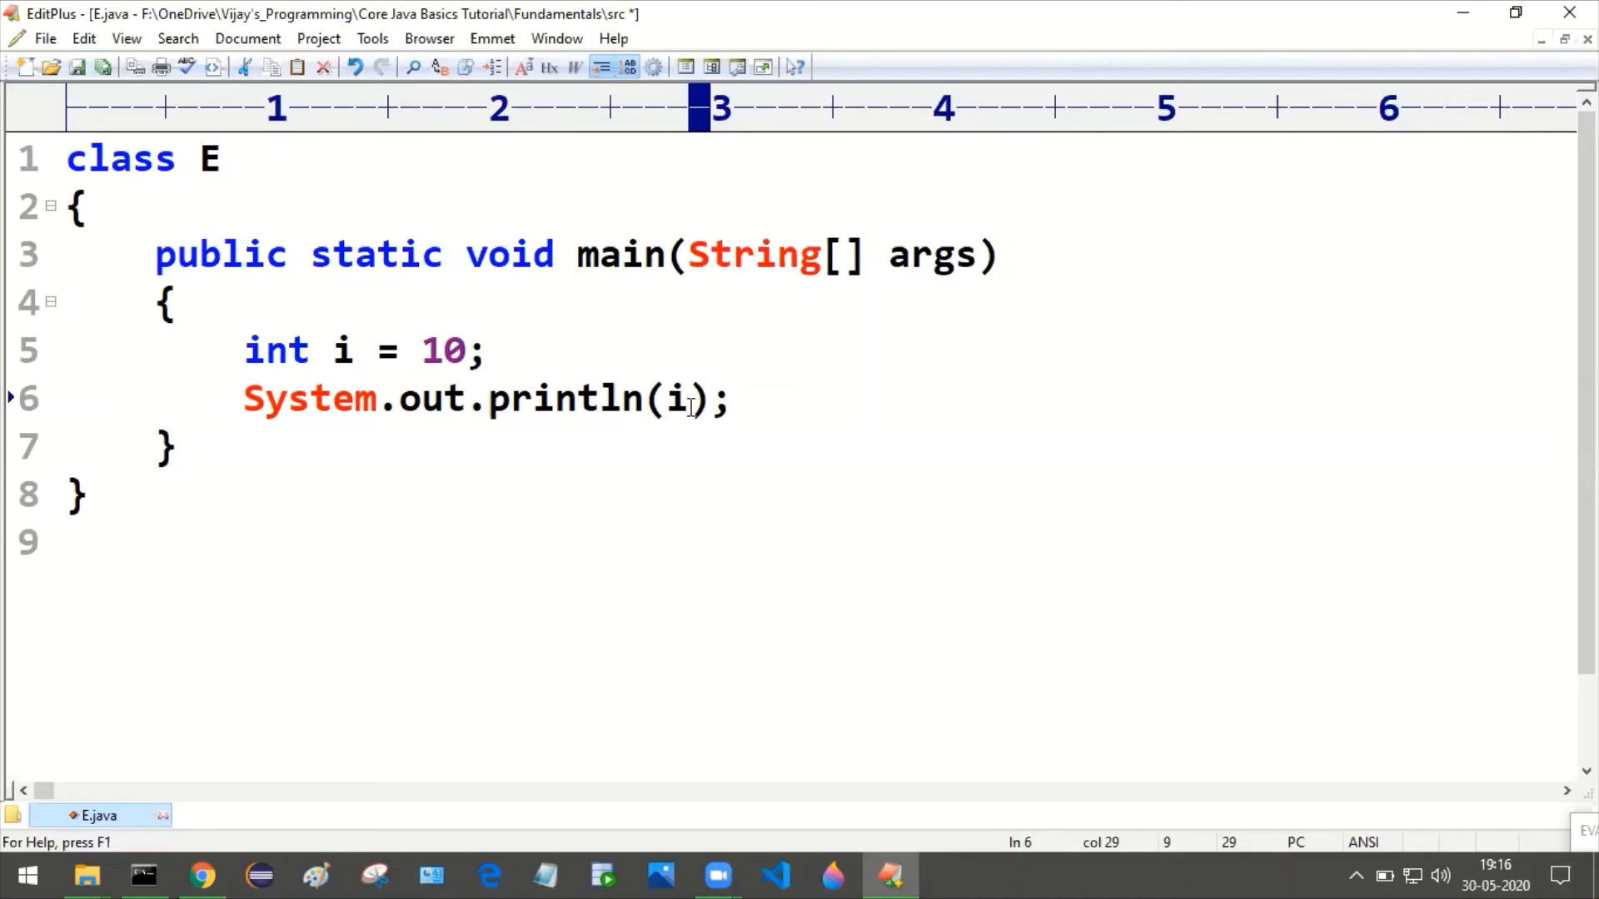
double_click(440, 350)
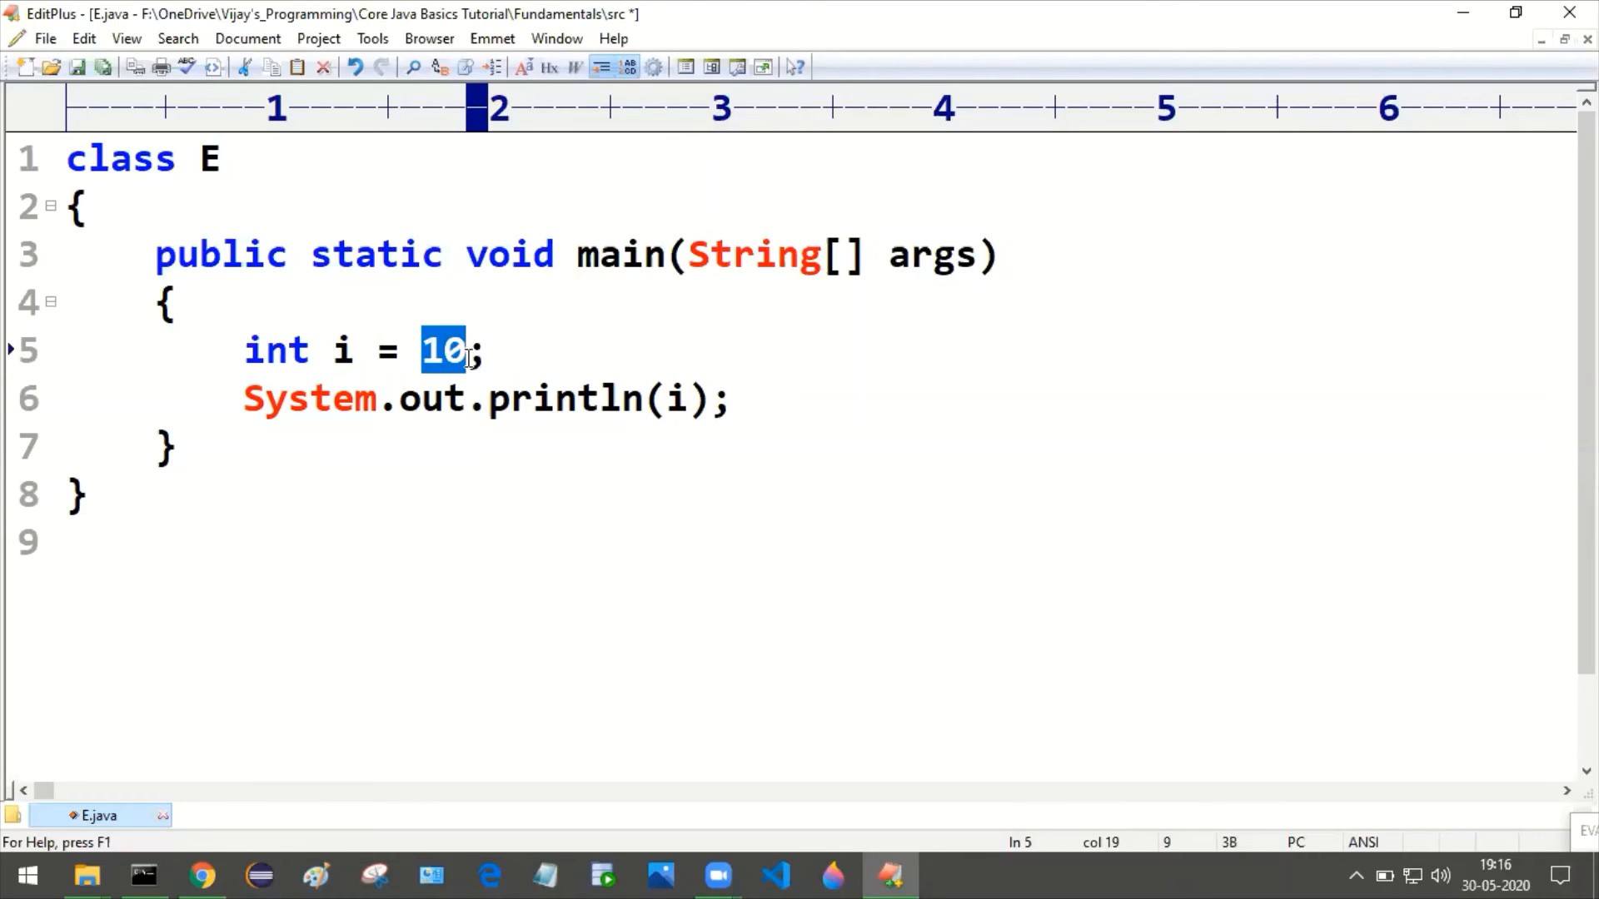
click(163, 446)
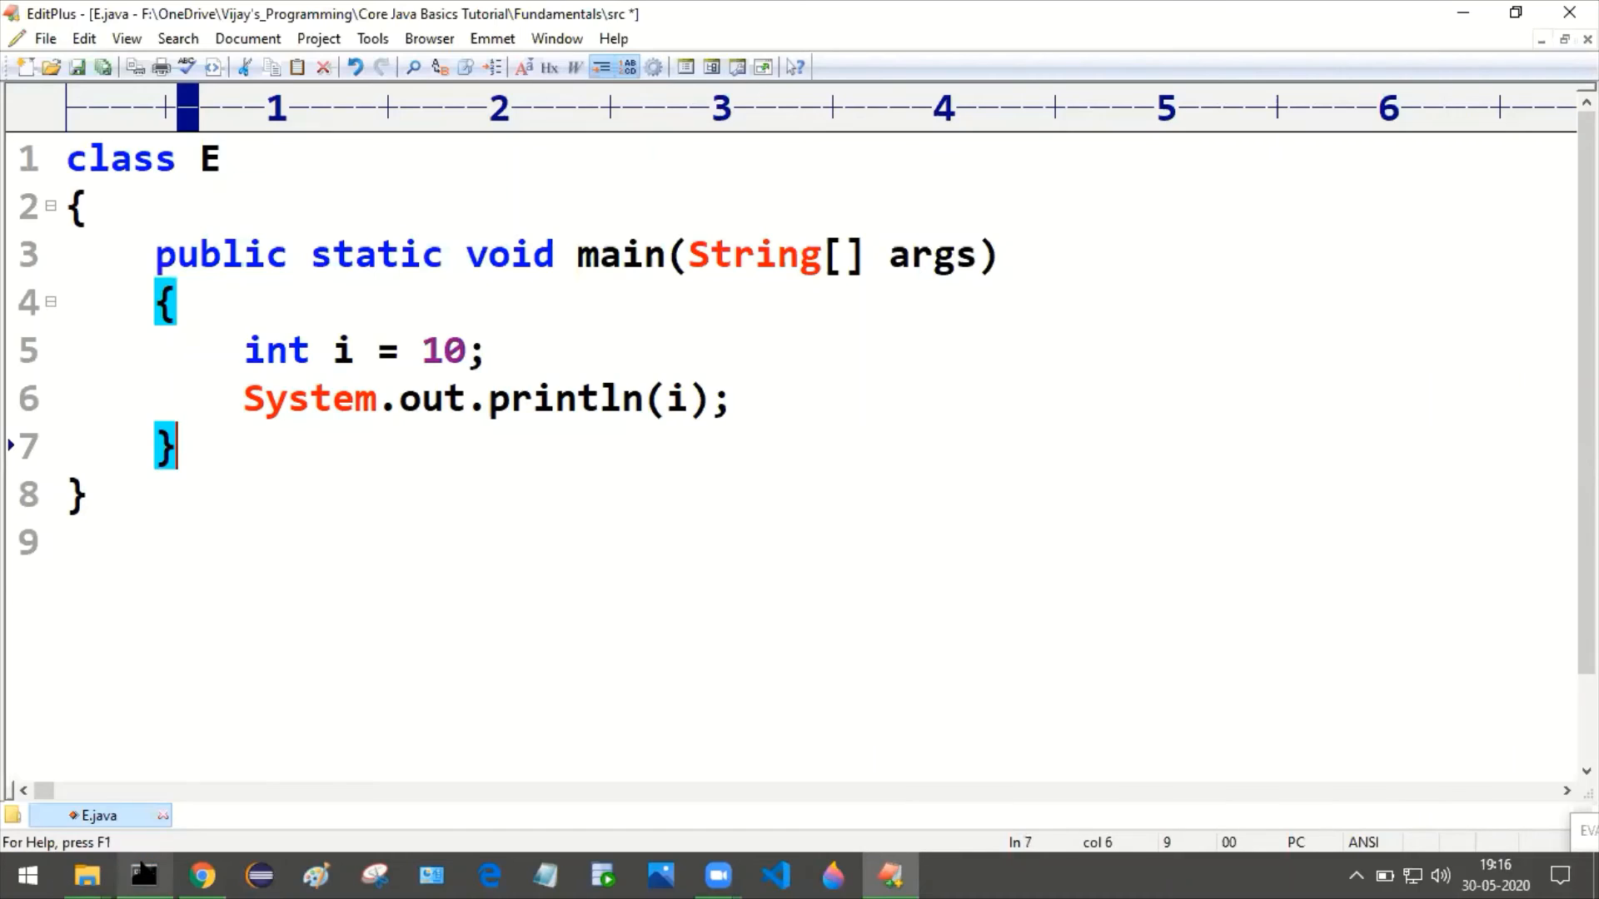
Compile E.java into the ../classes folder from Command Prompt
click(142, 875)
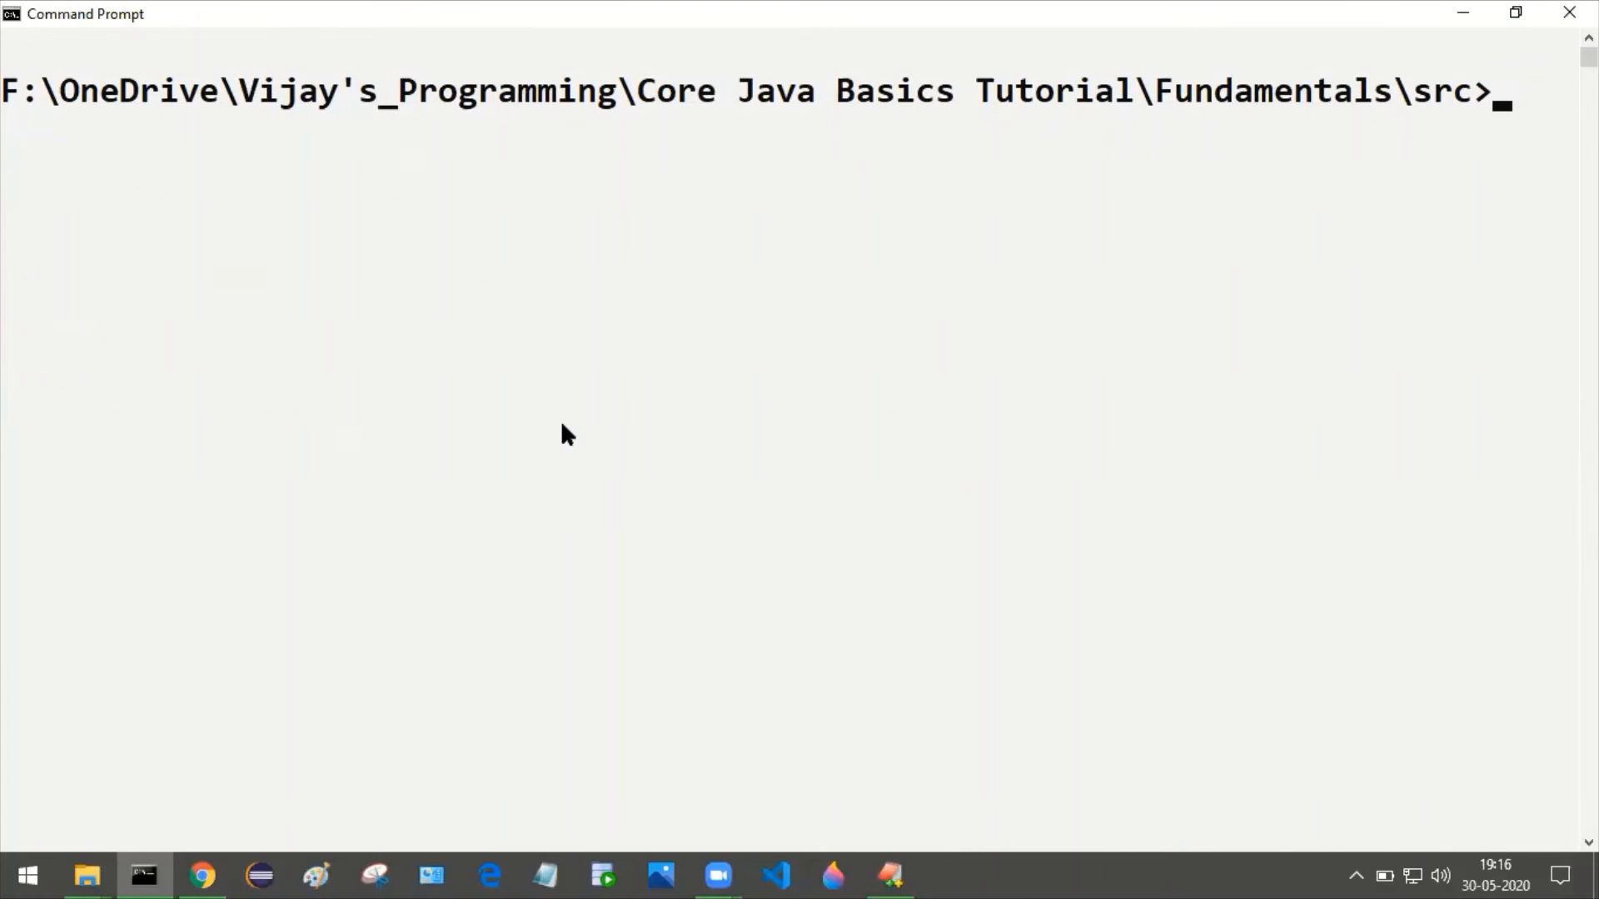
text(java -classpath ../classes D)
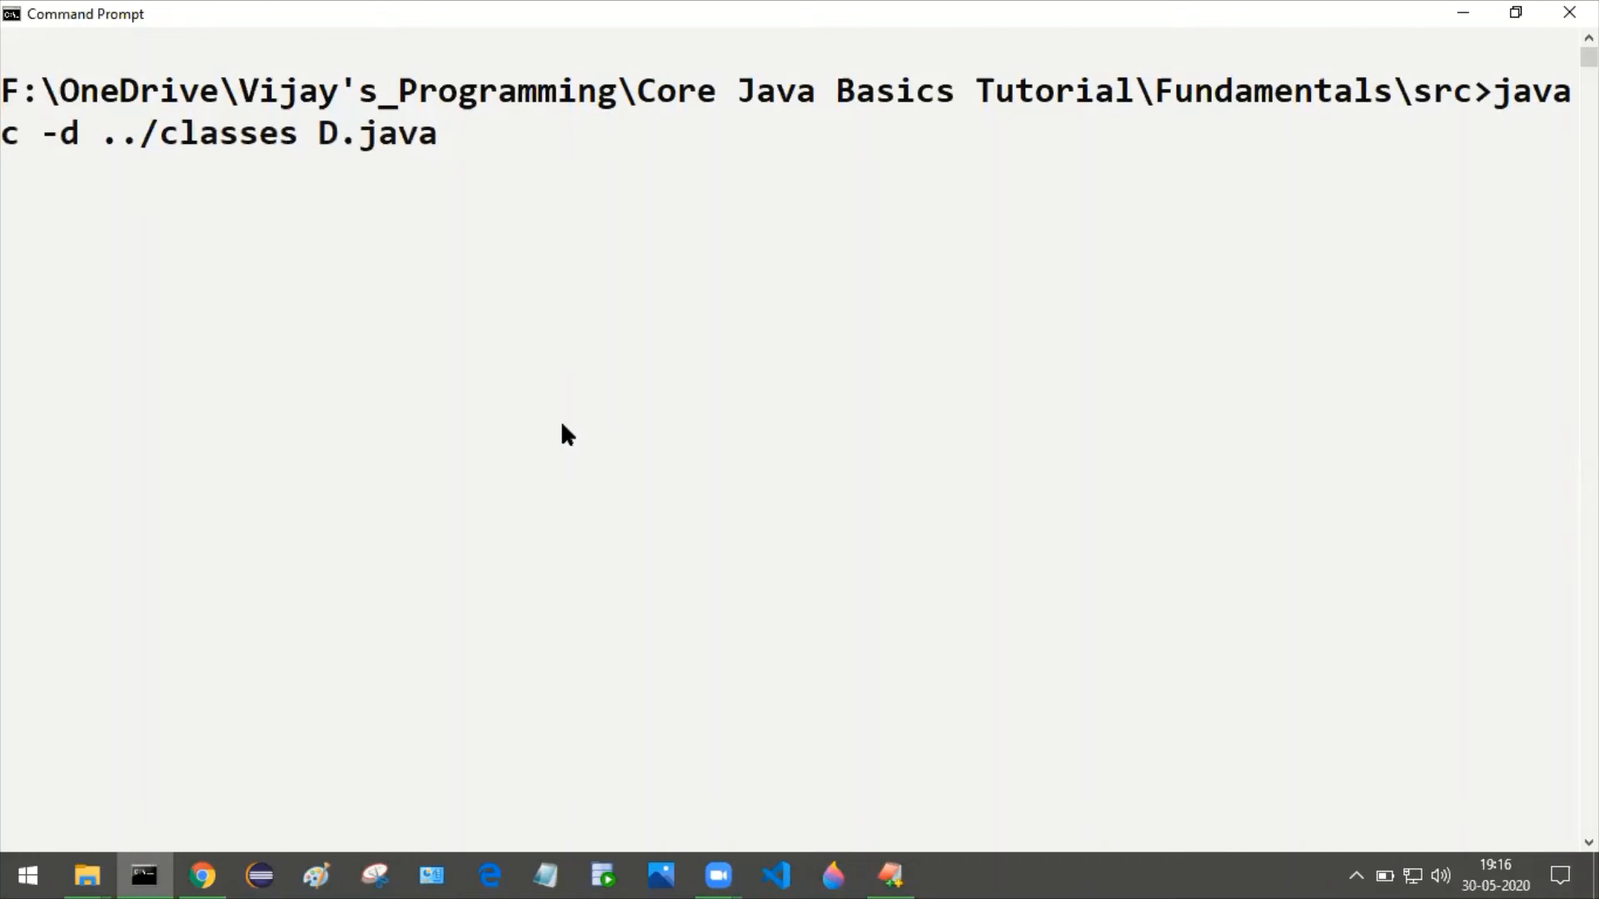
key(Backspace)
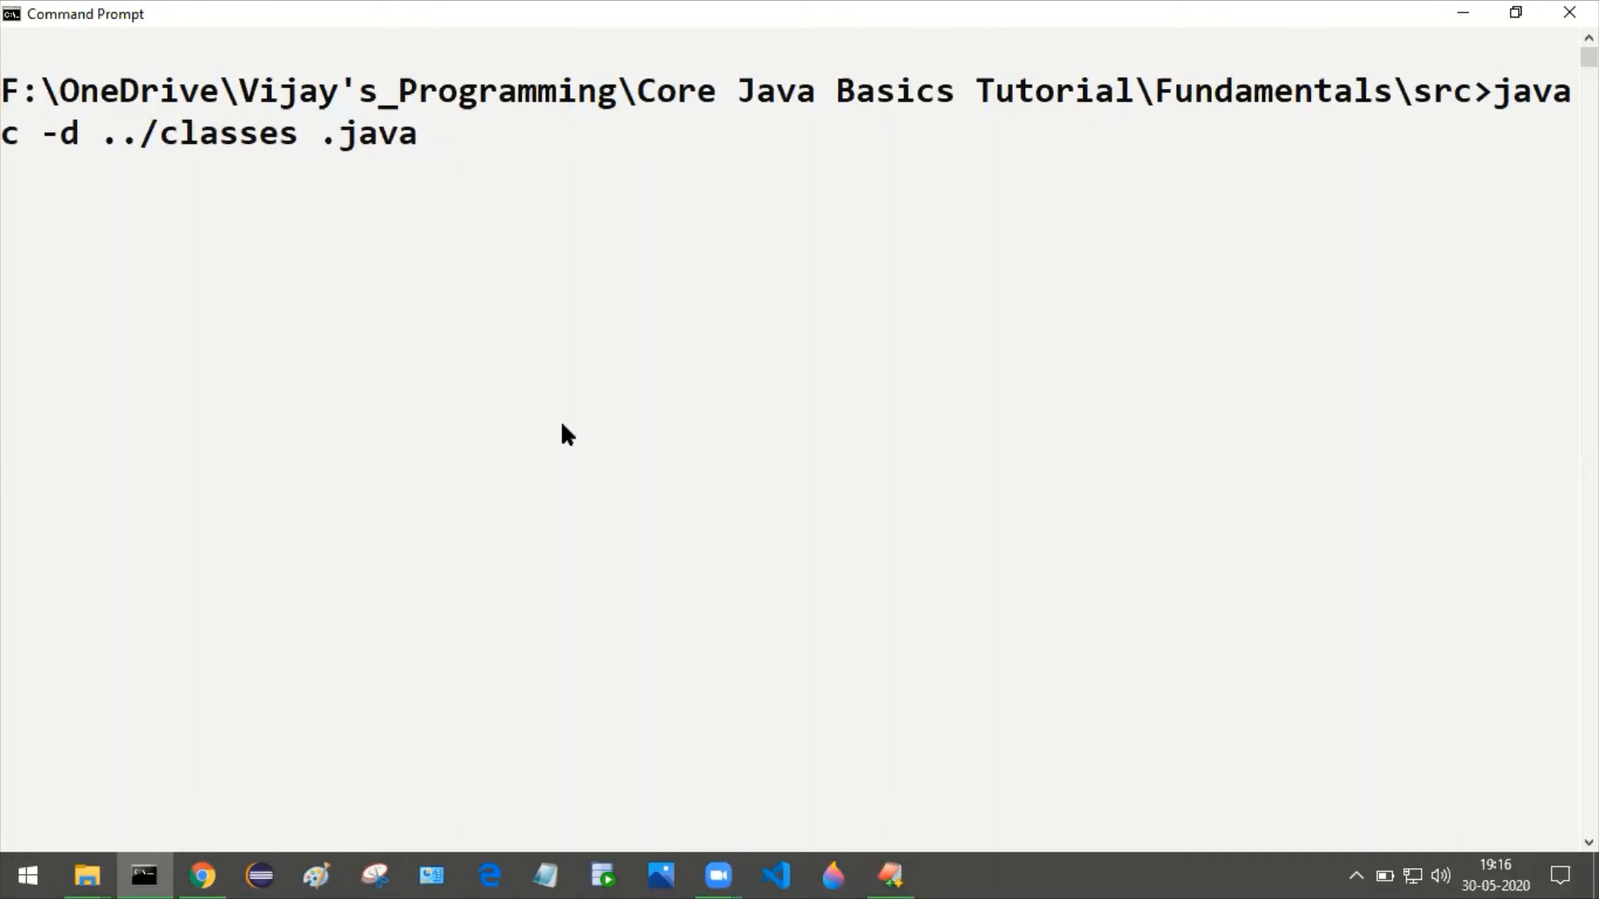
text(E)
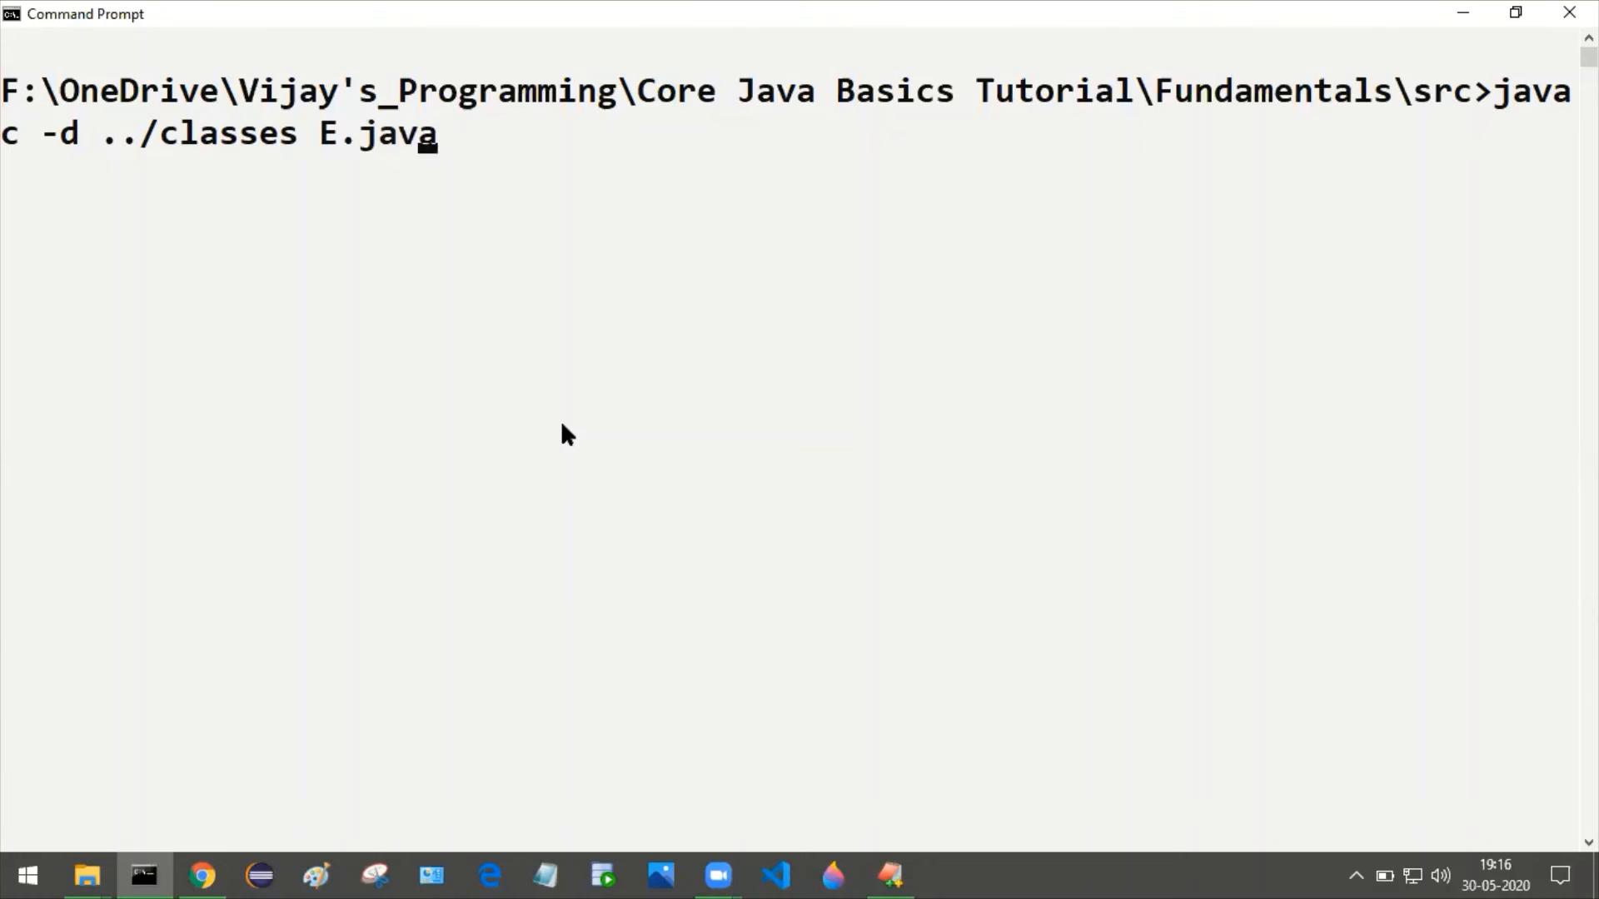
key(Return)
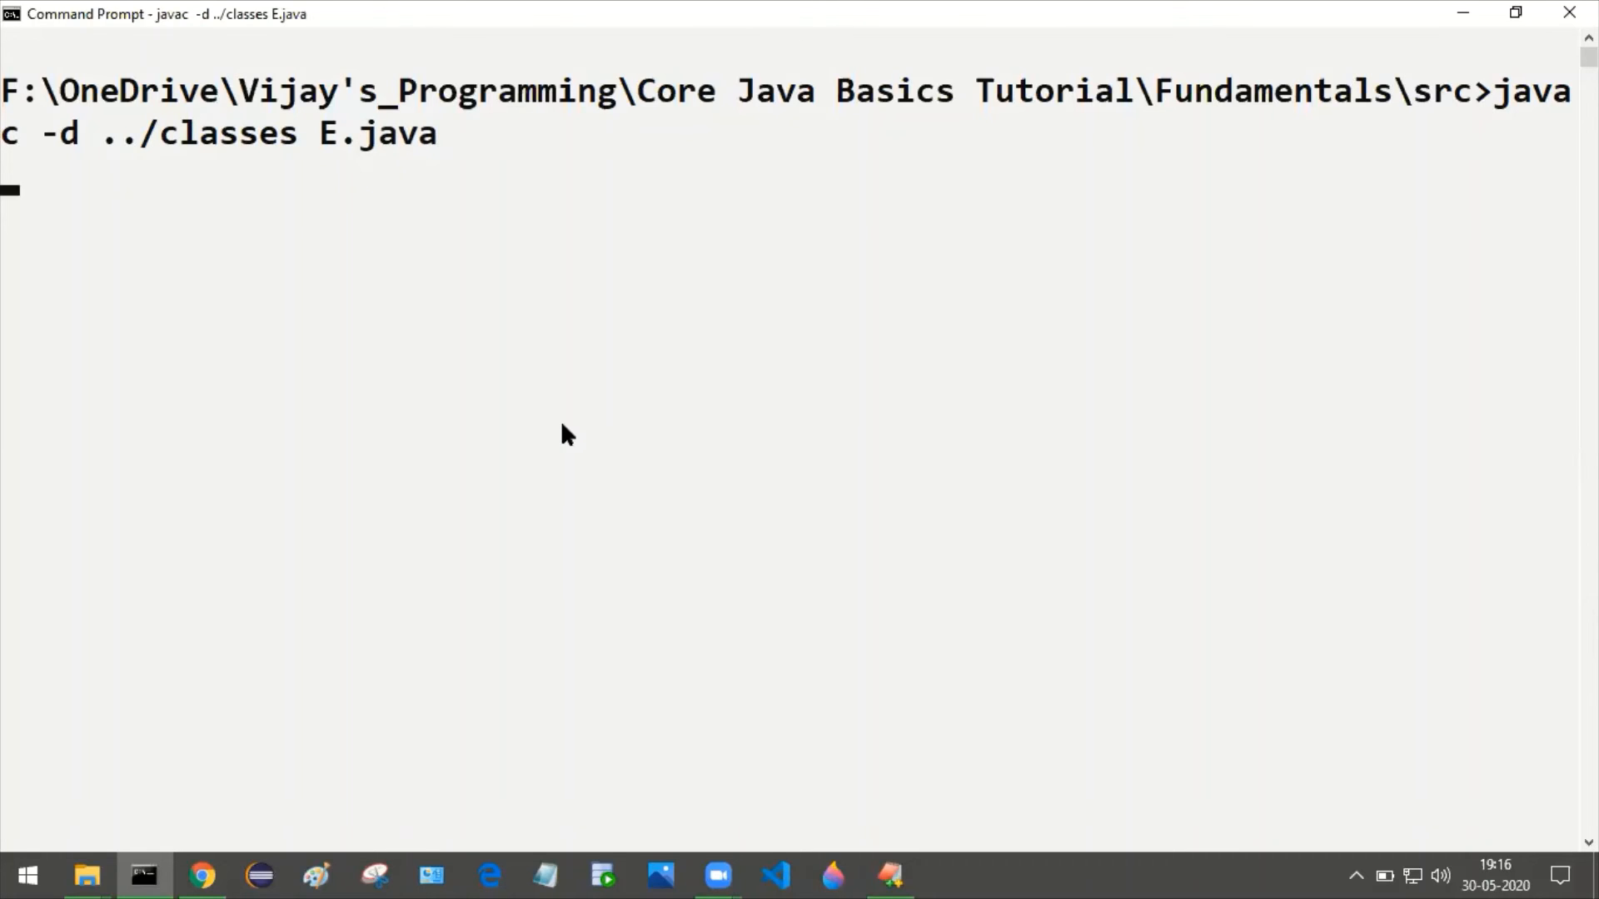
Clear the screen and run class E with classpath ../classes, printing 10
text(cls)
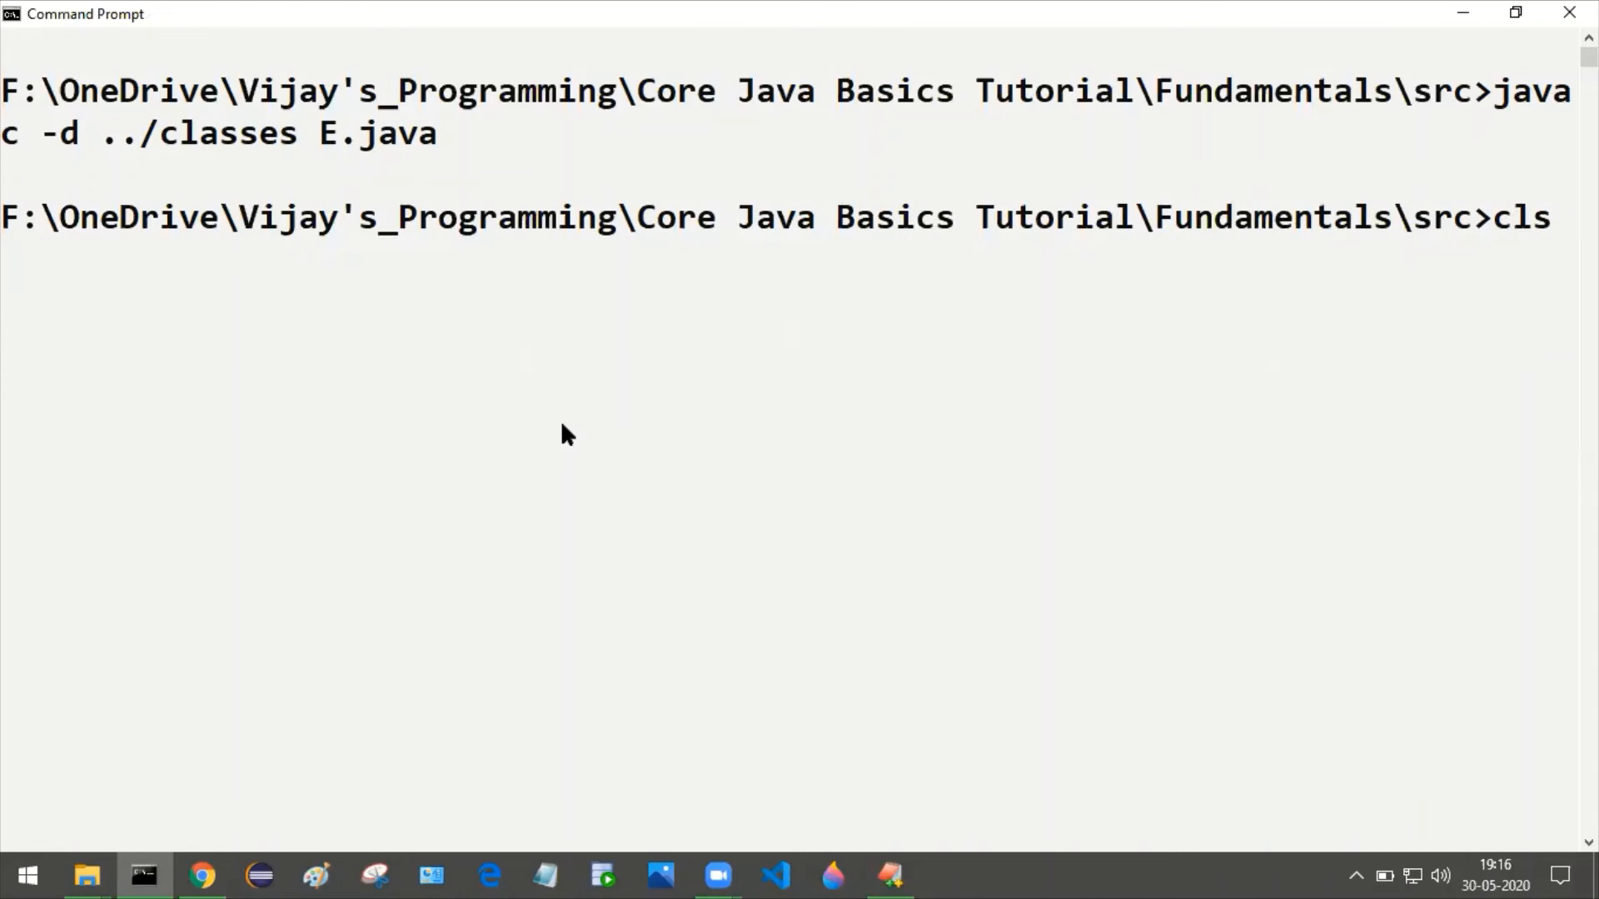
text(java -classpath ../classes D)
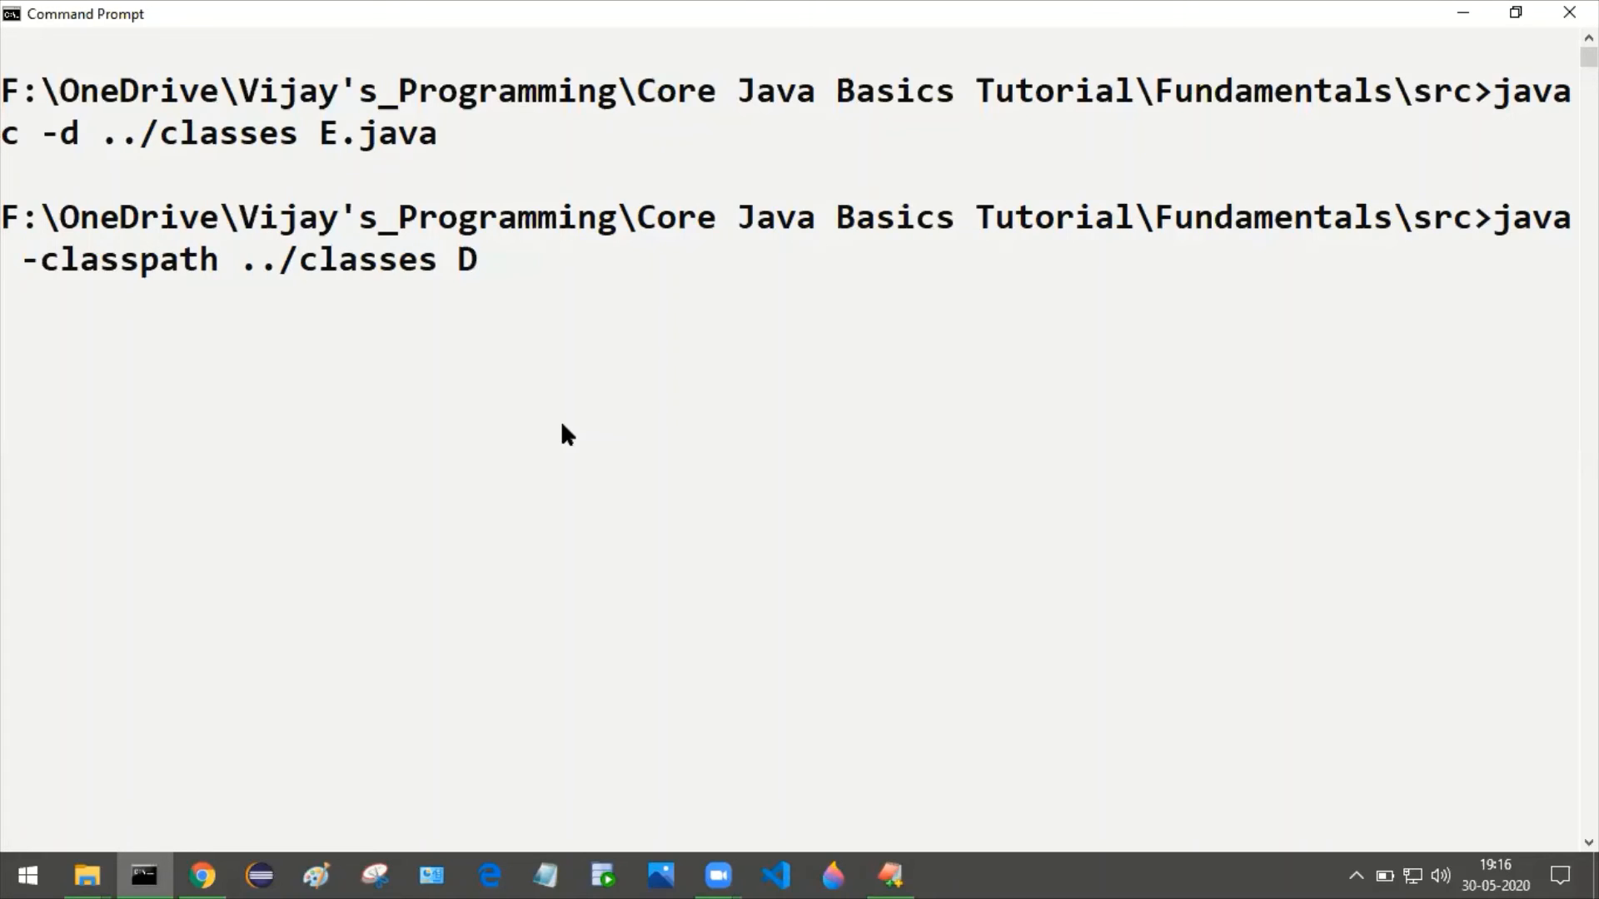
text(E)
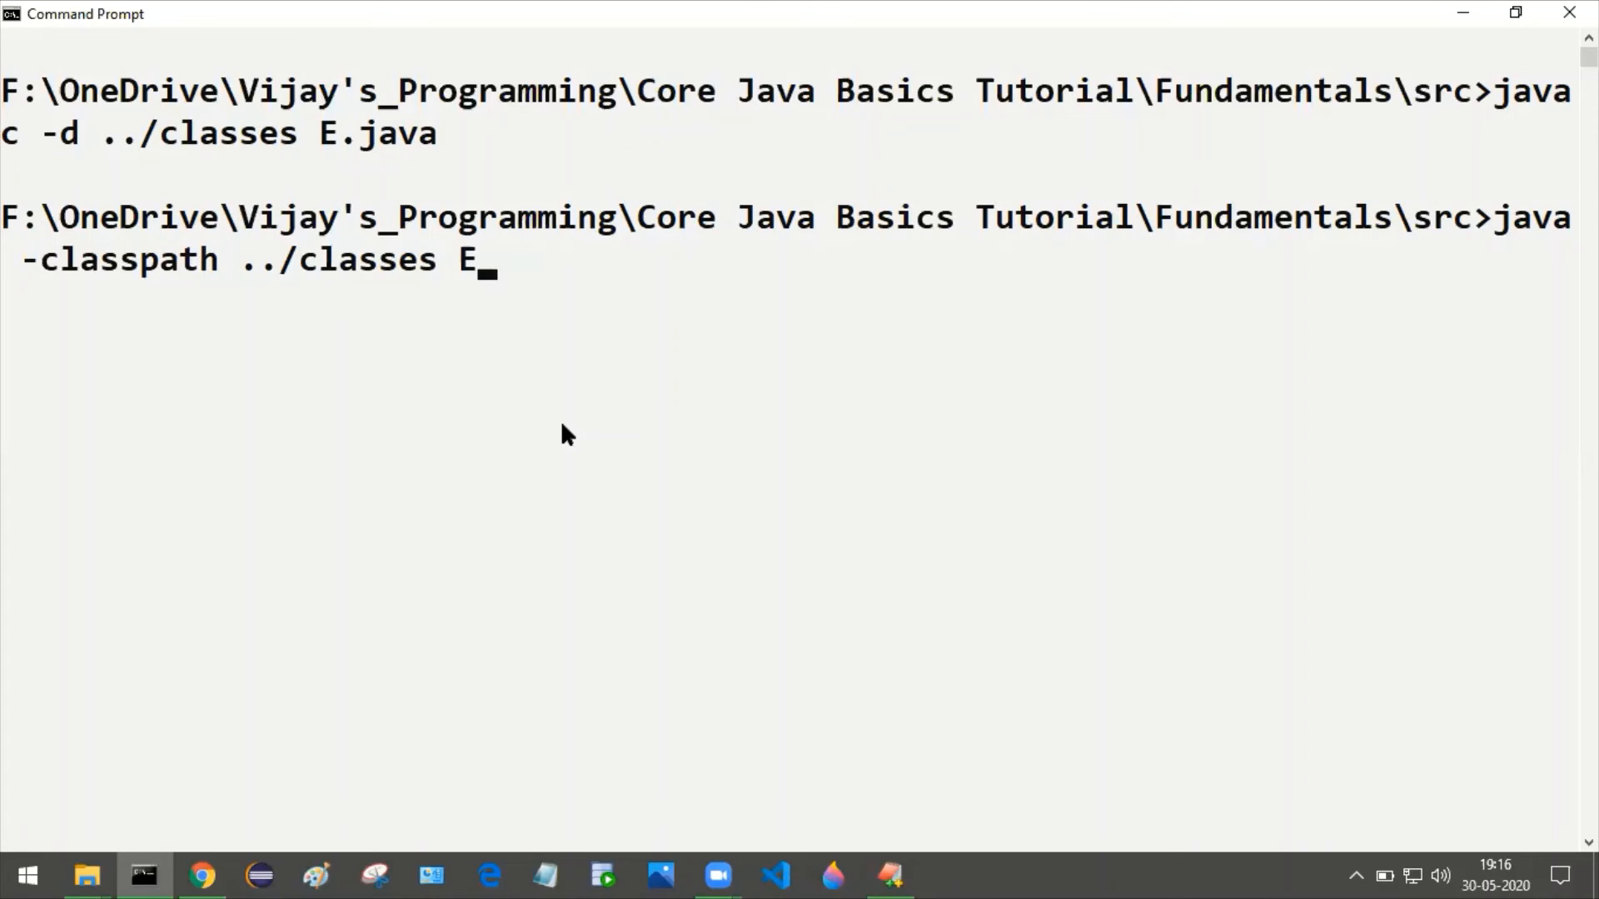
key(Return)
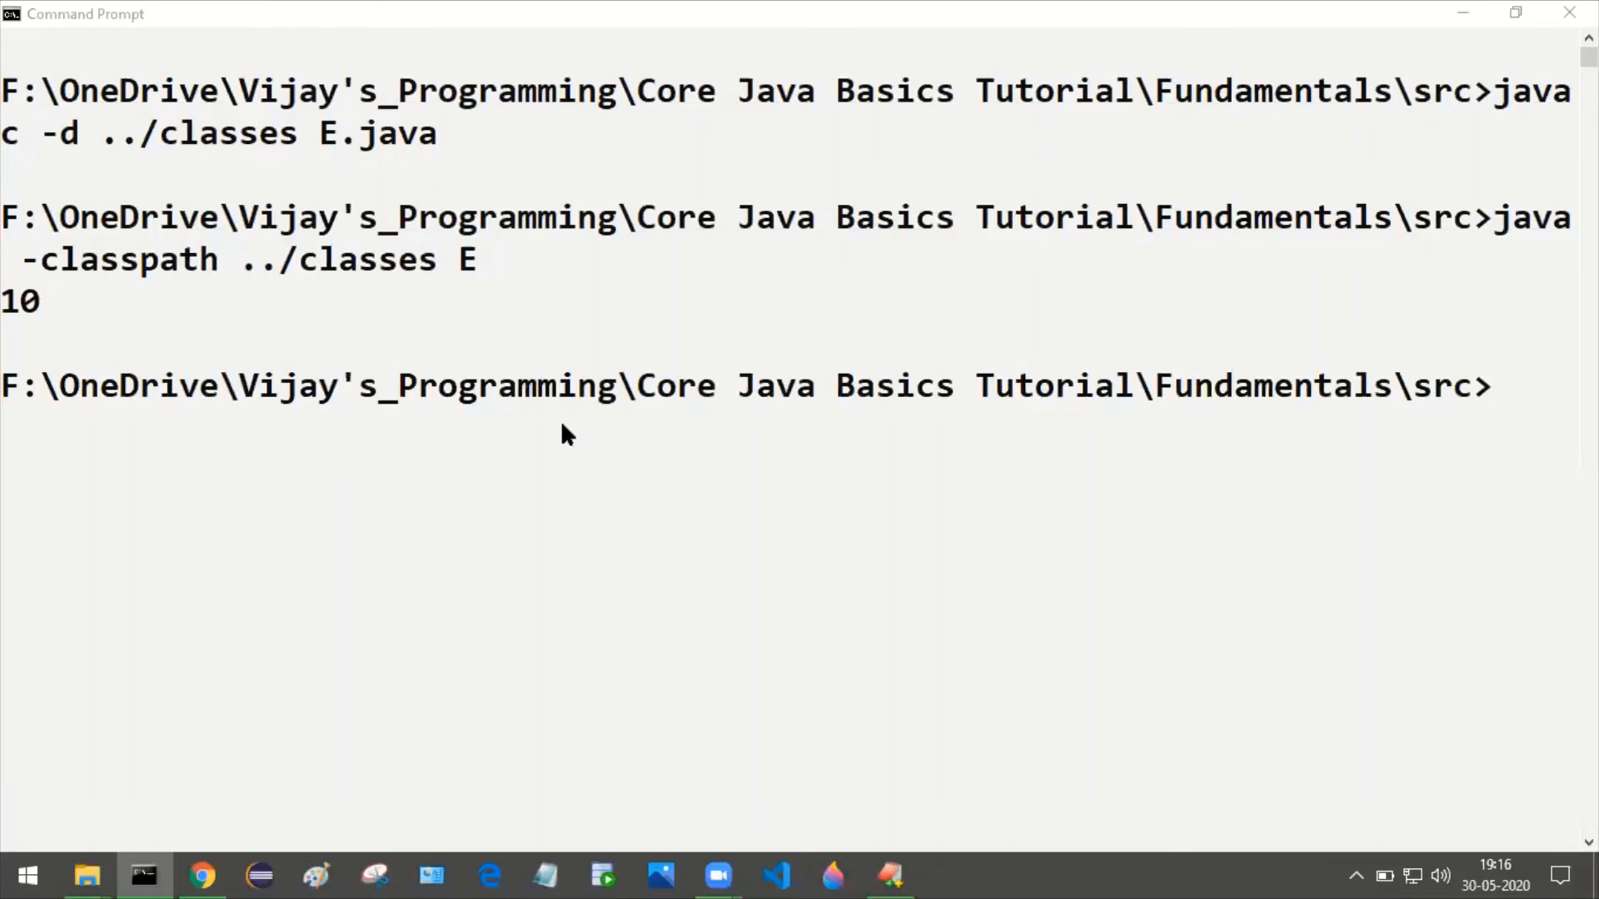
Return to E.java in EditPlus and select the value 10 on line 5
click(888, 876)
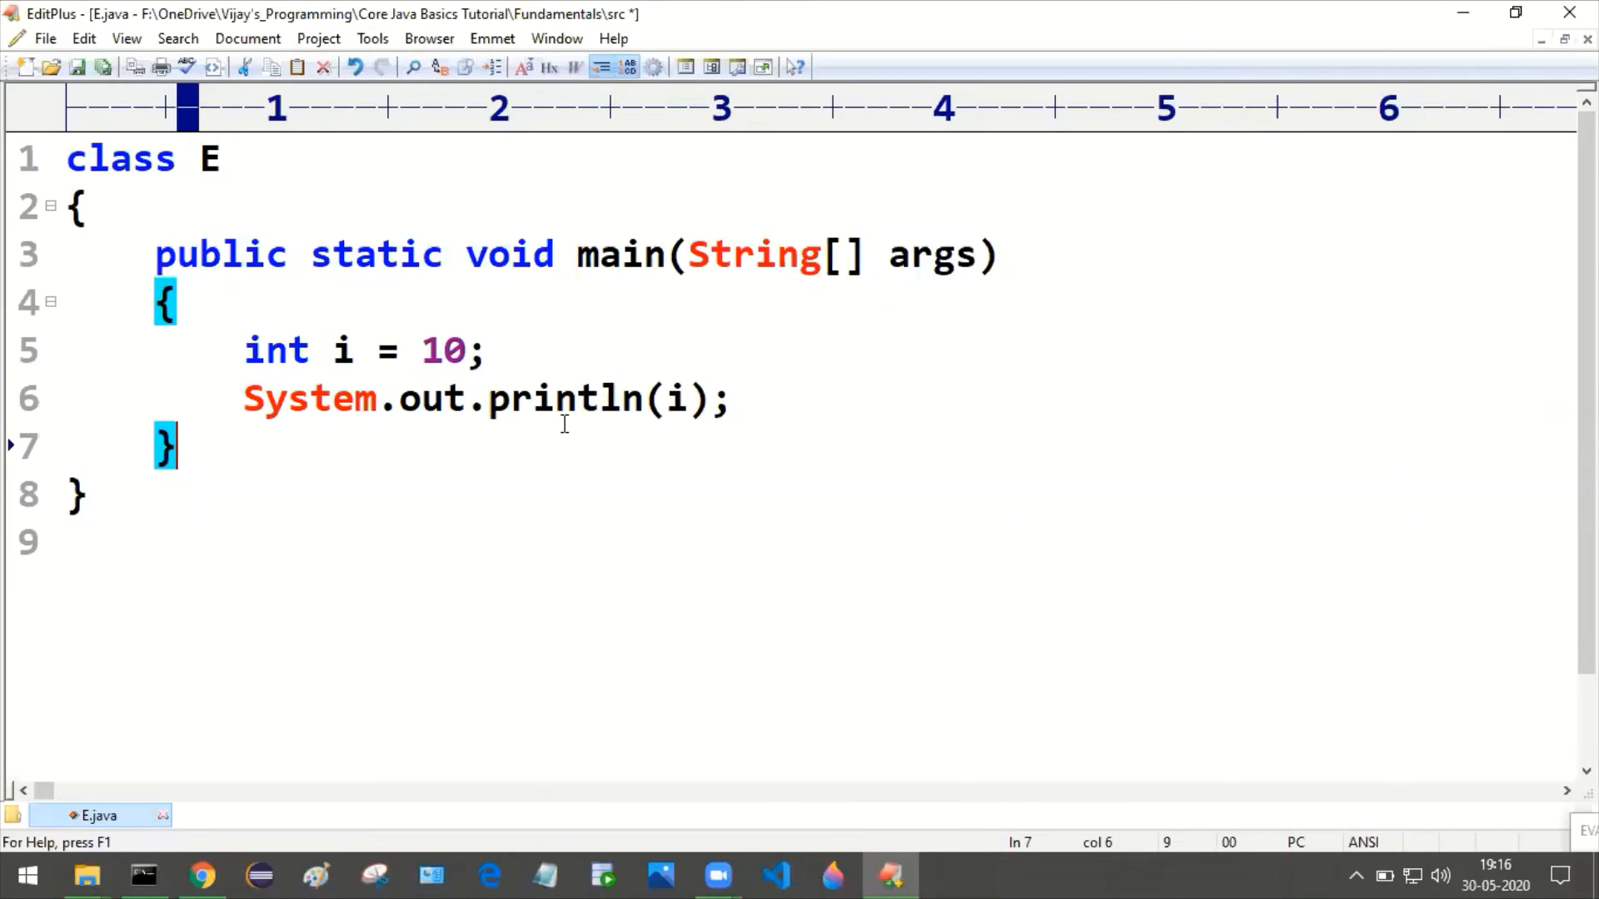
mouse_move(367, 373)
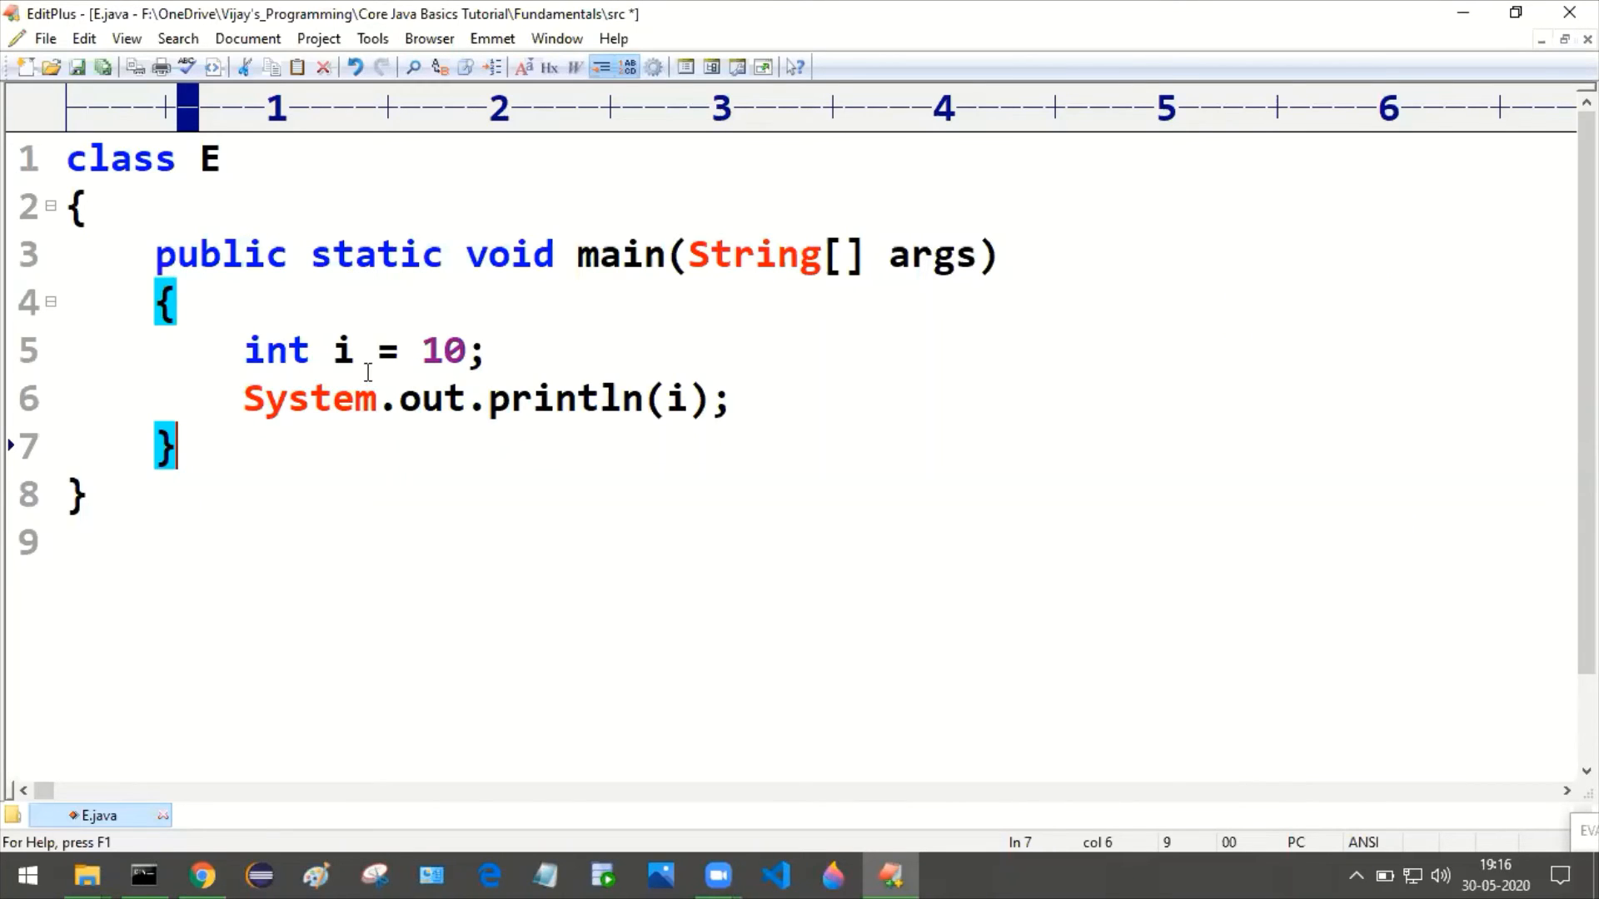
mouse_move(792, 408)
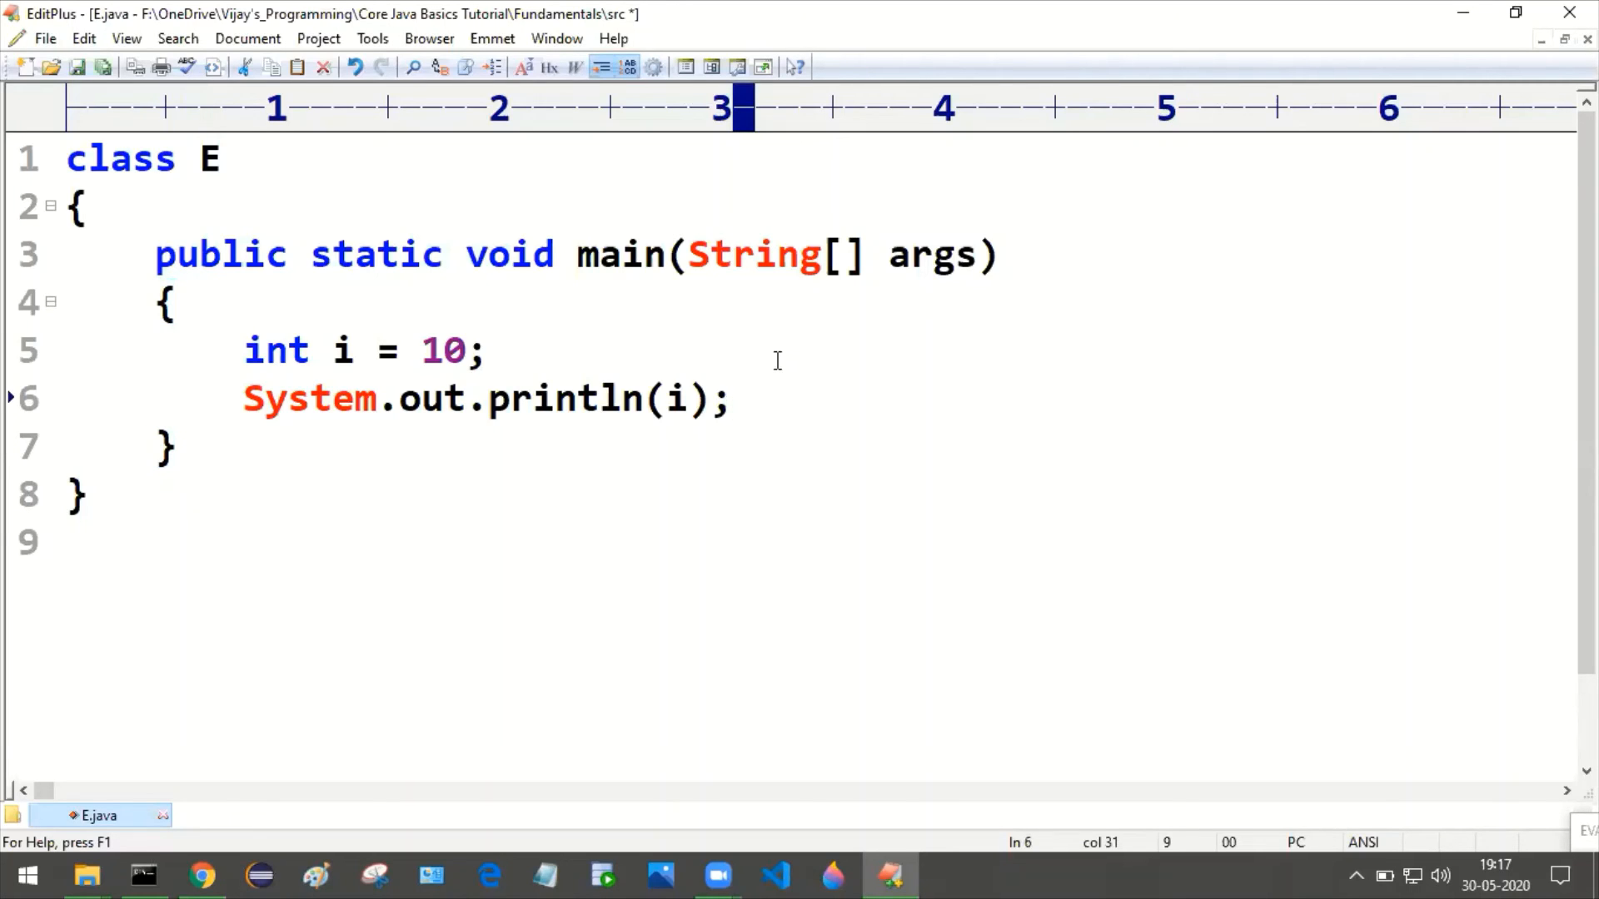
click(730, 397)
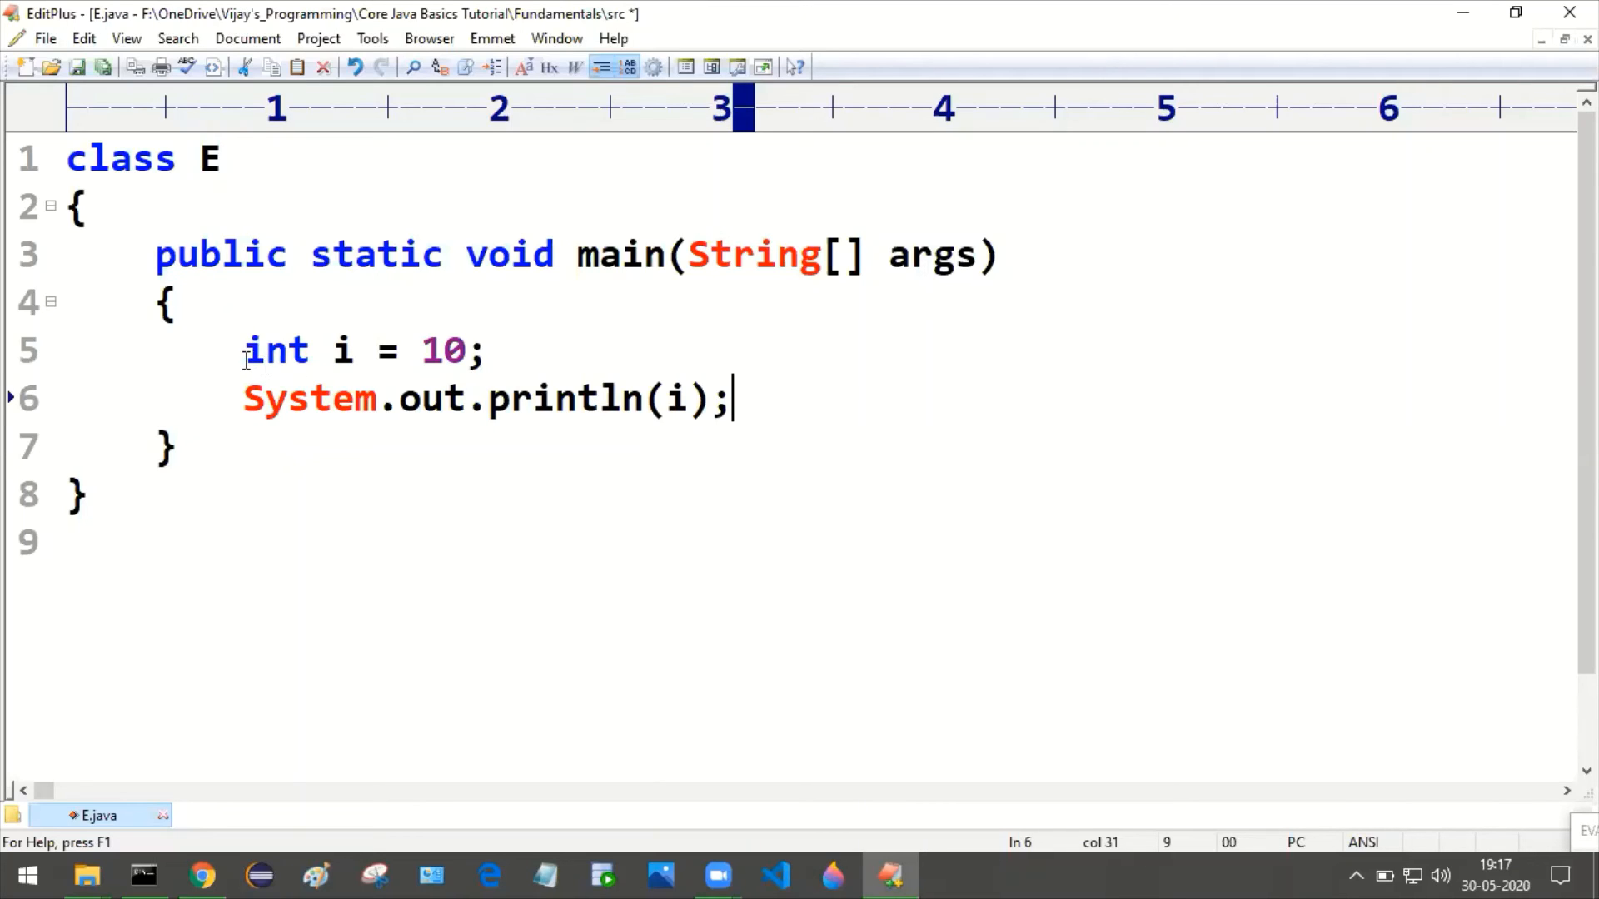
double_click(276, 351)
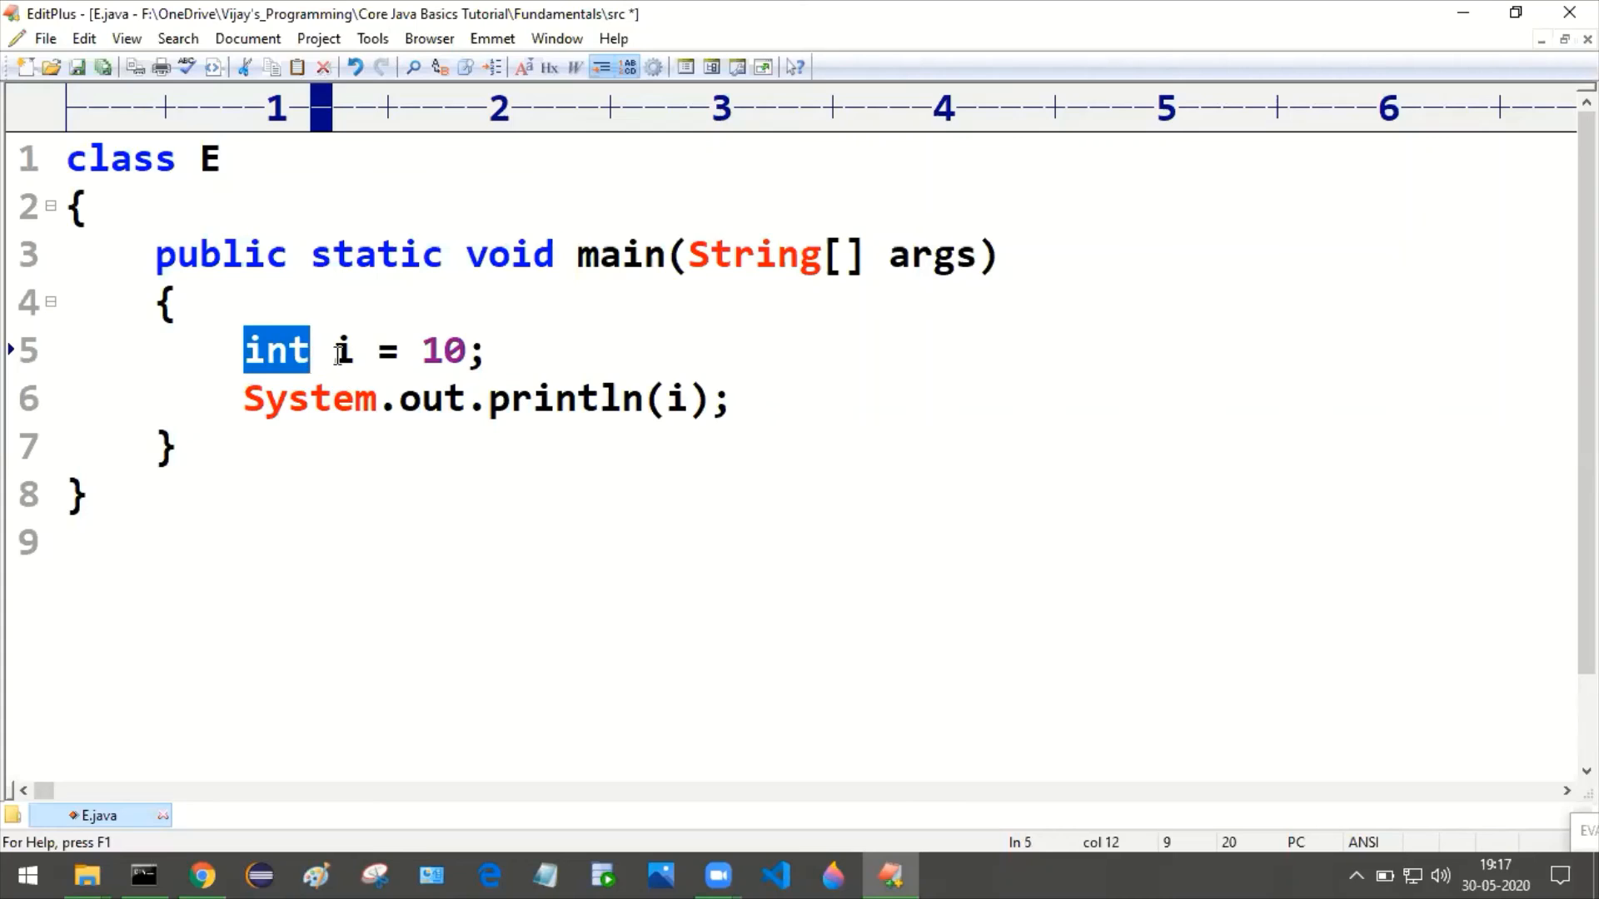
double_click(340, 349)
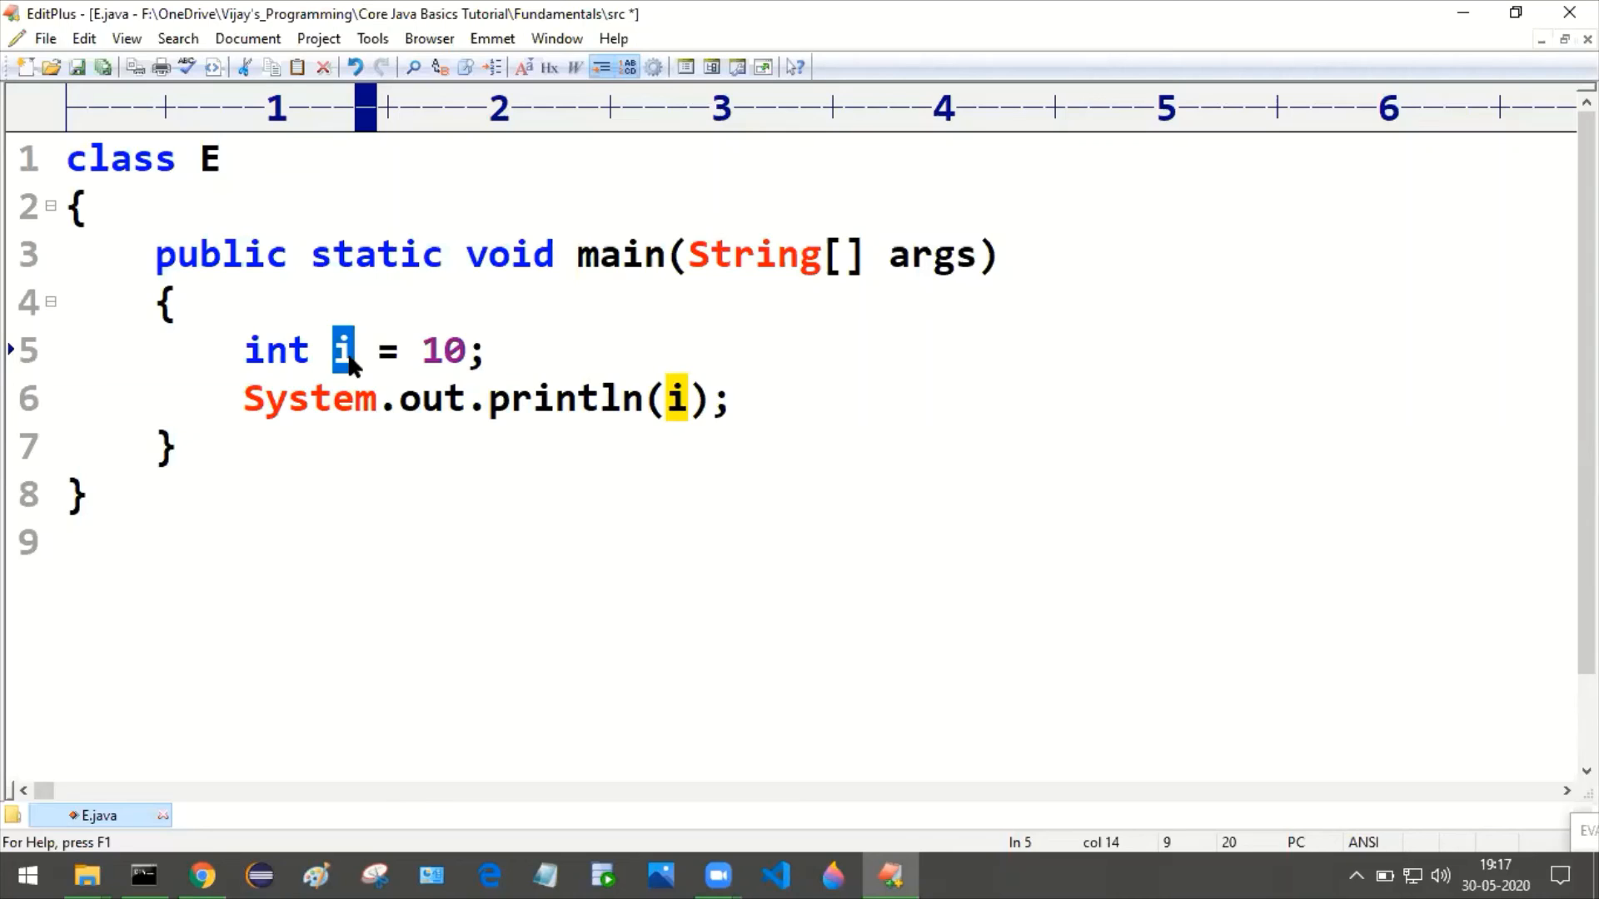
click(330, 349)
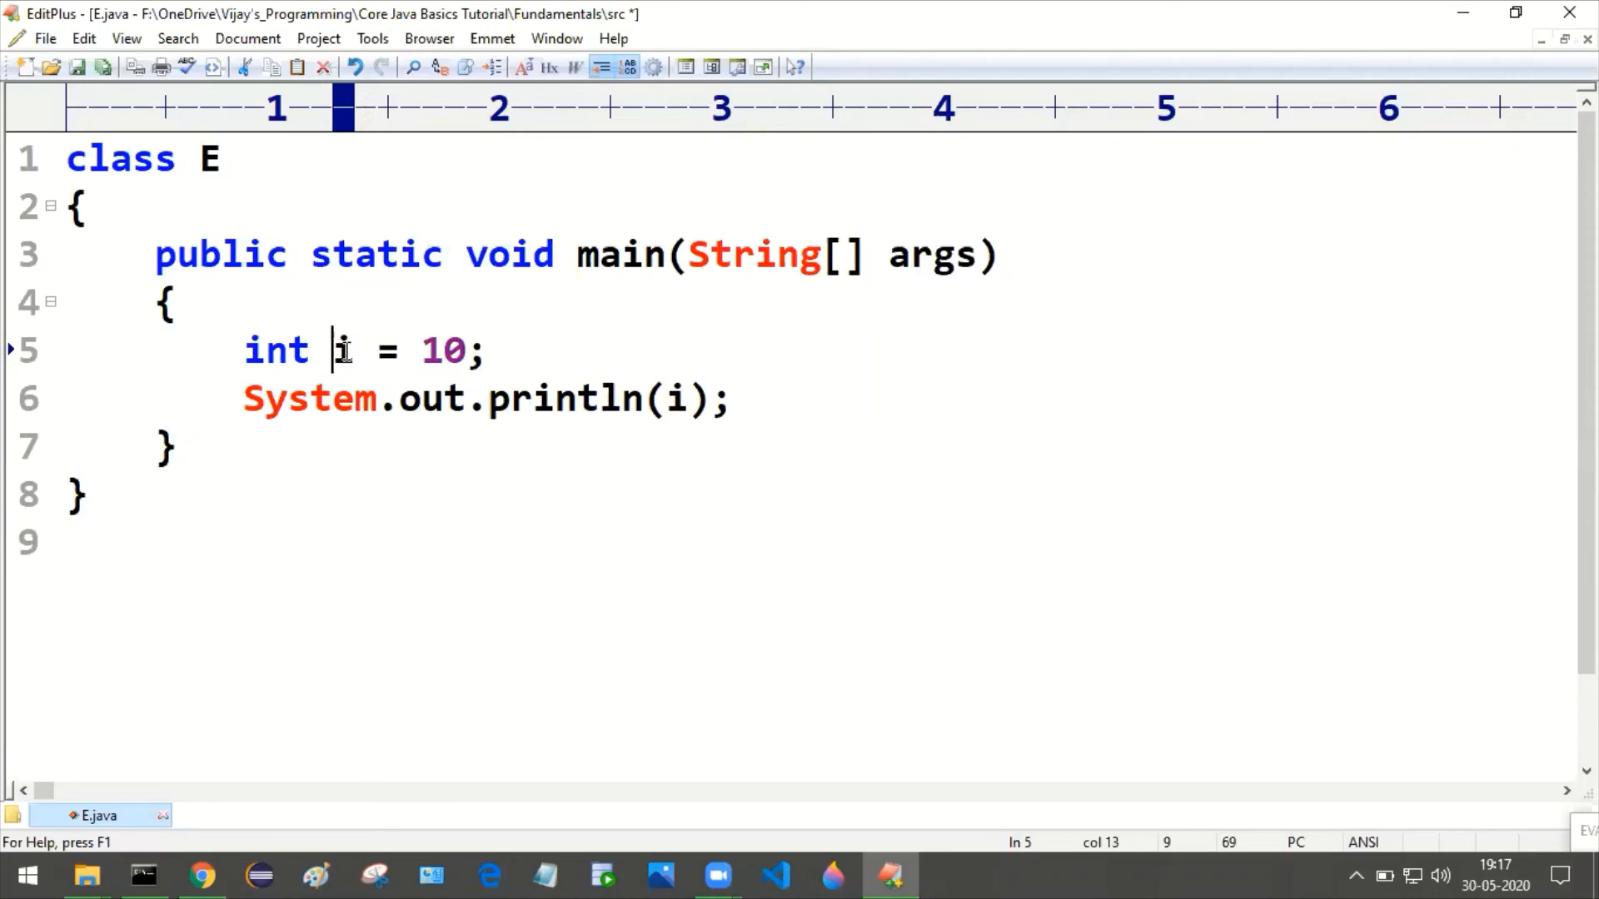
double_click(340, 350)
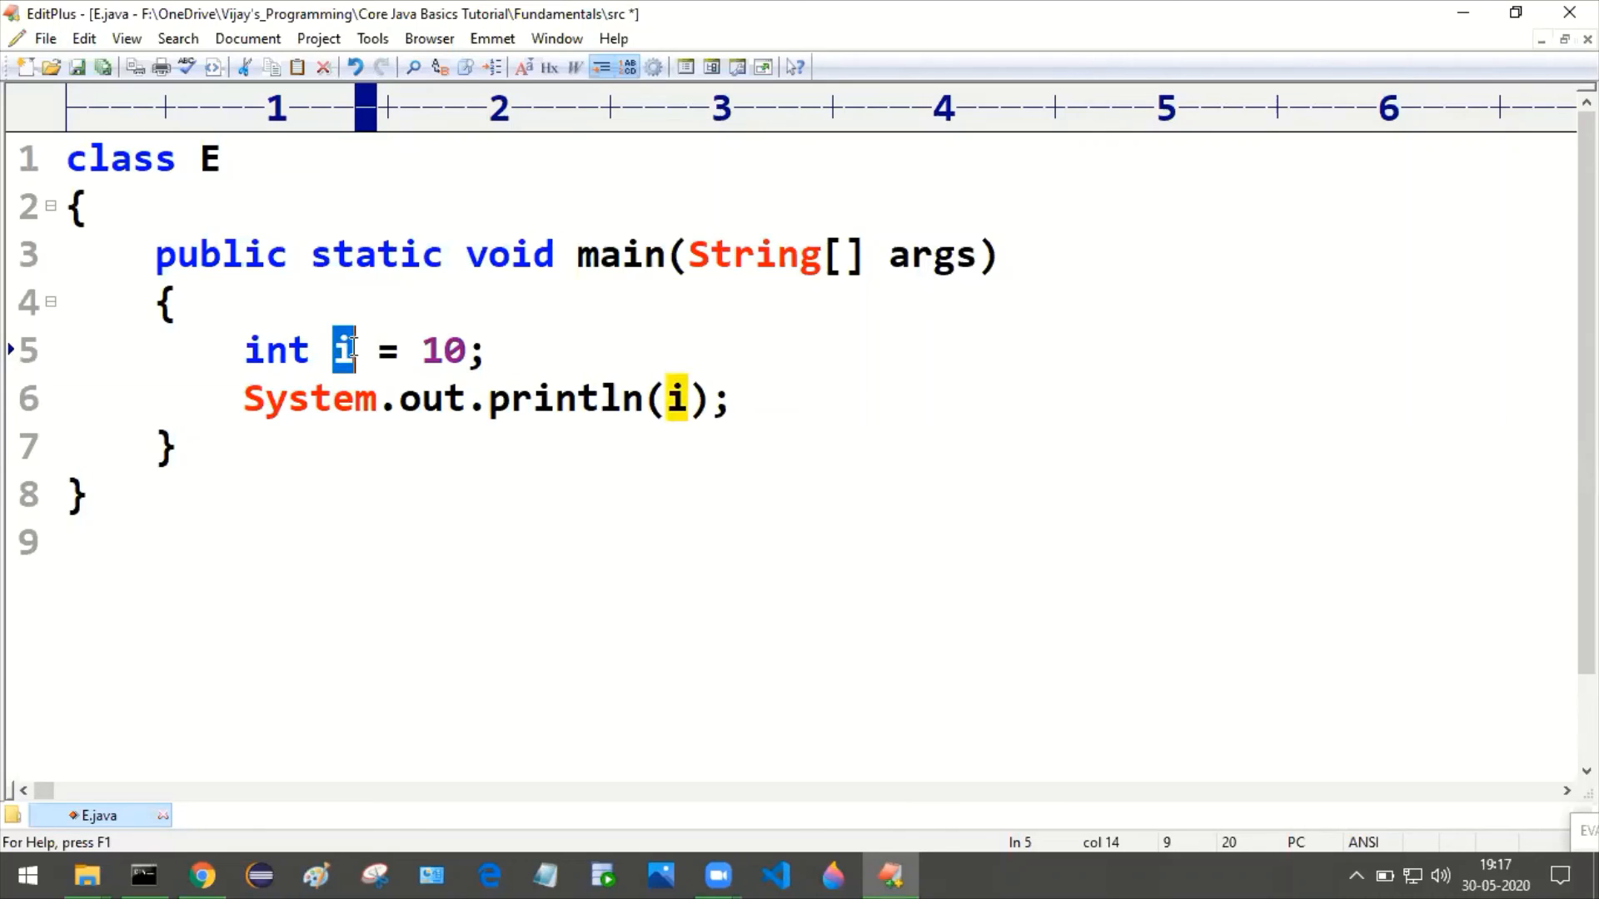
click(344, 350)
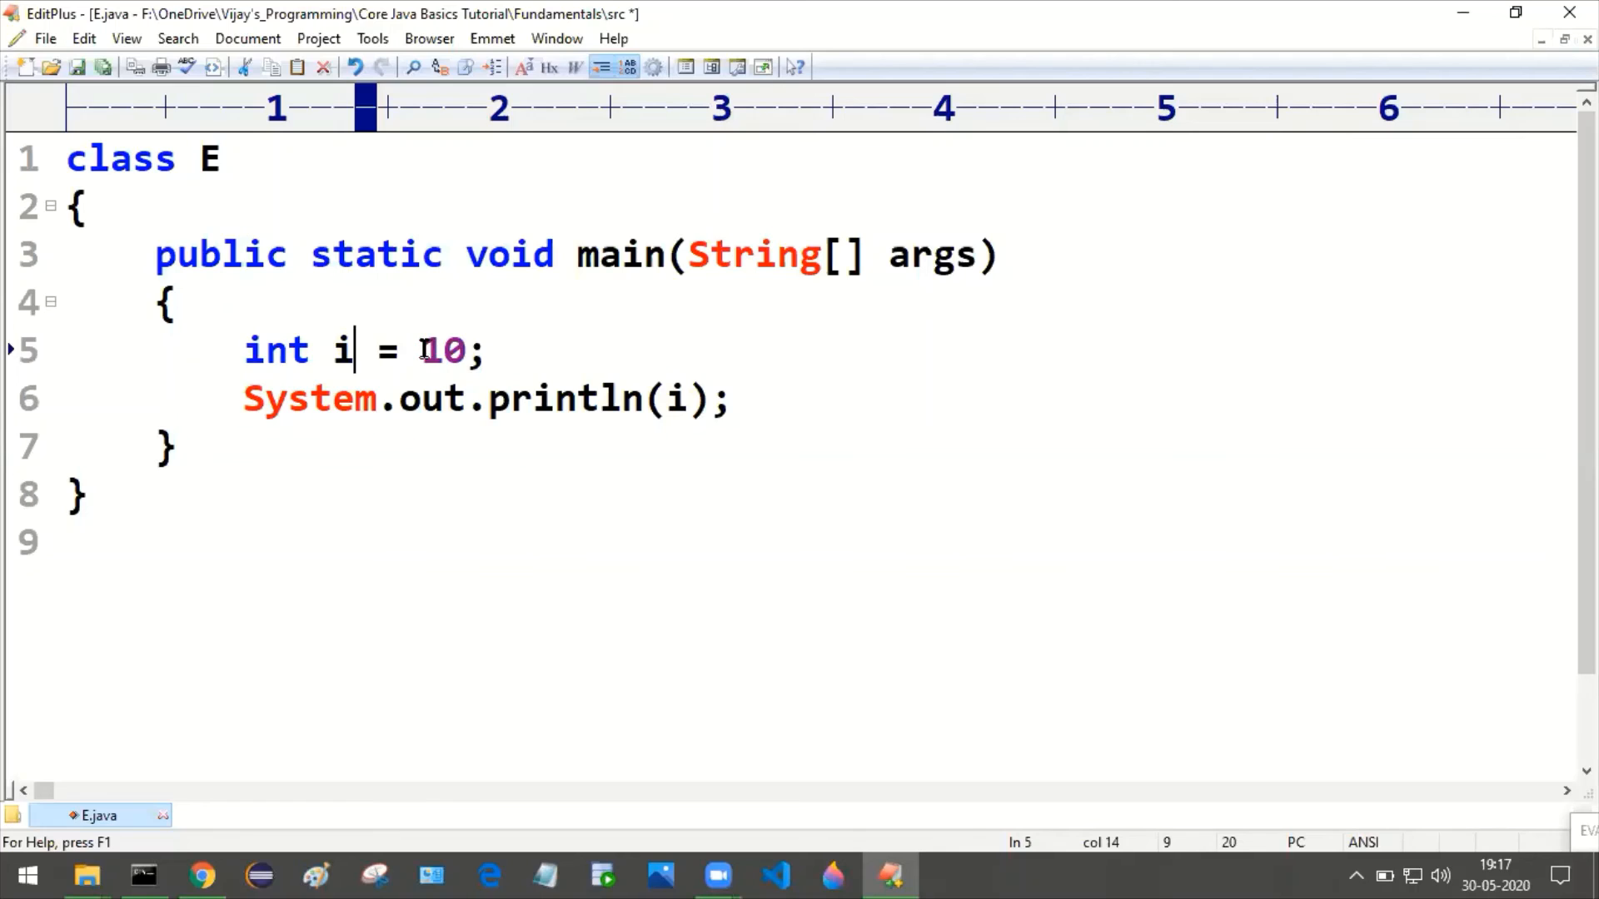
double_click(440, 350)
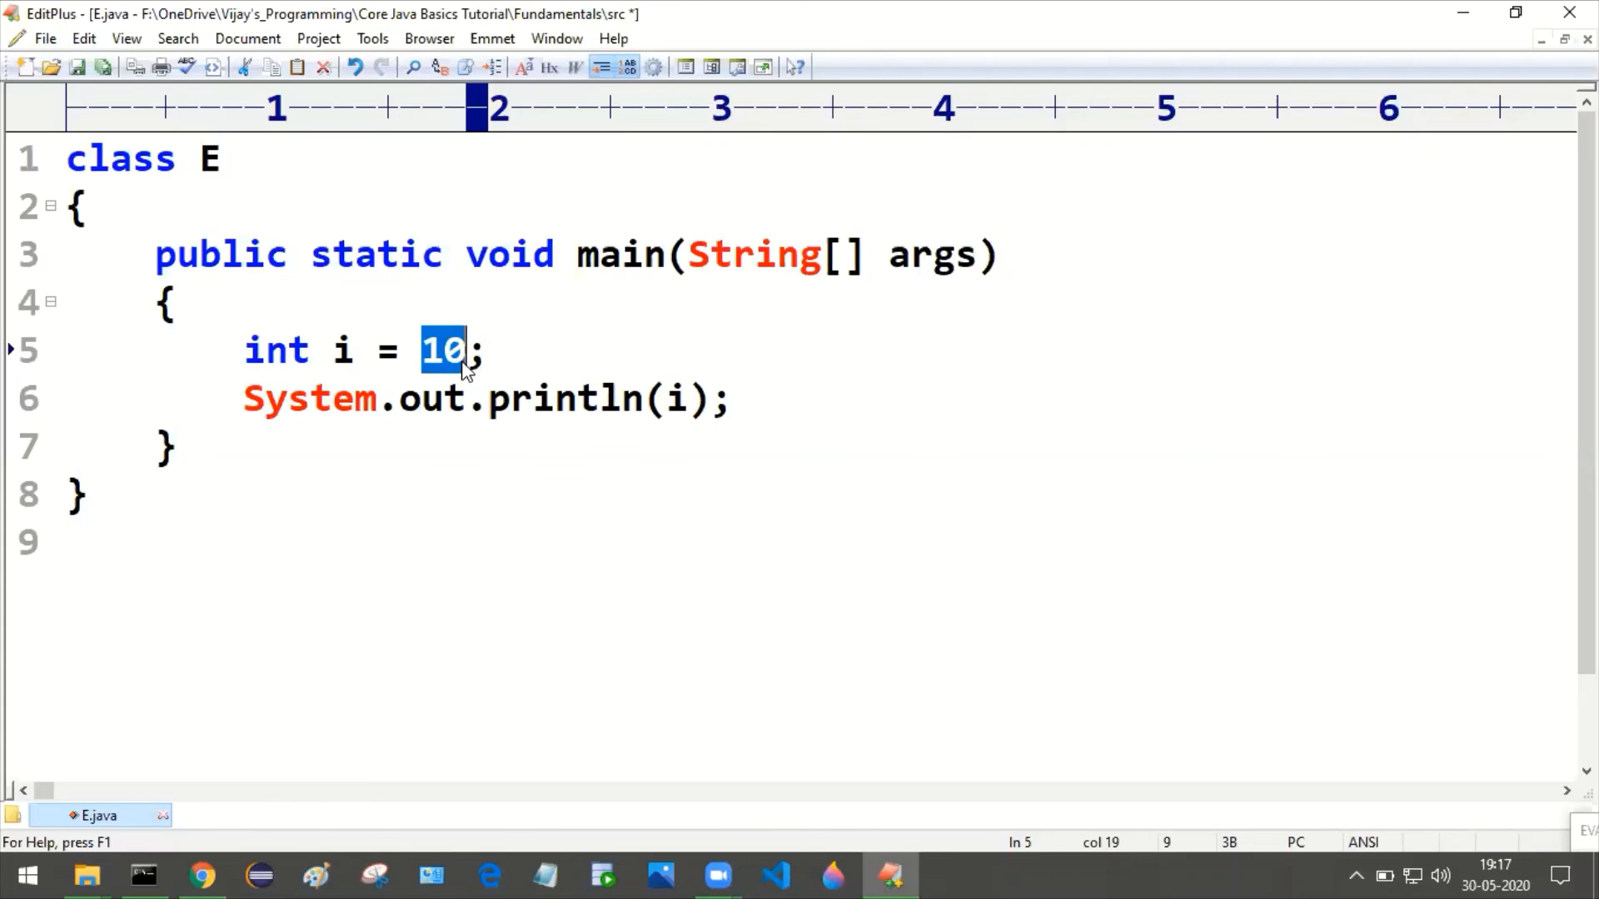
Replace 10 with false on line 5 and return to Command Prompt
text(f)
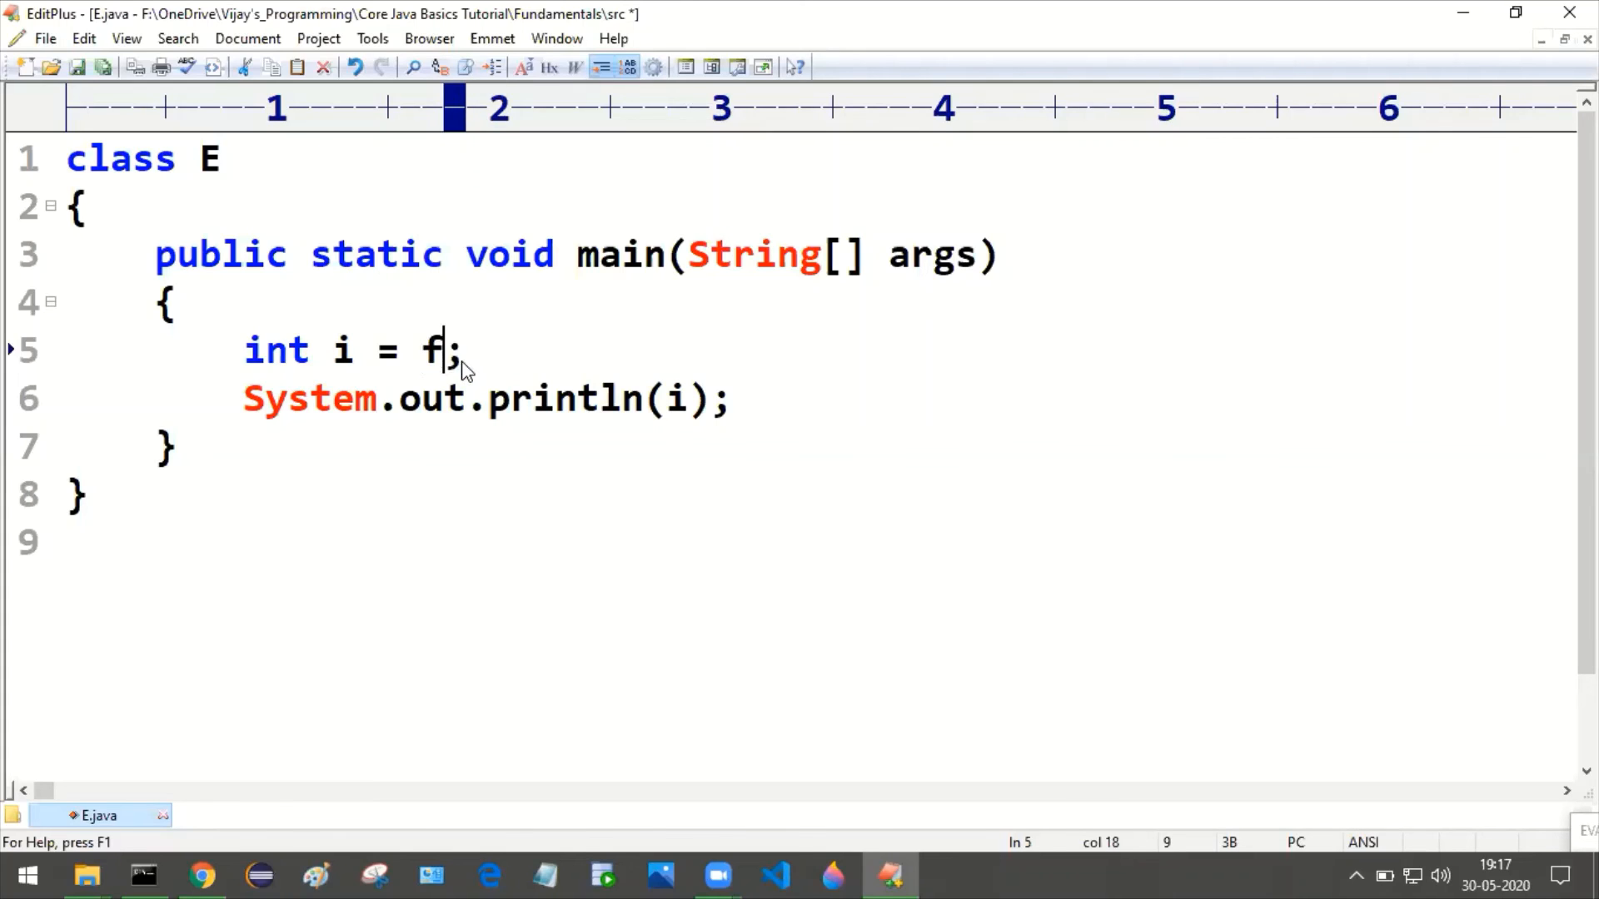
text(al)
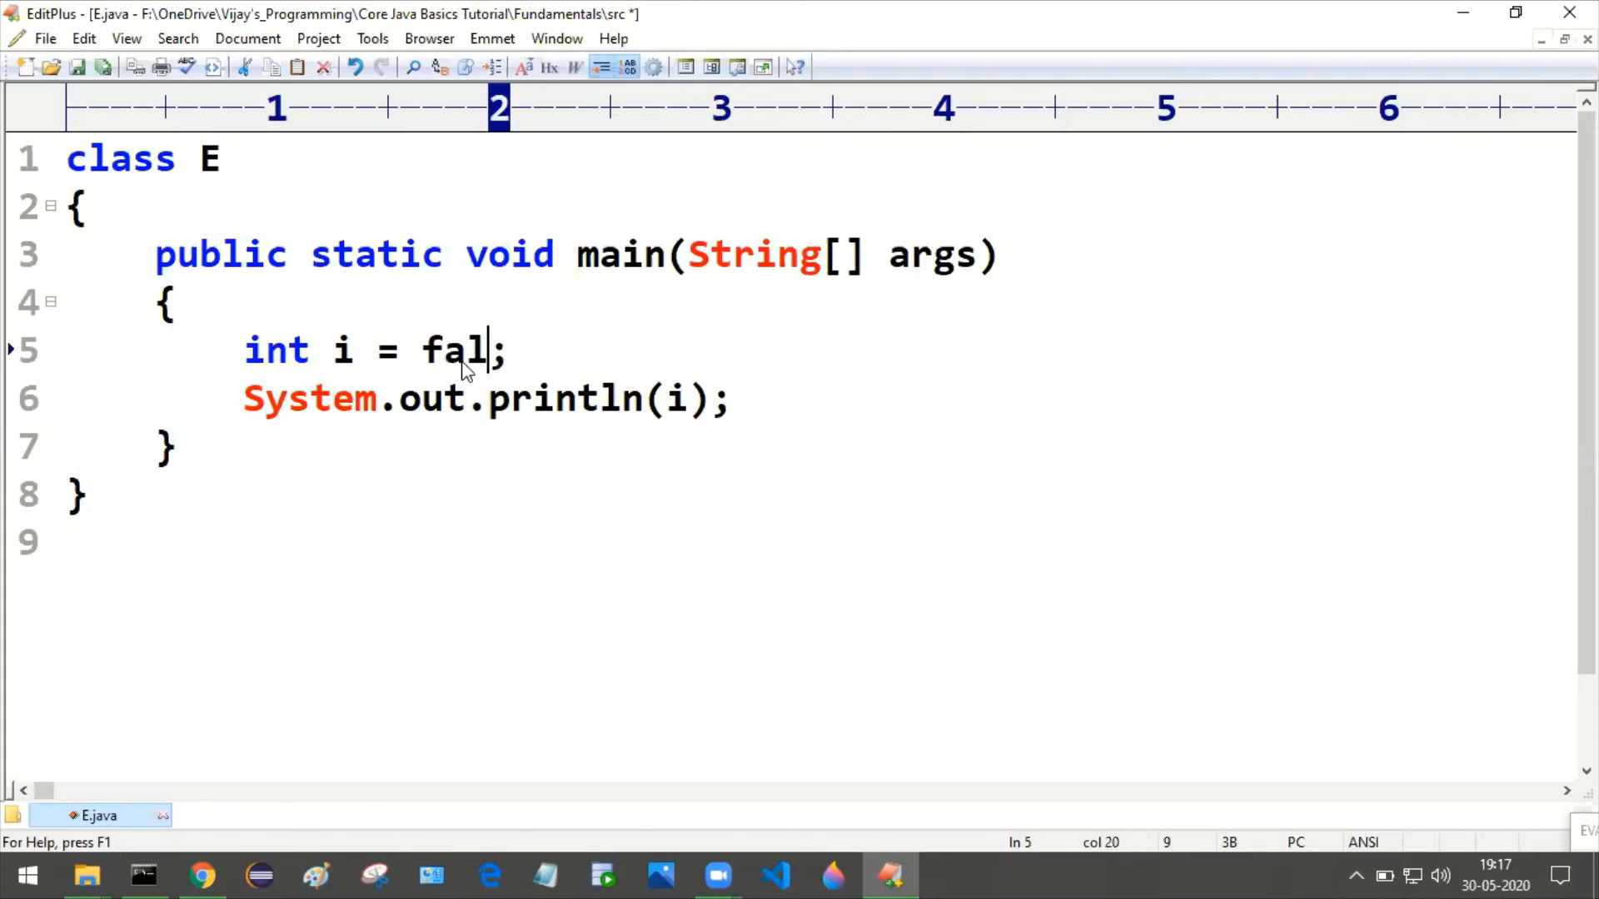
text(se)
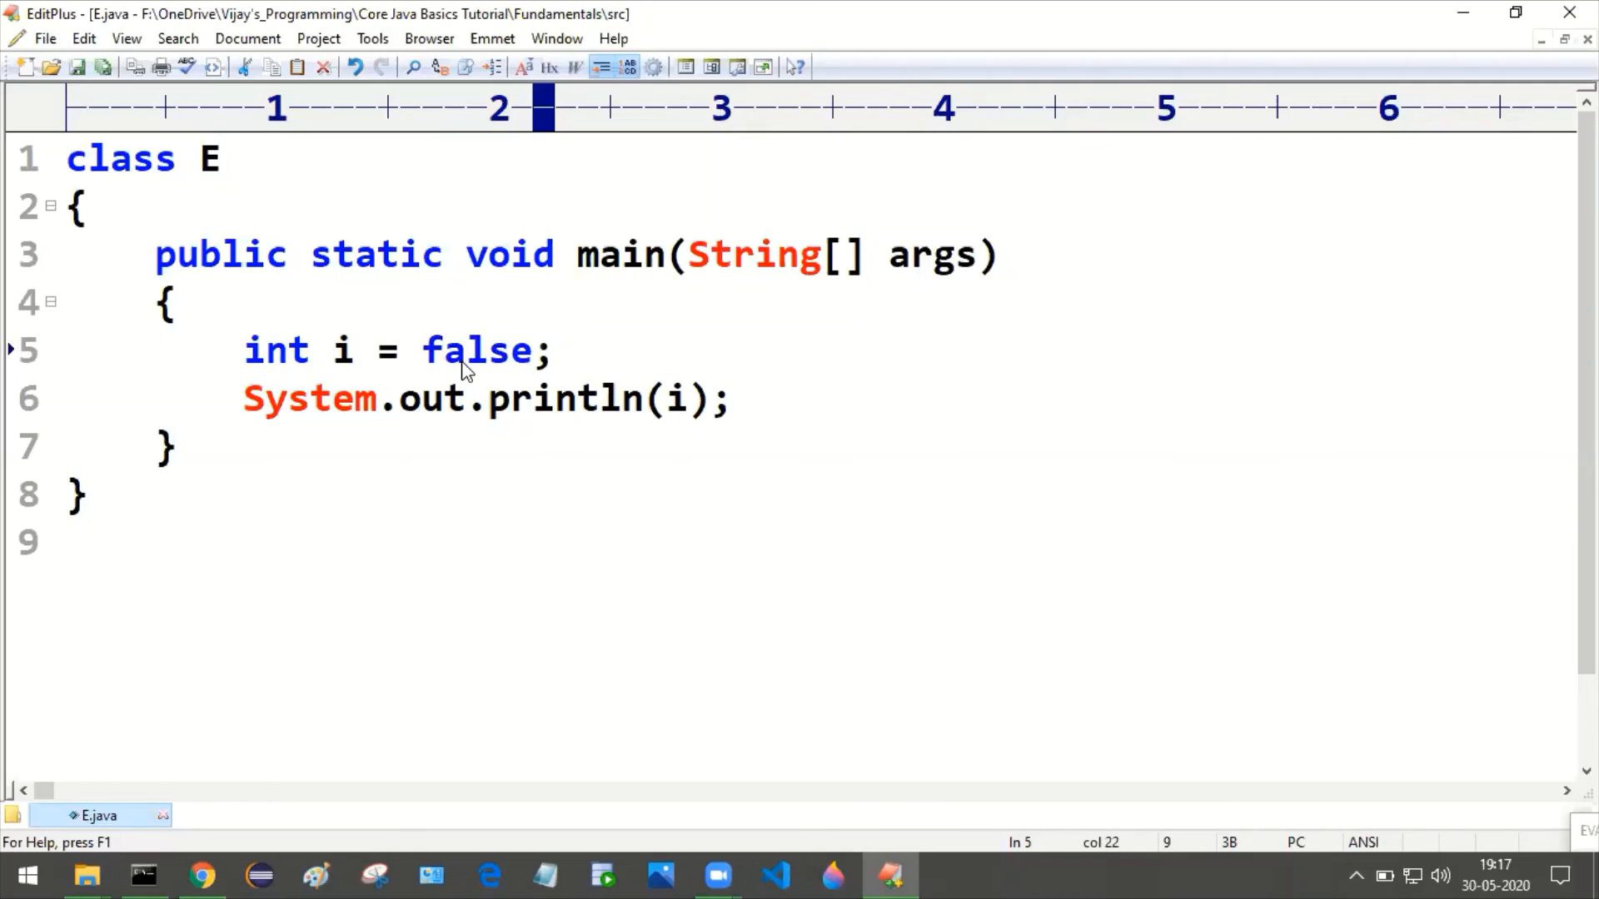
click(142, 875)
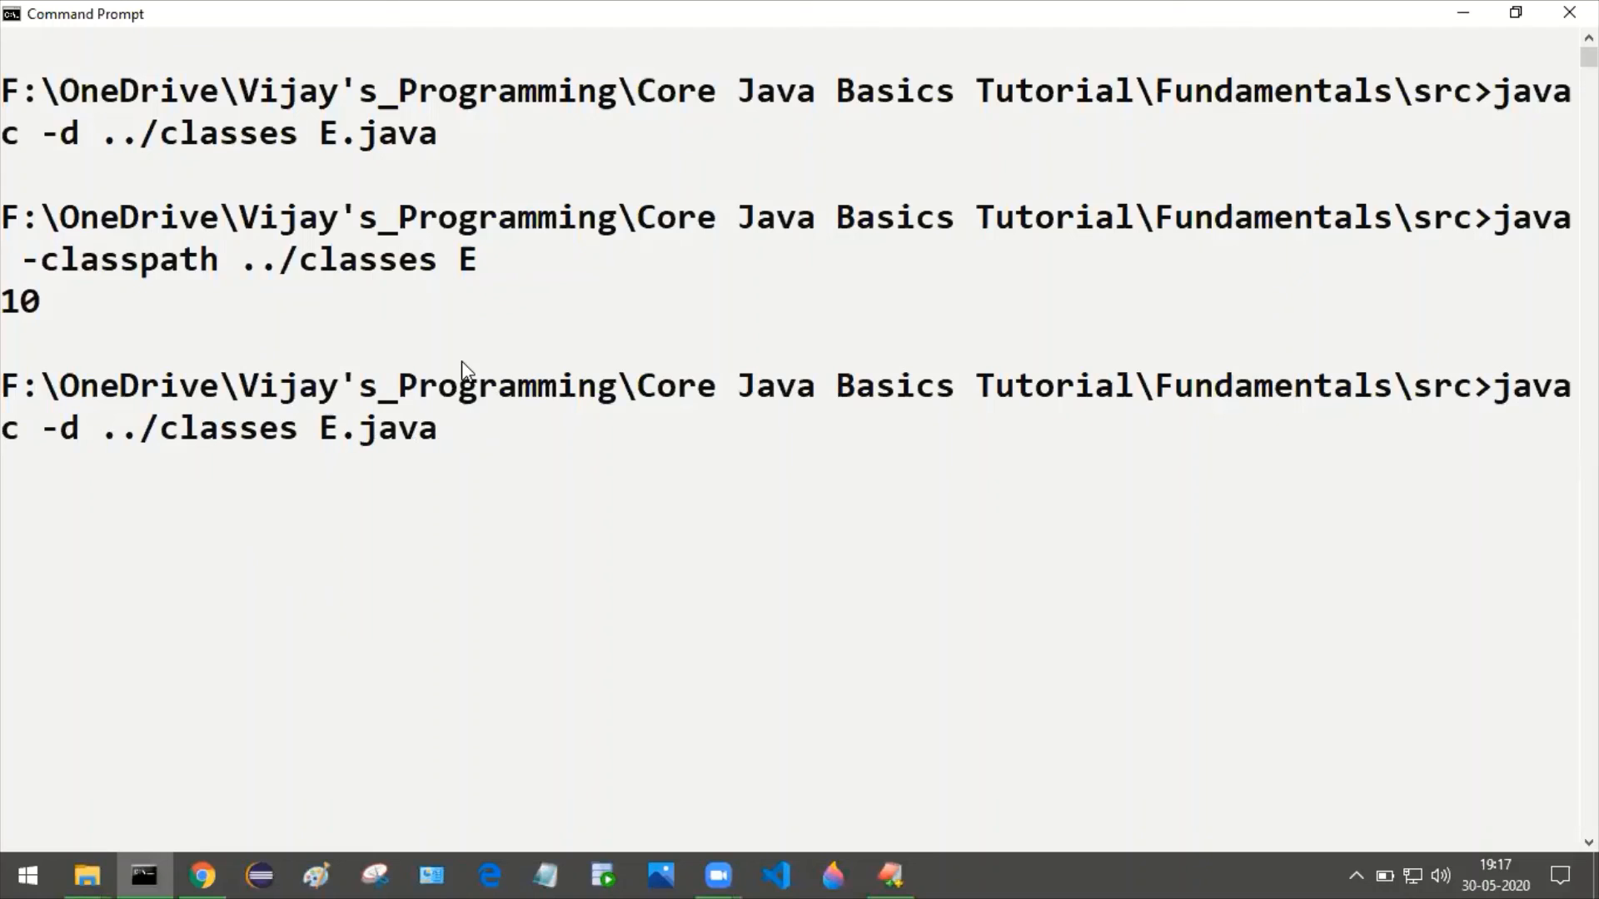
Recompile E.java to get the incompatible types error, then restore int i = 10 and save
key(Return)
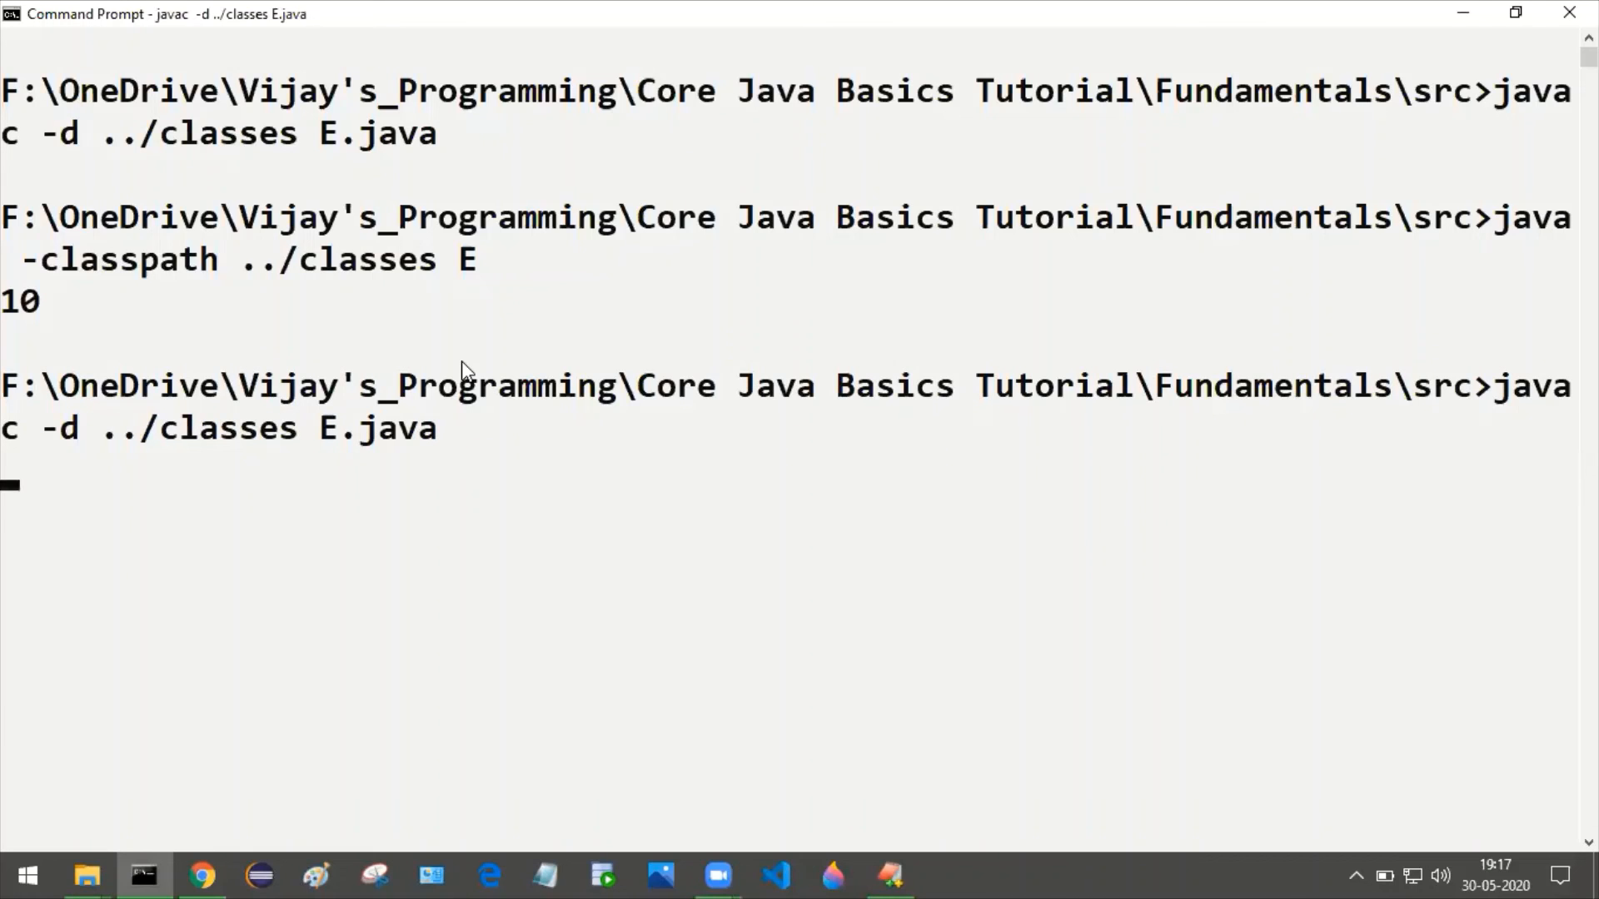
key(Return)
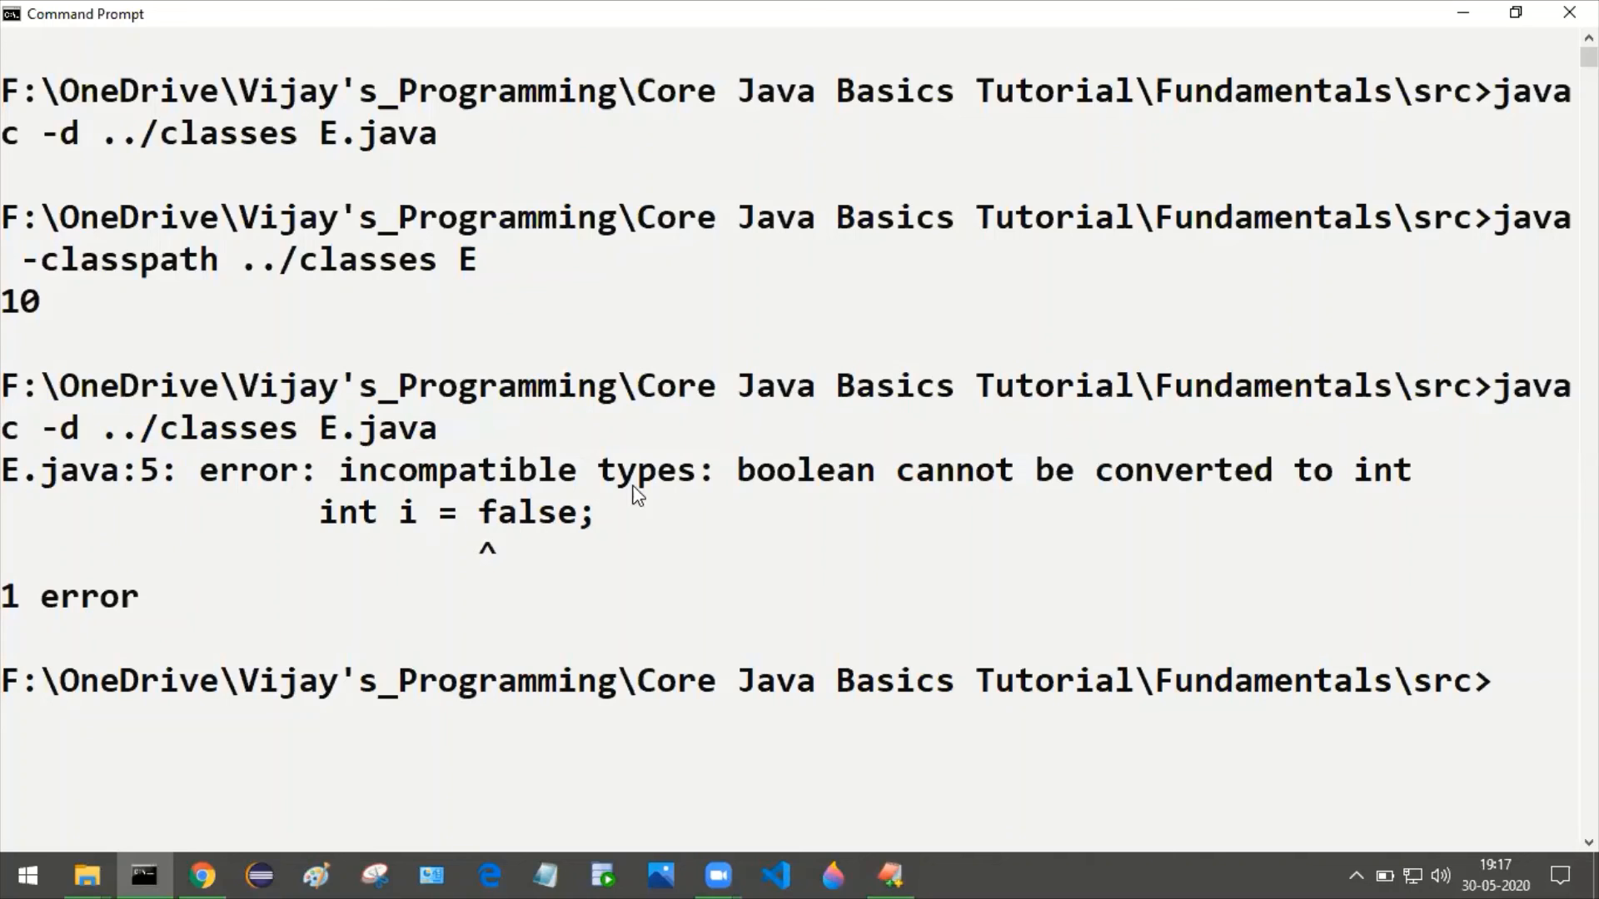
mouse_move(143, 494)
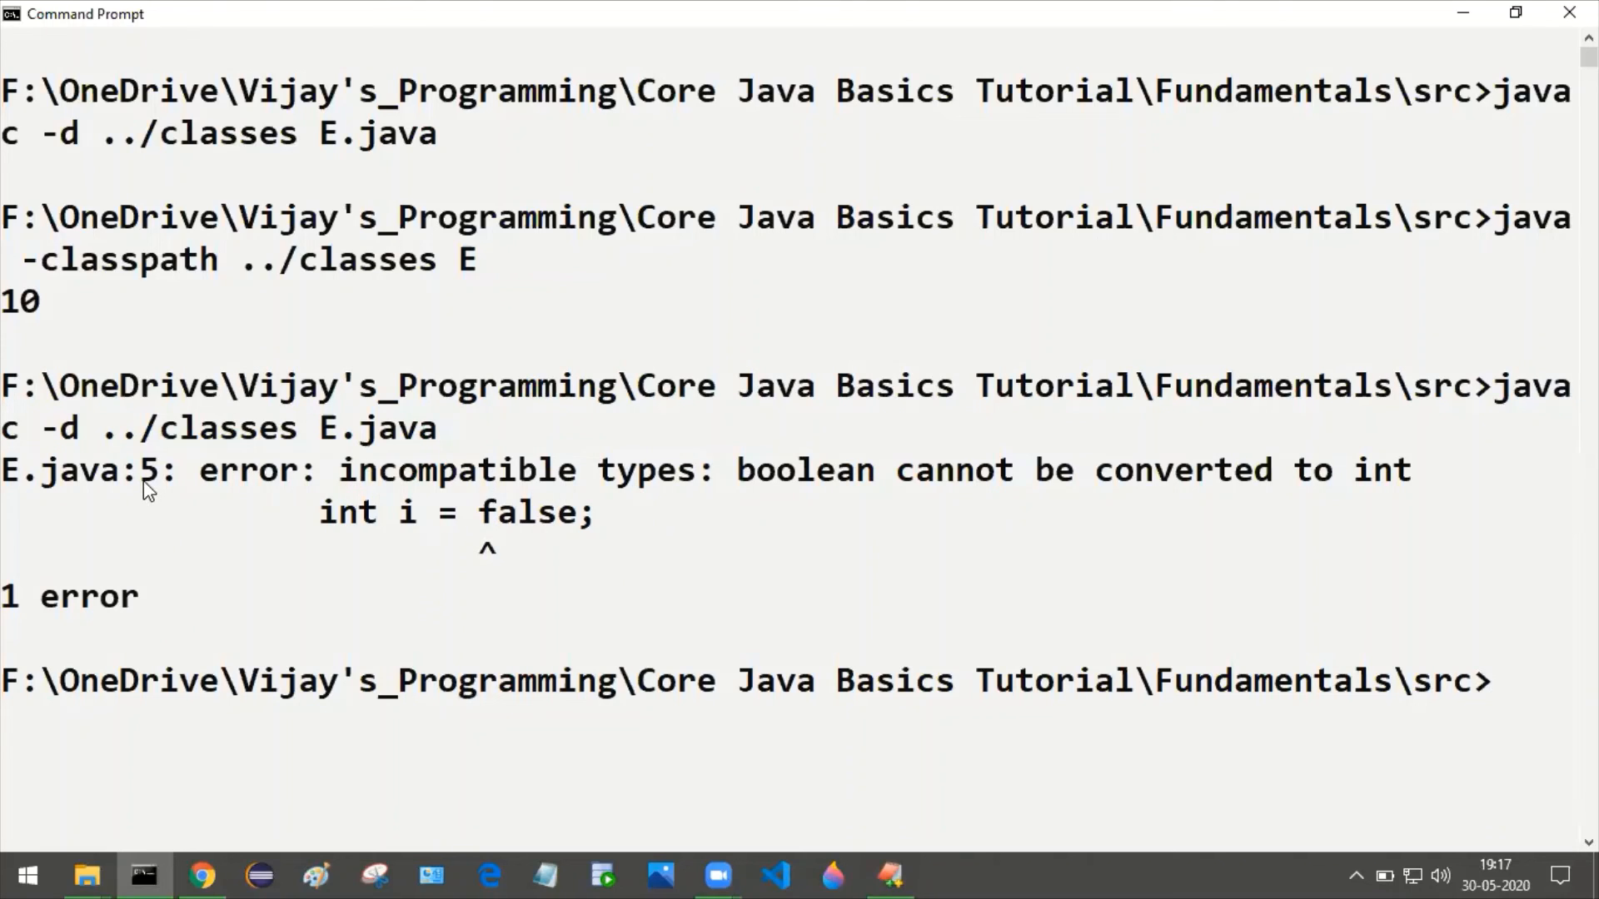
mouse_move(666, 550)
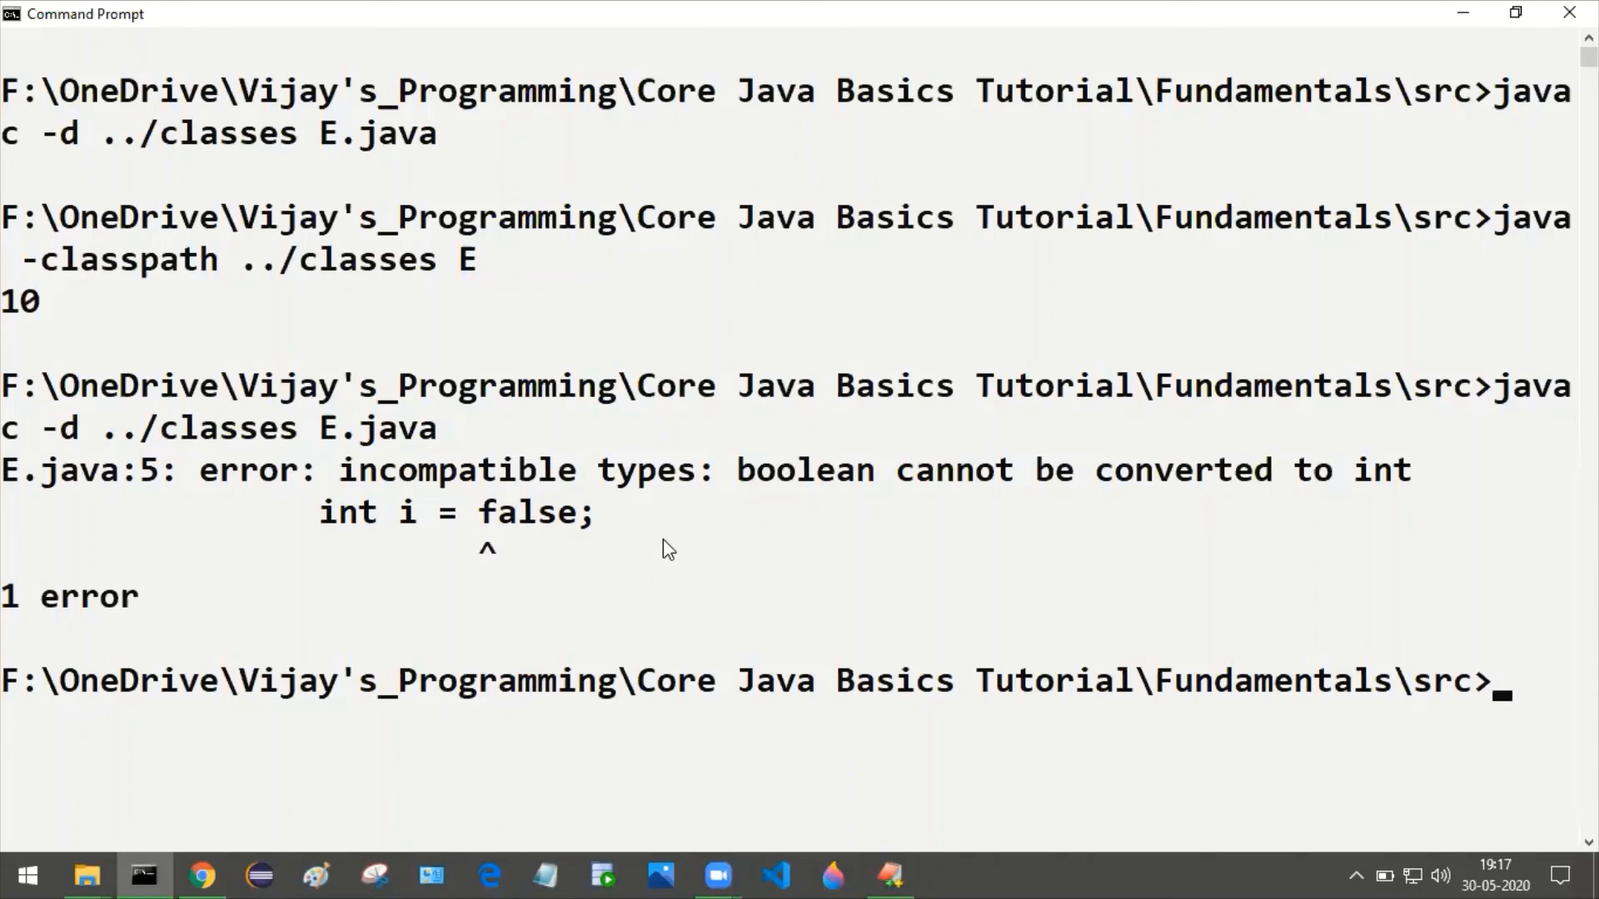
mouse_move(1357, 498)
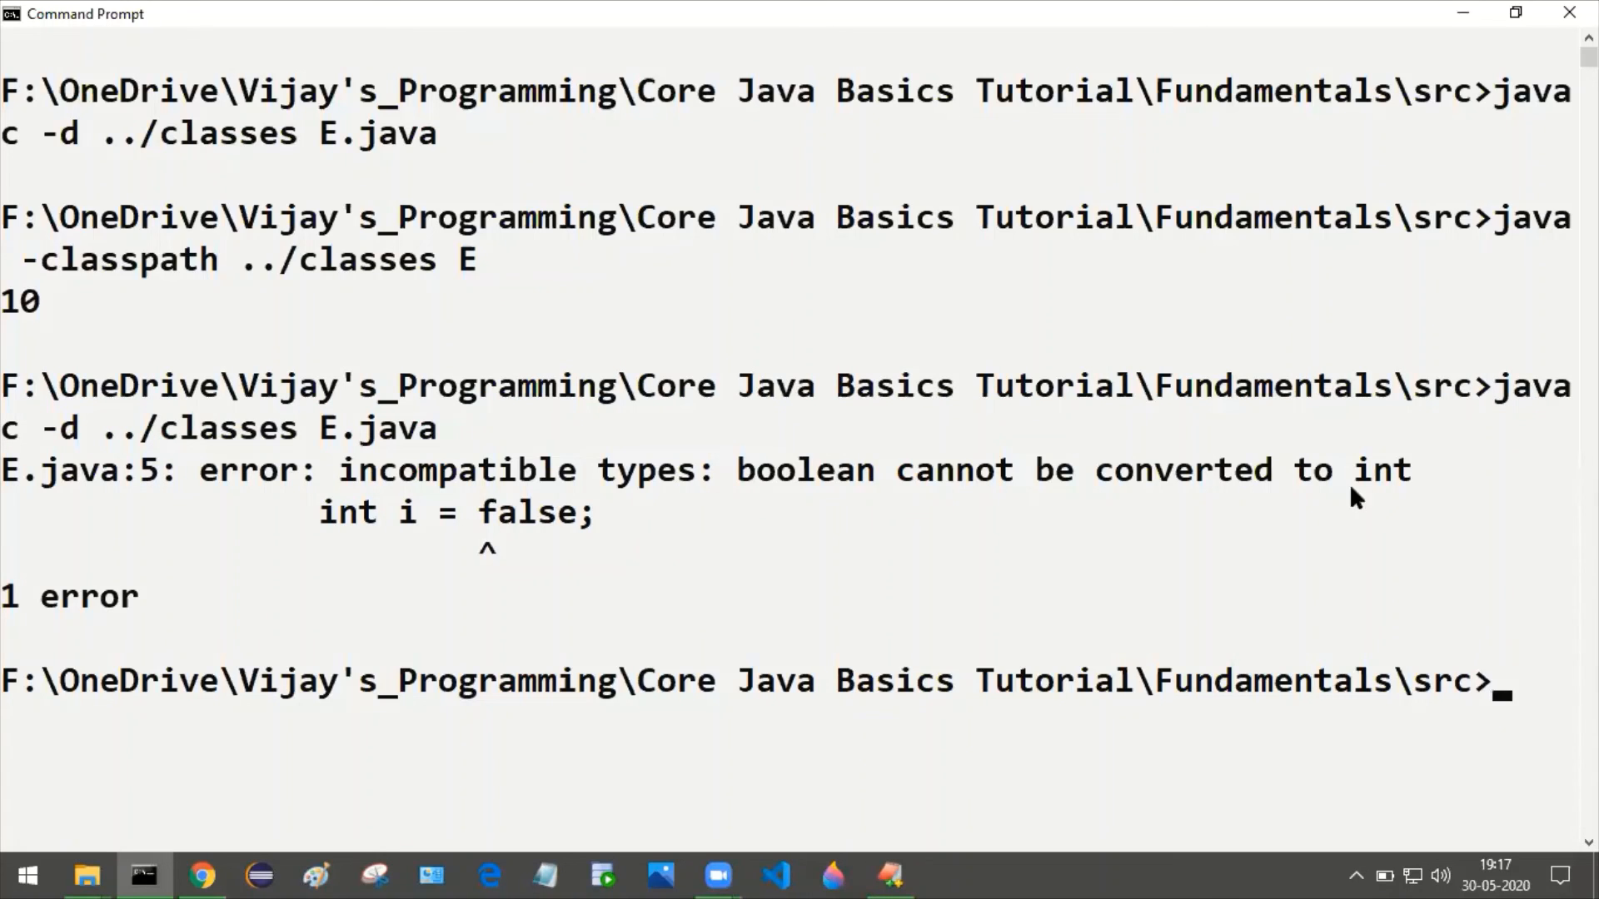
mouse_move(539, 483)
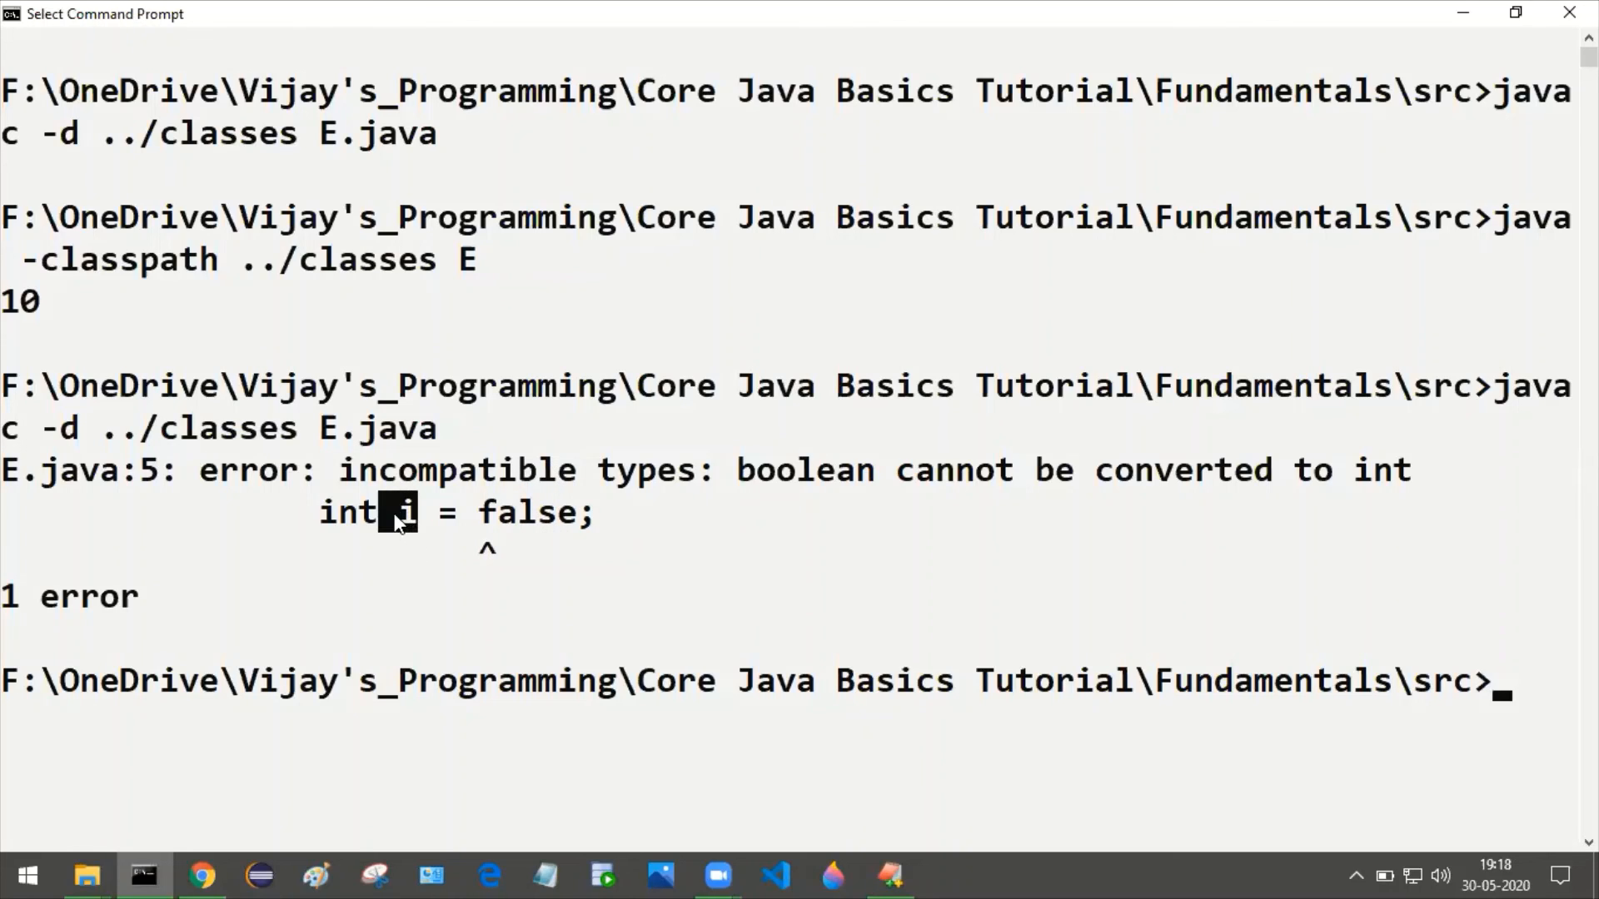
mouse_move(509, 551)
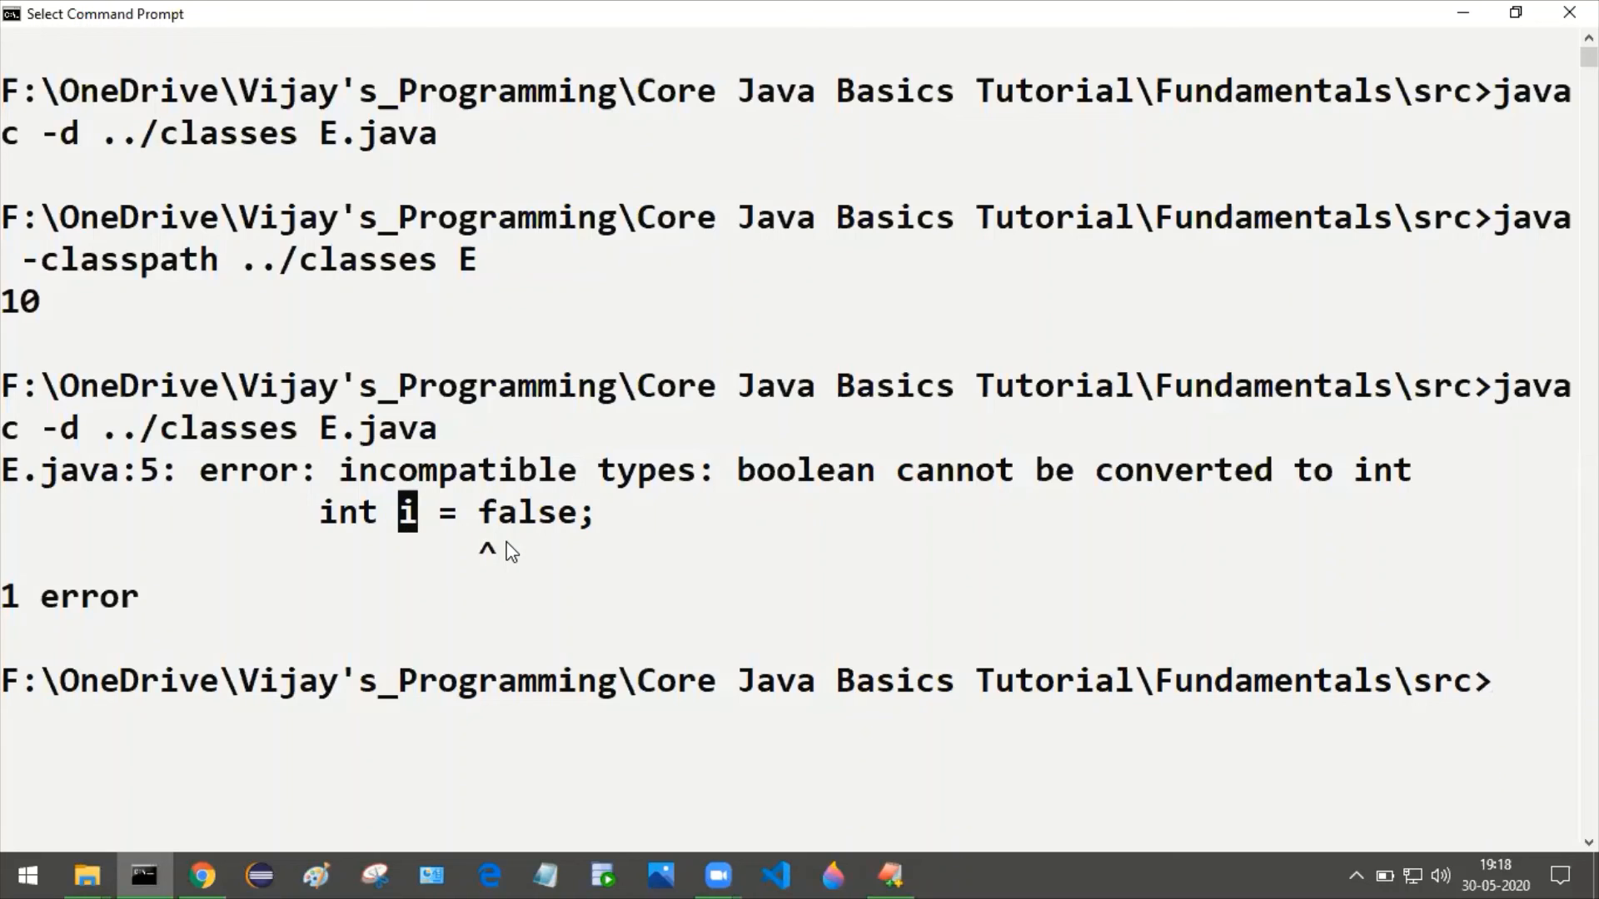
mouse_move(751, 482)
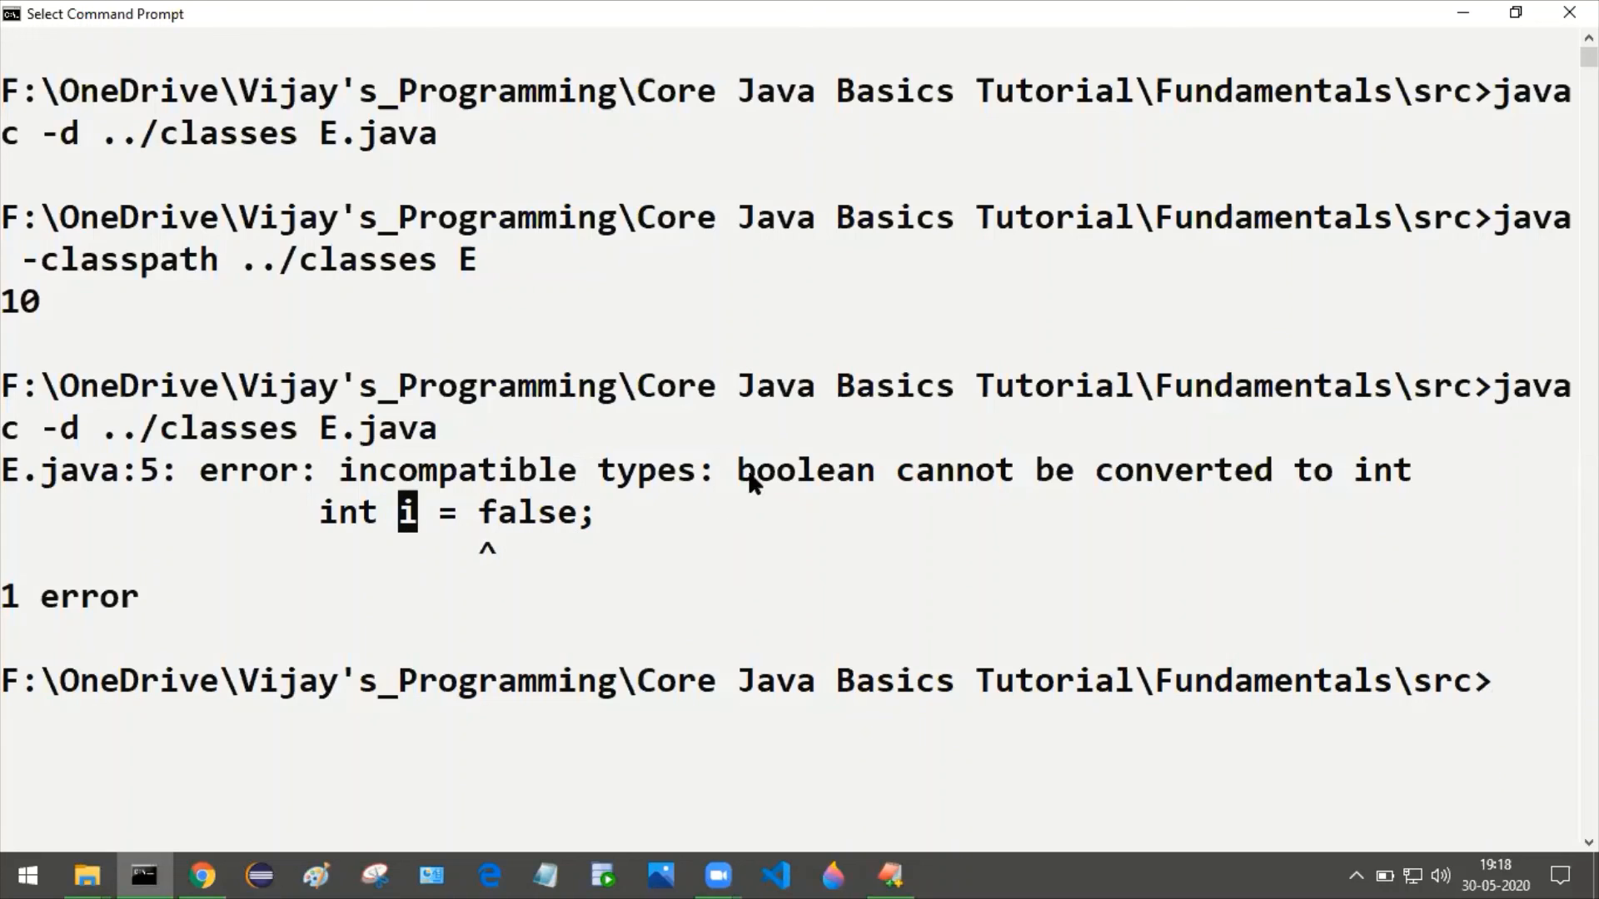
mouse_move(1386, 489)
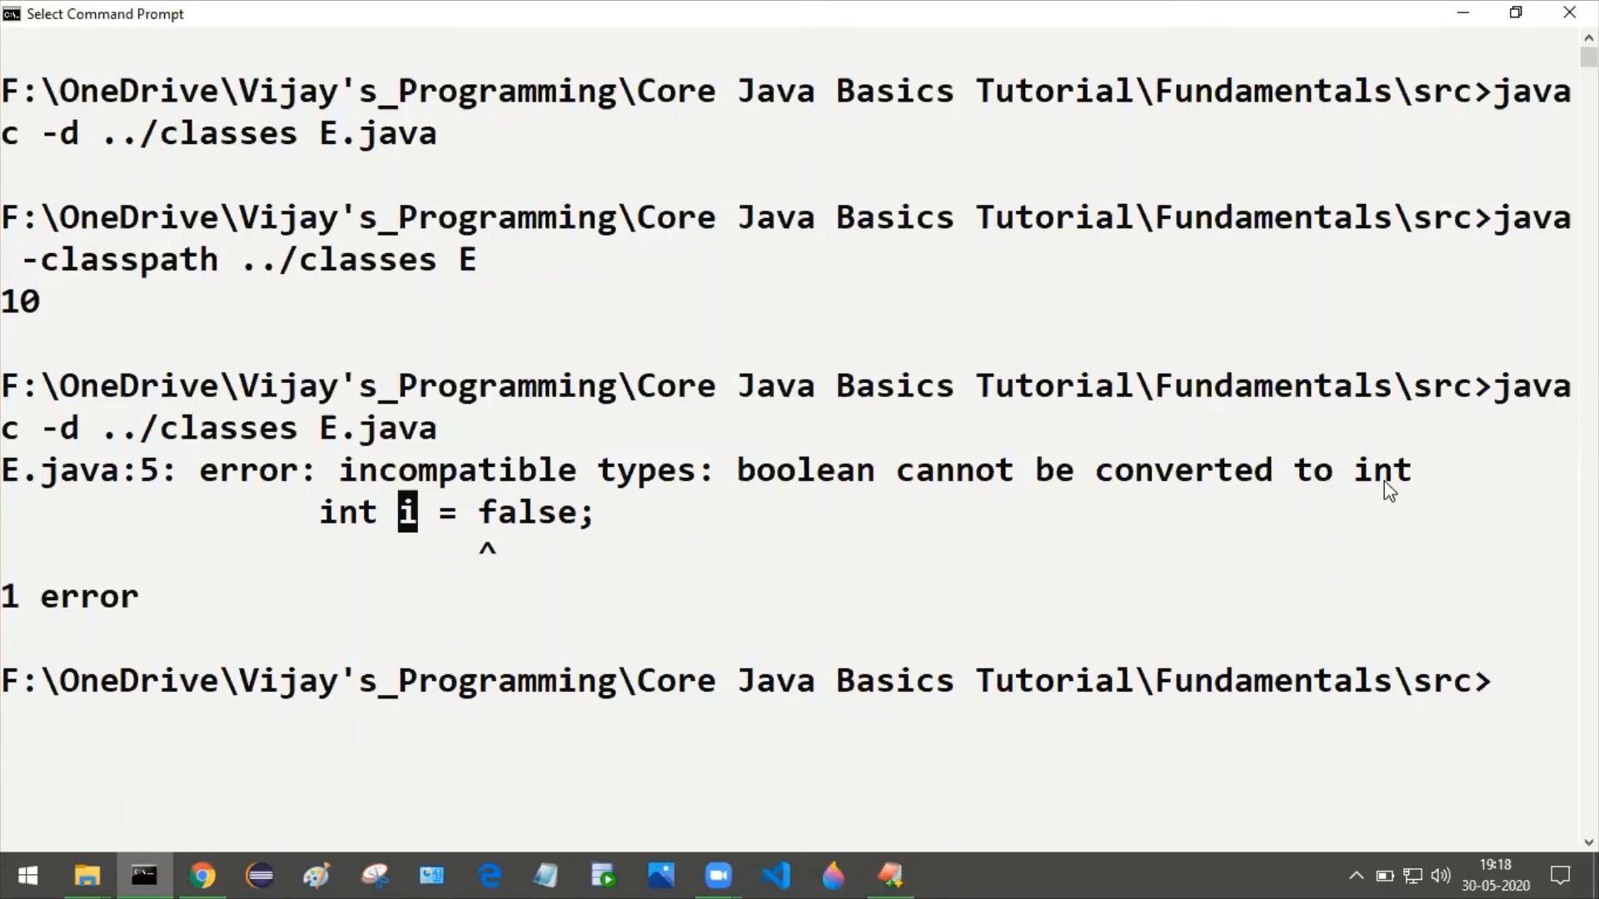
key(alt+tab)
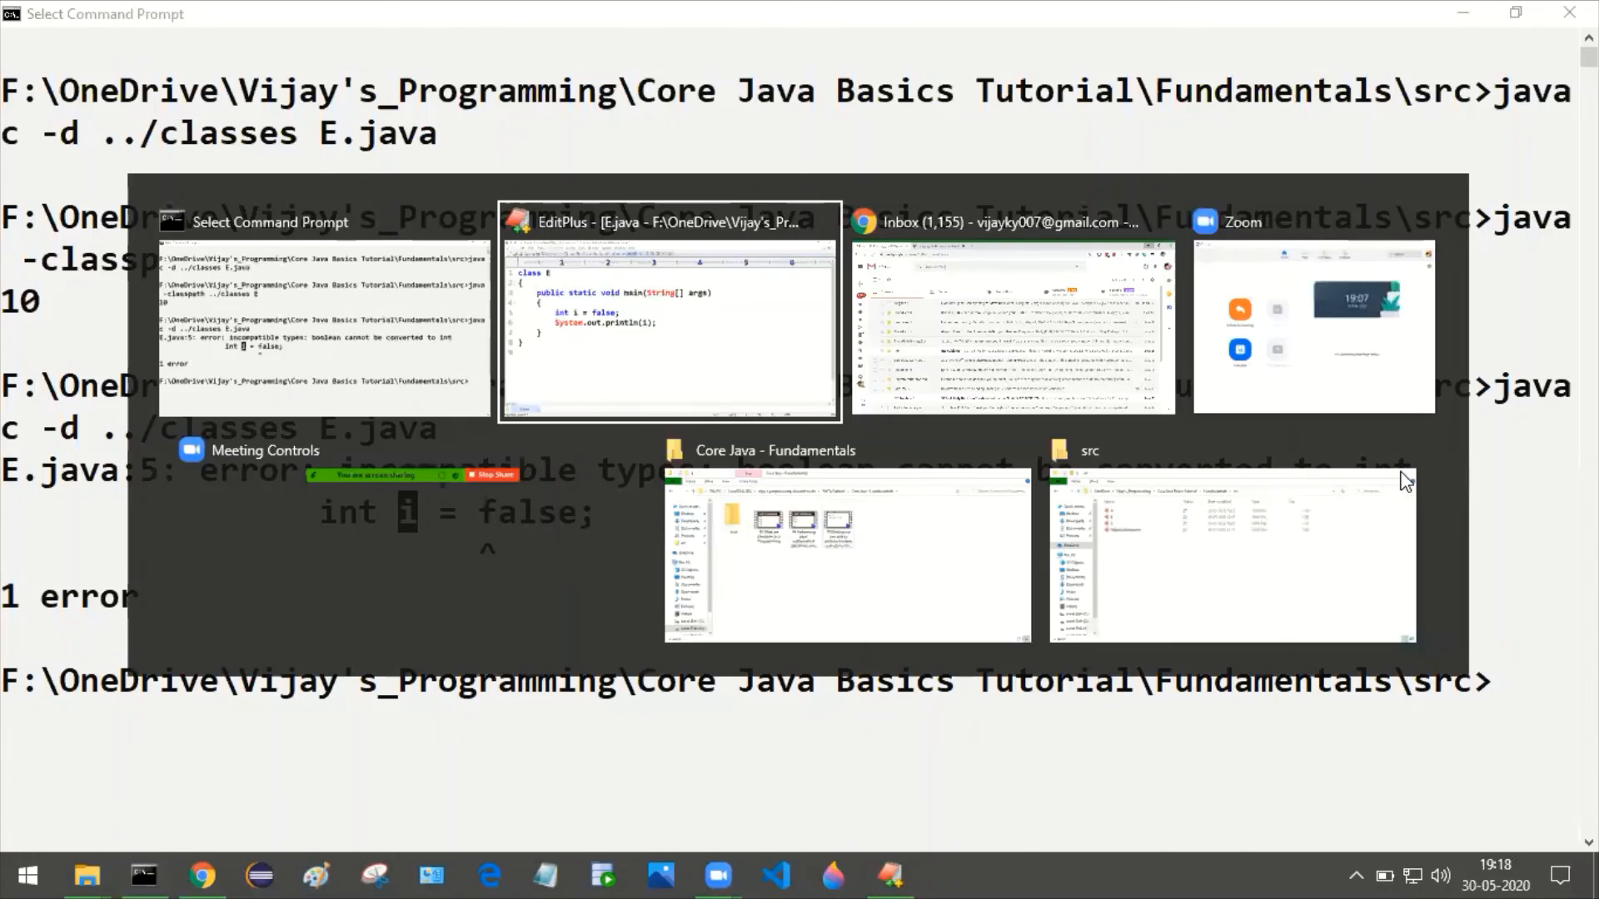
click(670, 317)
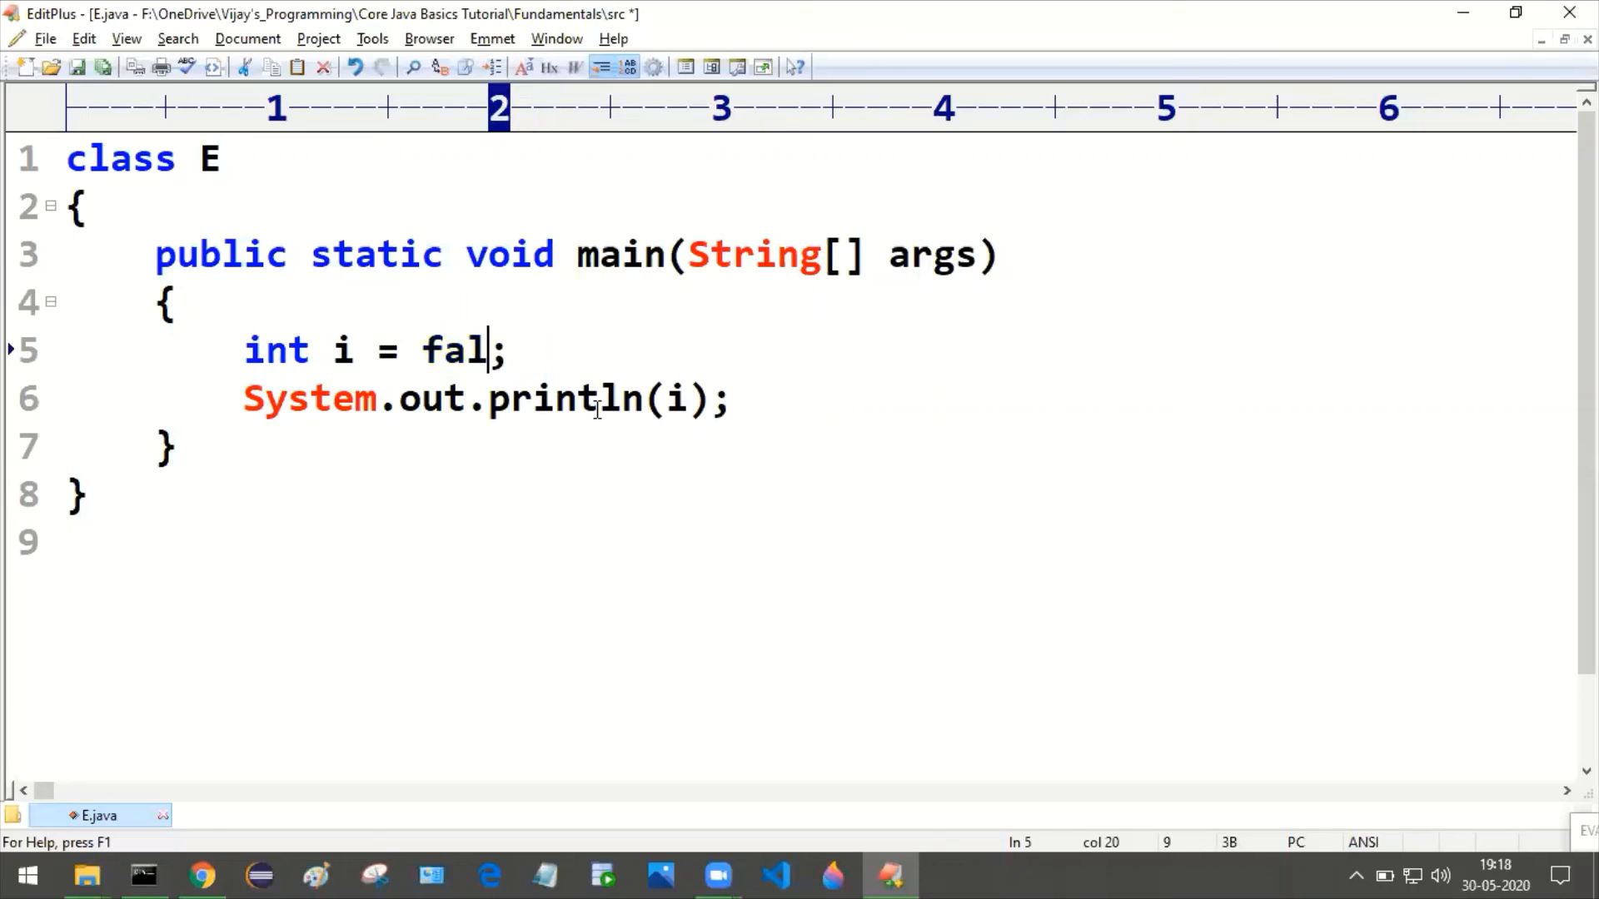
text(10)
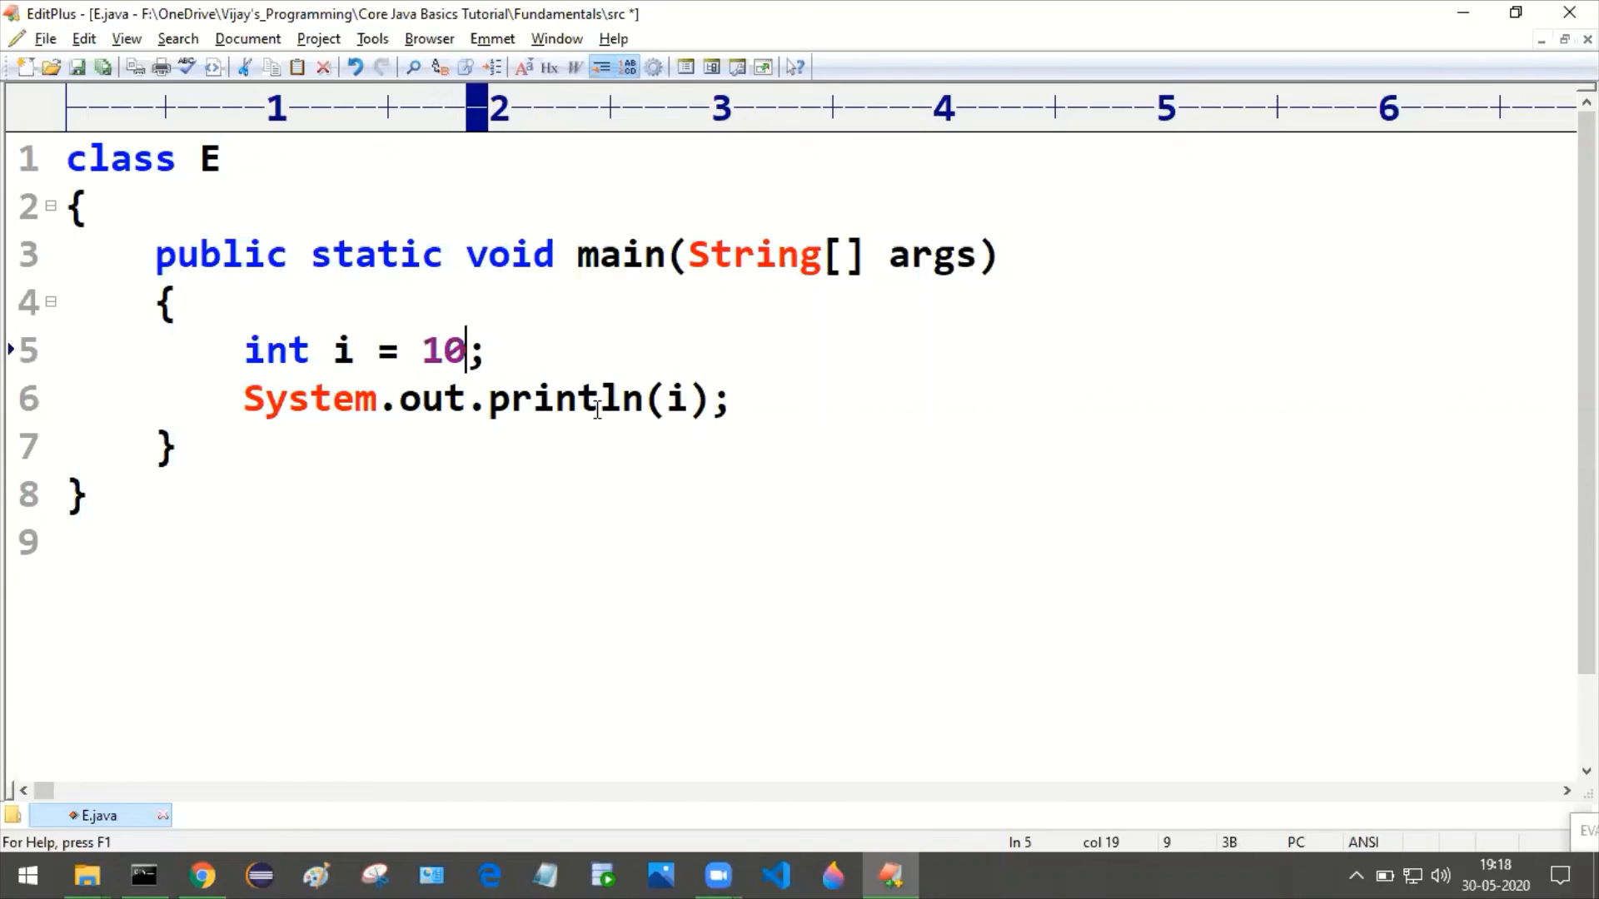
key(ctrl+s)
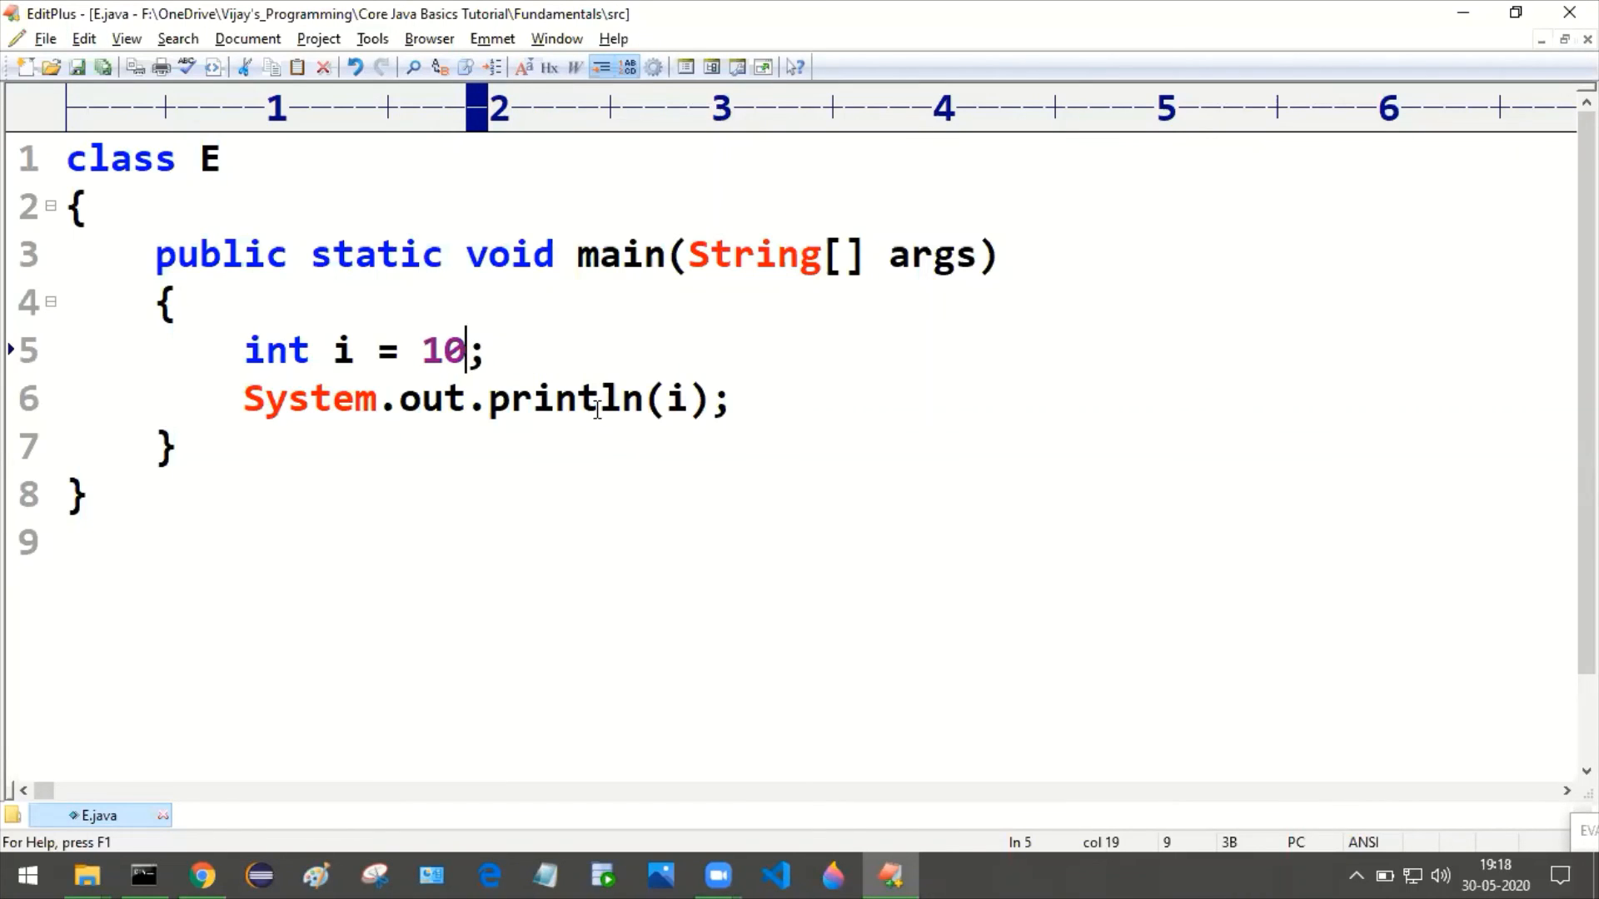
Clear the screen, recompile E.java without errors, and run class E printing 10
click(143, 875)
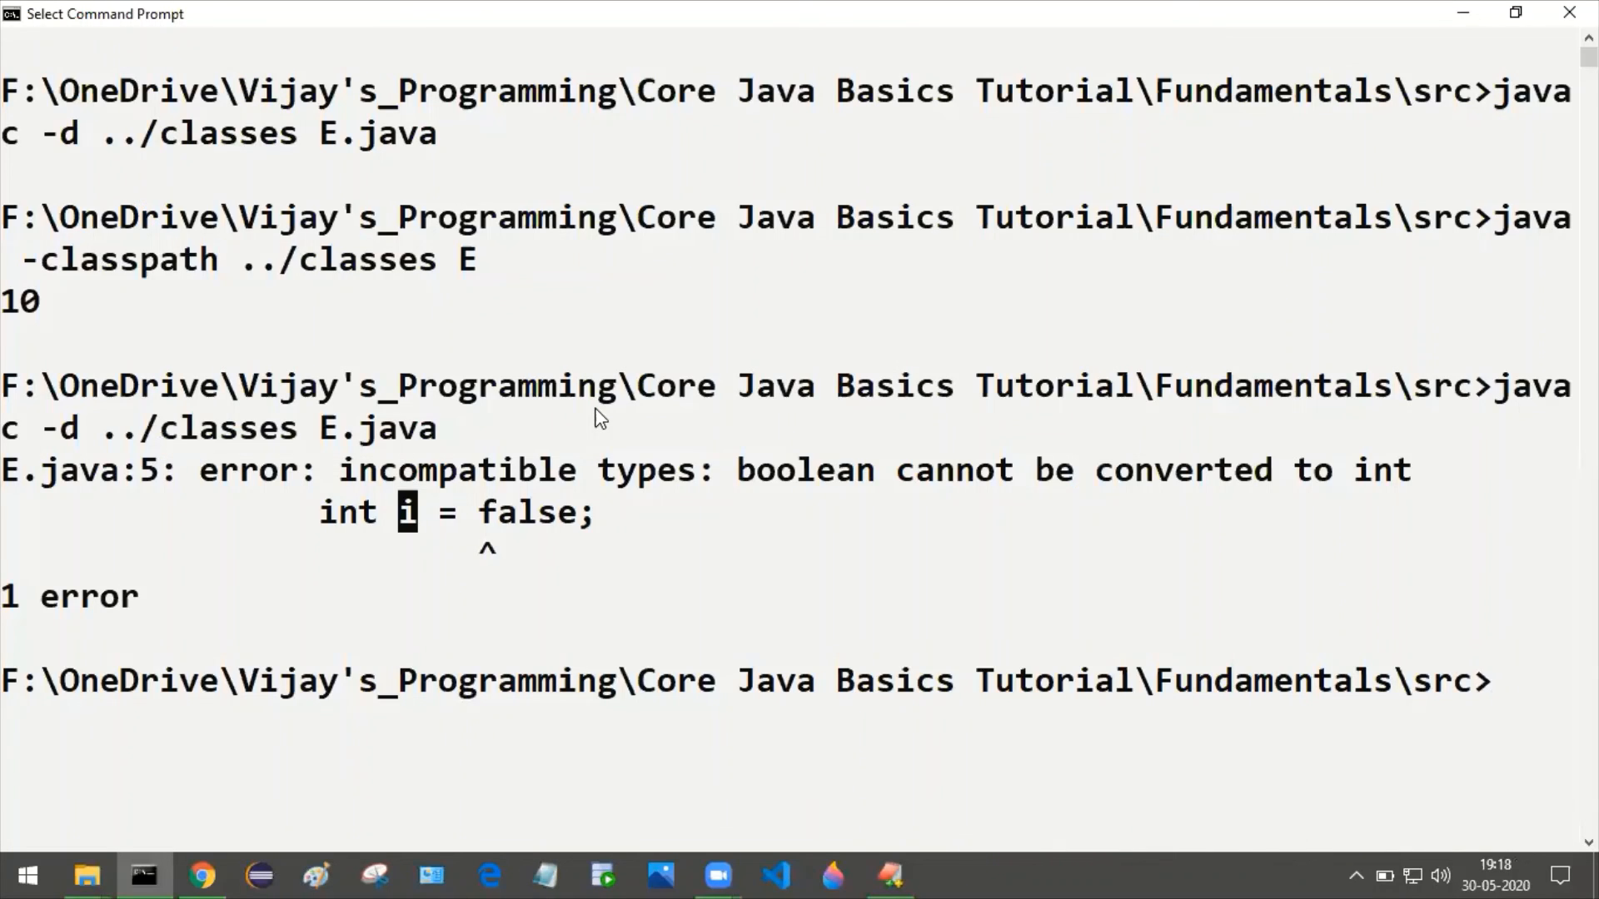
text(cls)
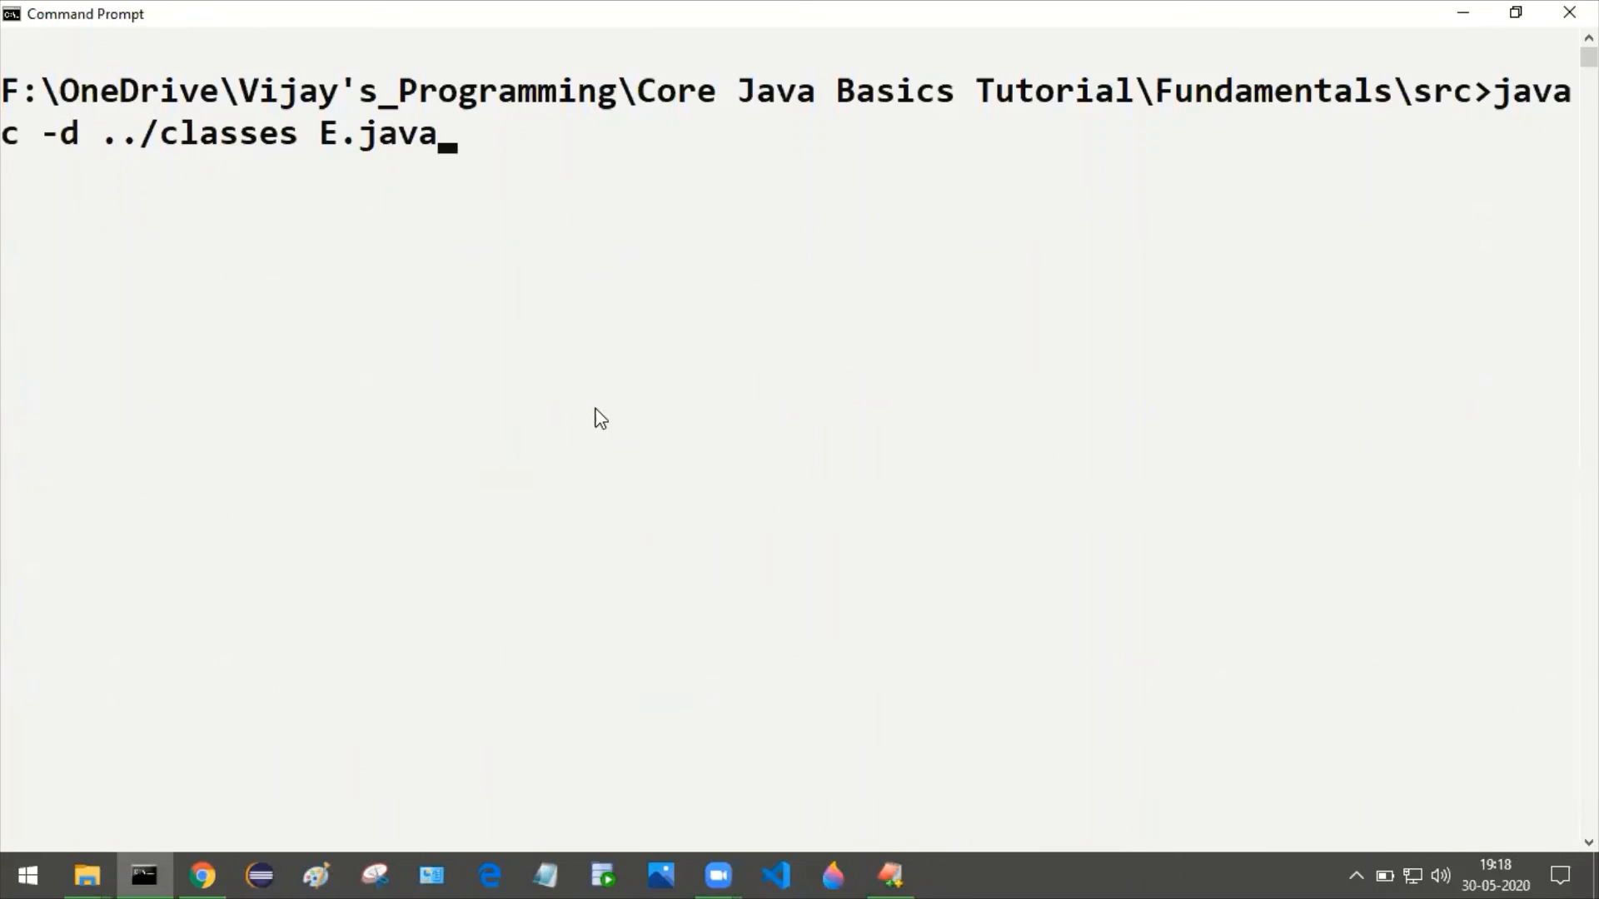
key(Return)
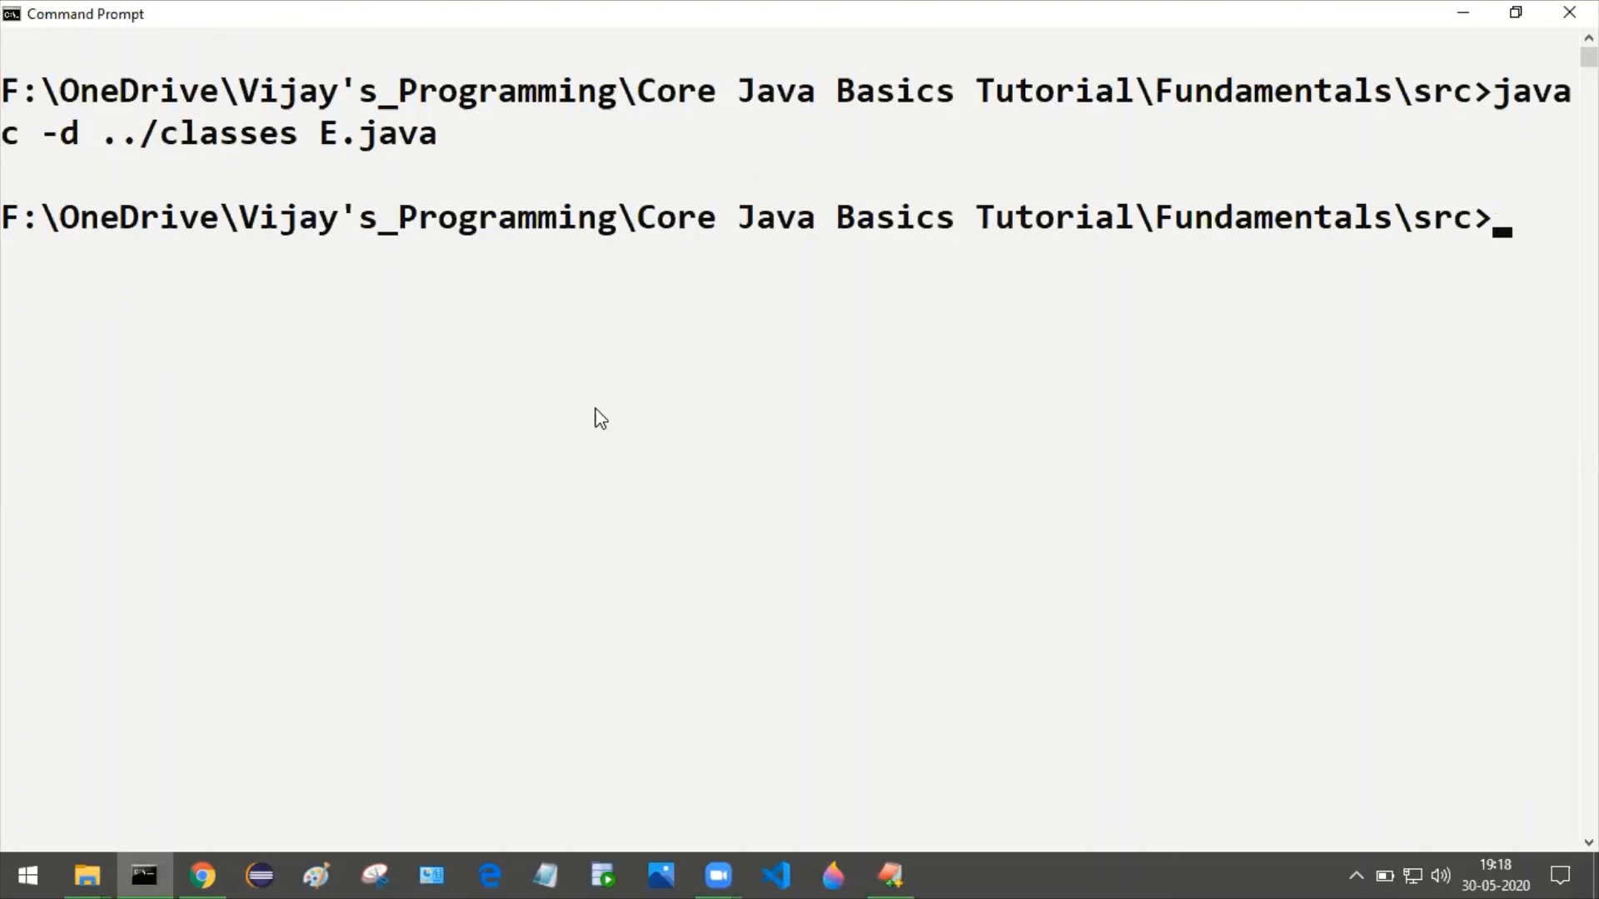
text(java -classpath ../classes E)
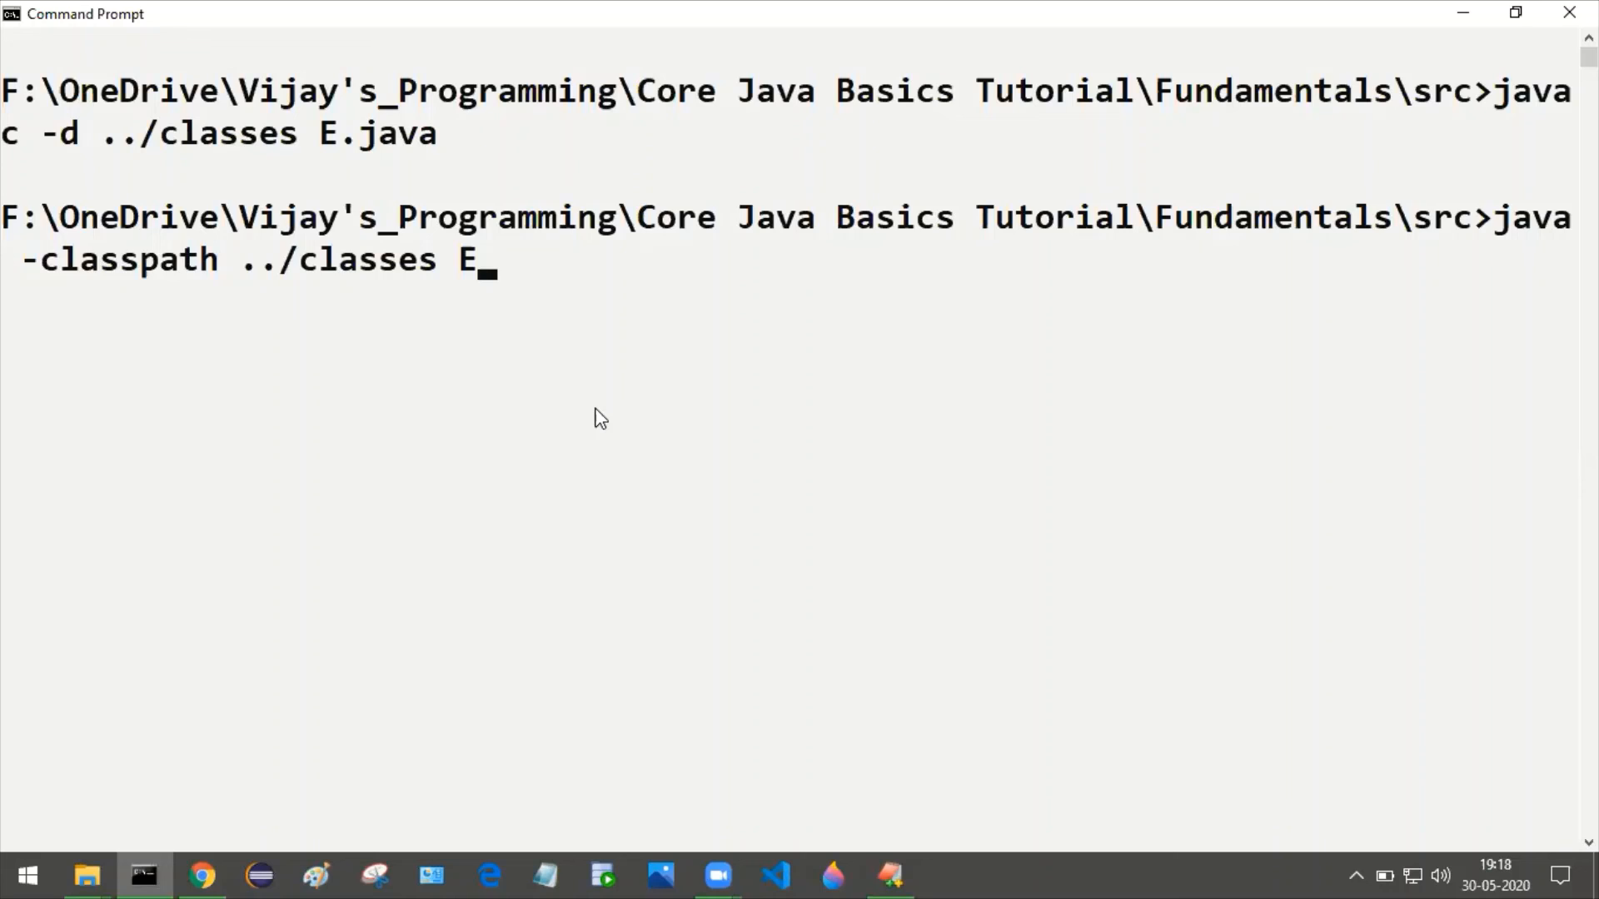
key(Return)
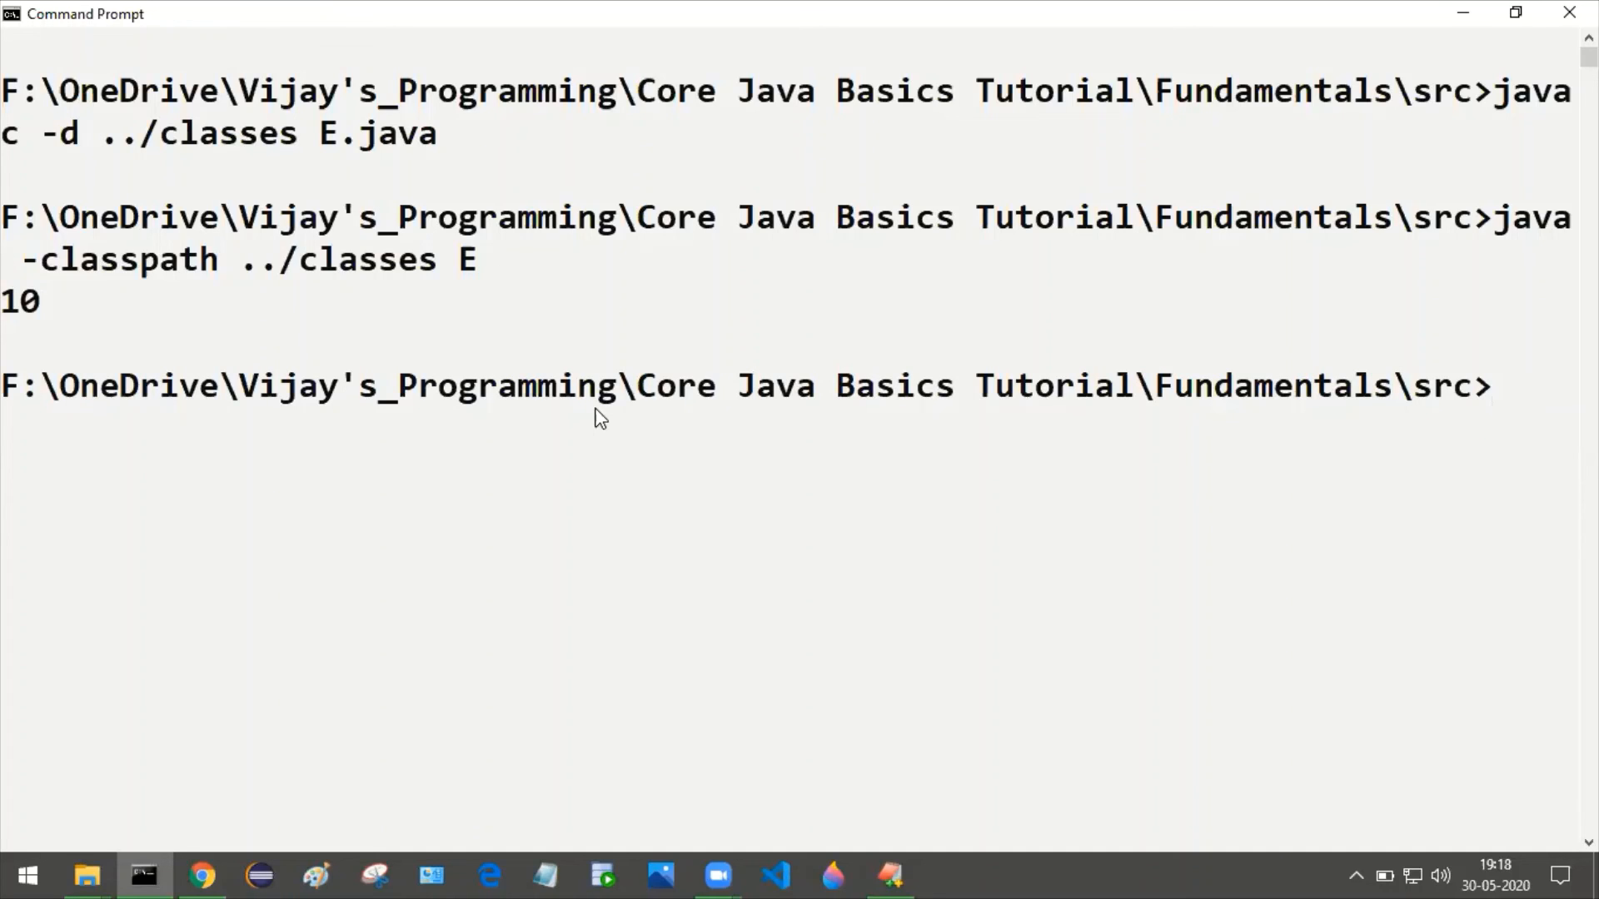
mouse_move(8, 313)
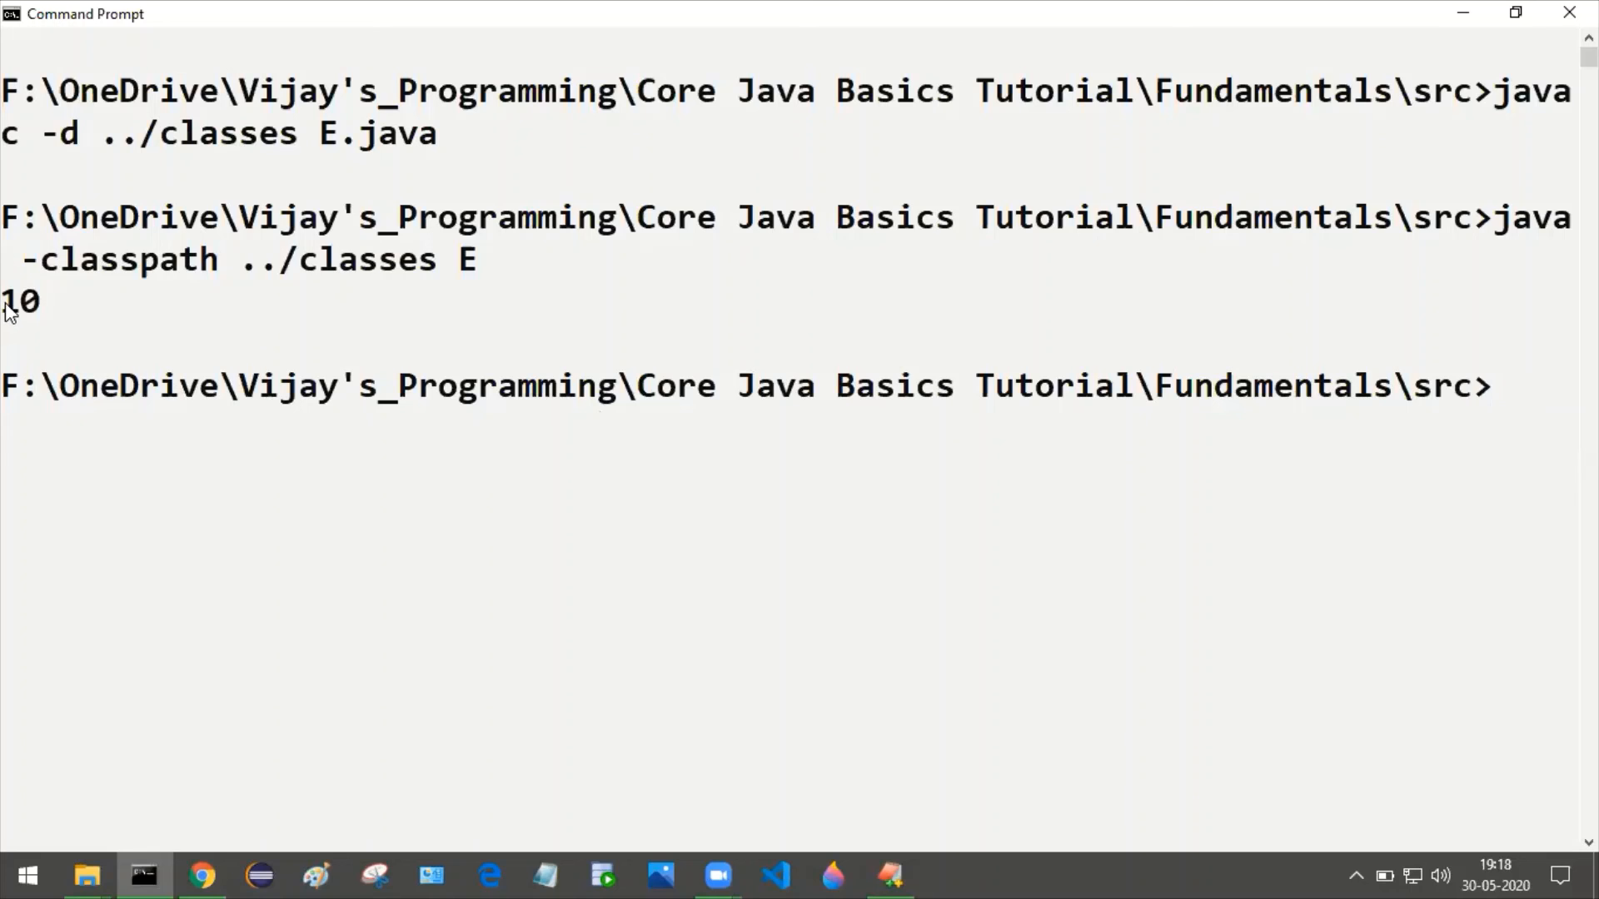